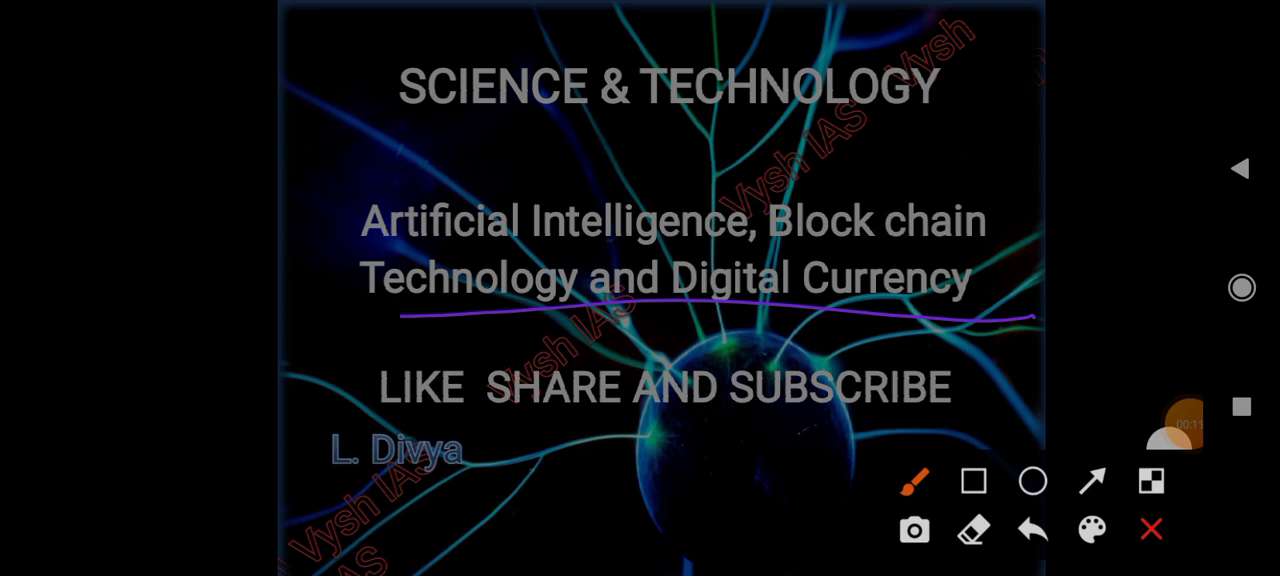
- Underline 'Technology and Digital Currency' in the lecture title
left_click_drag(740, 440, 1044, 384)
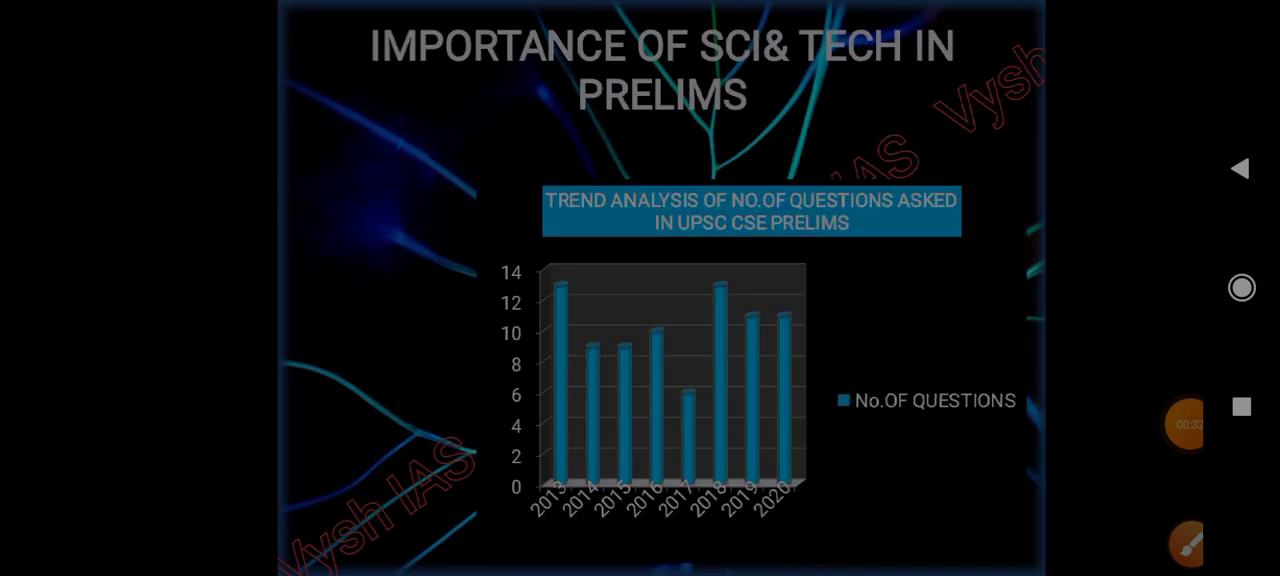
- Reopen the drawing toolbar from the floating pen bubble for the Artificial Intelligence slide
left_click(1188, 544)
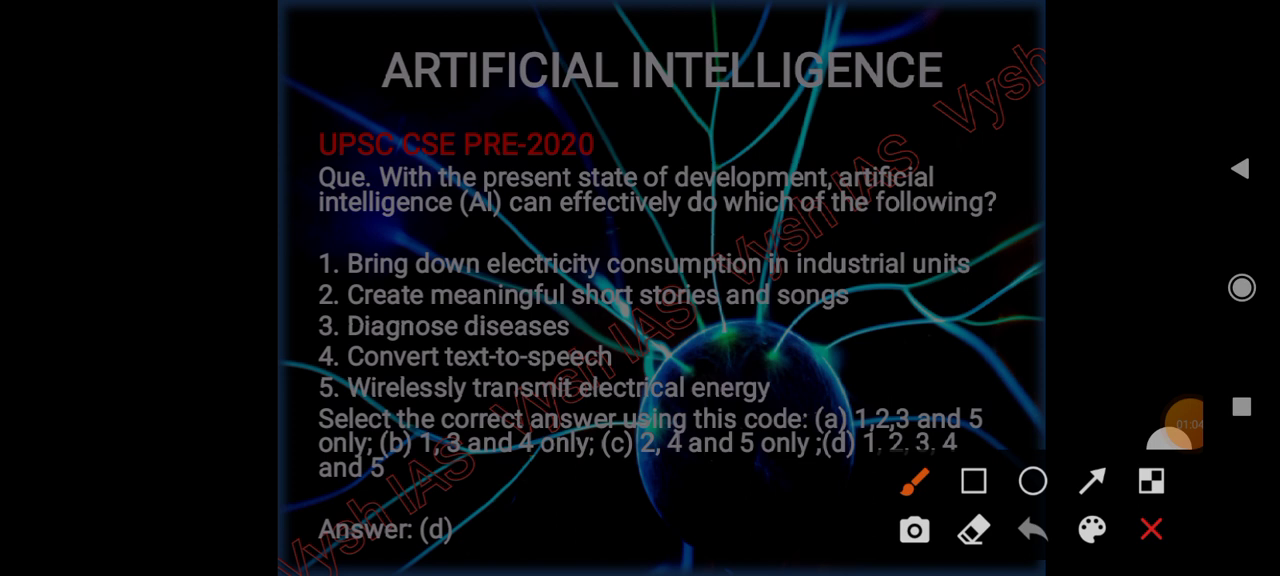
- Underline the AI question and its options on electricity, short stories, diseases and text-to-speech
left_click_drag(580, 228, 700, 232)
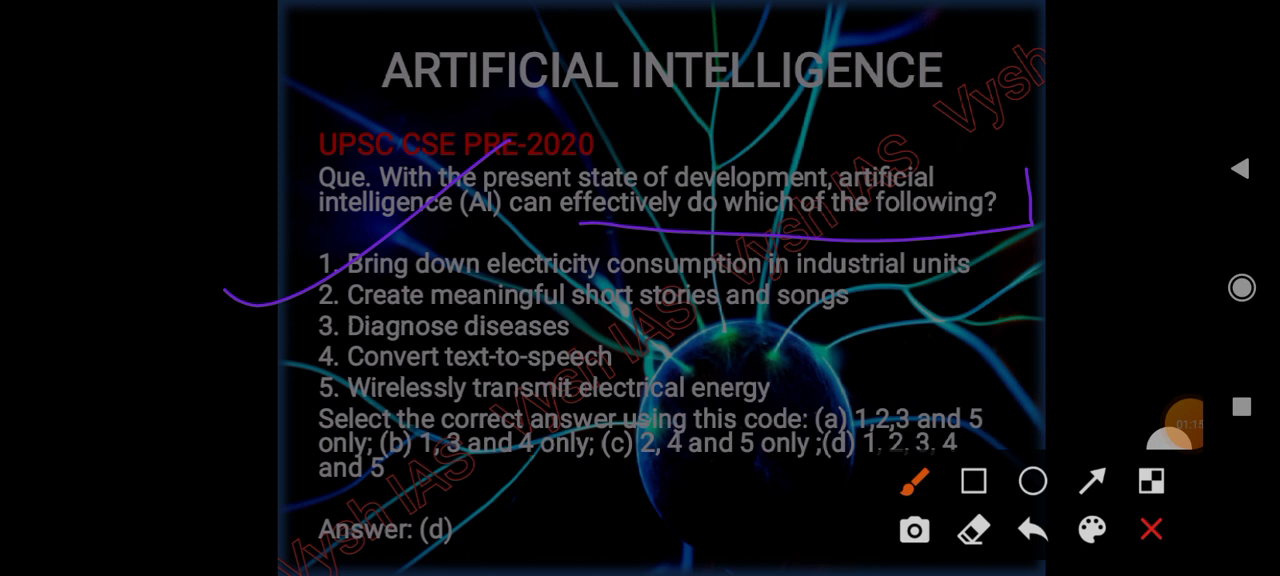
left_click_drag(556, 300, 756, 260)
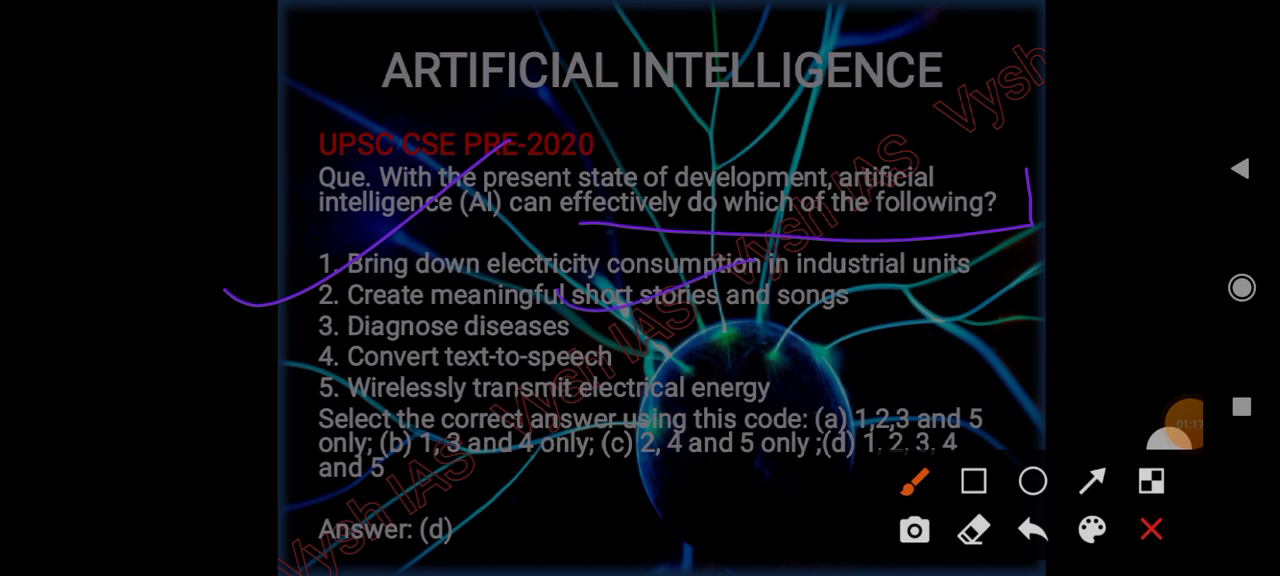
left_click_drag(516, 364, 784, 290)
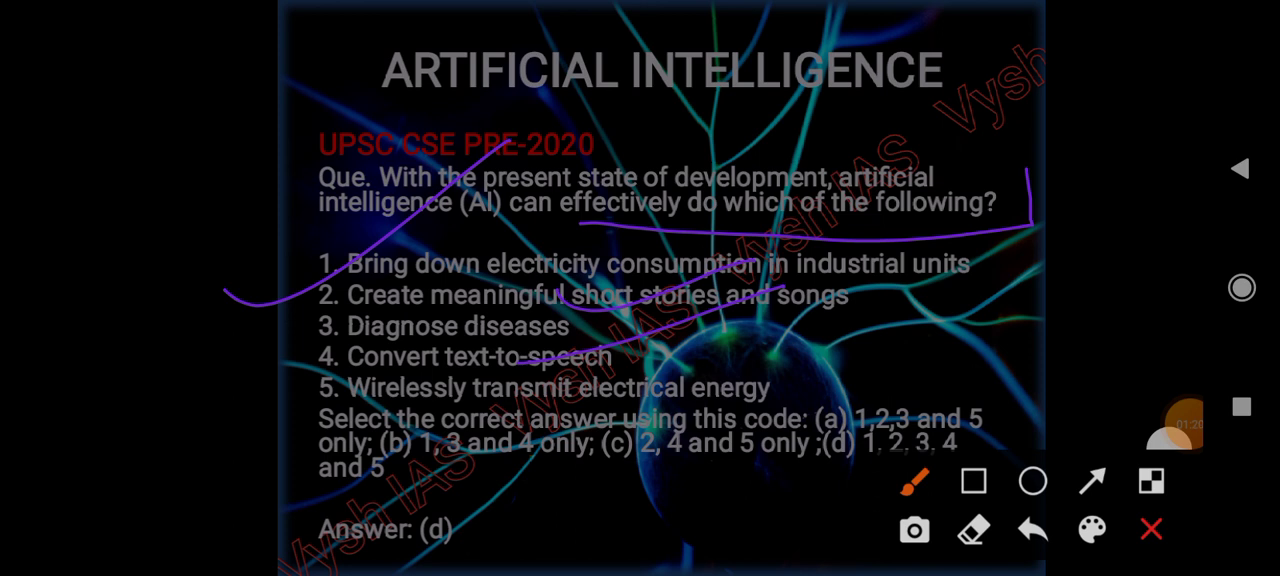
left_click_drag(644, 404, 1004, 270)
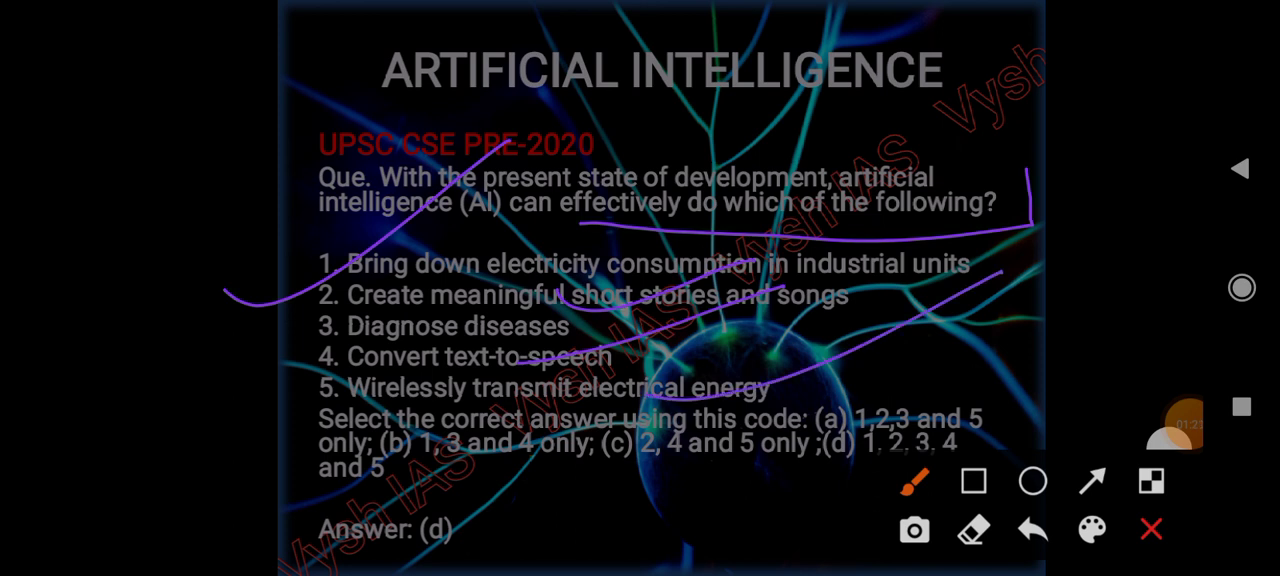
- Wipe the strokes off the question slide and close the toolbar
left_click(1032, 528)
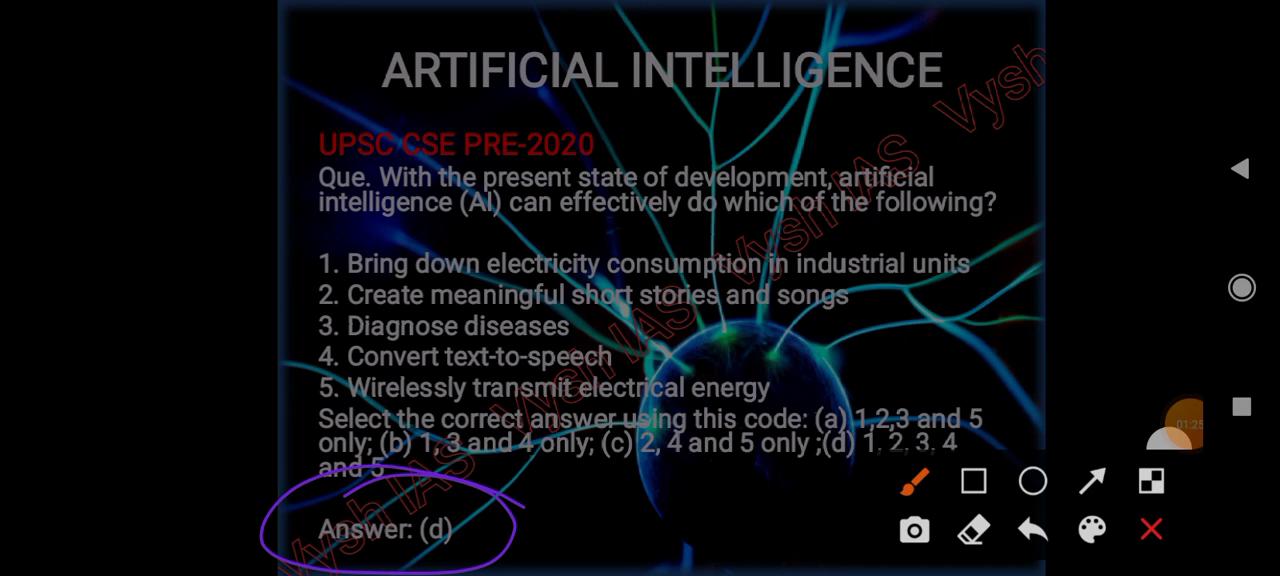
left_click(1152, 530)
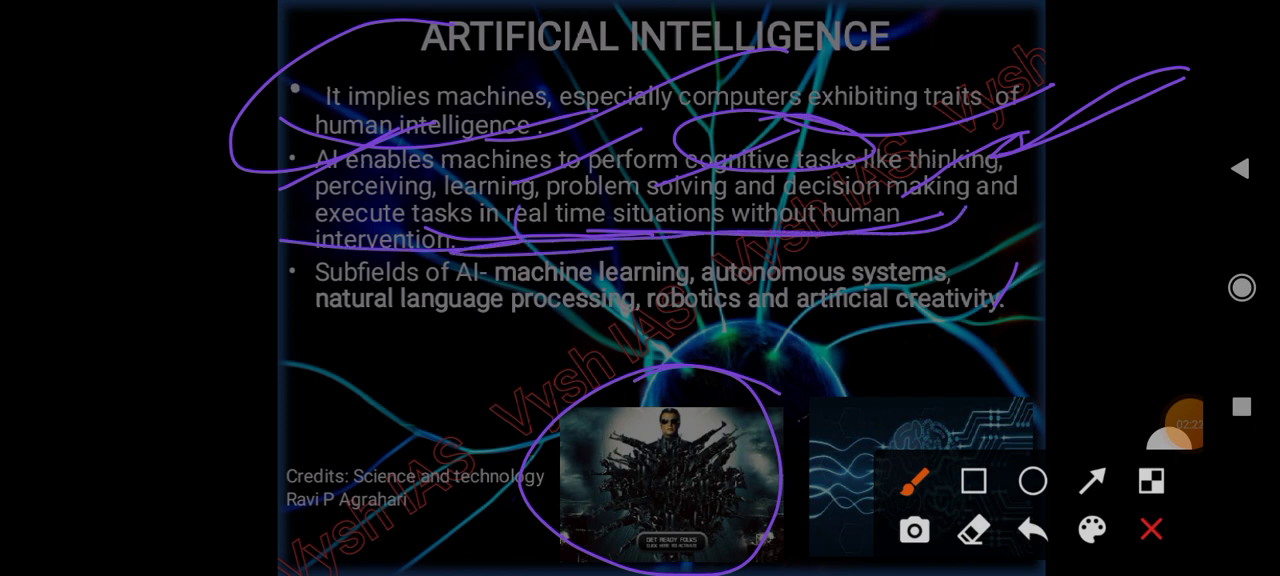
- Add a sweeping stroke and an emphasis line beside the 'Subfields of AI' bullet
left_click_drag(264, 264, 240, 344)
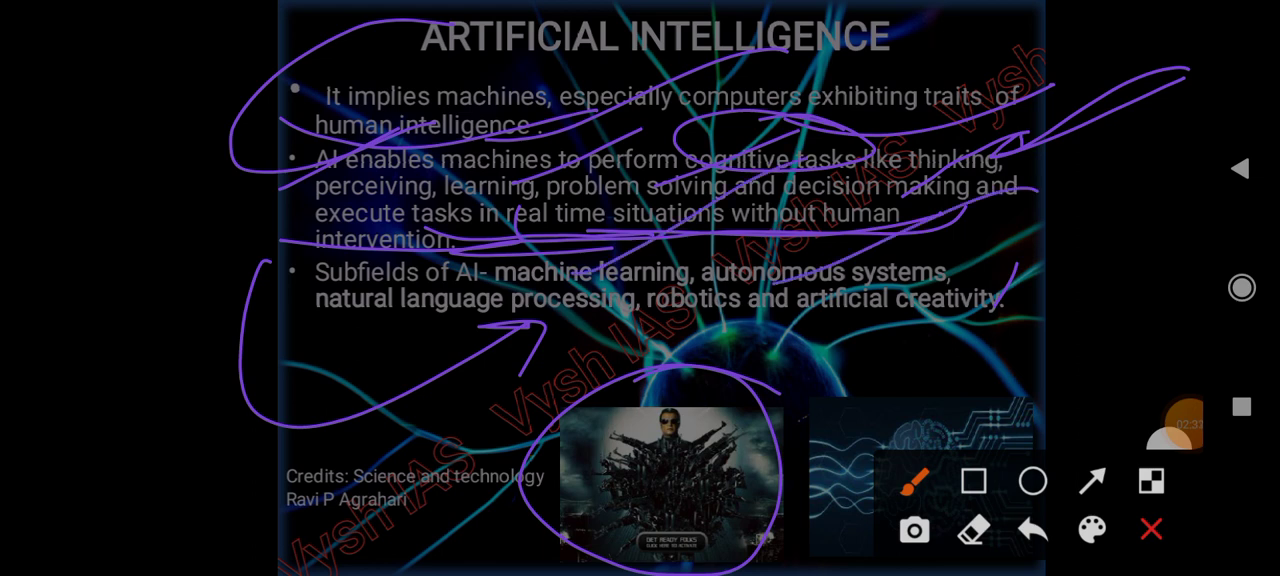
left_click_drag(316, 364, 580, 232)
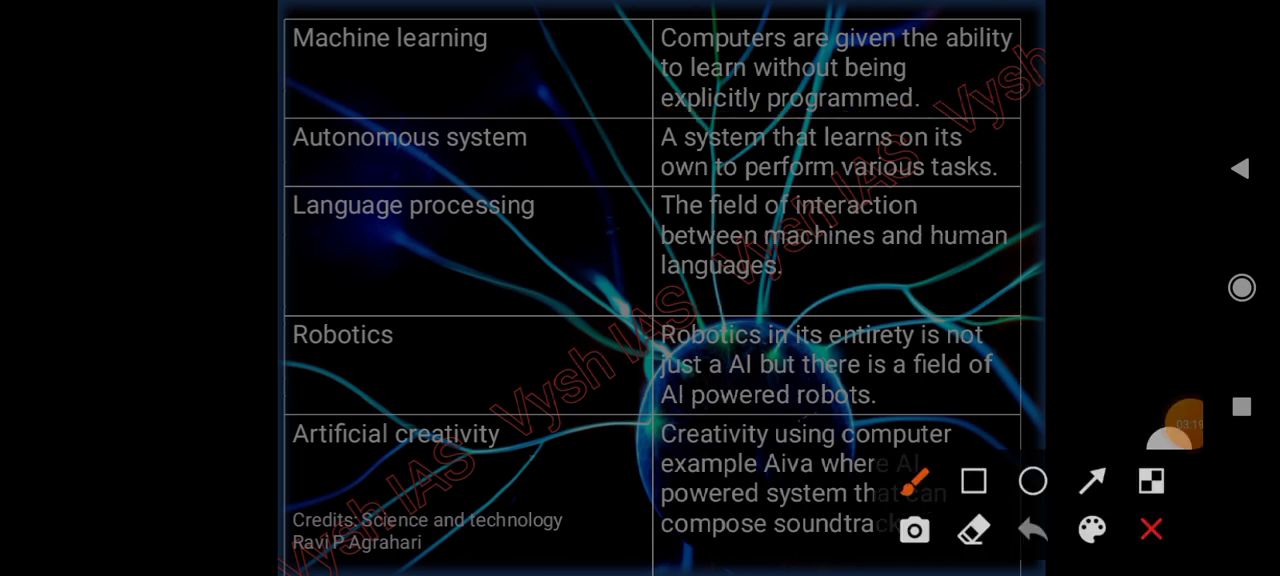
- Underline the Machine learning, autonomous system, Language processing, Robotics and creativity rows, then clear
left_click_drag(220, 160, 442, 104)
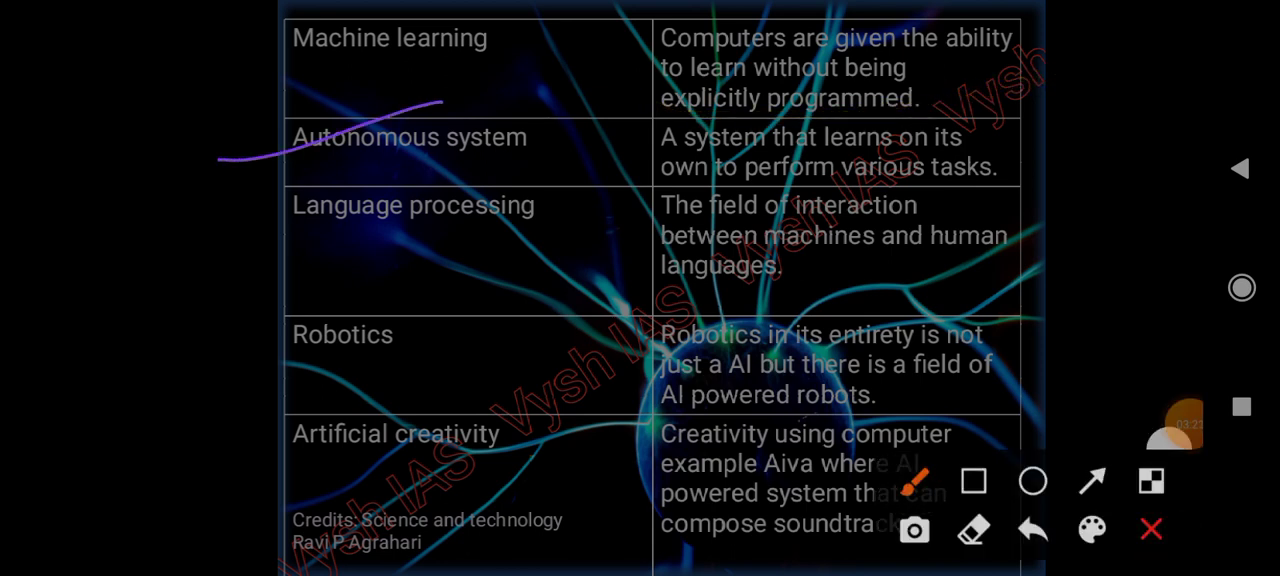
left_click_drag(650, 178, 1080, 164)
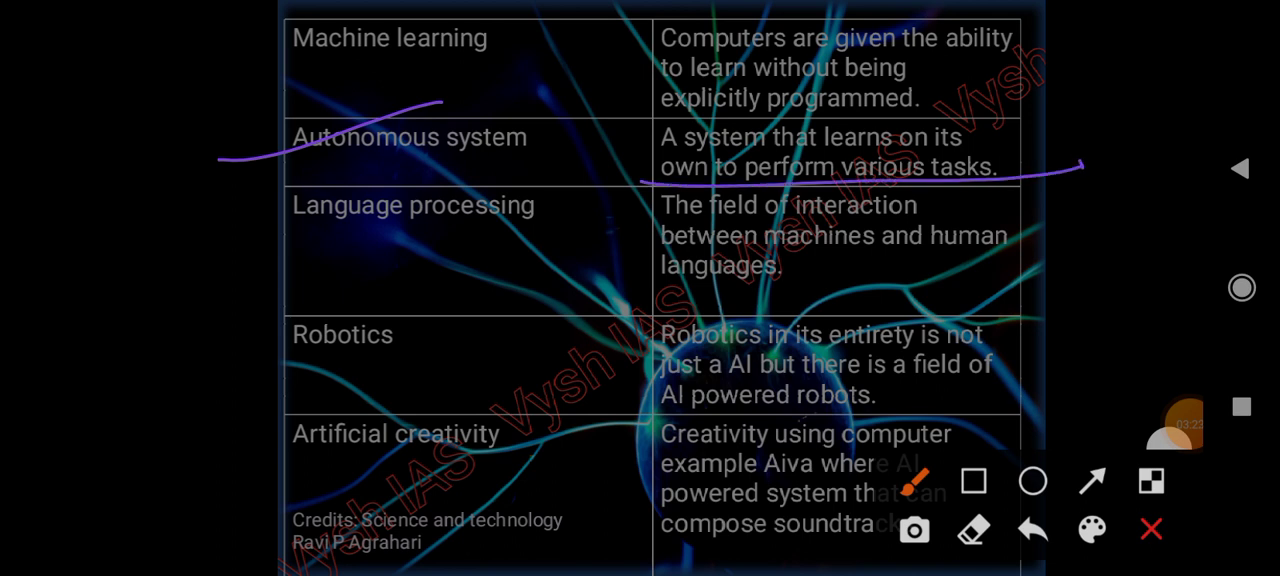
left_click_drag(222, 276, 616, 270)
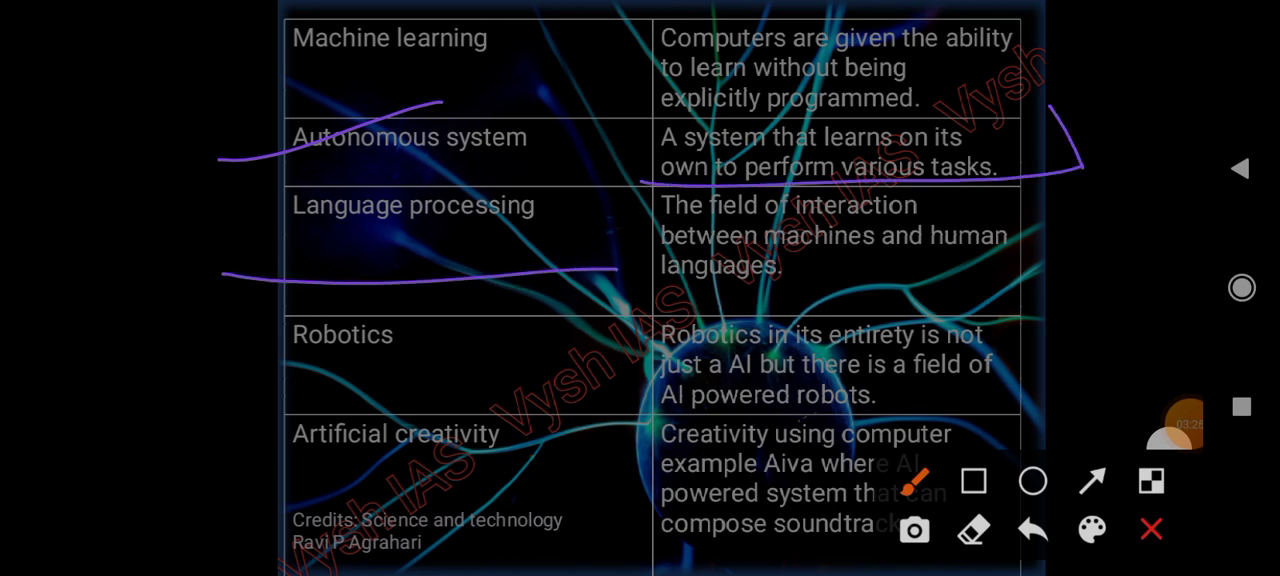
left_click_drag(820, 272, 944, 268)
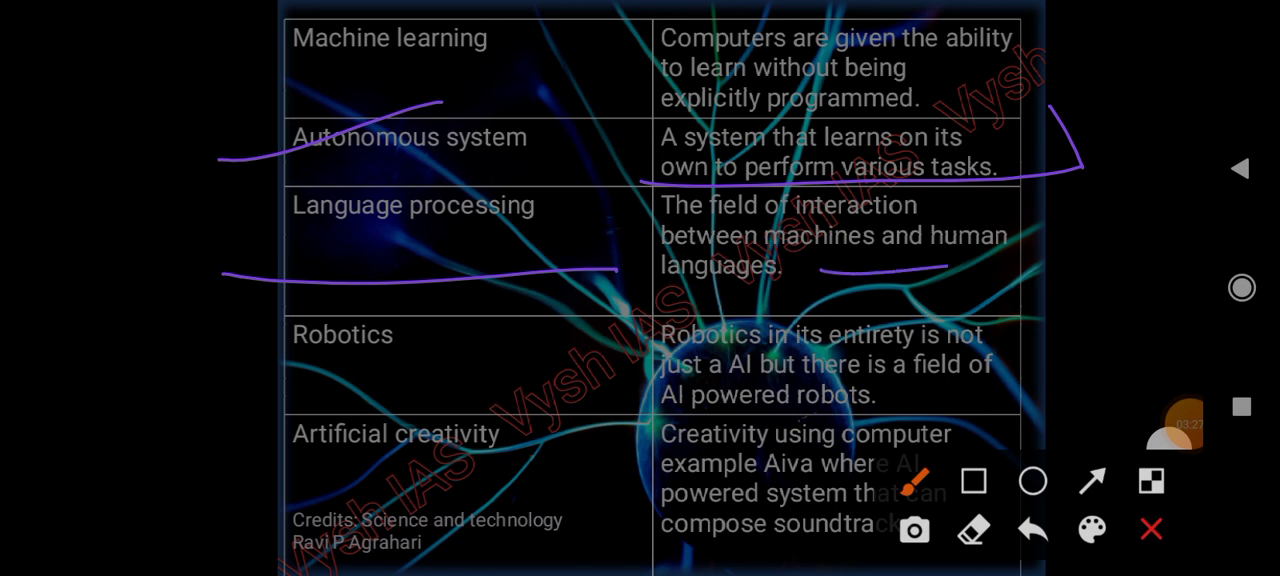
left_click_drag(660, 290, 990, 276)
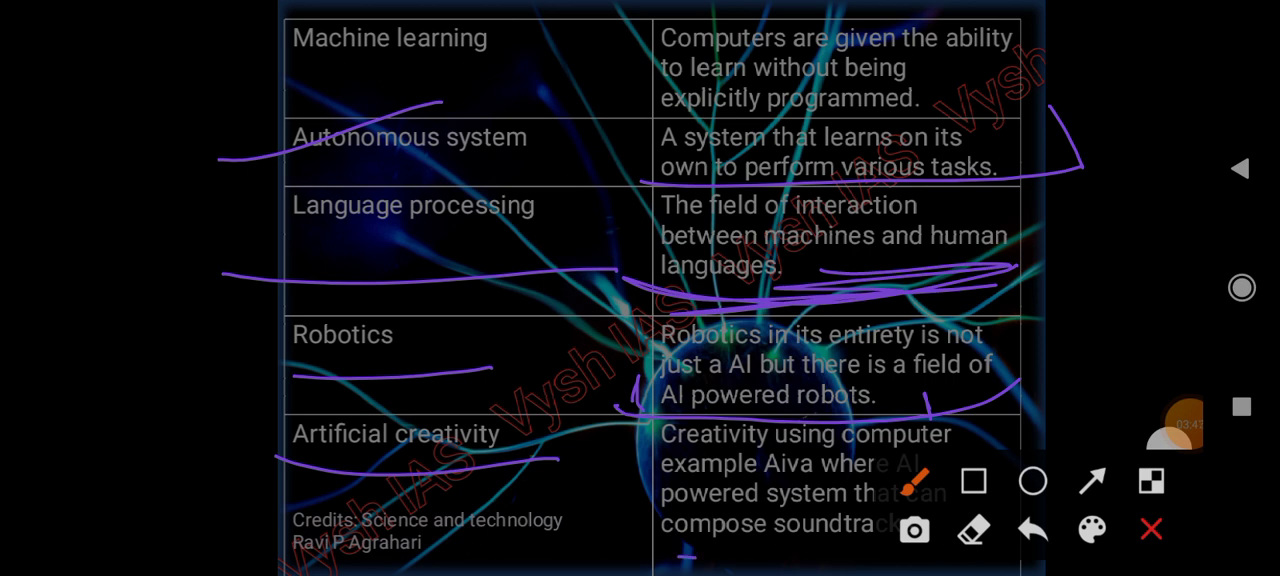
left_click(1032, 528)
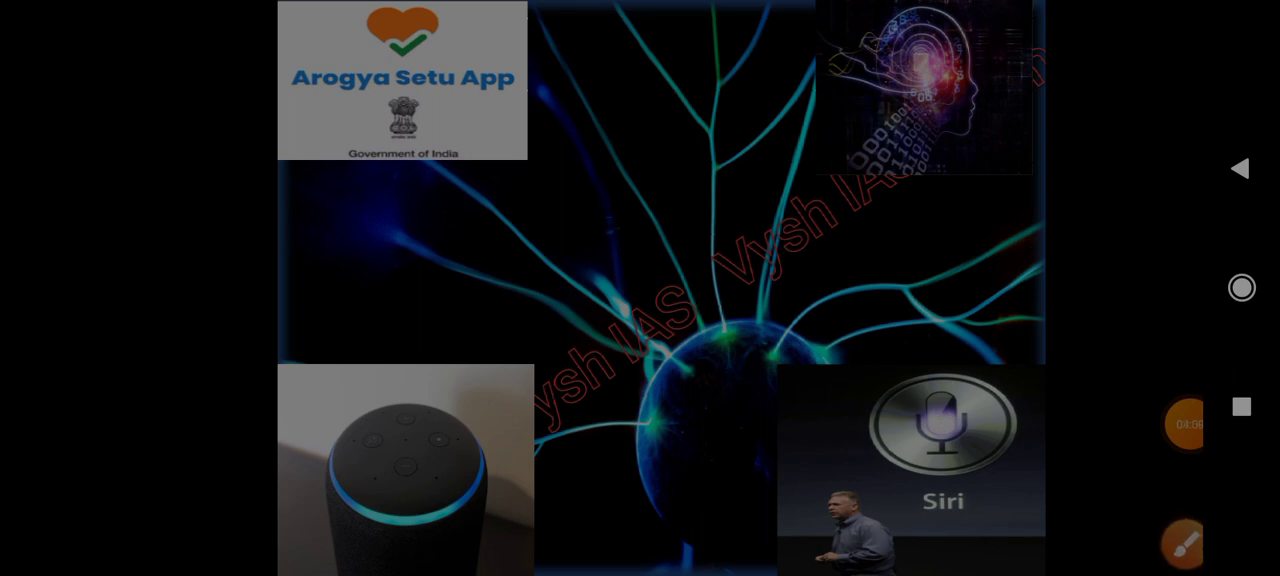
- Underline the Arogya Setu App image twice and draw a stroke pointing toward the Siri picture
left_click(1188, 544)
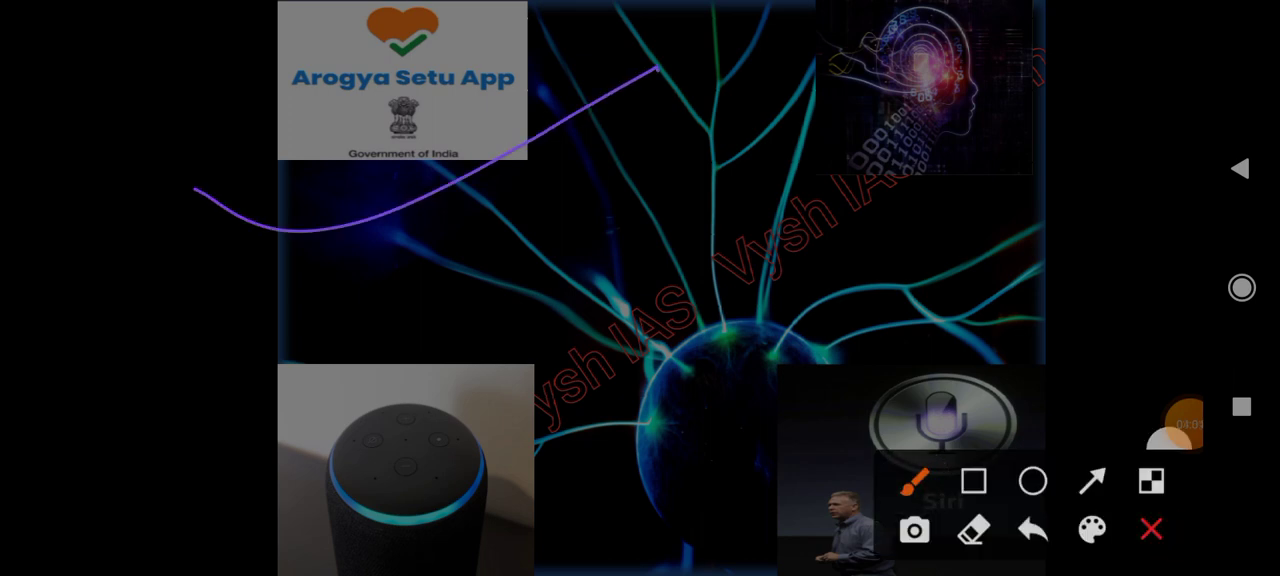
left_click_drag(230, 180, 630, 56)
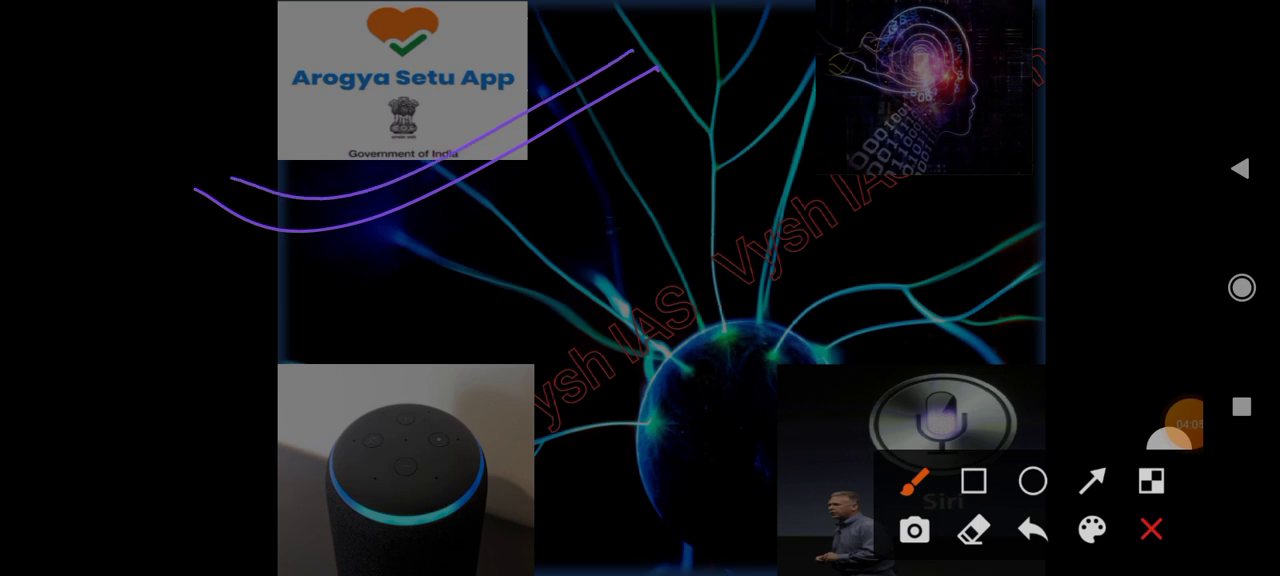
left_click_drag(516, 210, 560, 290)
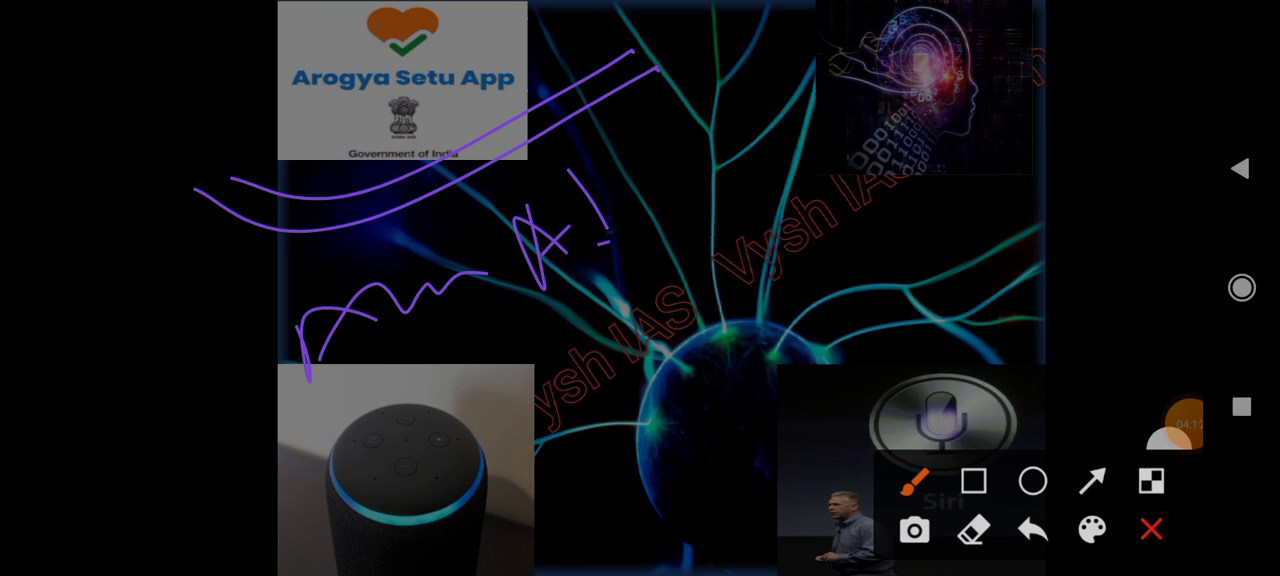
left_click_drag(742, 424, 1024, 262)
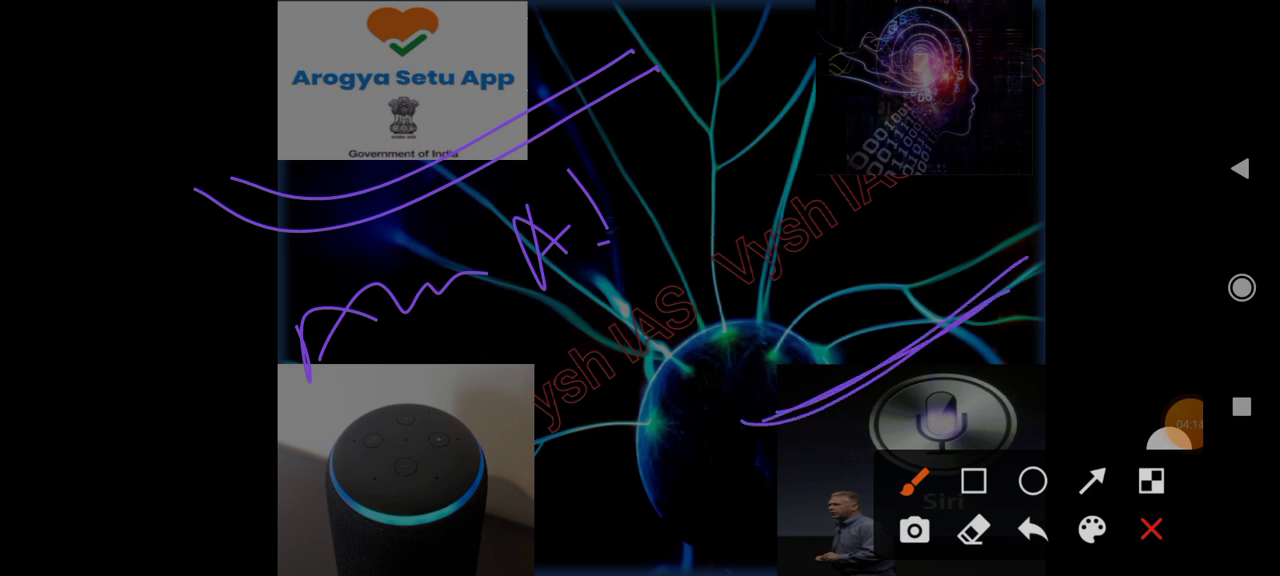
left_click(1152, 528)
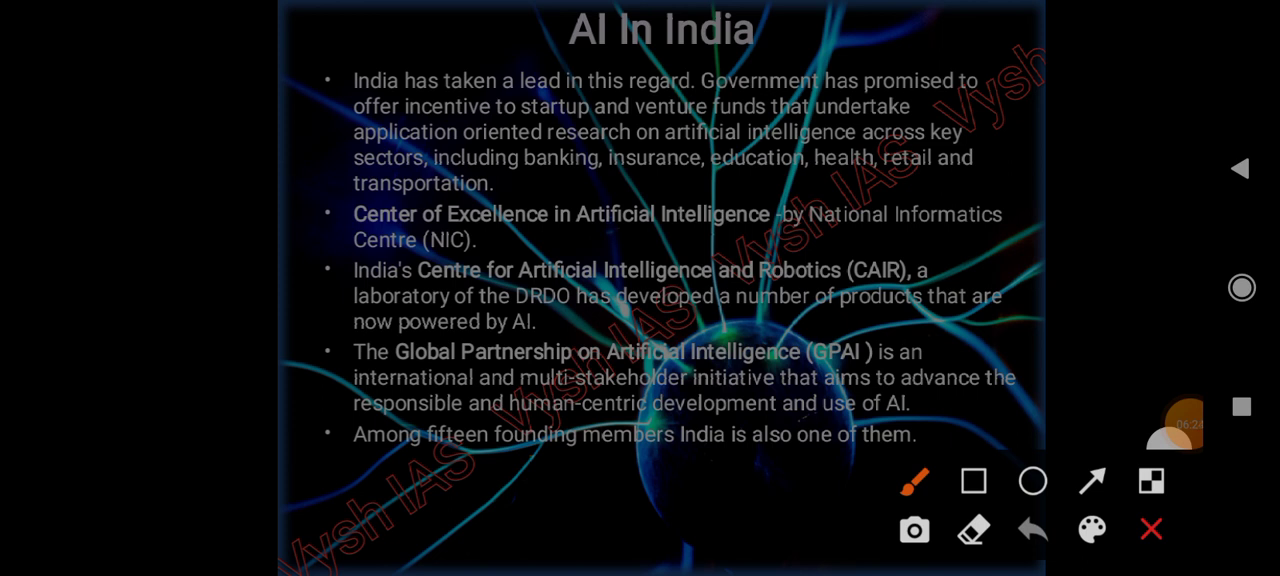
- Underline the key sectors and NIC lines, circle the Center of Excellence, bracket CAIR and mark GPAI
left_click_drag(292, 192, 1010, 108)
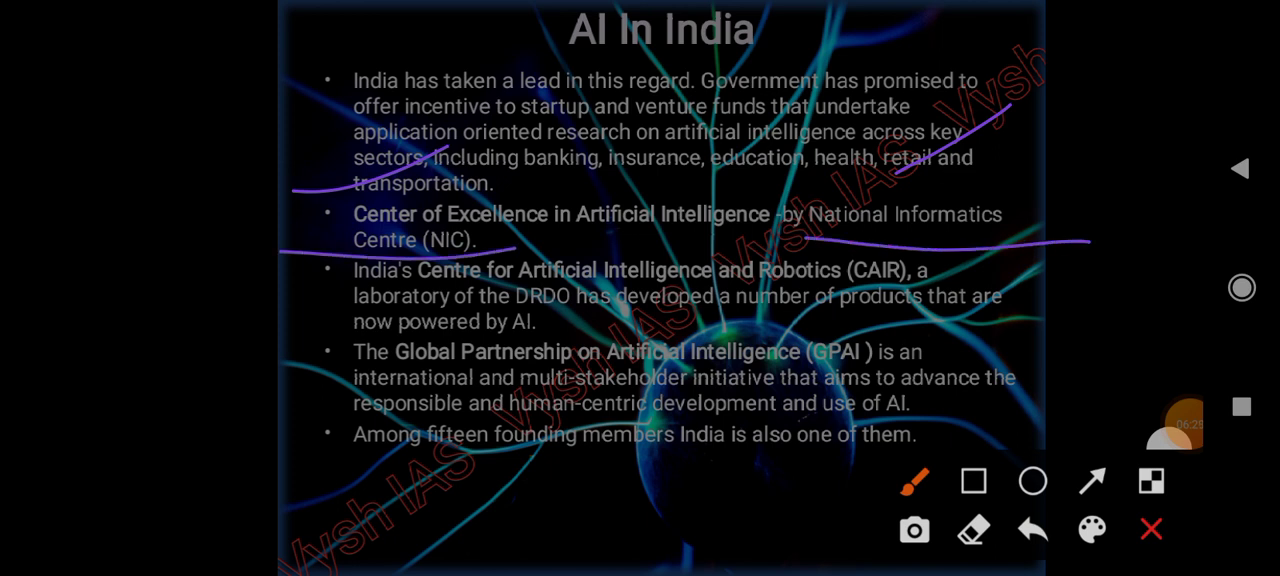
left_click_drag(376, 200, 290, 250)
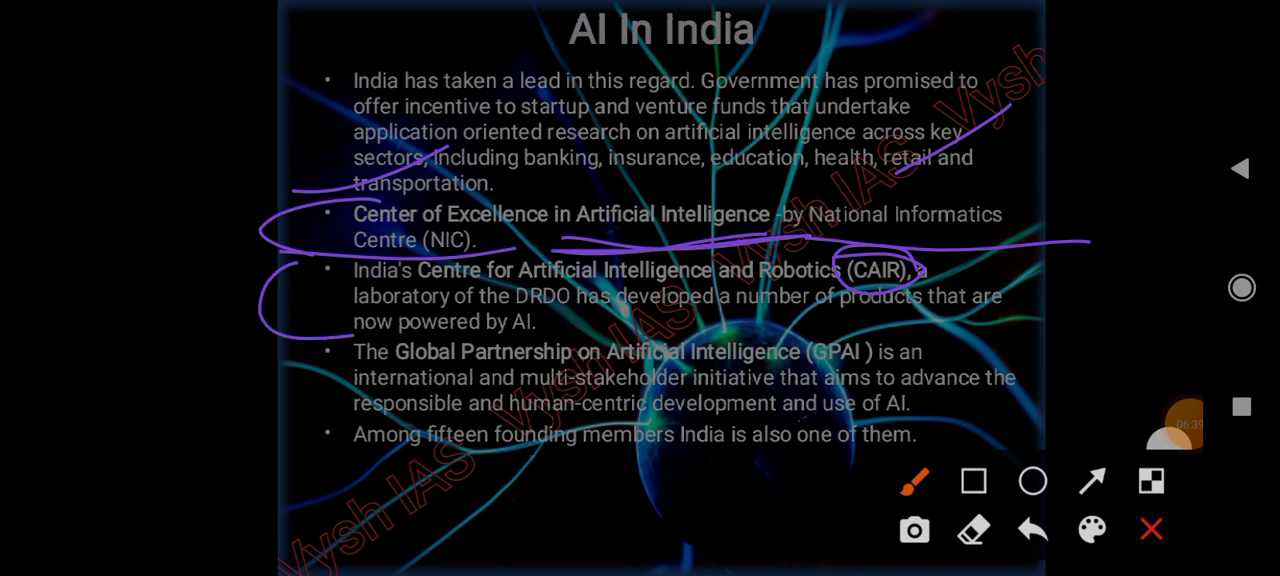
left_click_drag(356, 336, 576, 310)
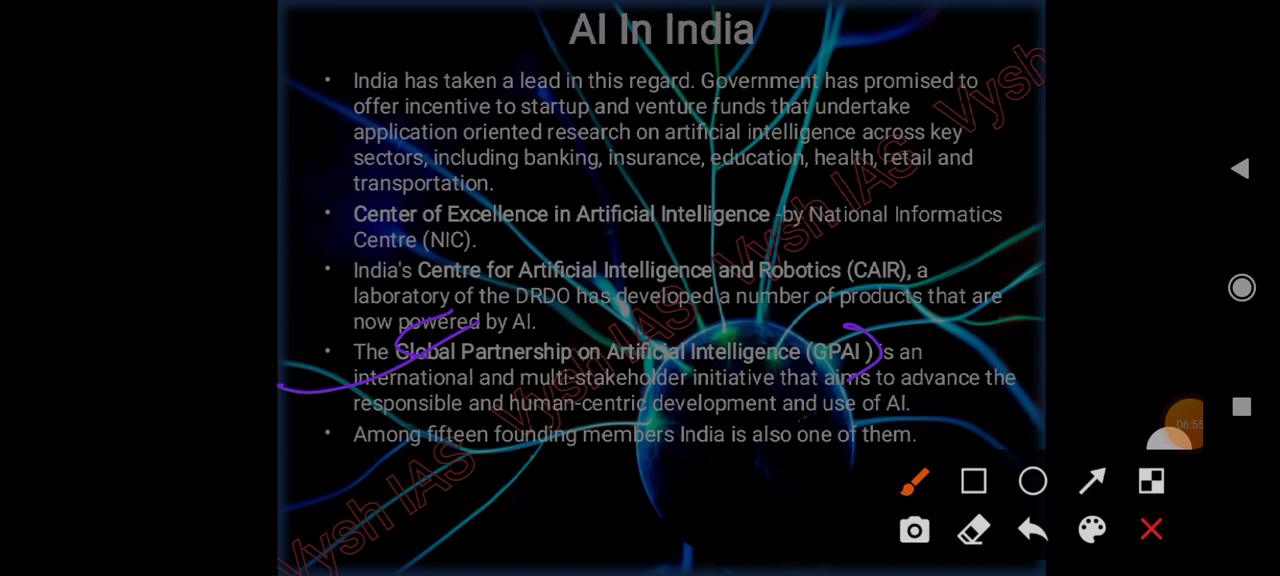
left_click_drag(528, 408, 790, 388)
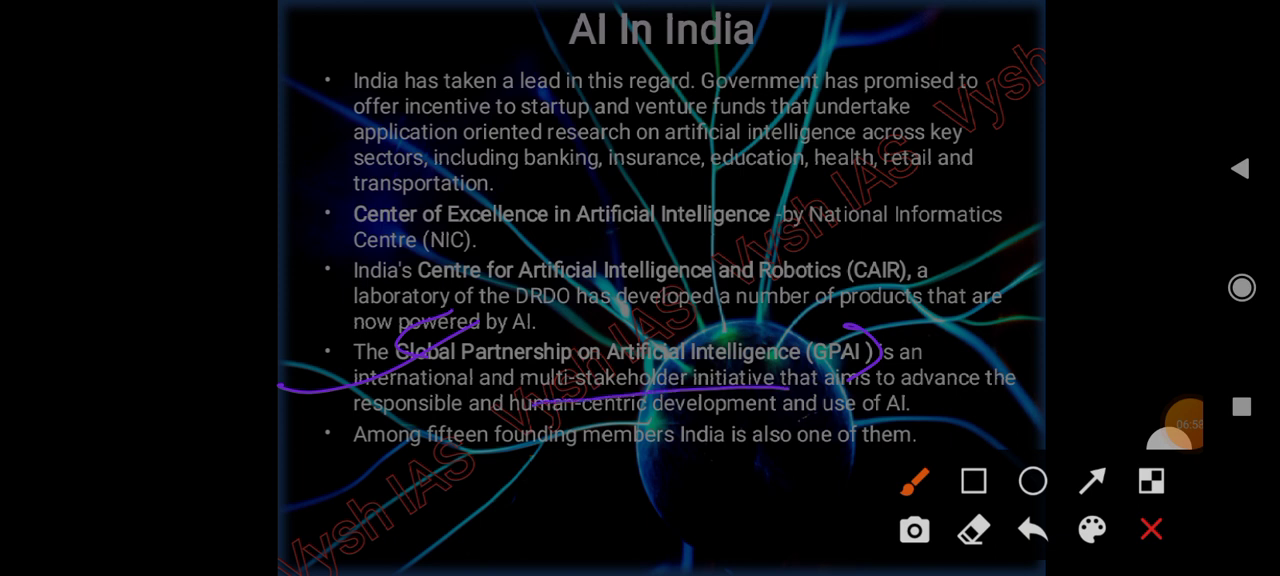
left_click_drag(440, 412, 744, 404)
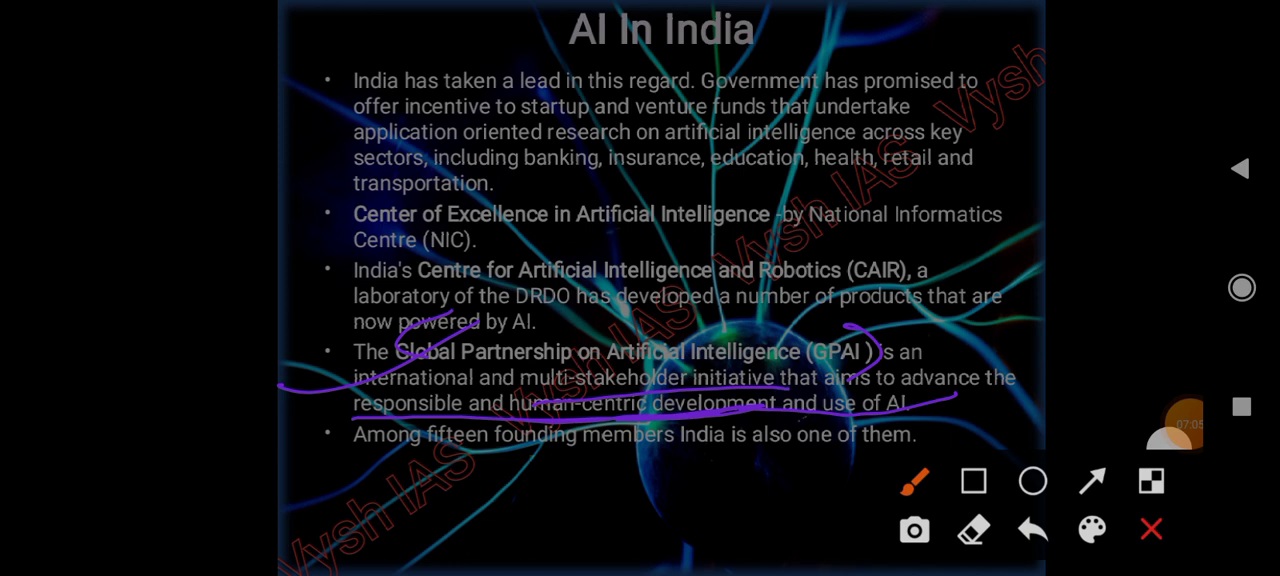
- Erase the pink marks, underline the last bullet about founding members, and close the pen
left_click(1032, 530)
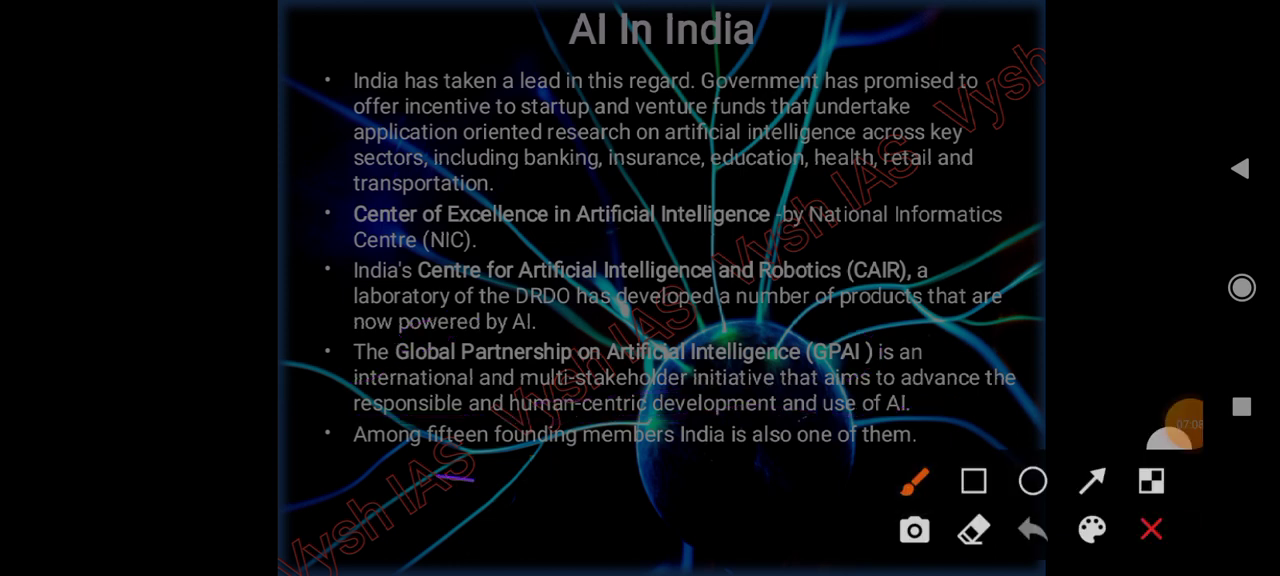
left_click_drag(340, 476, 796, 472)
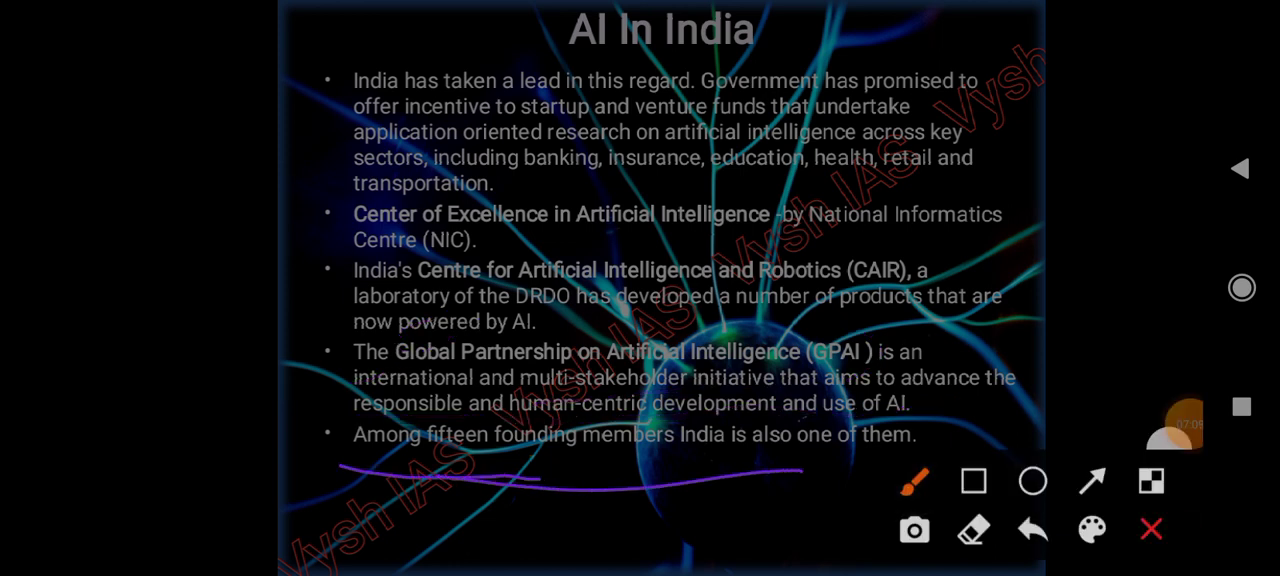
left_click(1152, 528)
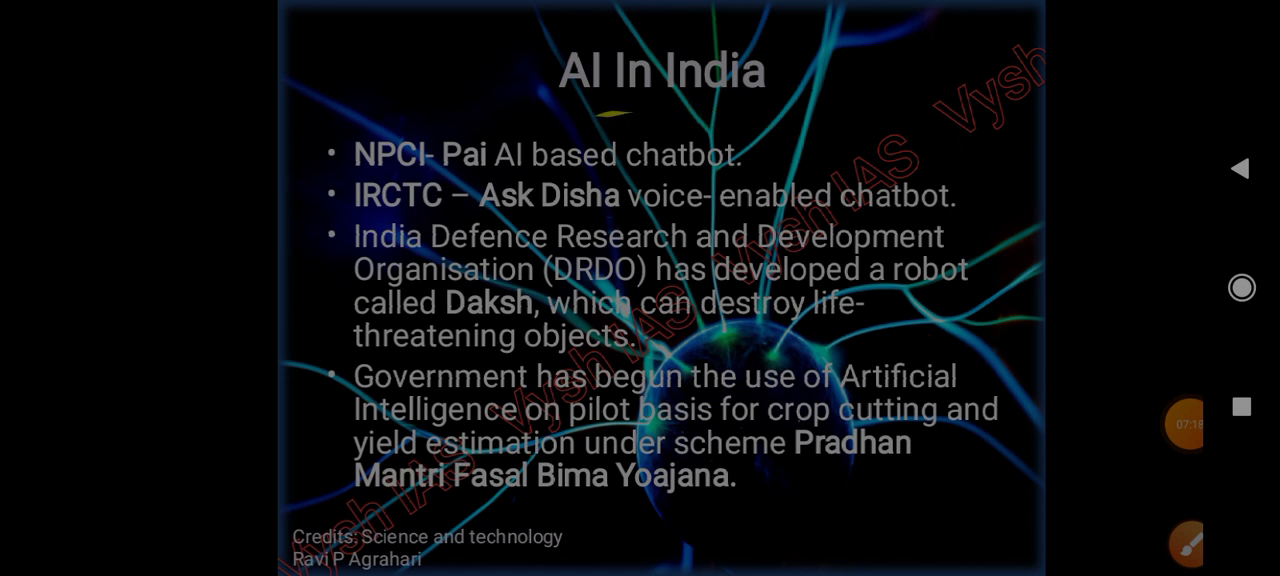
- Underline the NPCI Pai chatbot line and mark Daksh and the crop insurance scheme
left_click(1188, 544)
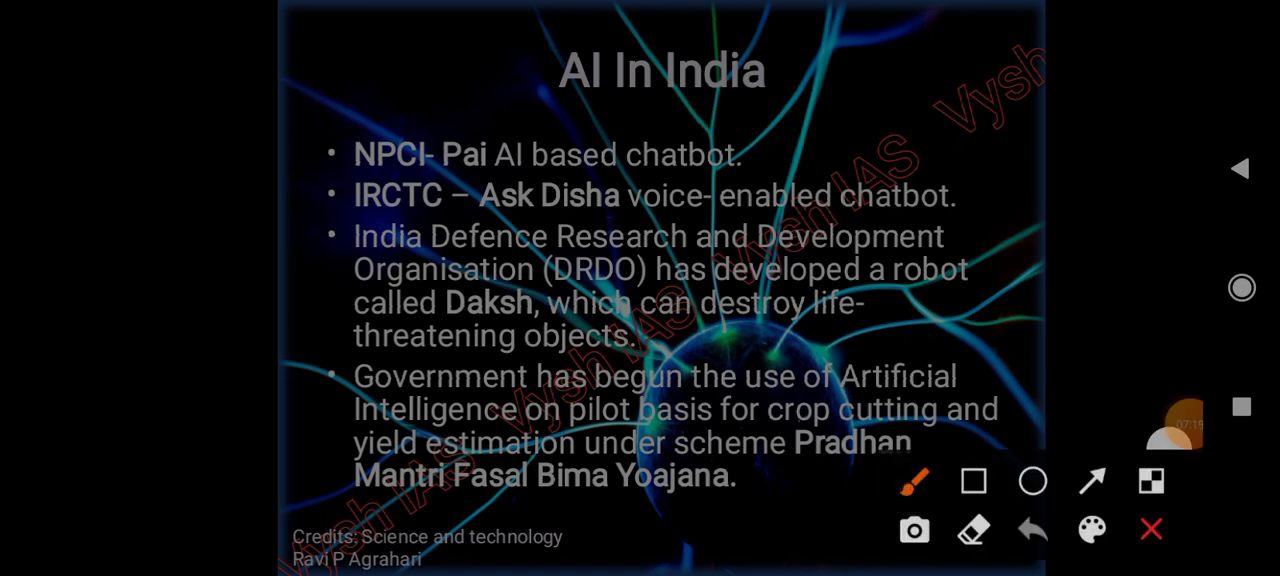
left_click_drag(270, 220, 604, 92)
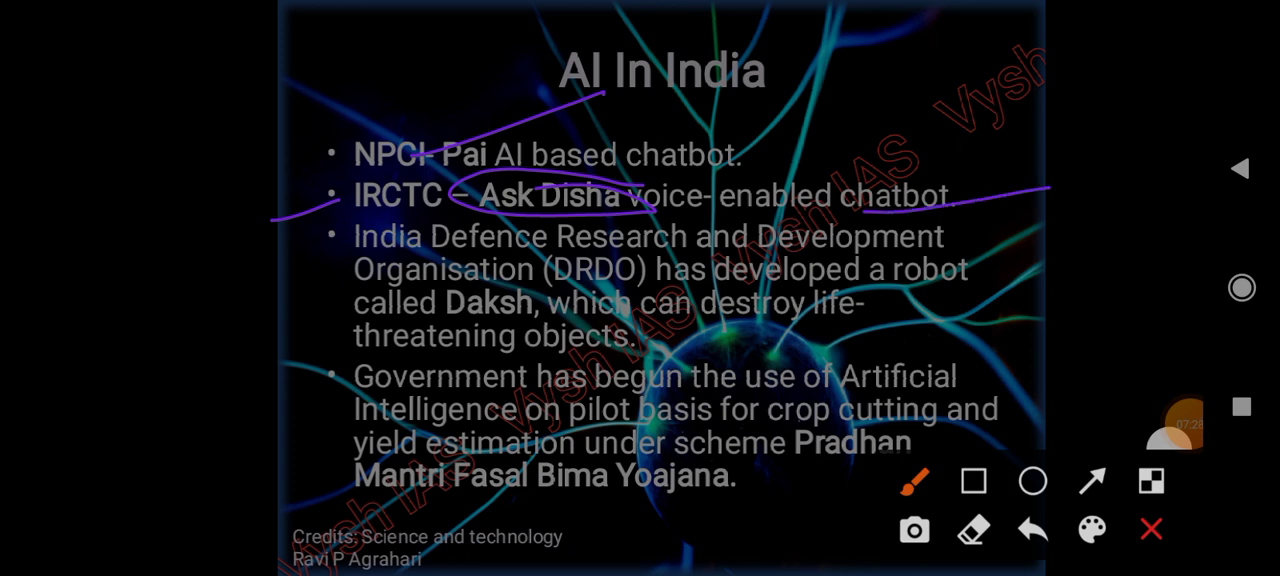
left_click_drag(496, 288, 540, 298)
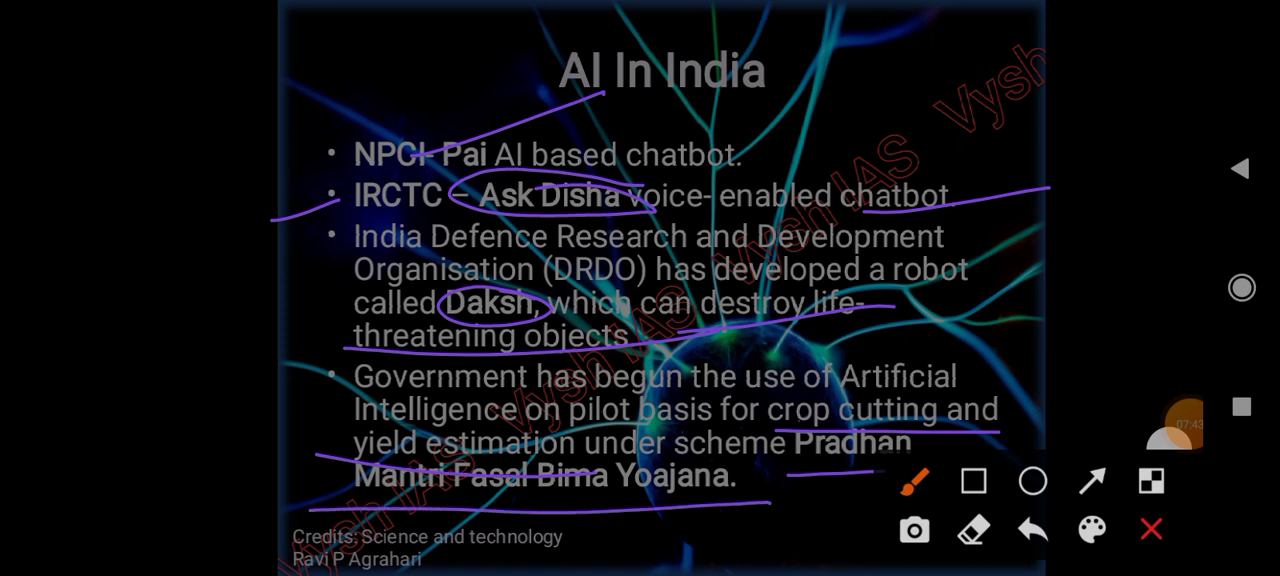
left_click(1152, 528)
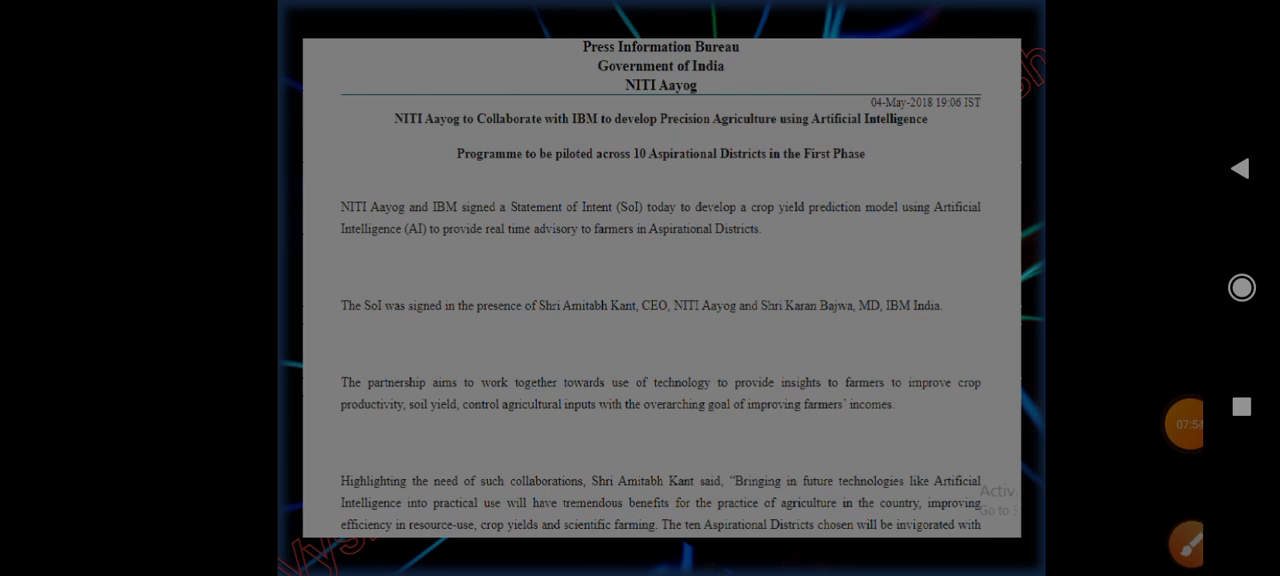
- Underline the NITI Aayog–IBM press release headline and the aspirational districts subheading
left_click(1188, 544)
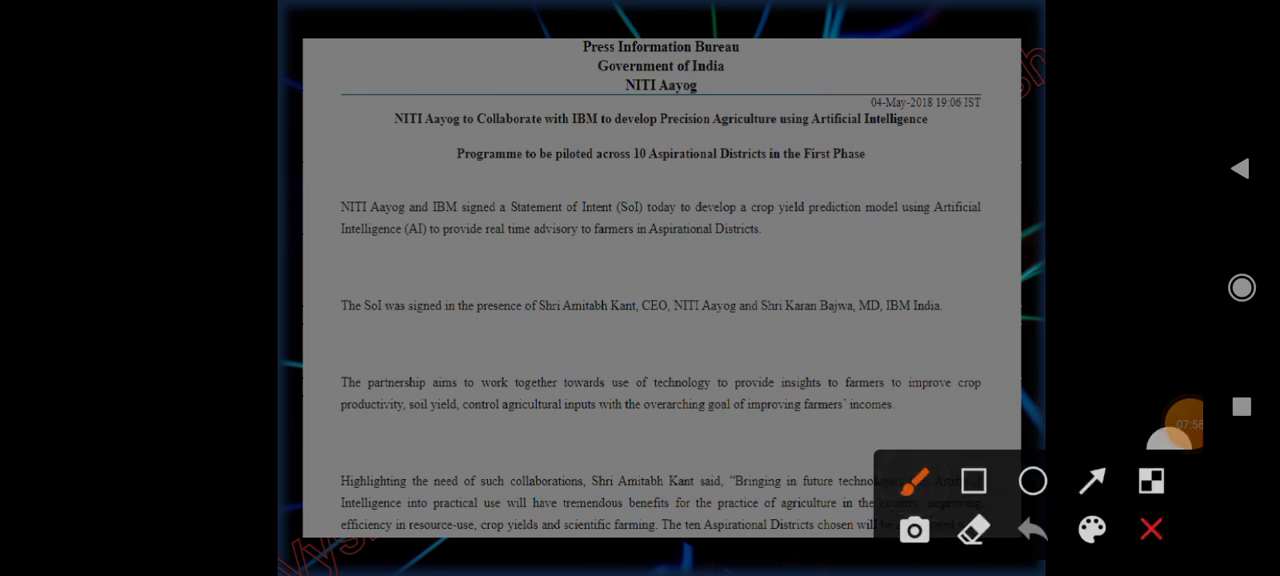
left_click_drag(588, 136, 970, 132)
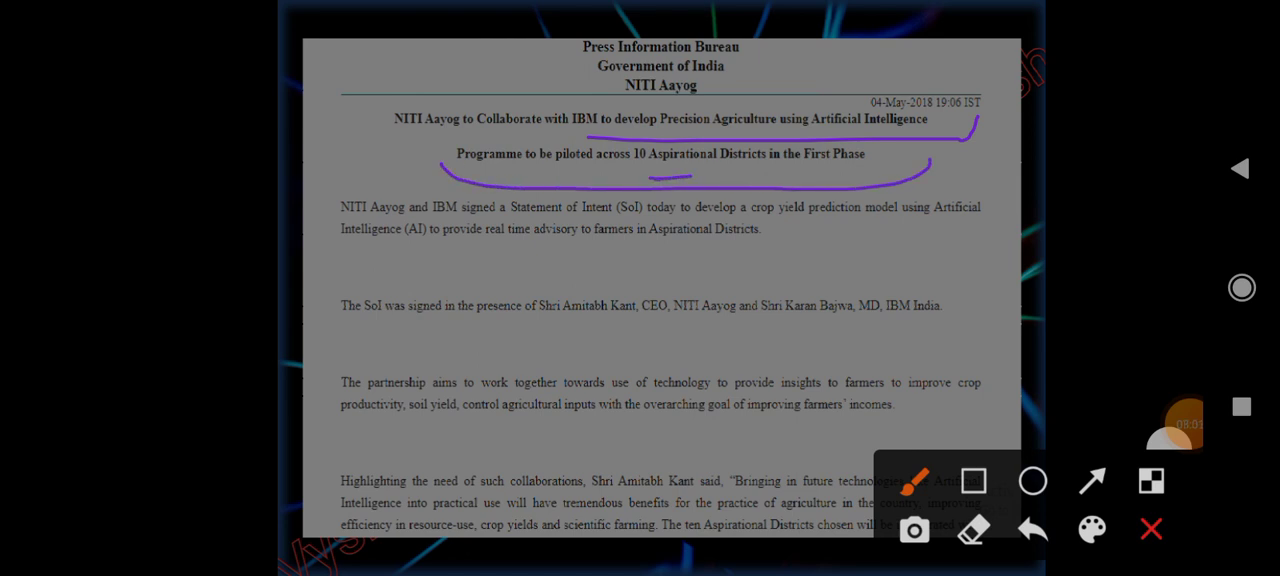
left_click_drag(616, 196, 736, 176)
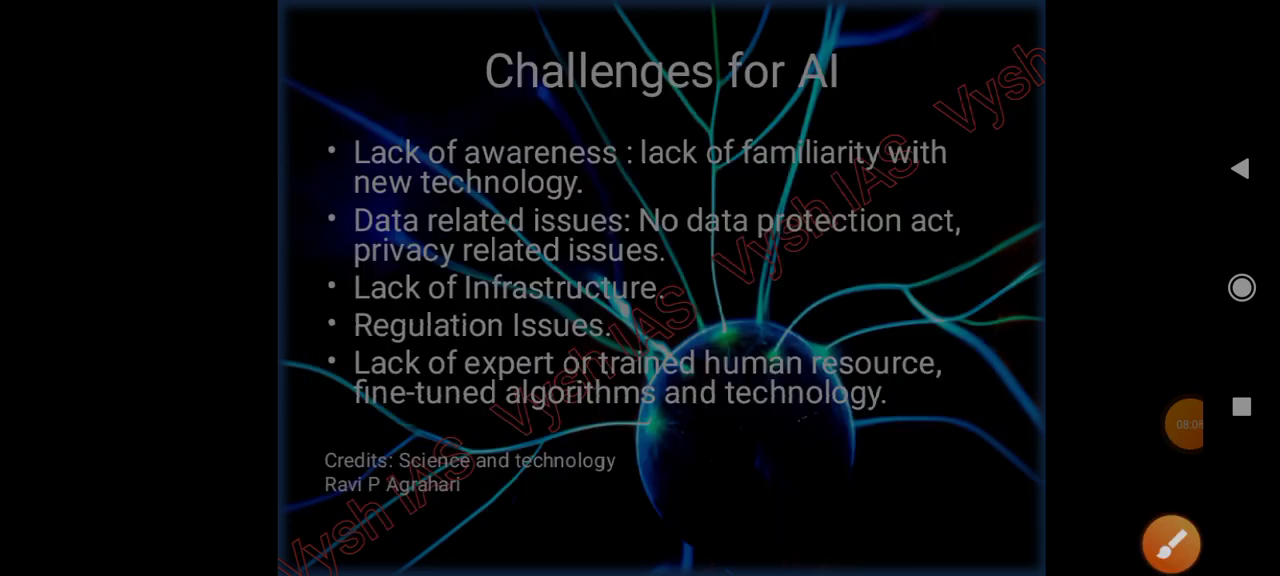
left_click(1170, 544)
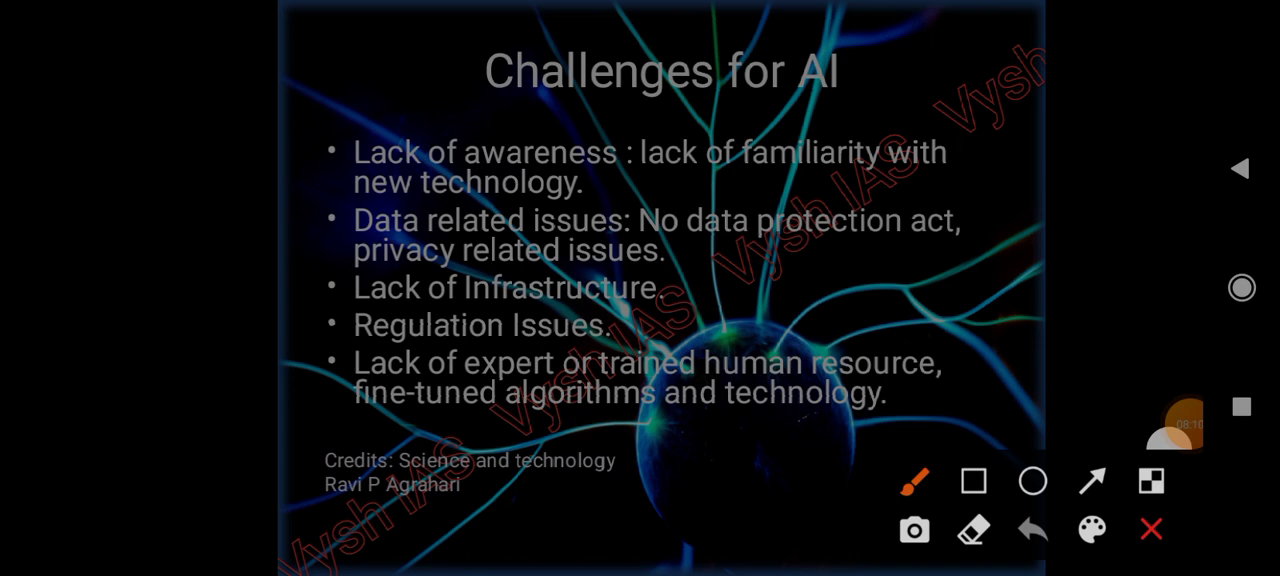
- Mark the Lack of awareness, new technology and data related issues bullets and loop the first challenges
left_click_drag(256, 180, 636, 62)
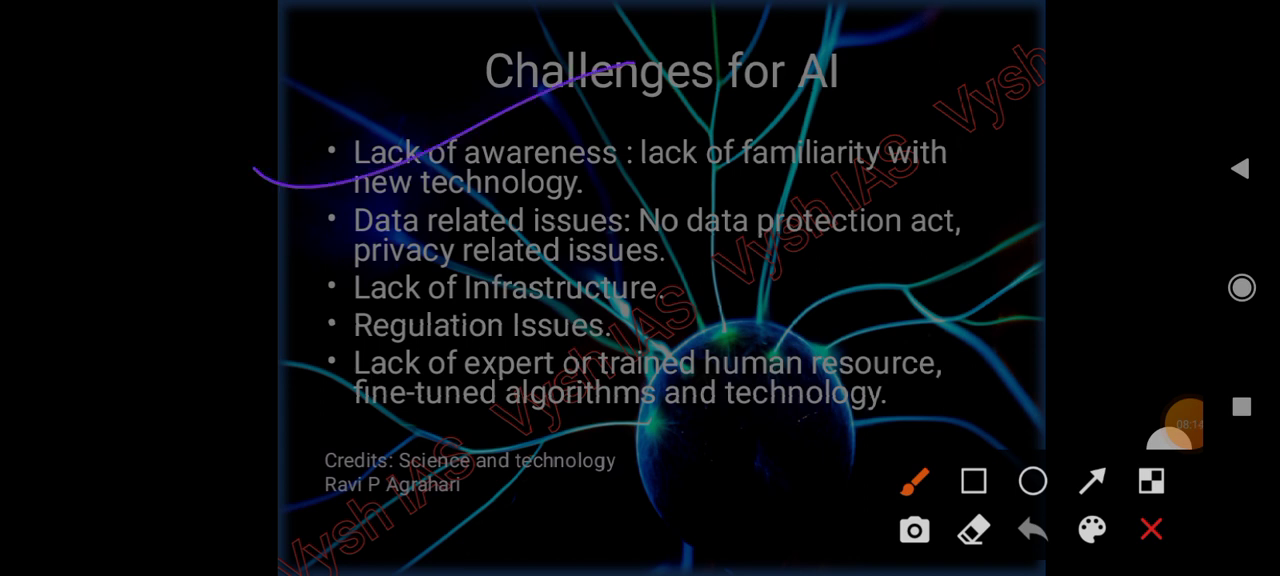
left_click_drag(624, 182, 984, 170)
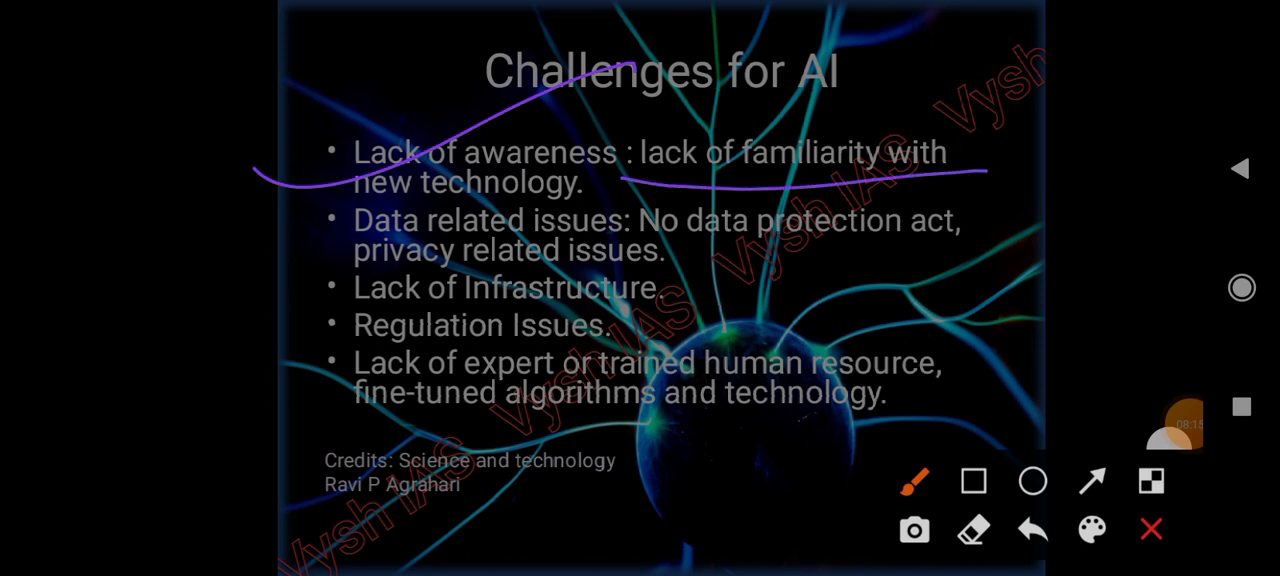
left_click_drag(324, 210, 658, 192)
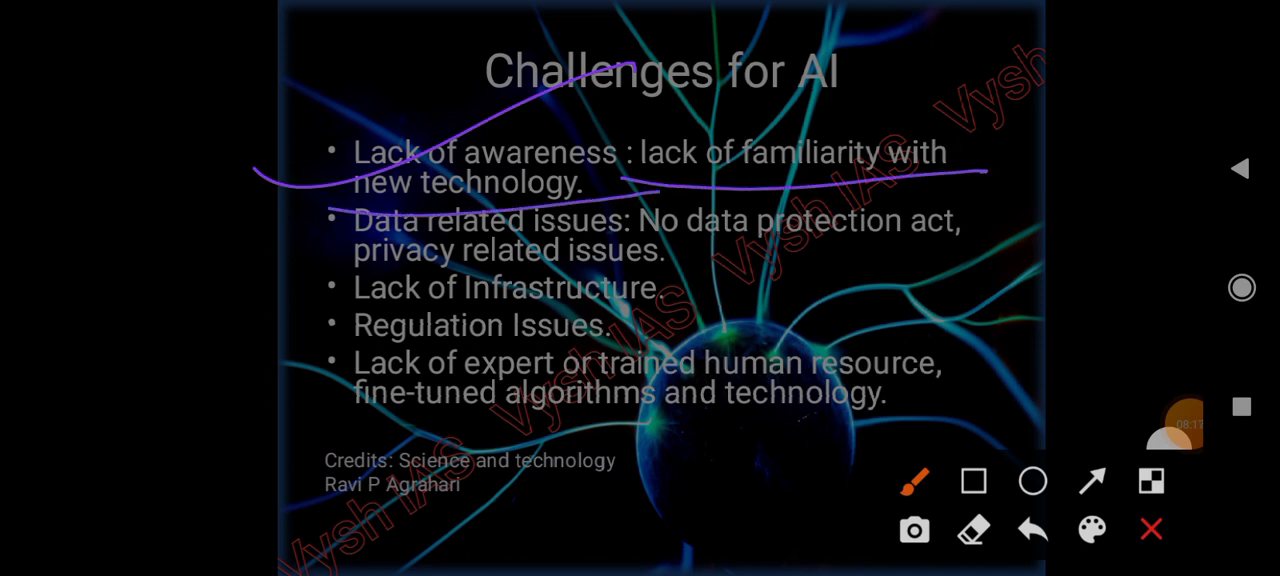
left_click_drag(260, 244, 540, 176)
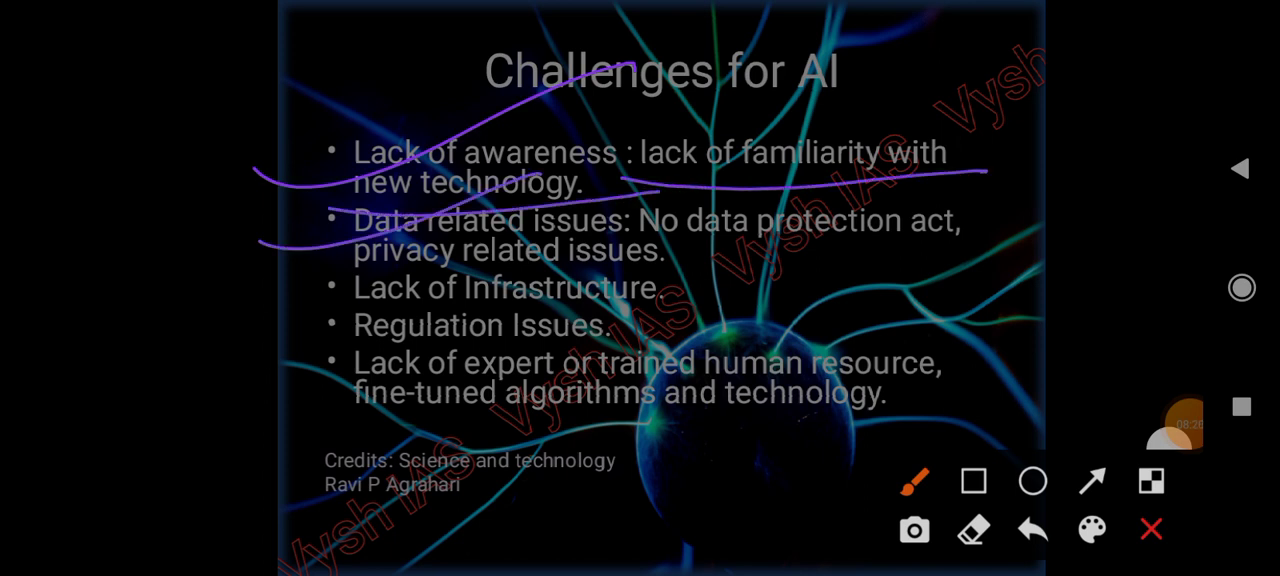
left_click_drag(680, 270, 1010, 264)
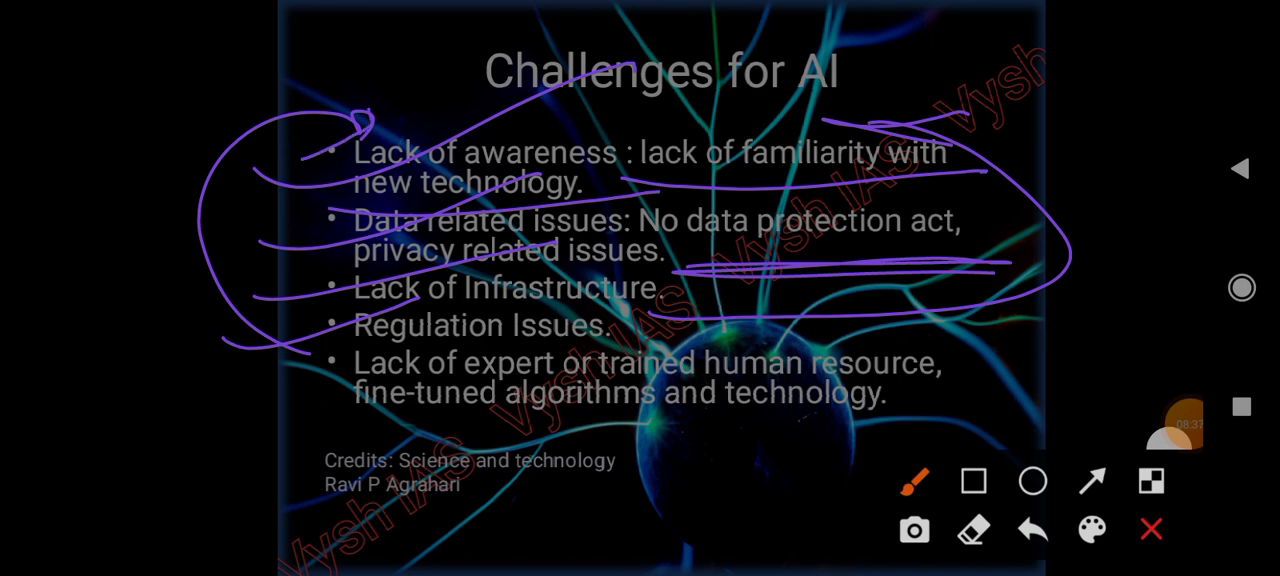
- Underline the trained human resource bullet and scribble under fine-tuned algorithms and technology
left_click_drag(270, 410, 710, 440)
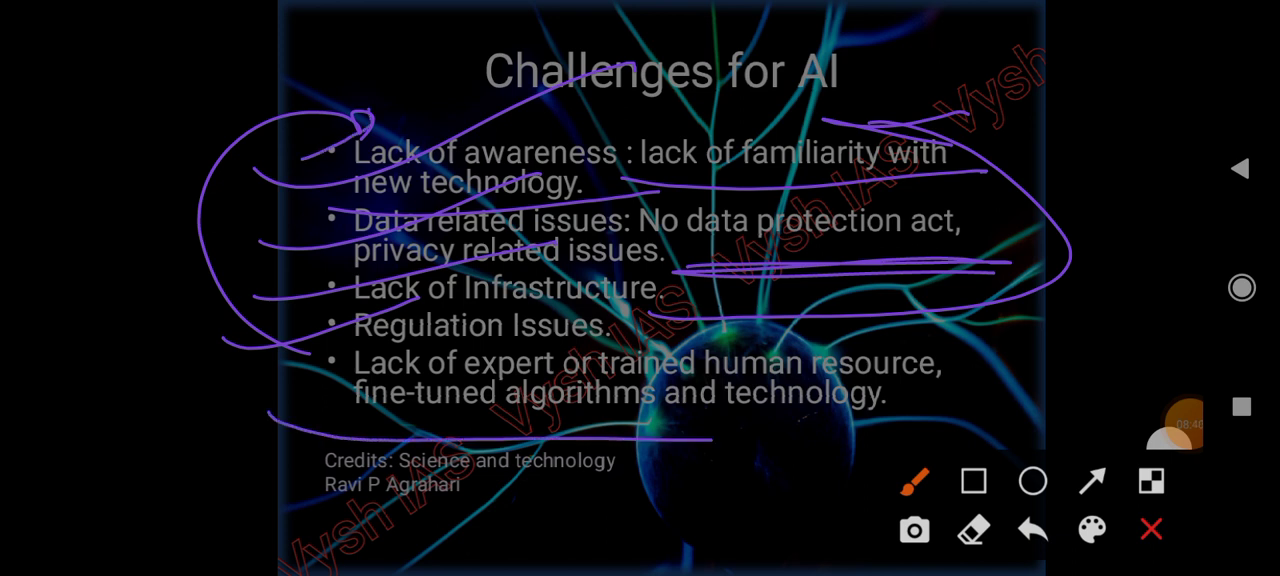
left_click_drag(690, 460, 1050, 330)
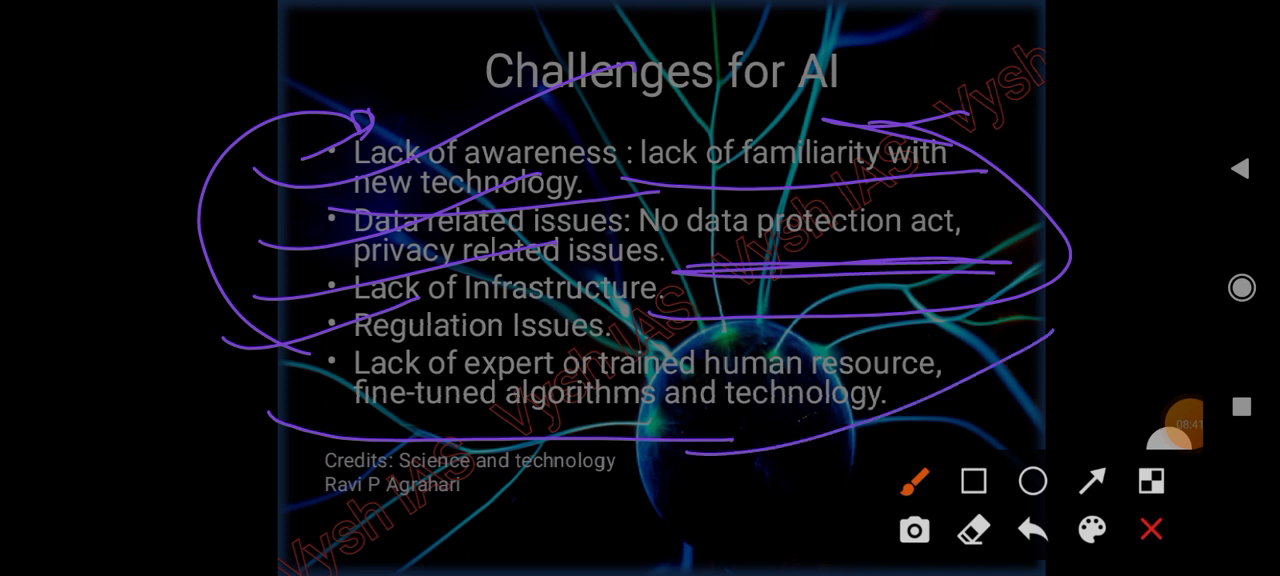
left_click_drag(730, 456, 1096, 320)
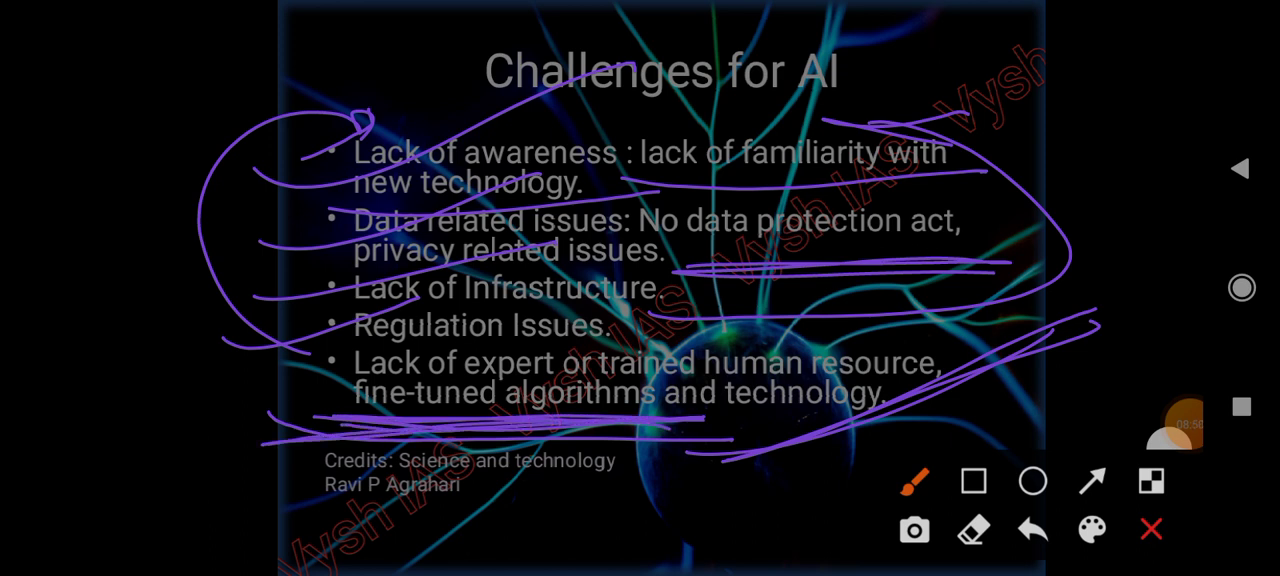
left_click_drag(670, 456, 964, 412)
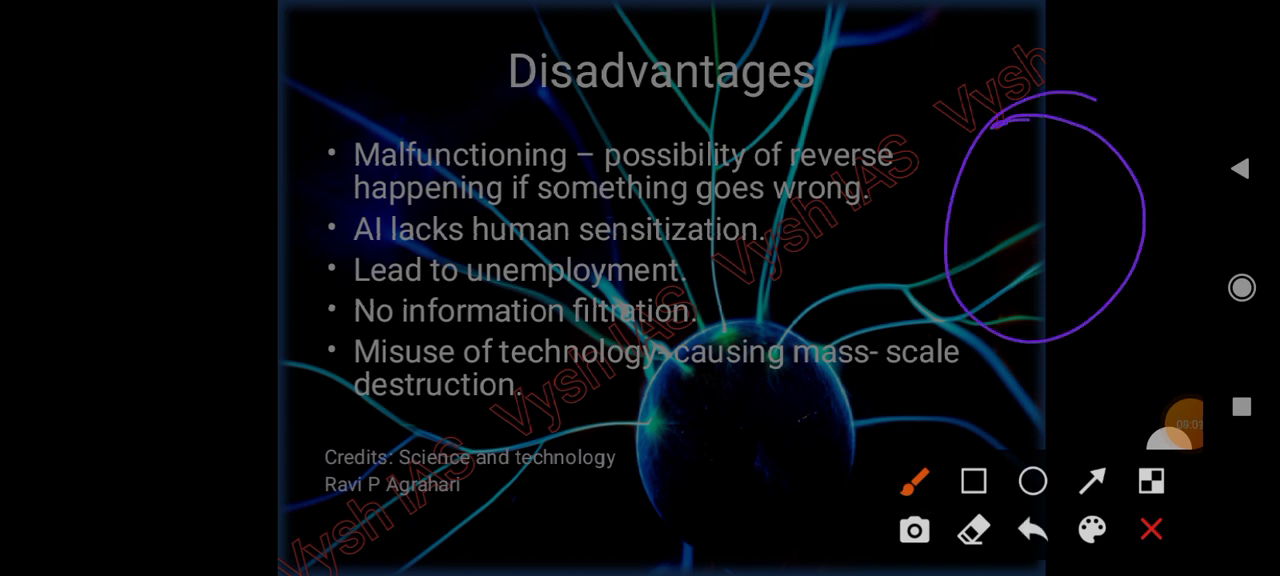
- Sketch a shape beside the Disadvantages list, underline 'AI lacks human sensitization', then clear the pen marks
left_click_drag(1010, 120, 1120, 56)
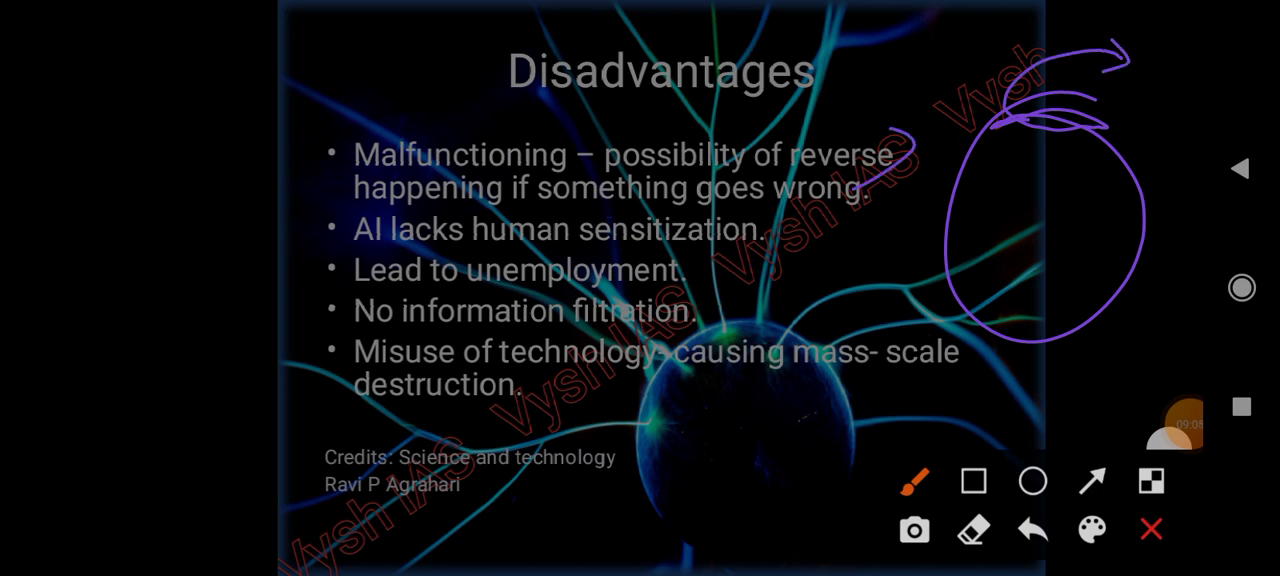
left_click_drag(710, 214, 850, 190)
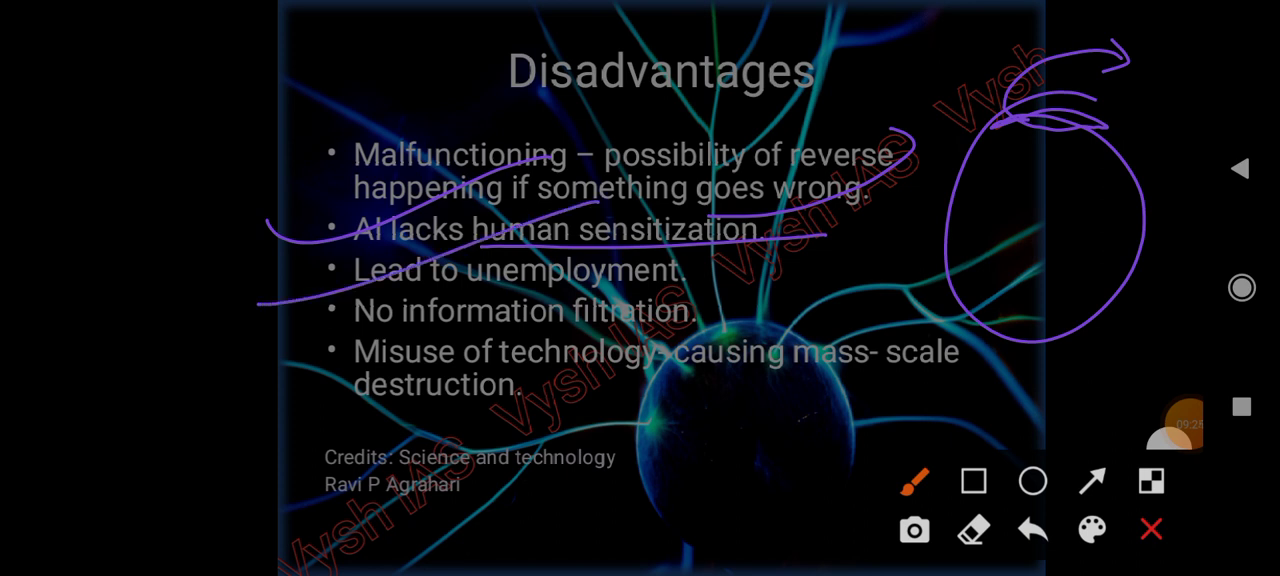
left_click_drag(452, 296, 790, 272)
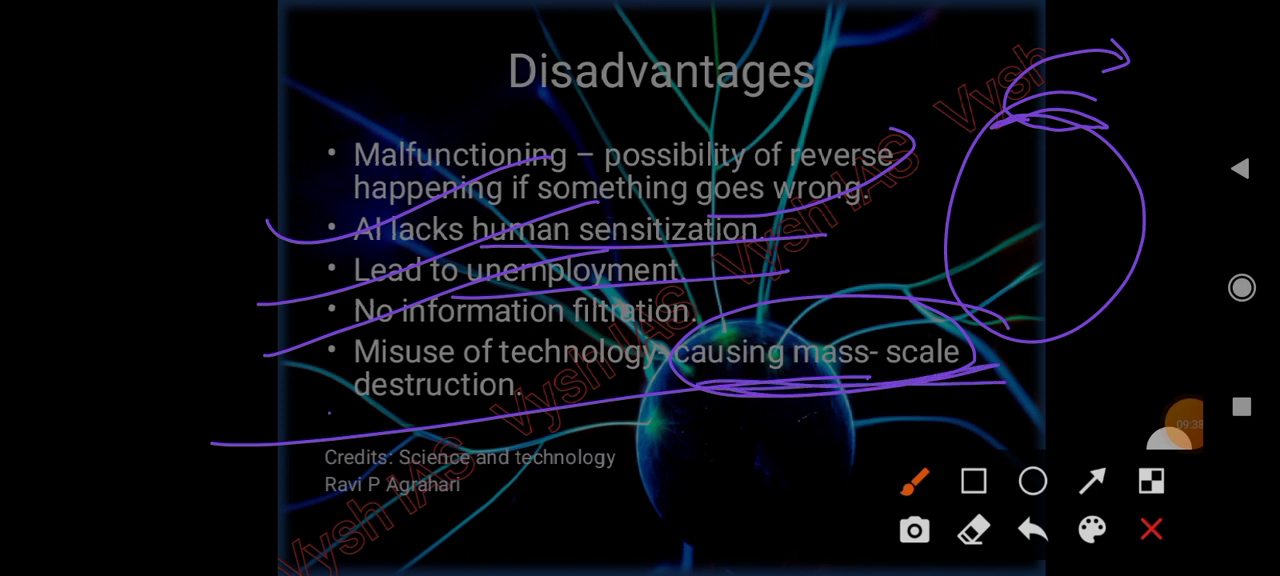
left_click(1152, 528)
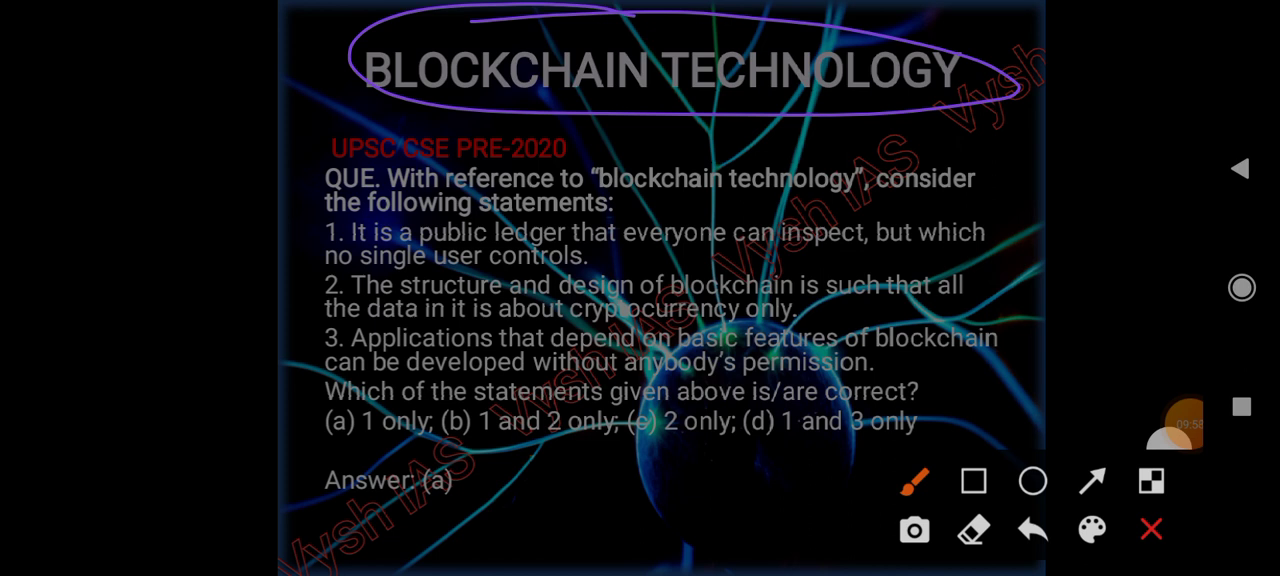
- Underline statements 1–3 (public ledger, cryptocurrency, permissionless applications), circle Answer (a), then clear the marks
left_click_drag(588, 264, 882, 260)
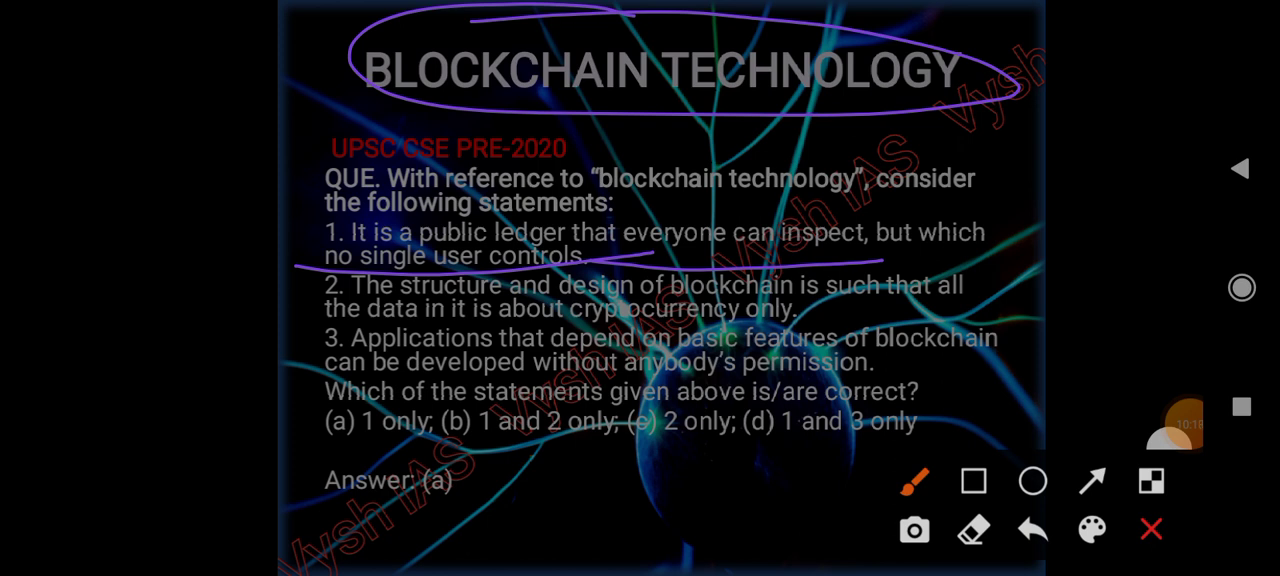
left_click_drag(610, 324, 870, 318)
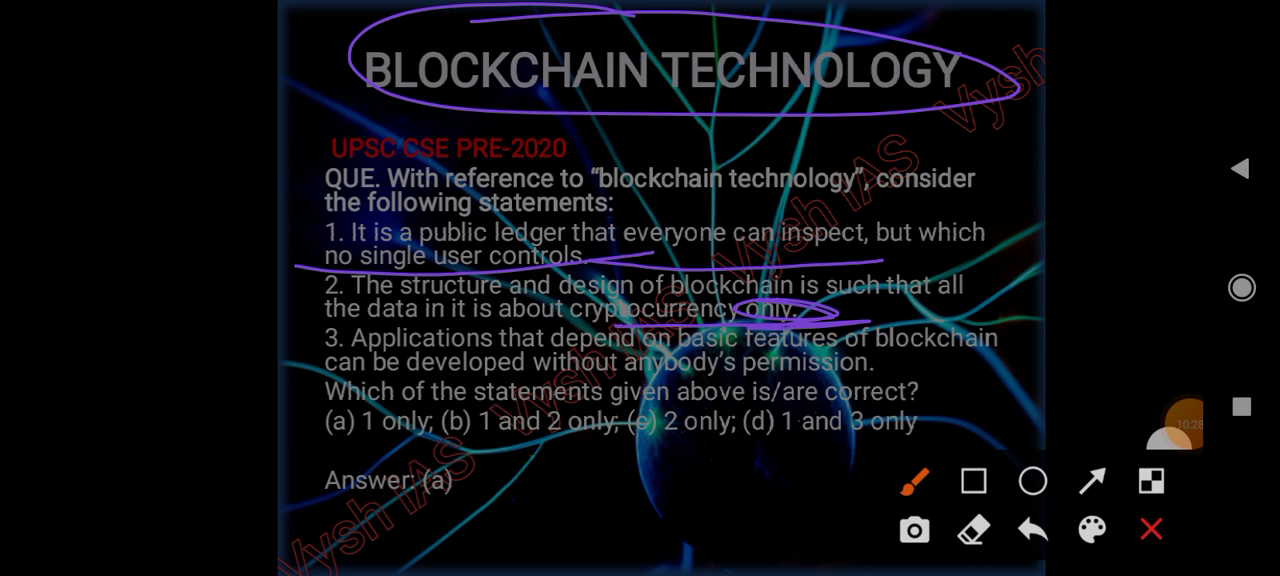
left_click_drag(684, 384, 1030, 376)
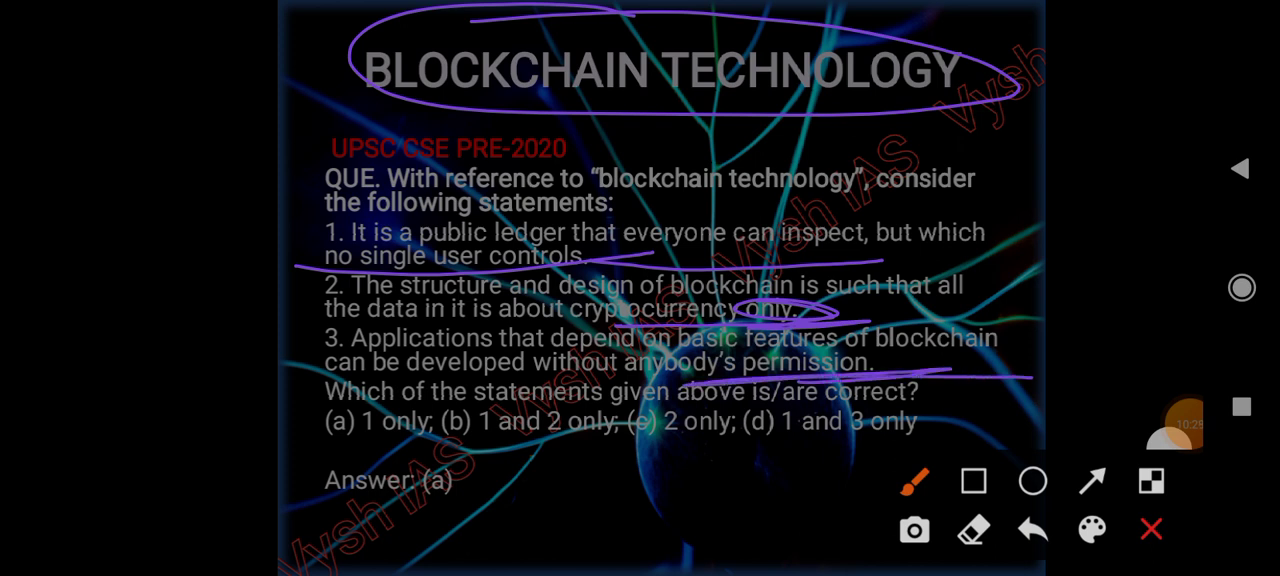
left_click_drag(228, 516, 530, 496)
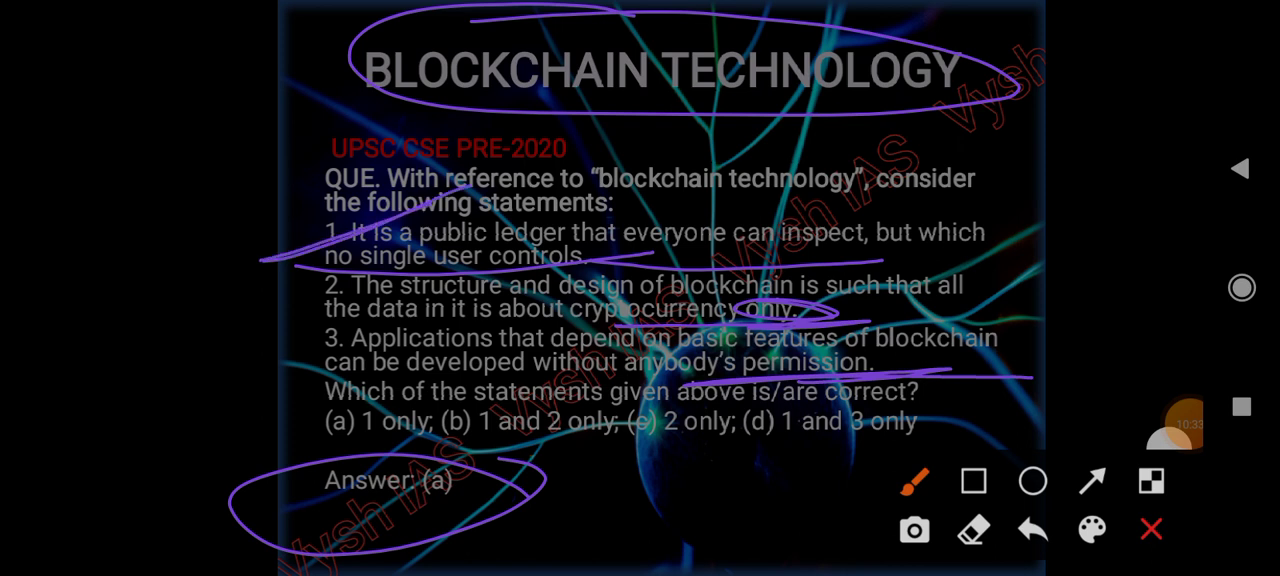
left_click(1152, 528)
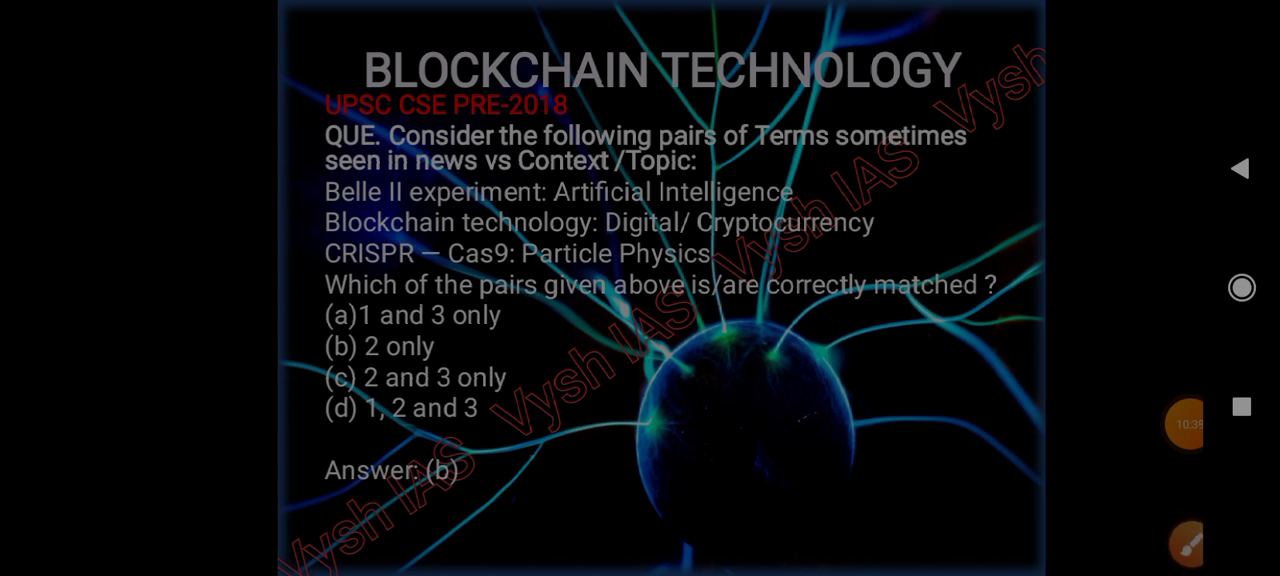
- Underline the Blockchain, CRISPR and third term pairs of the 2018 question in purple
left_click(1186, 544)
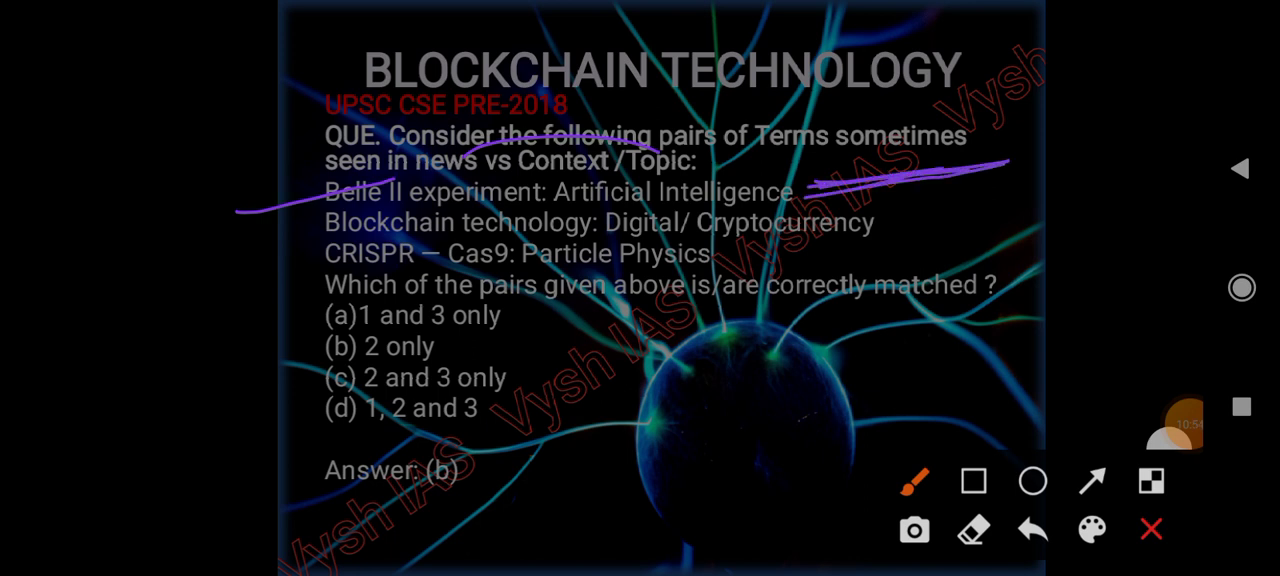
left_click_drag(420, 204, 220, 268)
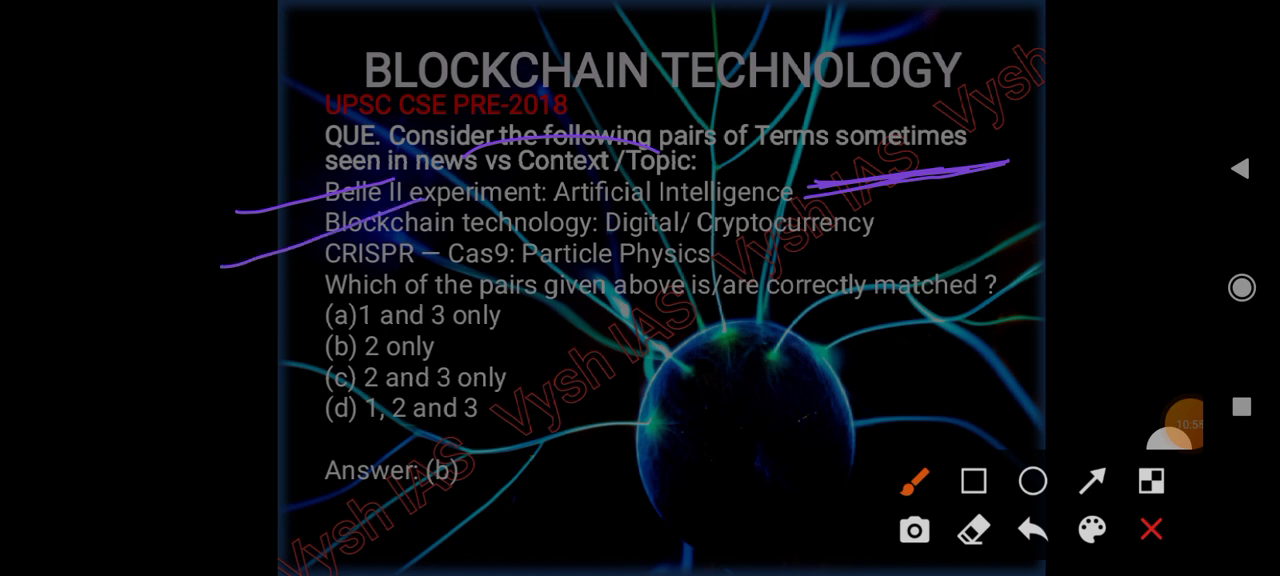
left_click_drag(836, 240, 984, 196)
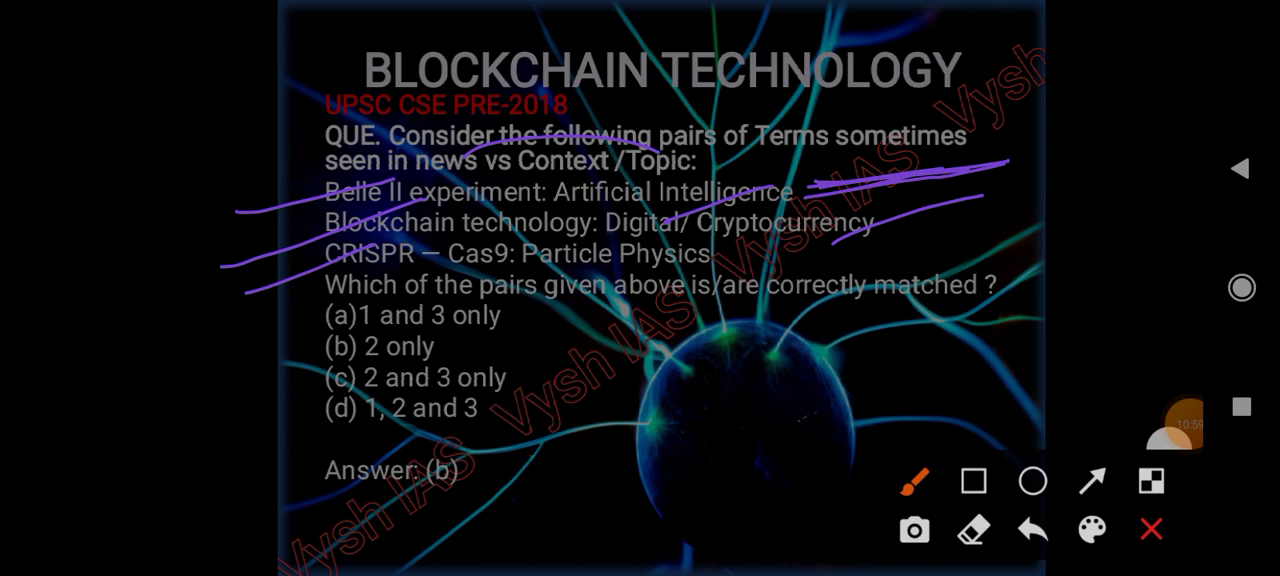
left_click_drag(716, 264, 940, 244)
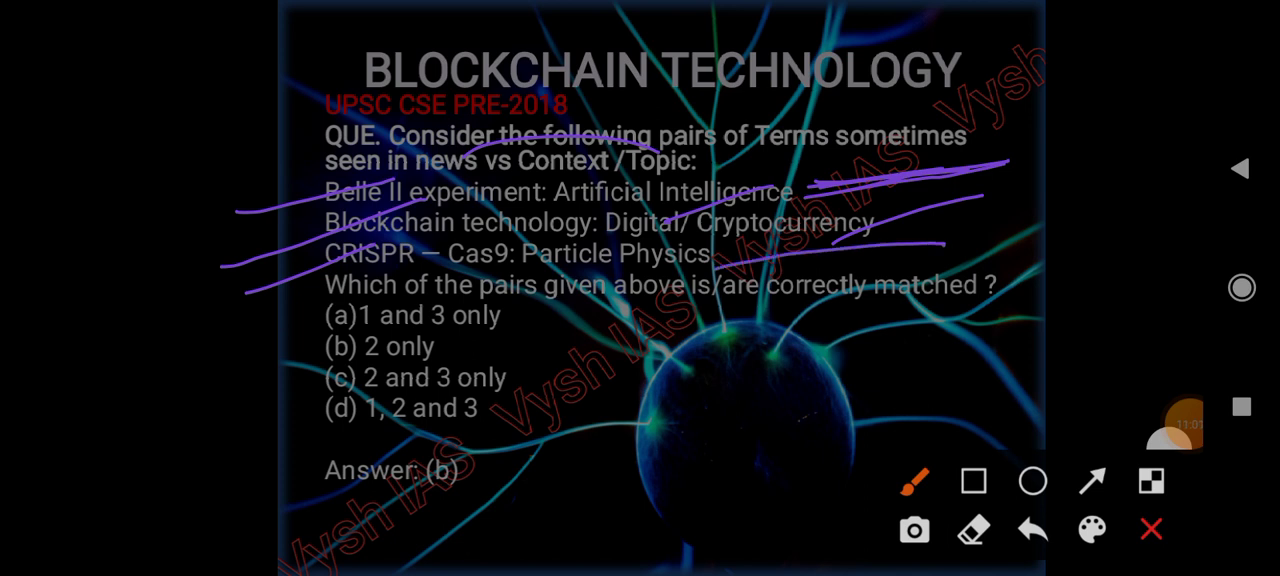
left_click_drag(270, 370, 404, 336)
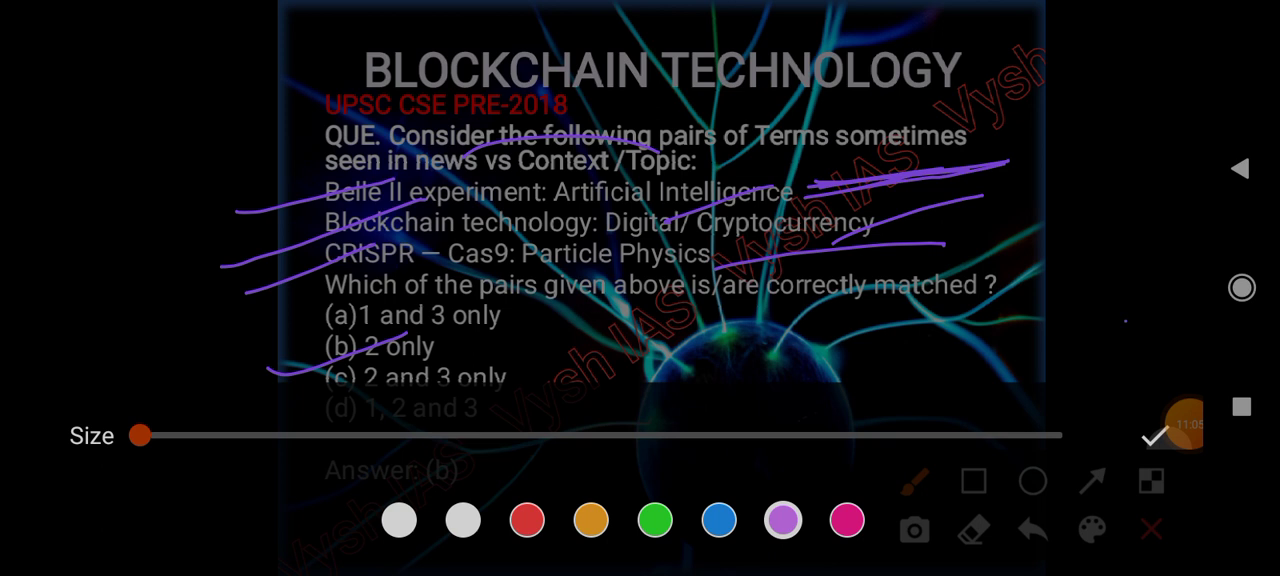
- Choose a new pen colour from the colour palette
left_click(1164, 424)
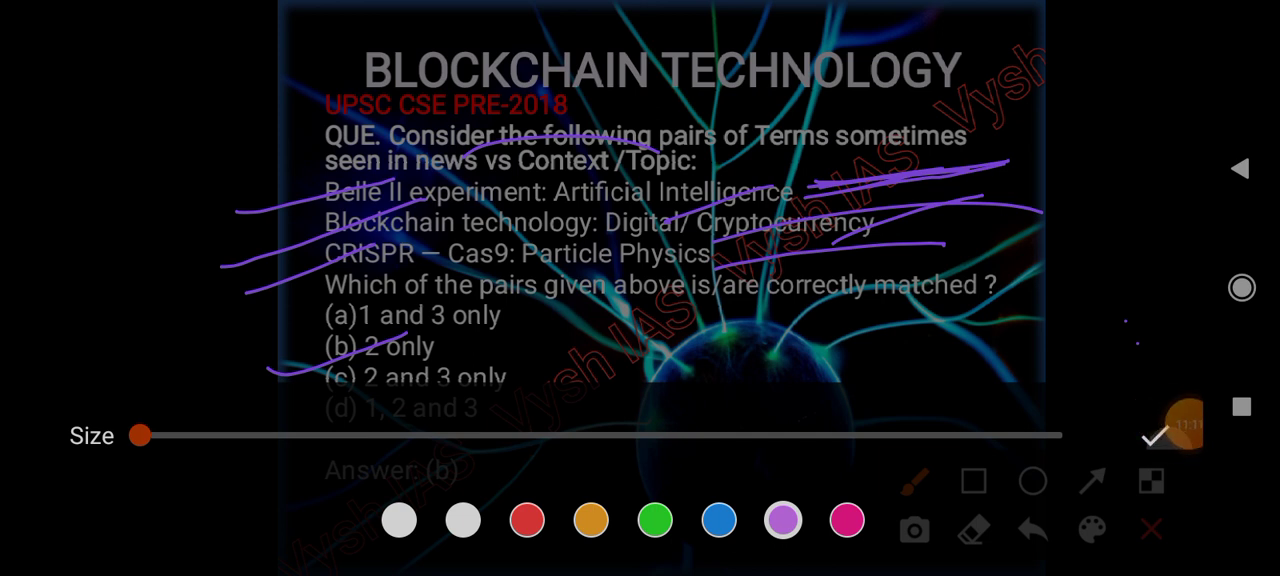
left_click(1164, 424)
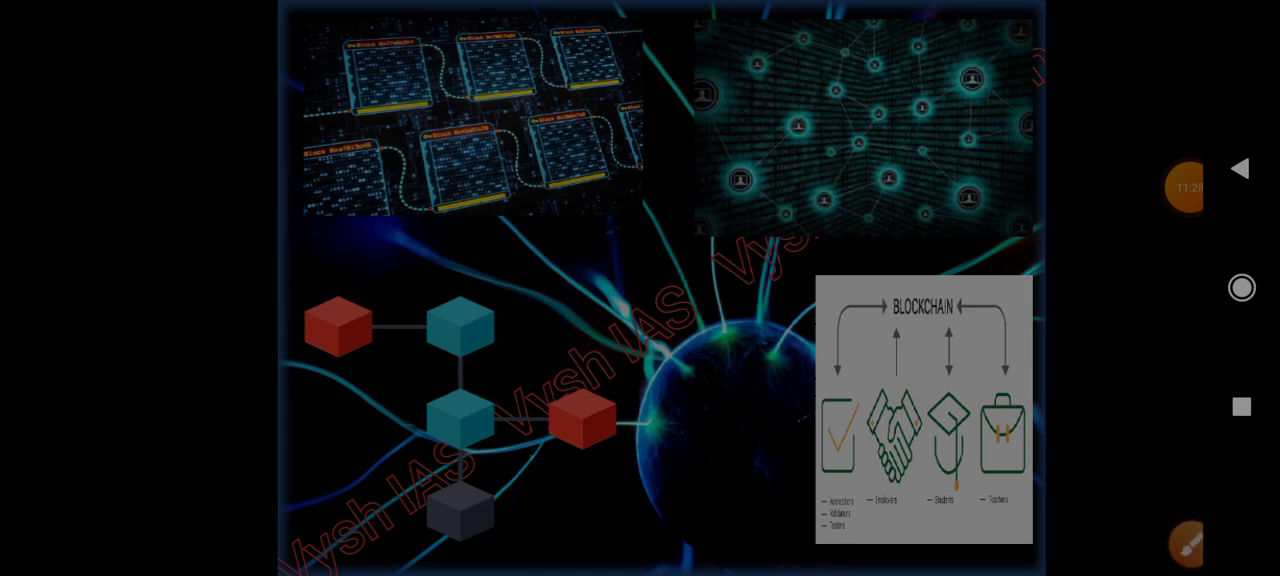
- Circle the teal and dark grey blocks, link the chain in pink, then clear the marks and leave drawing mode
left_click(1184, 532)
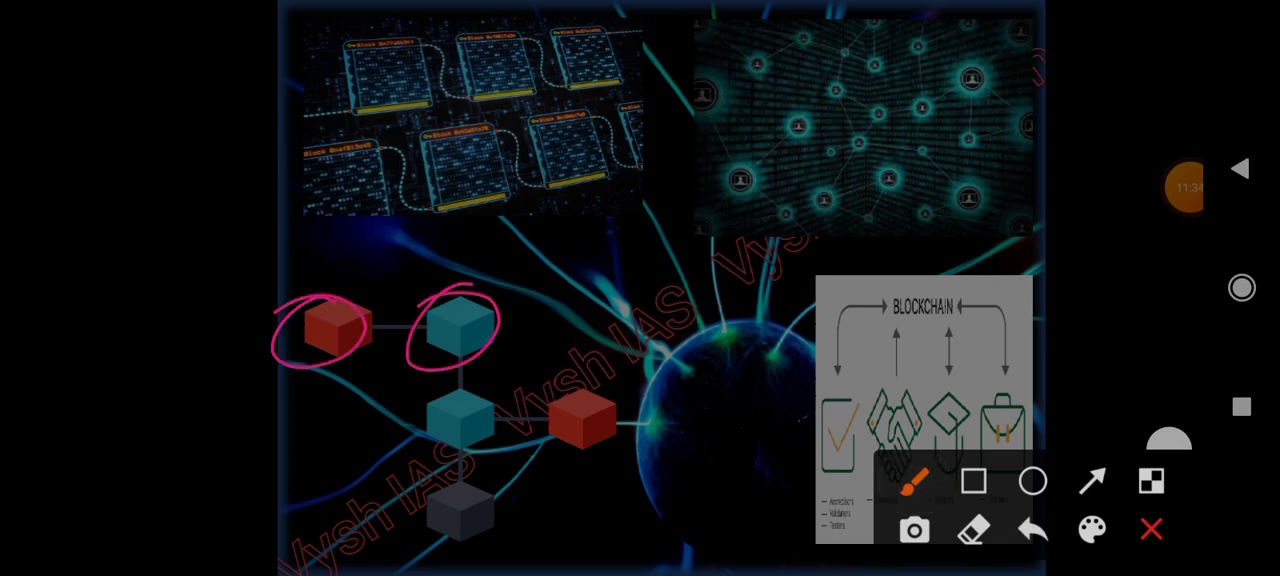
left_click_drag(470, 384, 476, 540)
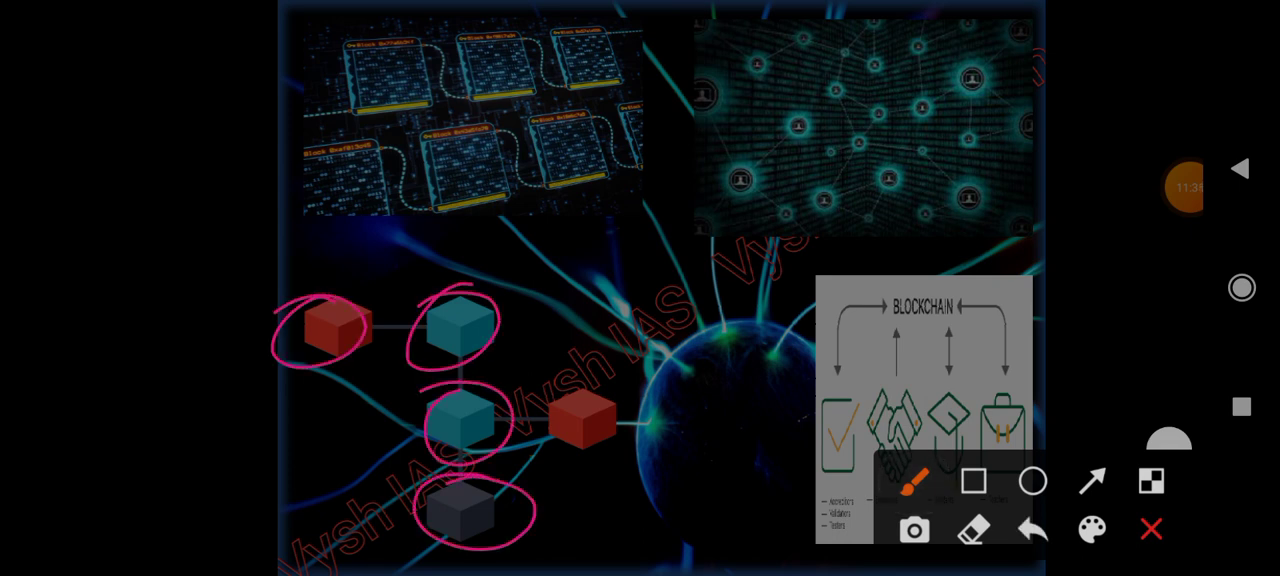
left_click_drag(550, 416, 590, 416)
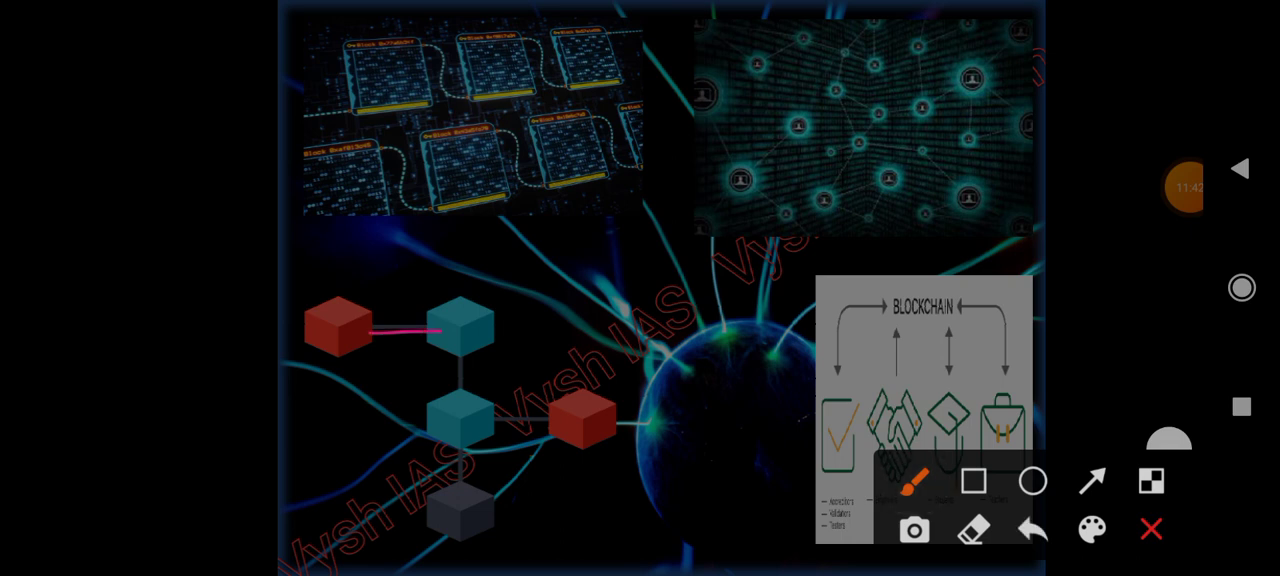
left_click_drag(460, 356, 464, 524)
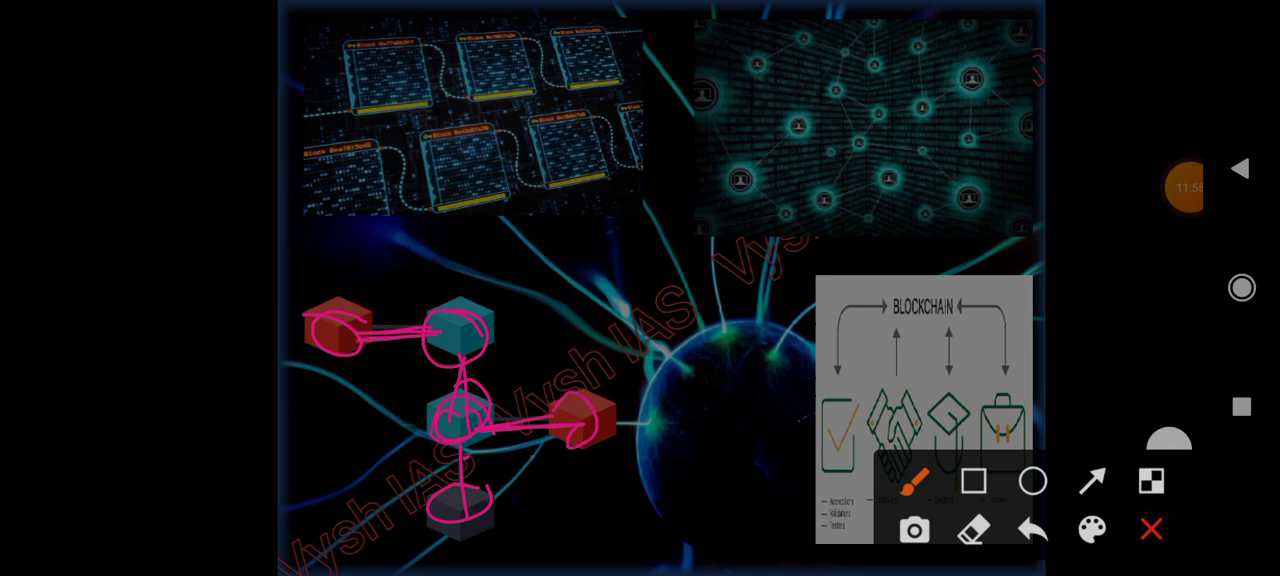
left_click(1032, 528)
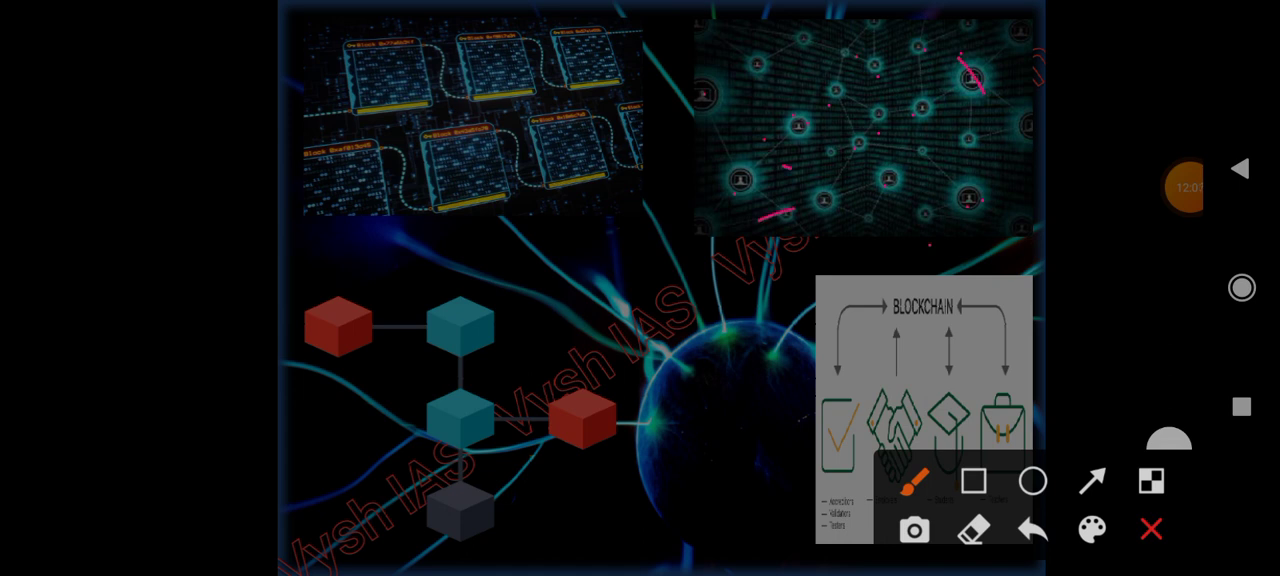
left_click(1152, 528)
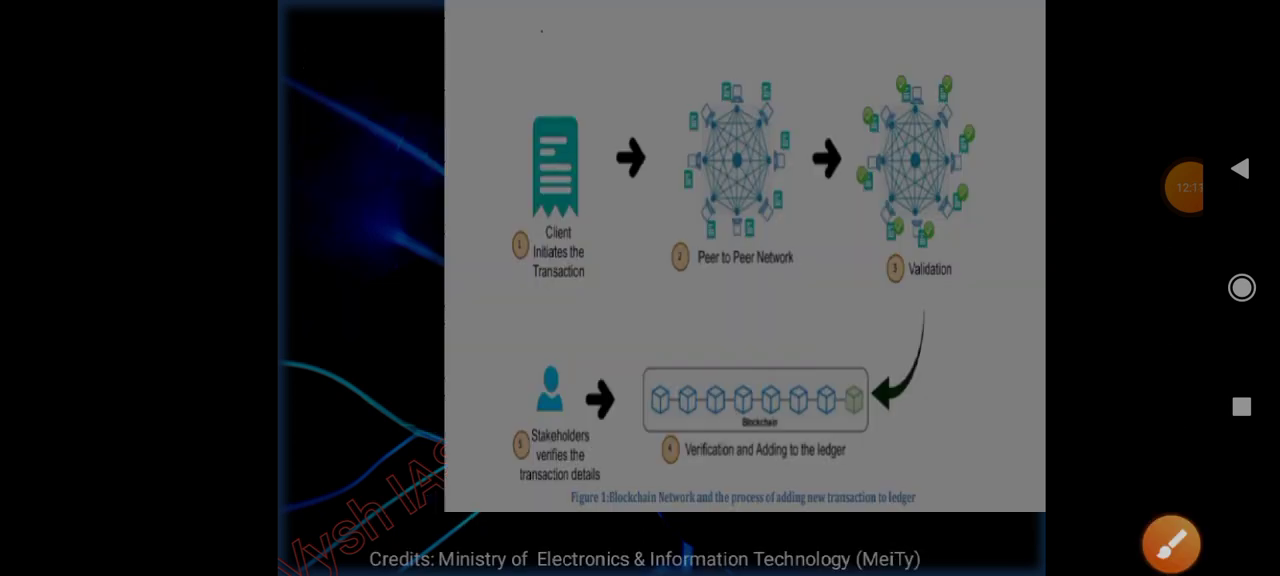
- Erase old ink, then circle the Validation step and add pink arcs around the peer network
left_click(1172, 544)
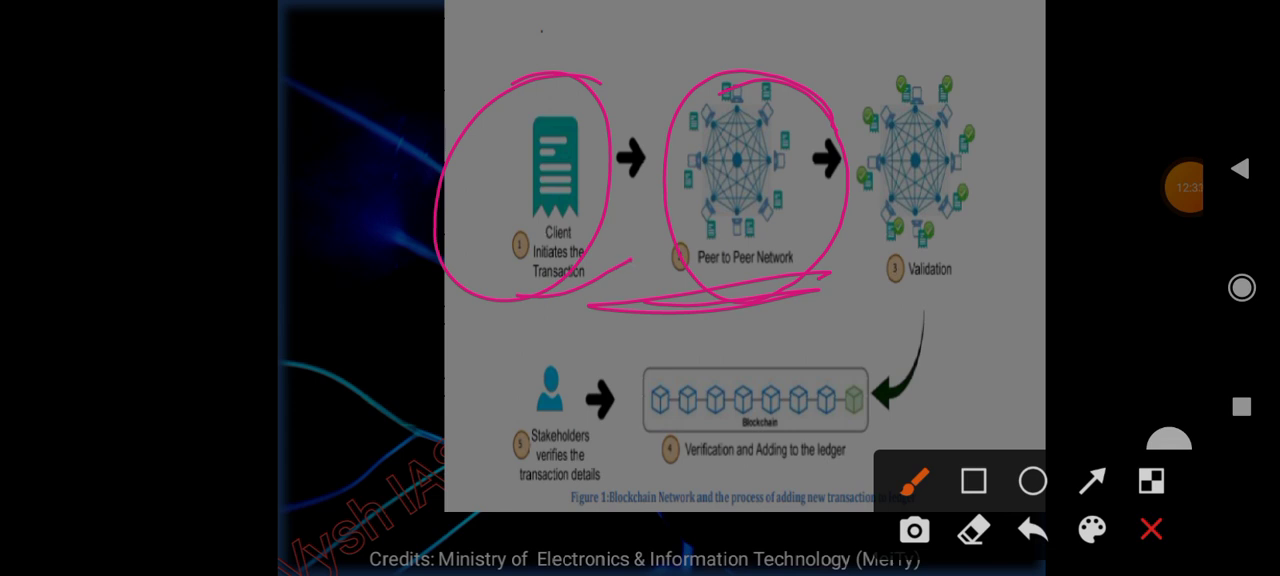
left_click(1032, 532)
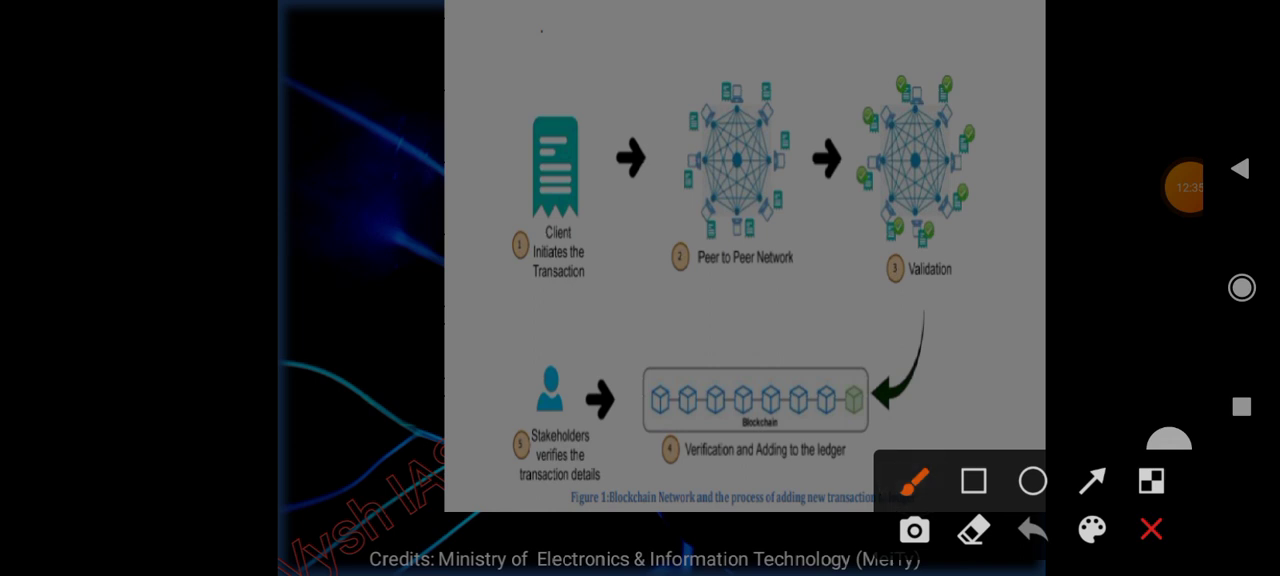
left_click_drag(690, 296, 832, 276)
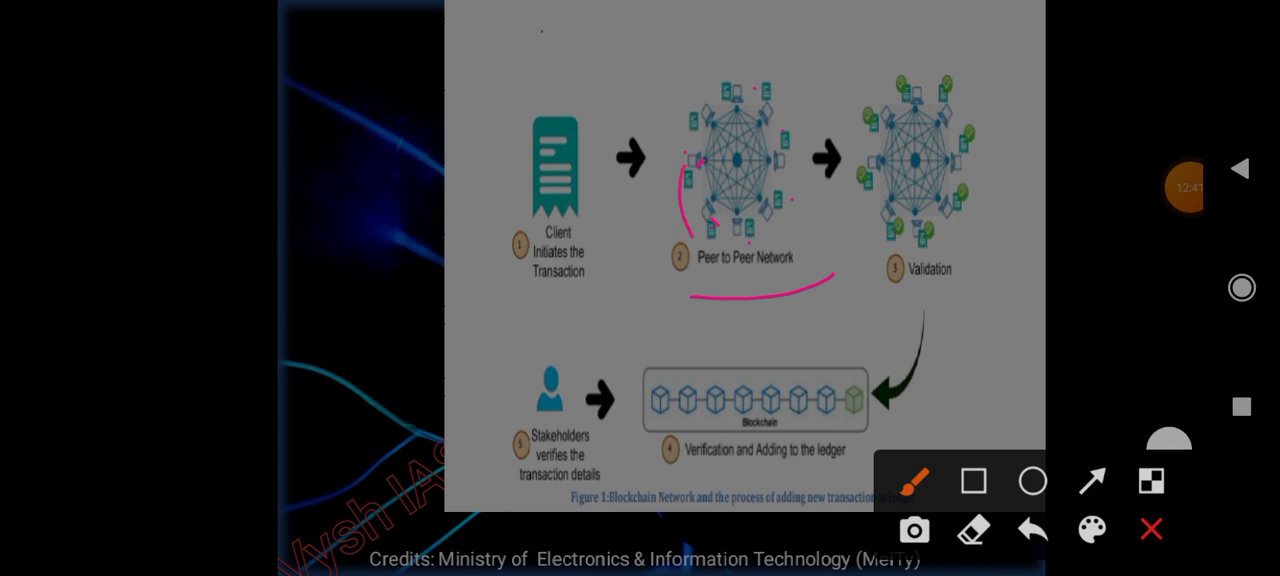
left_click_drag(684, 210, 770, 244)
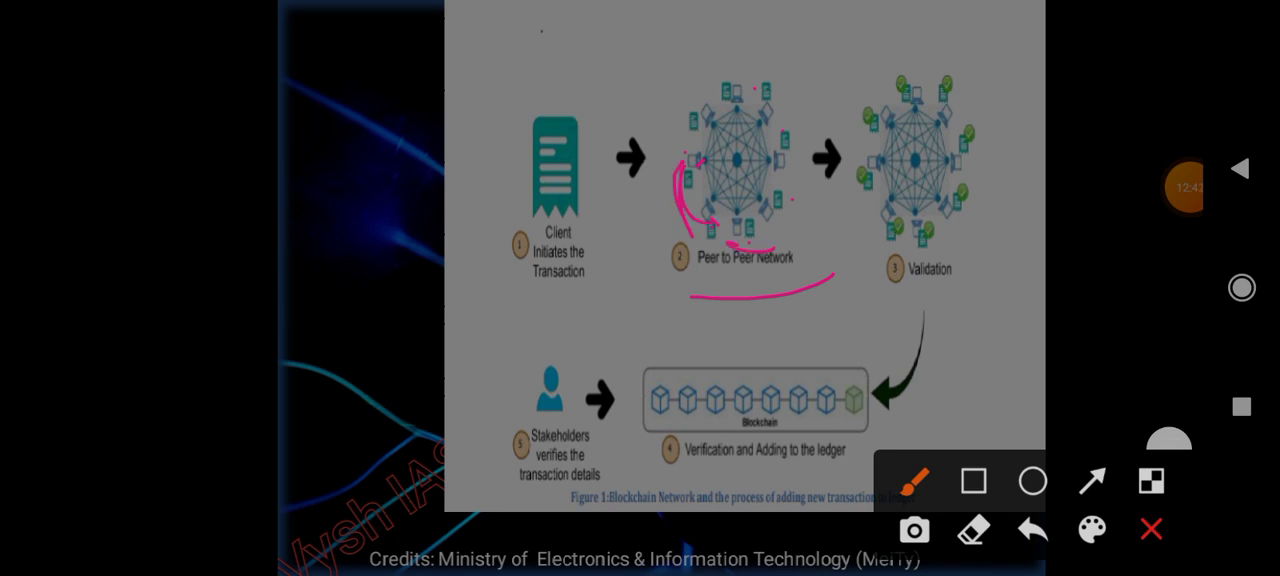
left_click_drag(680, 290, 864, 264)
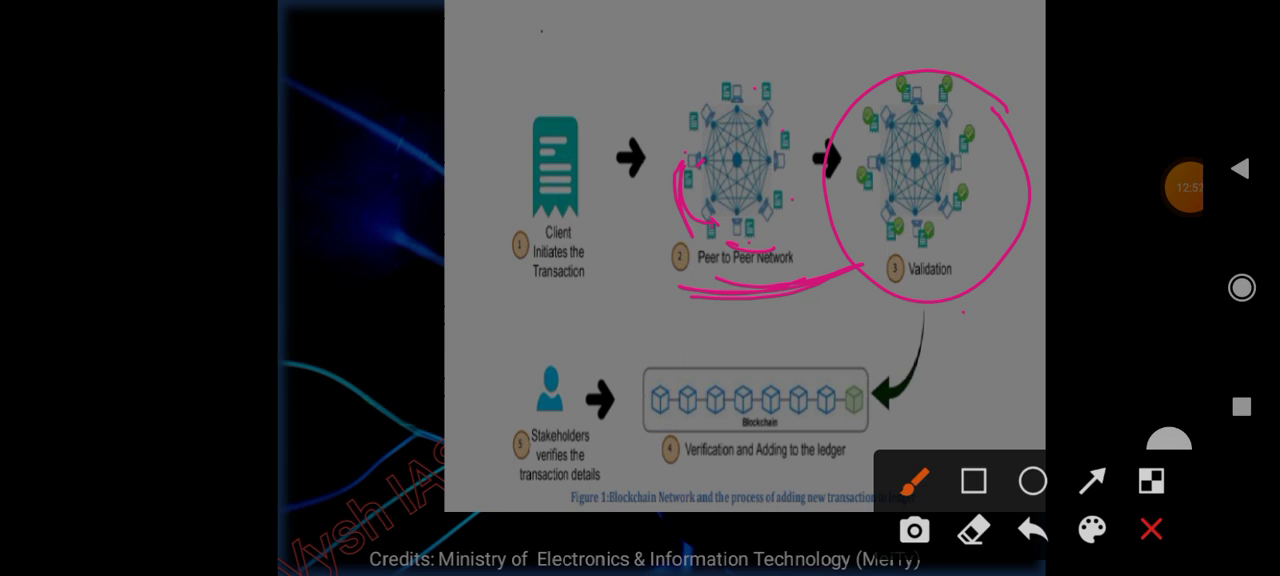
left_click_drag(976, 276, 876, 410)
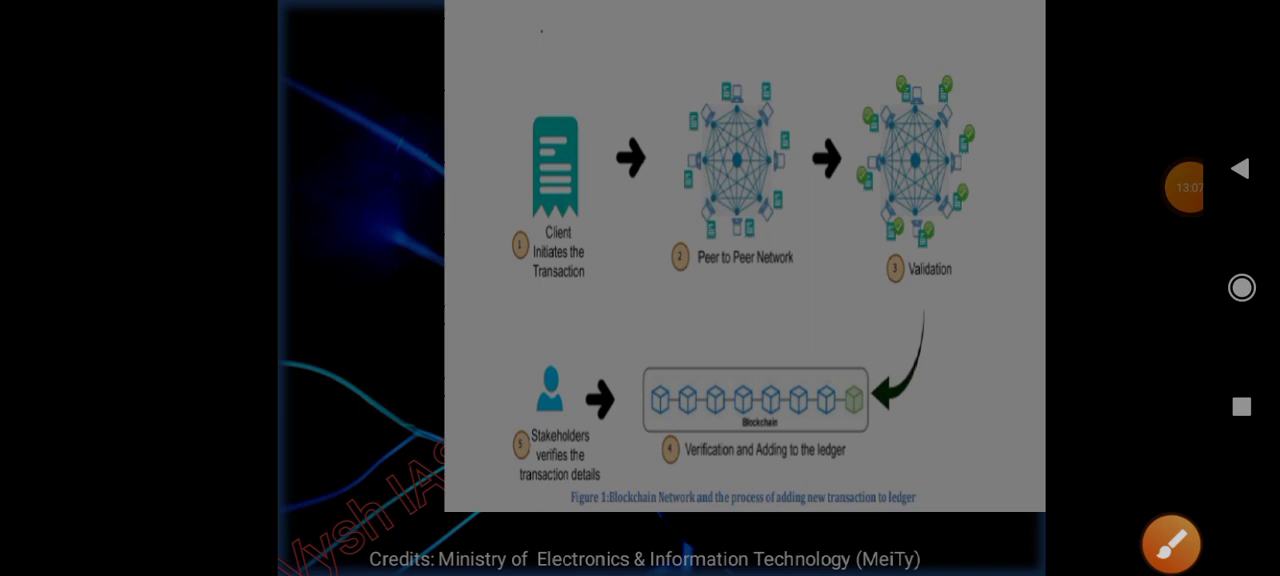
- Circle the Peer to Peer Network step and the blockchain ledger row, then clear the marks
left_click(1170, 544)
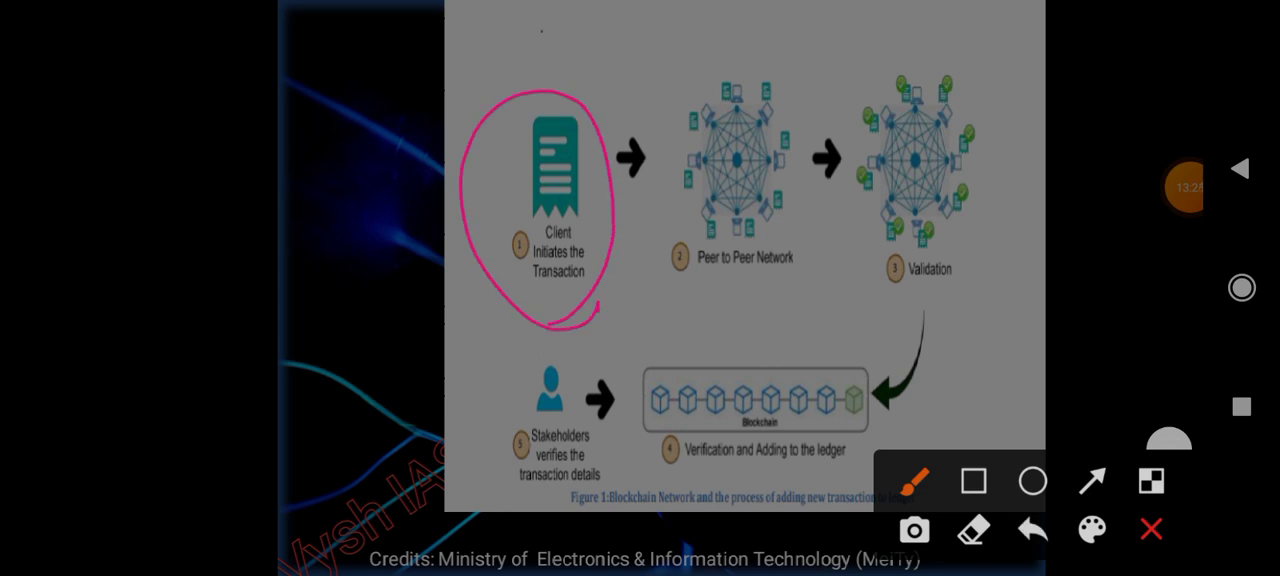
left_click_drag(560, 320, 760, 276)
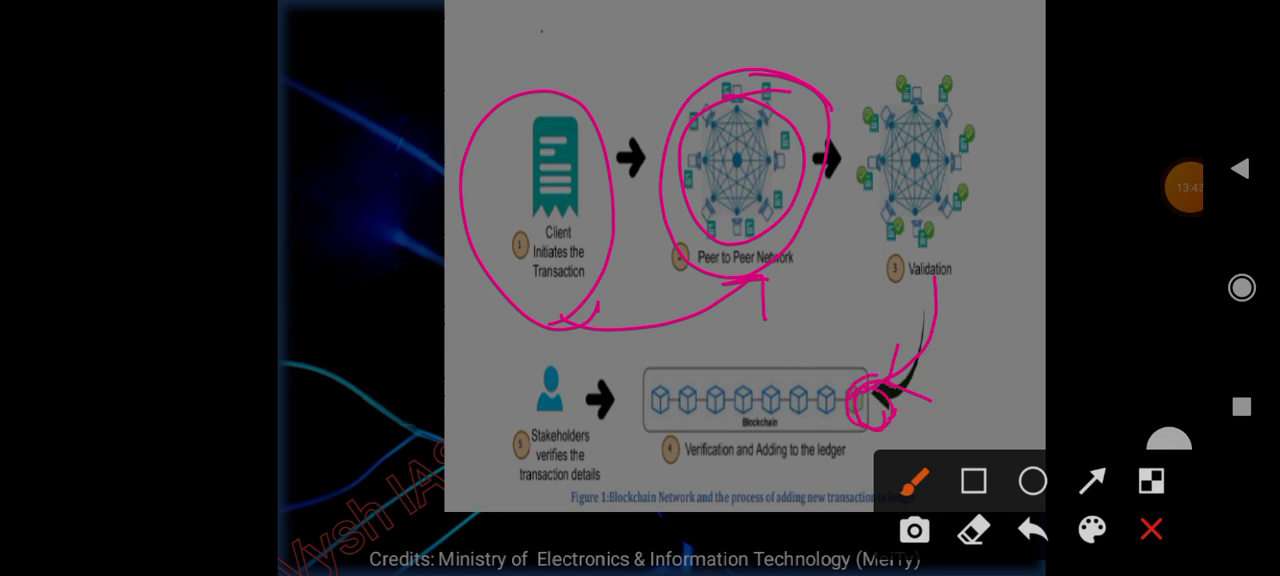
left_click_drag(700, 368, 870, 440)
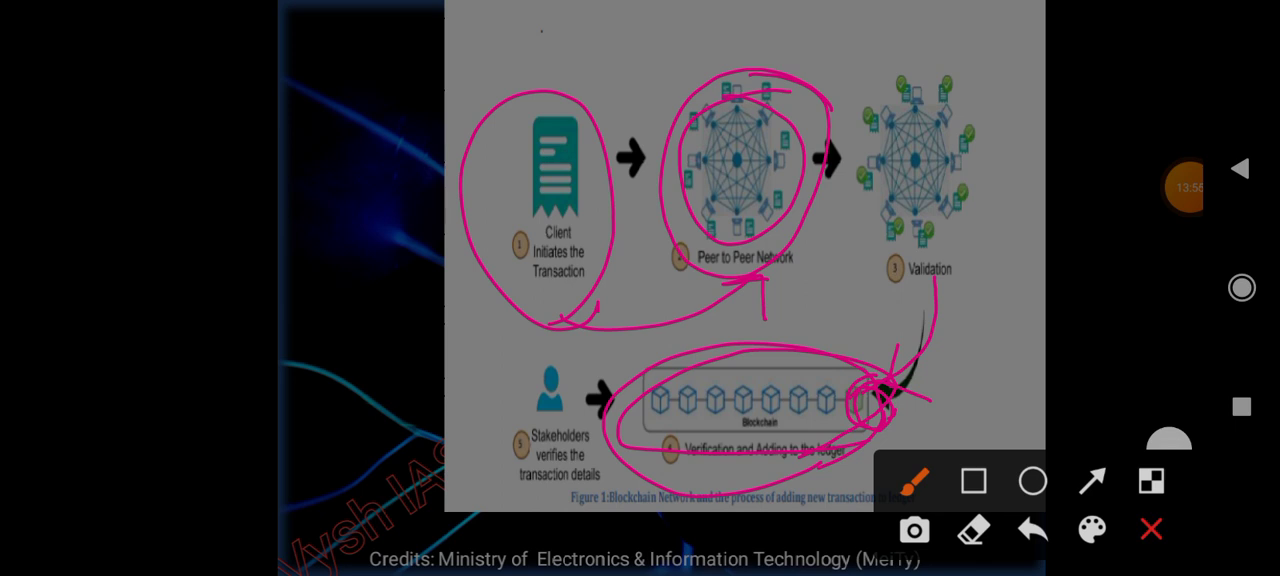
left_click(1152, 528)
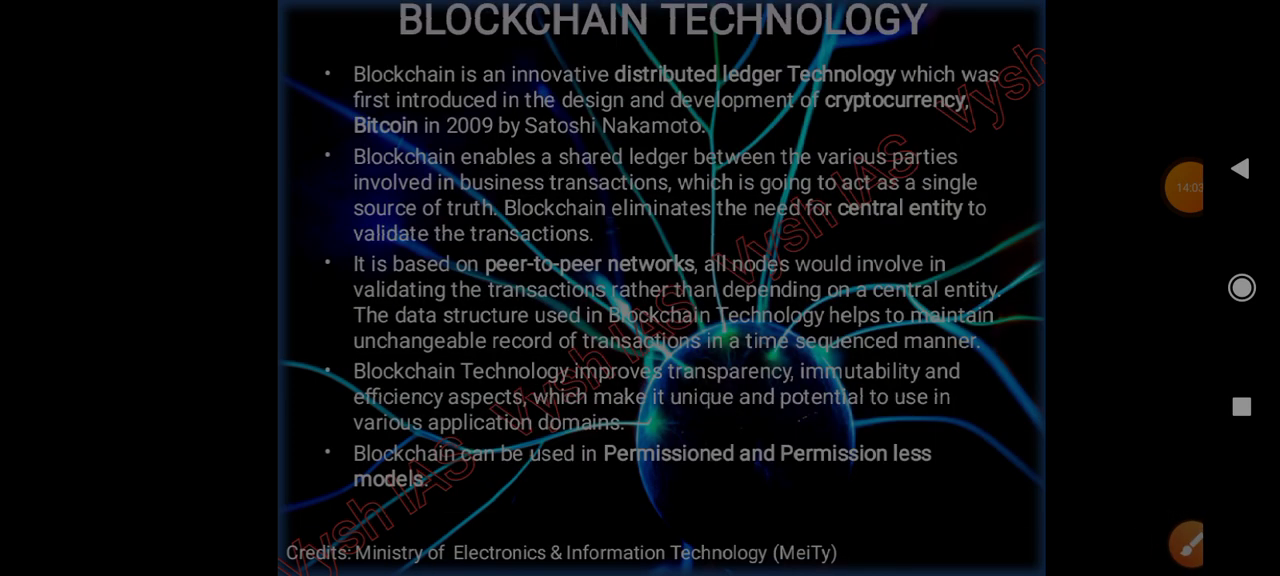
- Underline the Bitcoin and shared ledger phrases, doodle beside the second bullet and loop the right-hand circle
left_click(1188, 544)
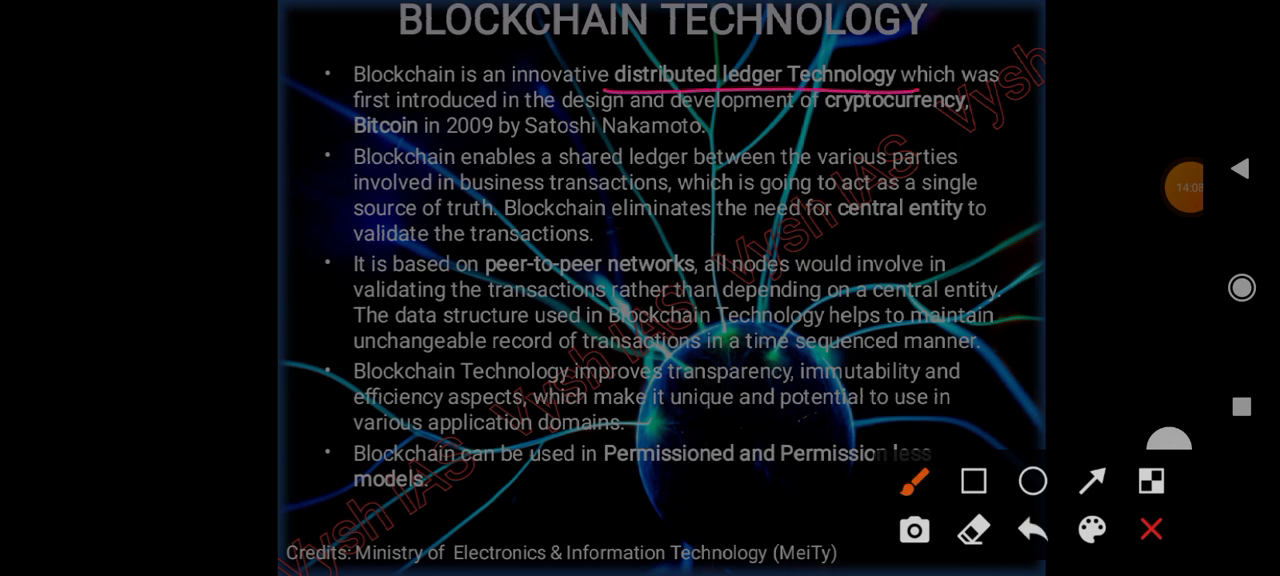
left_click_drag(744, 128, 960, 136)
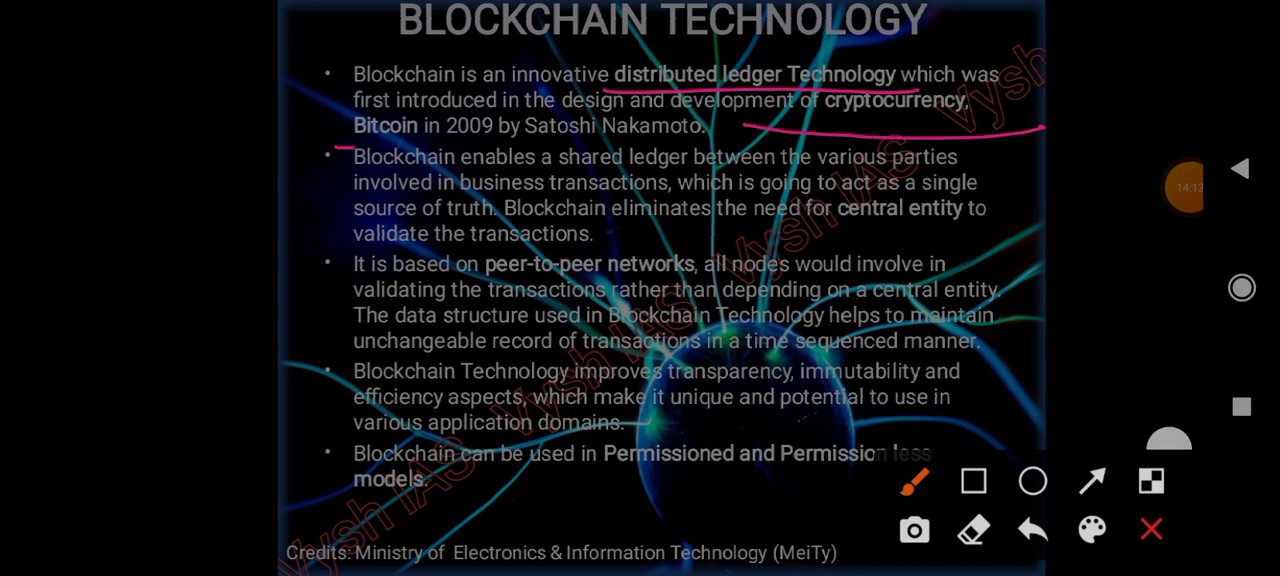
left_click_drag(440, 150, 736, 150)
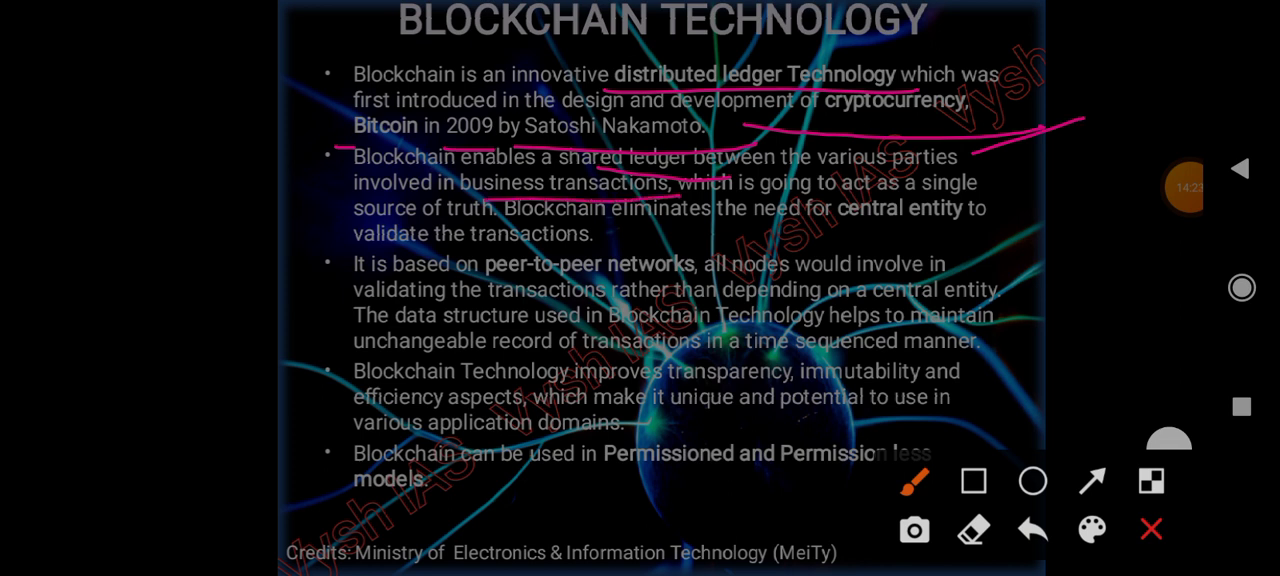
left_click_drag(464, 232, 578, 132)
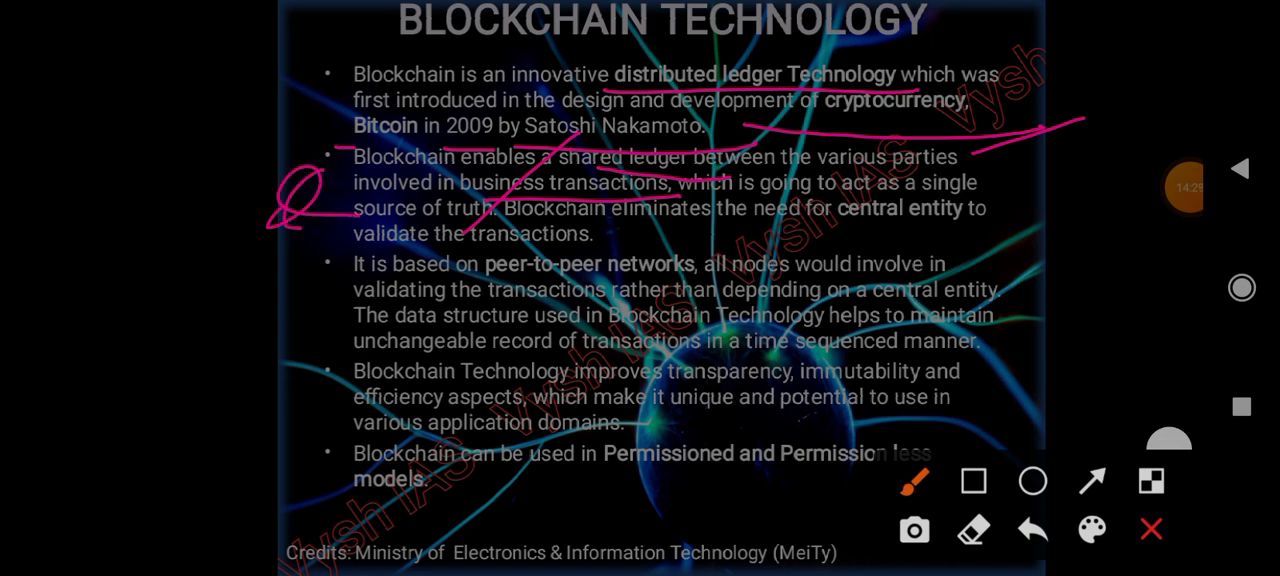
left_click_drag(264, 216, 310, 210)
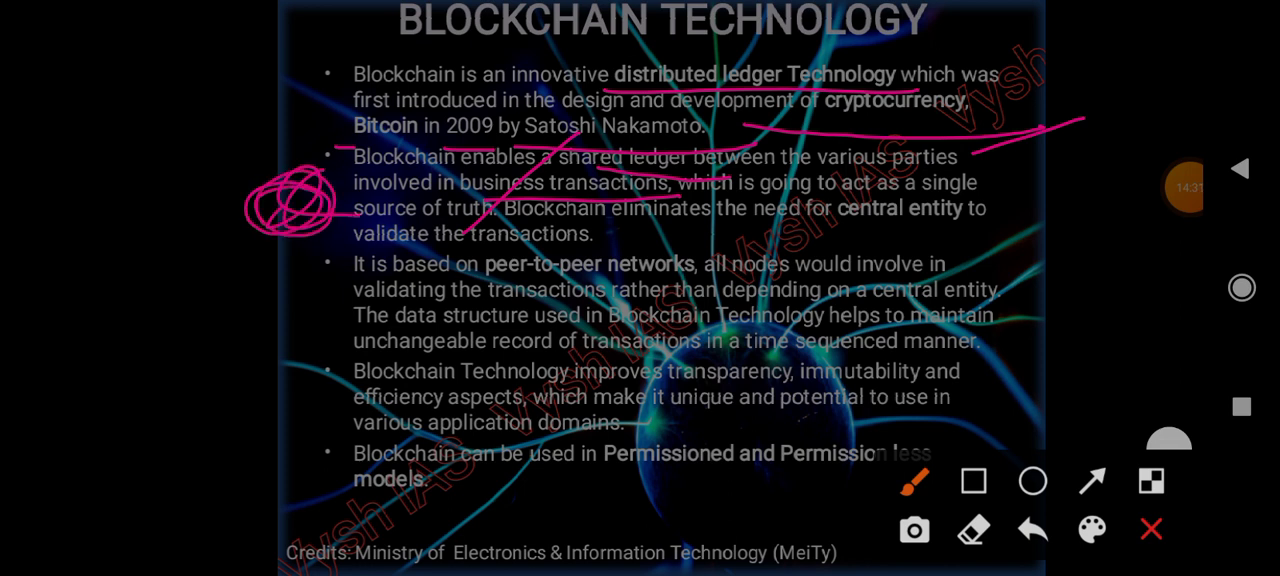
left_click_drag(996, 224, 776, 244)
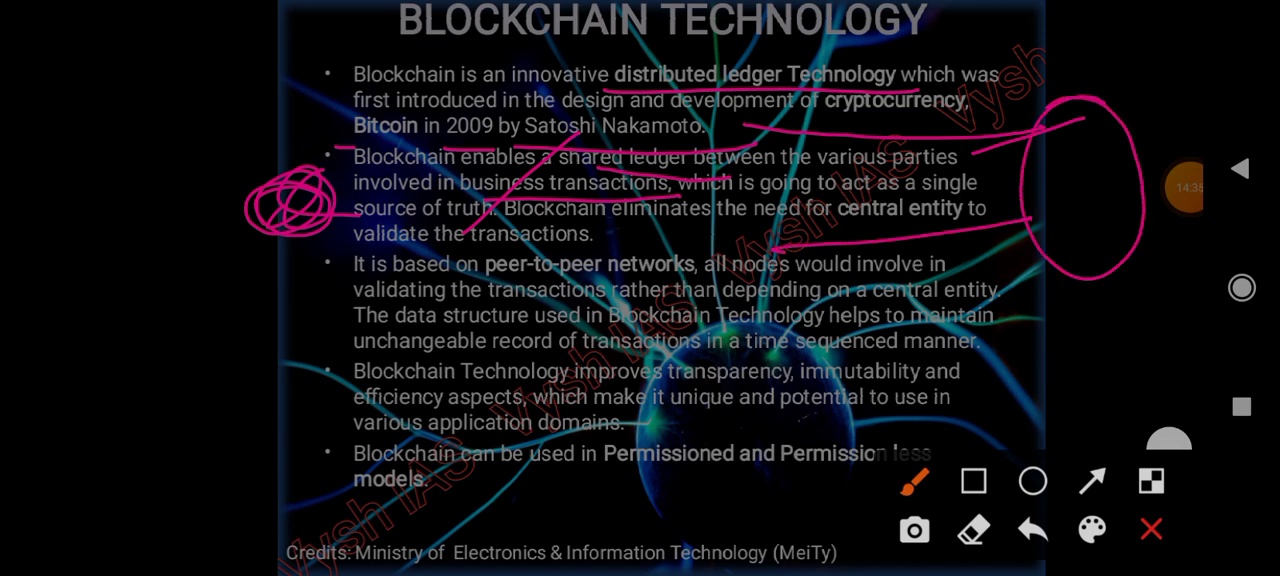
left_click_drag(1044, 124, 1070, 78)
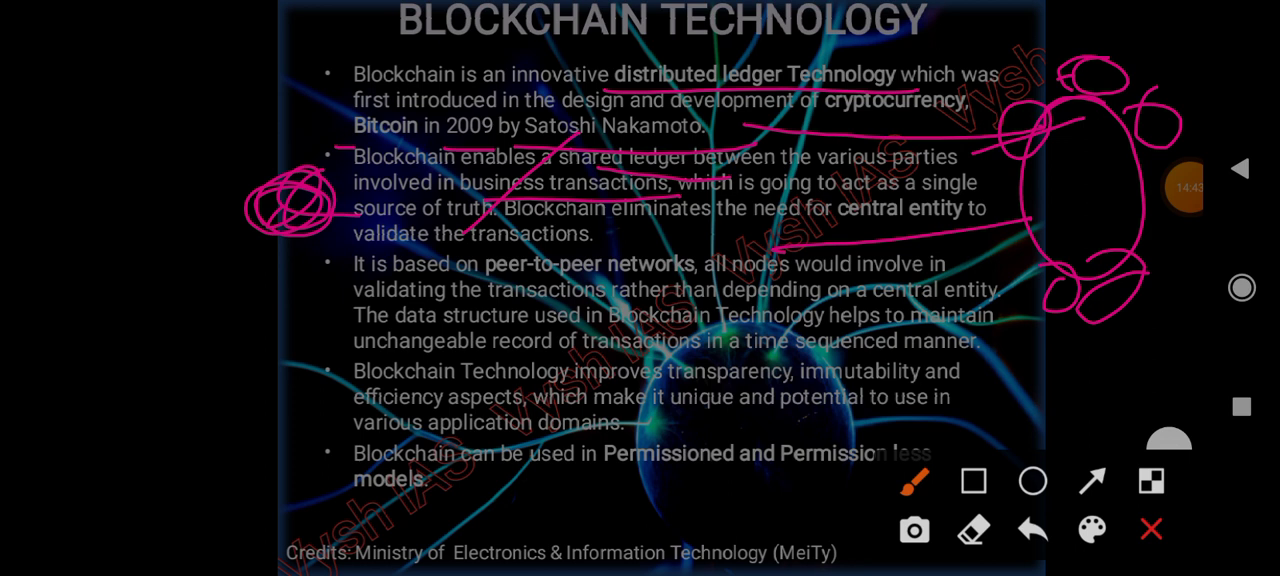
- Underline peer-to-peer networks, unchangeable record of transactions, transparency and immutability, then clear and advance
left_click_drag(480, 276, 700, 274)
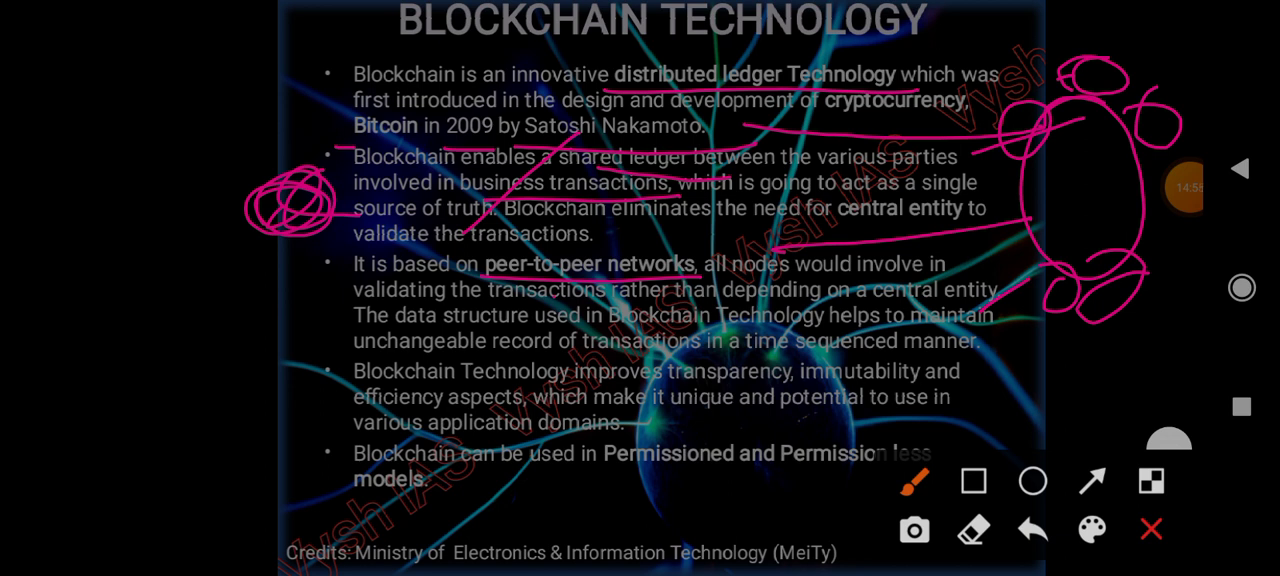
left_click_drag(336, 354, 590, 350)
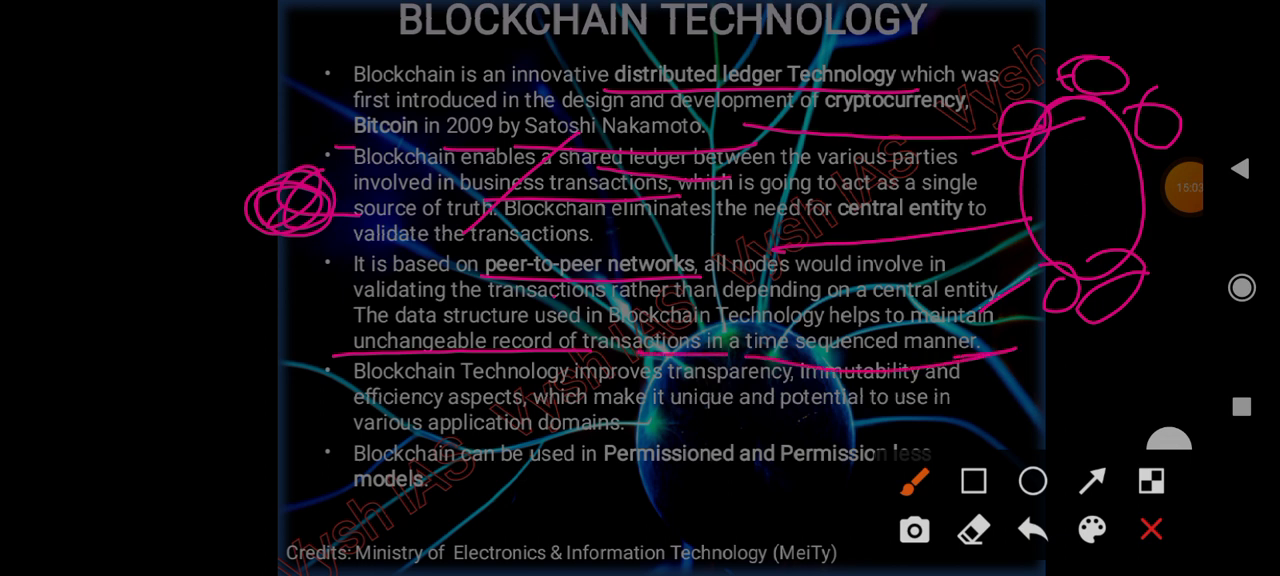
left_click_drag(680, 390, 810, 388)
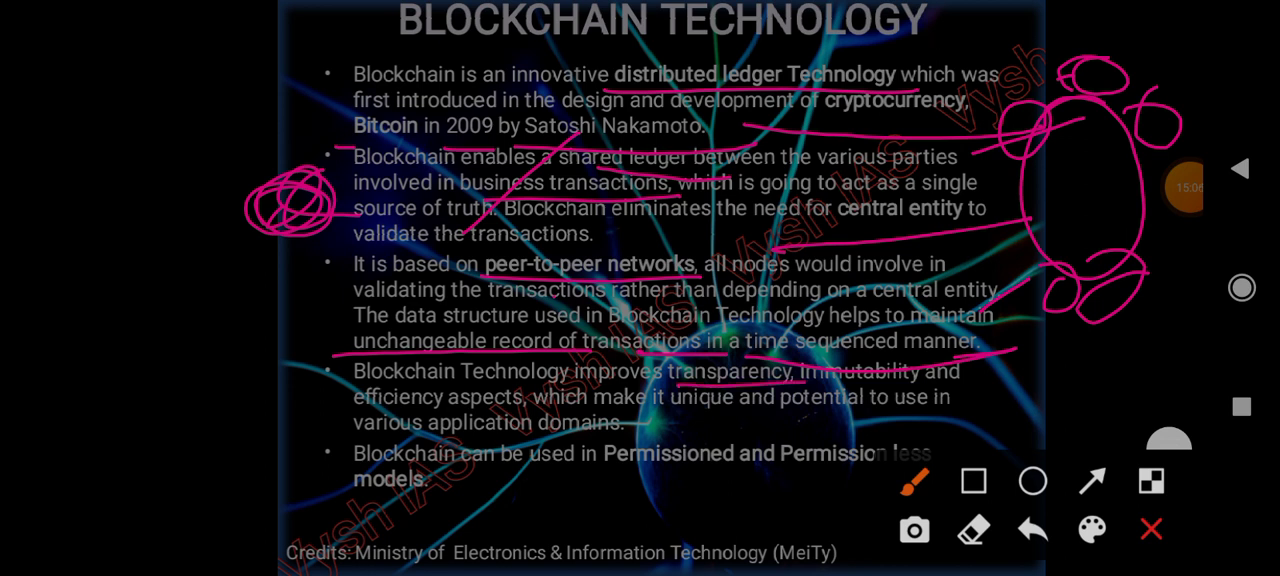
left_click_drag(820, 384, 910, 384)
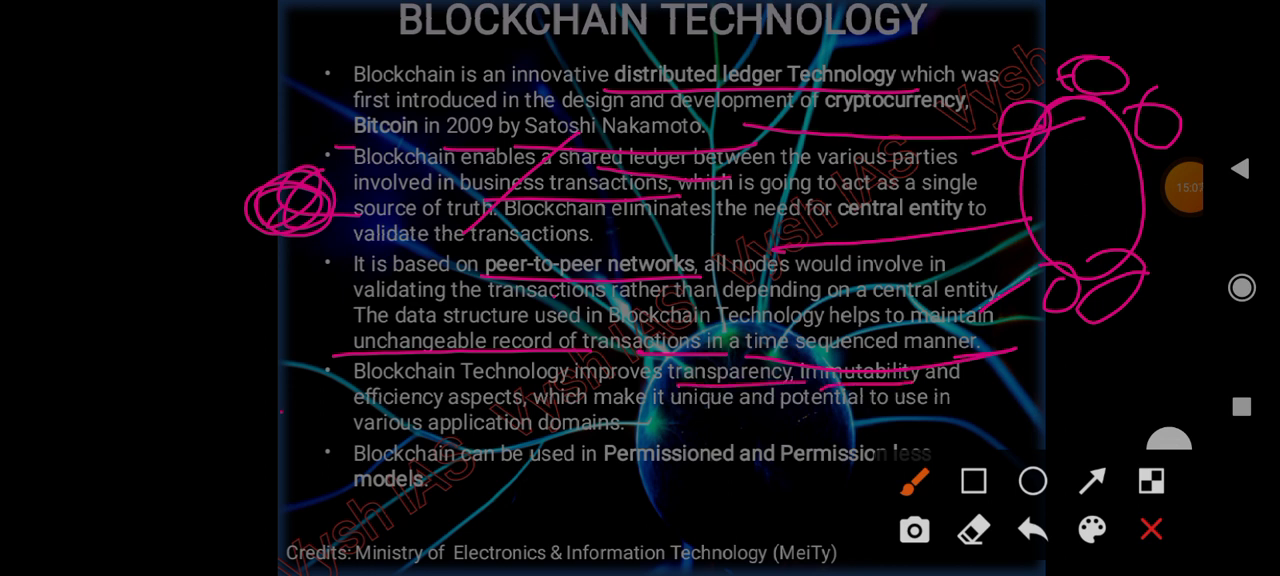
left_click_drag(284, 410, 404, 370)
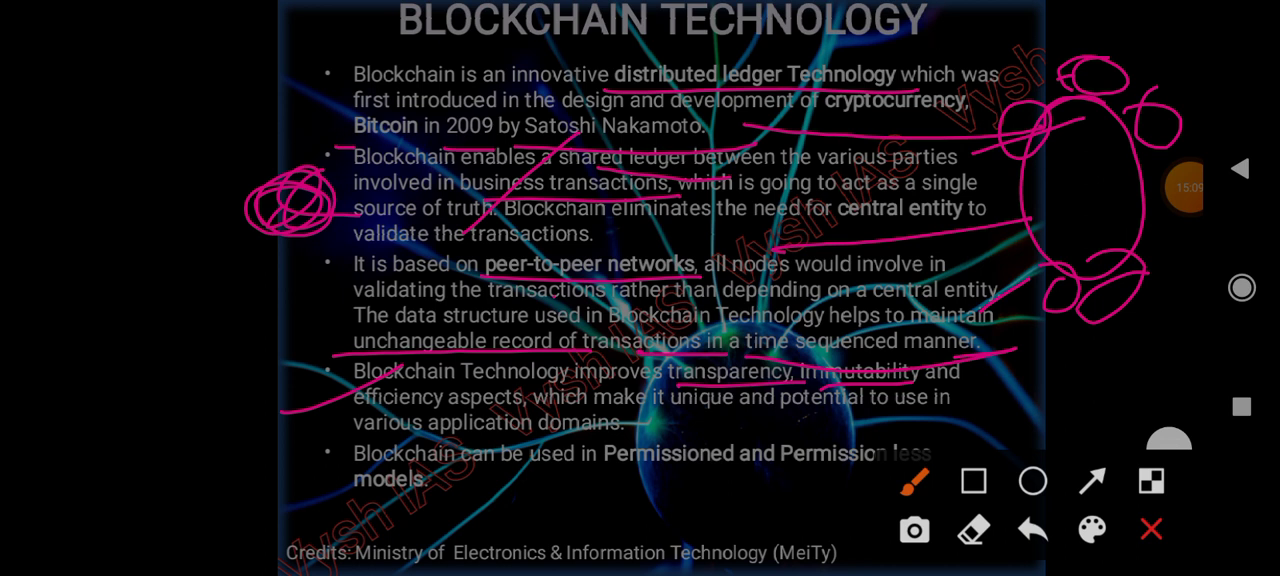
left_click(1152, 528)
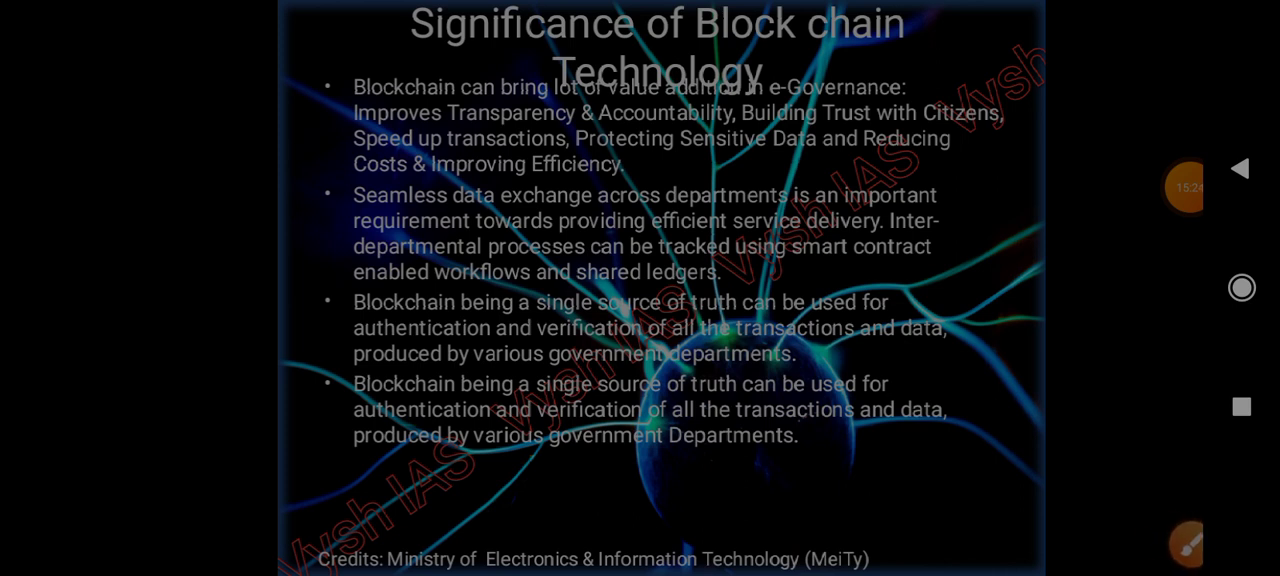
left_click(1186, 542)
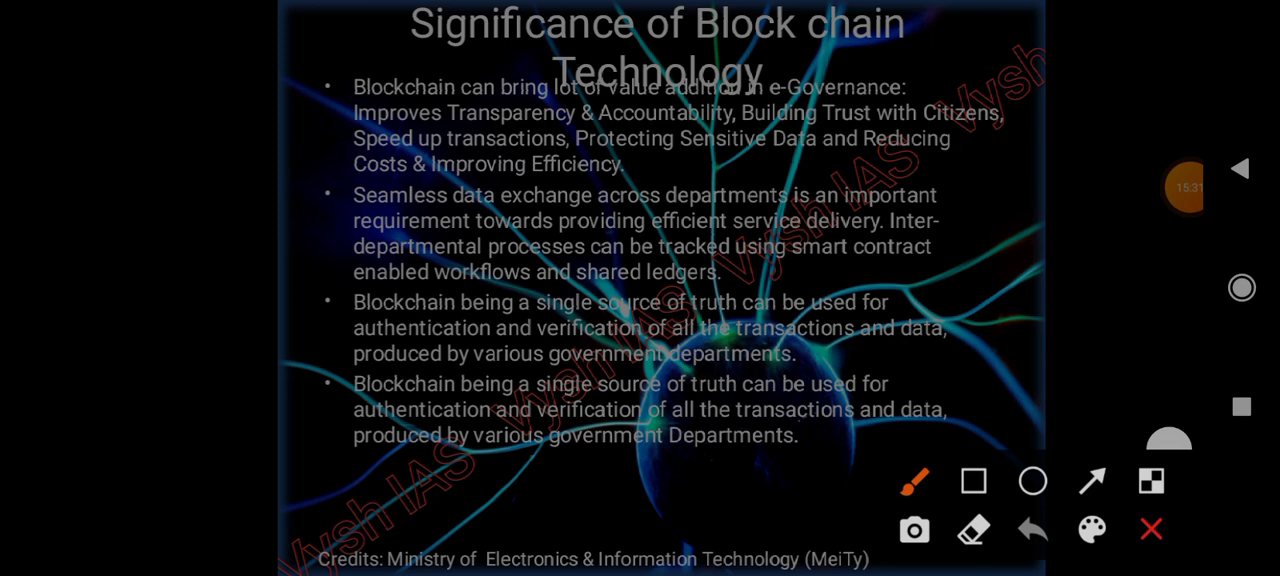
left_click_drag(832, 172, 844, 164)
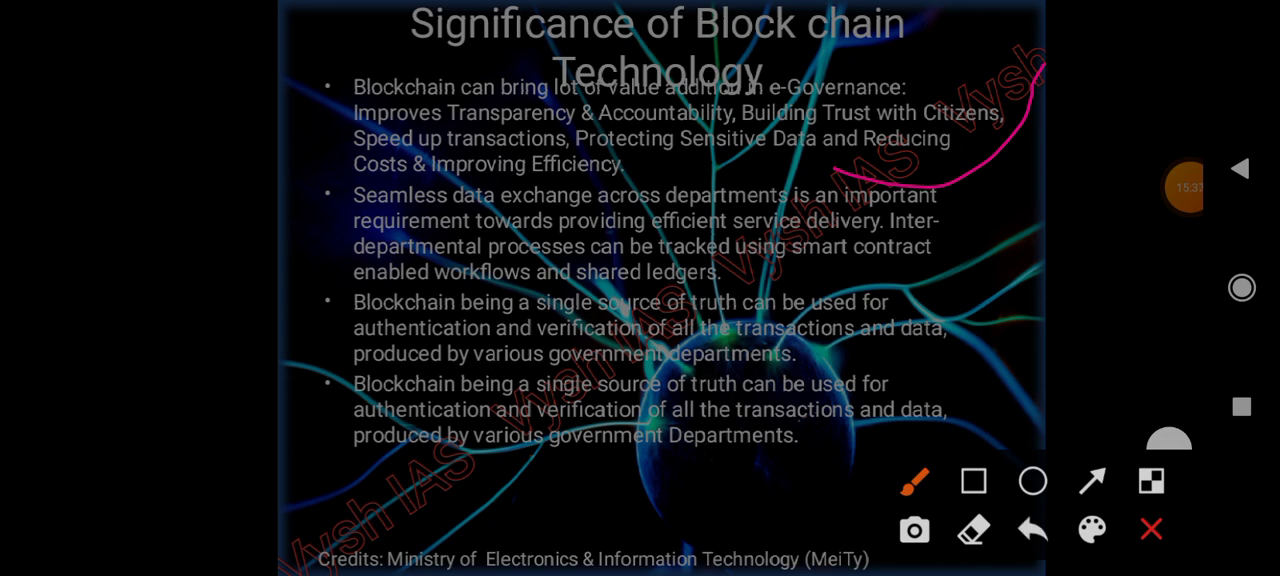
left_click_drag(292, 144, 528, 62)
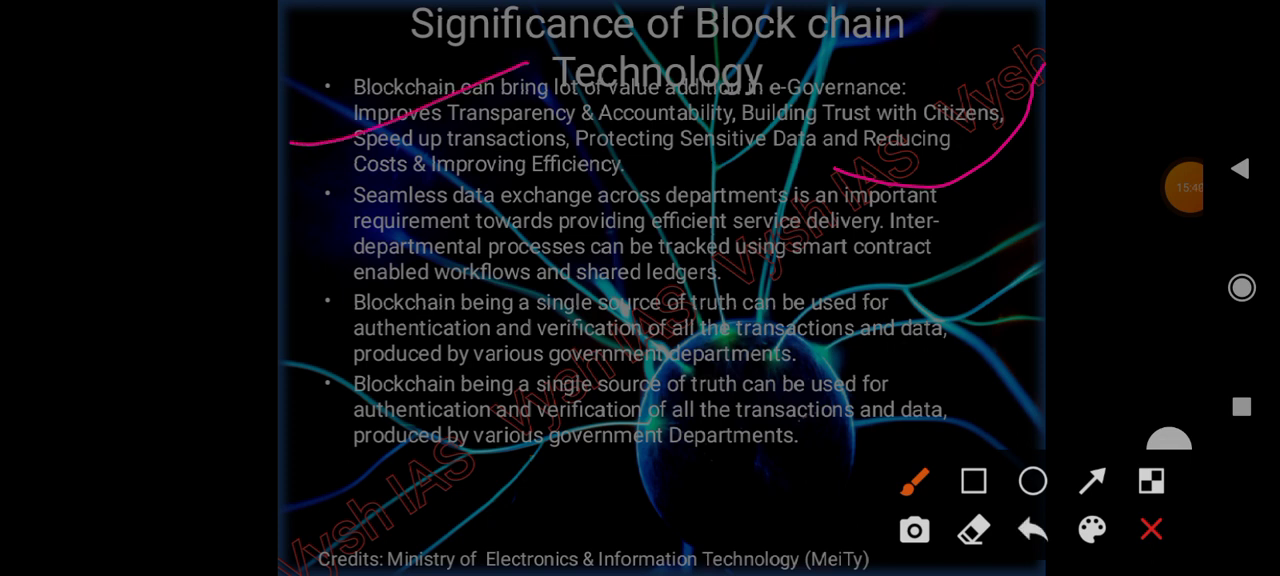
left_click_drag(240, 300, 210, 344)
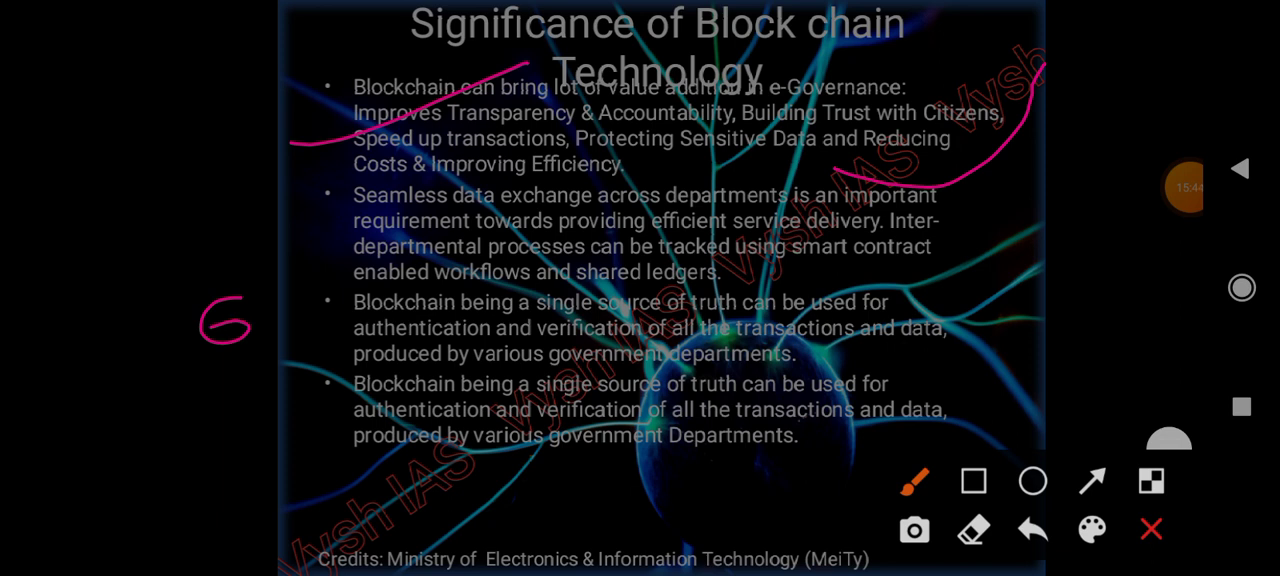
left_click_drag(660, 176, 870, 164)
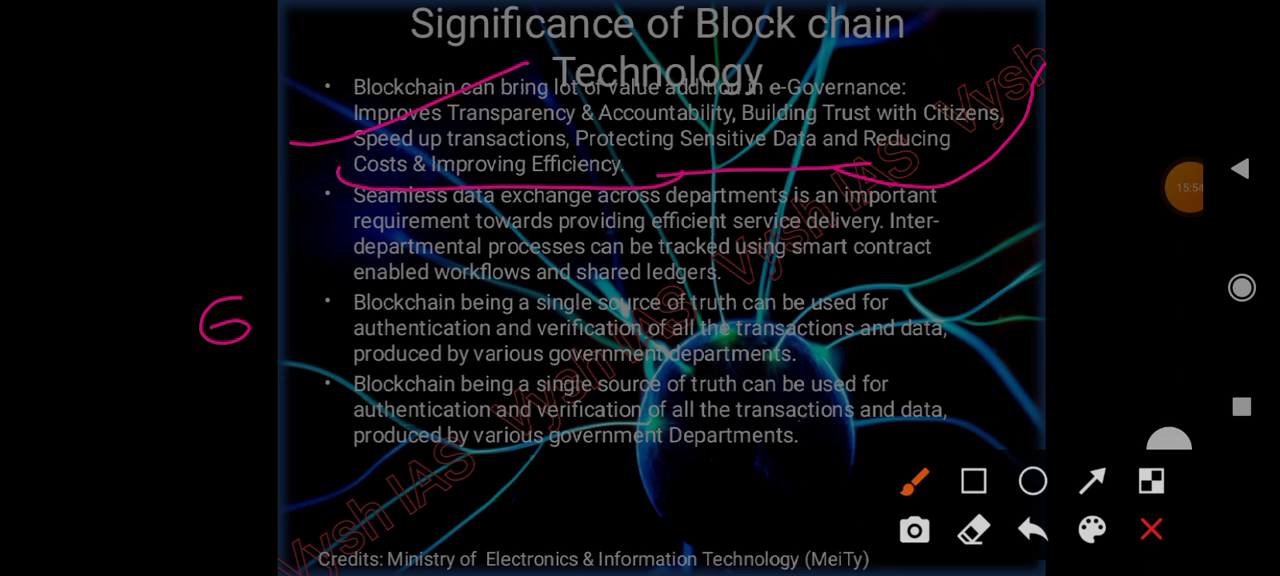
left_click_drag(276, 244, 430, 210)
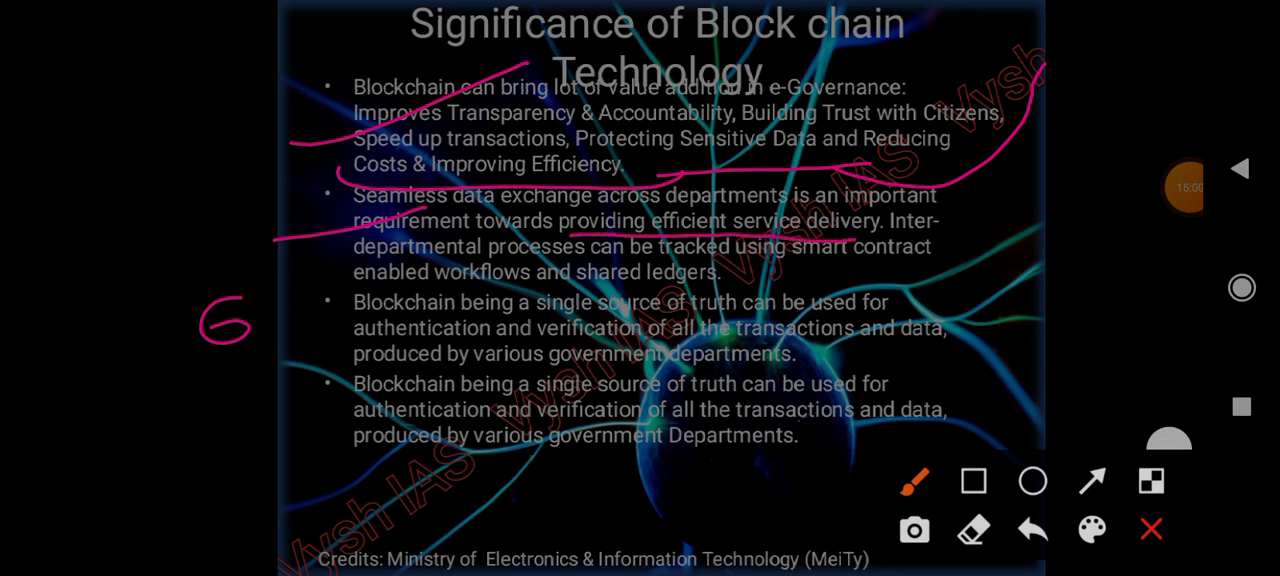
left_click_drag(756, 276, 976, 264)
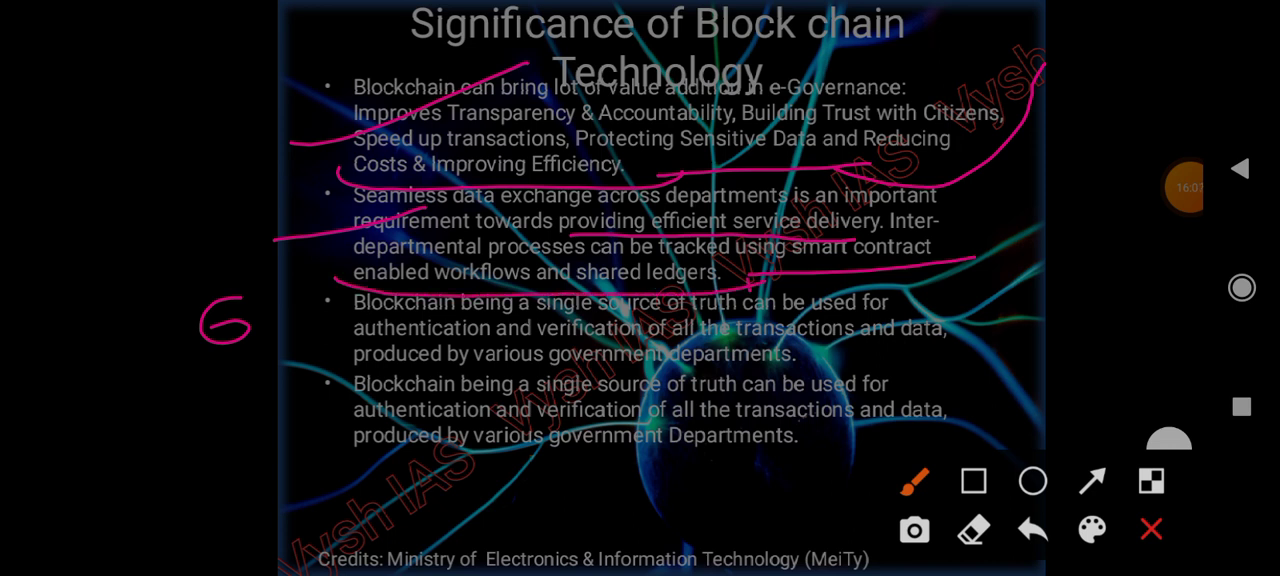
left_click_drag(216, 300, 244, 330)
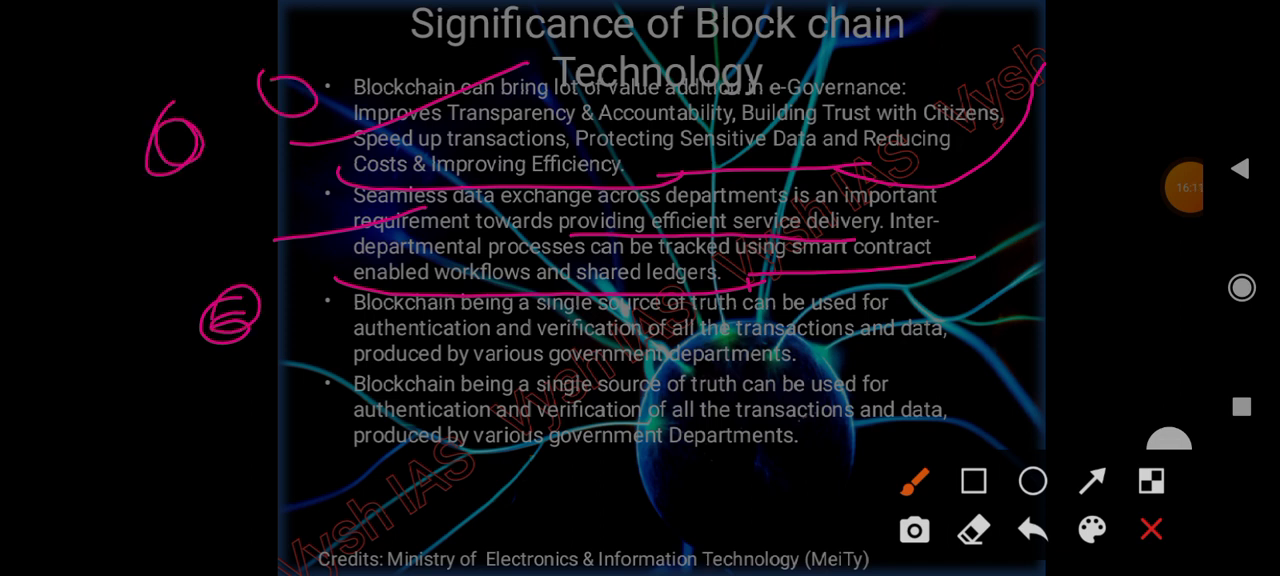
left_click_drag(180, 160, 224, 310)
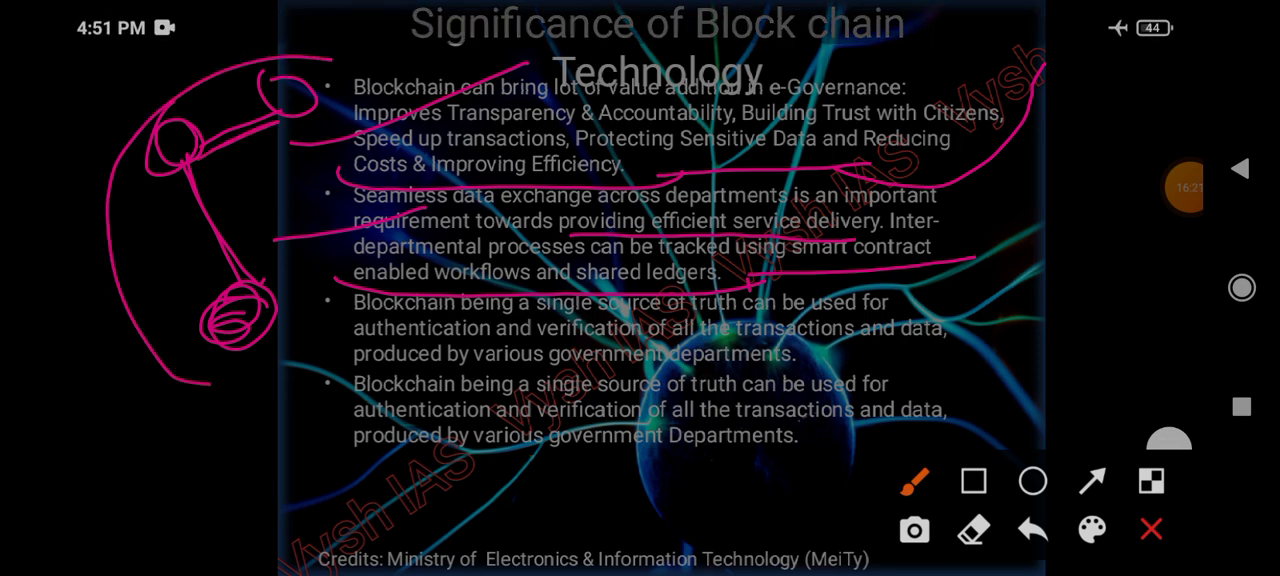
left_click_drag(276, 44, 210, 384)
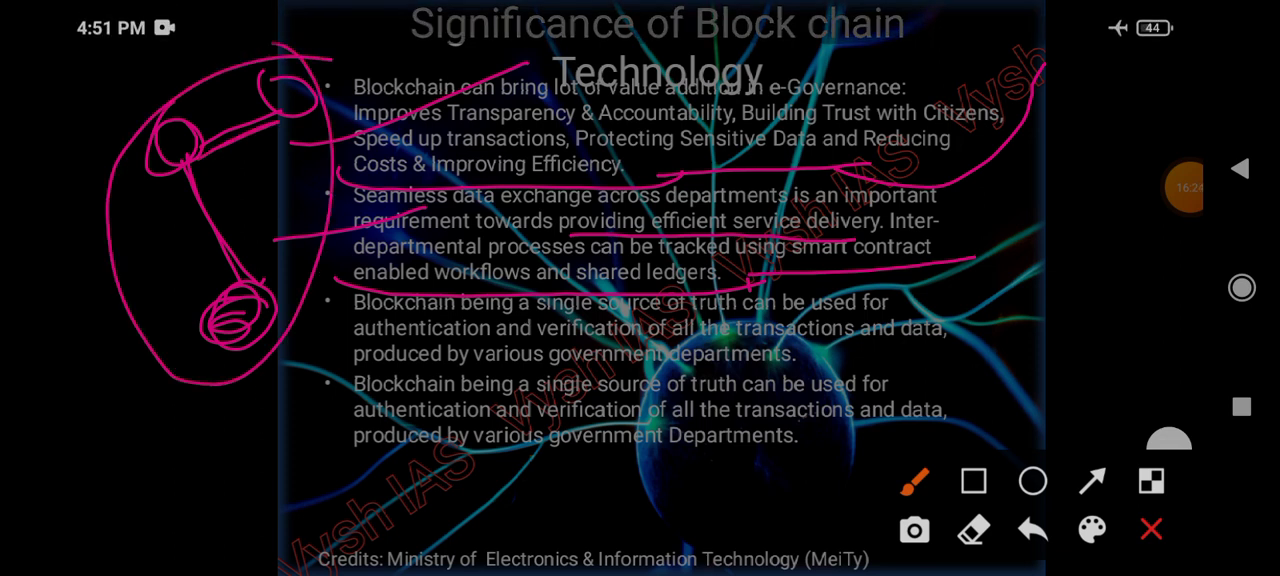
left_click(1150, 528)
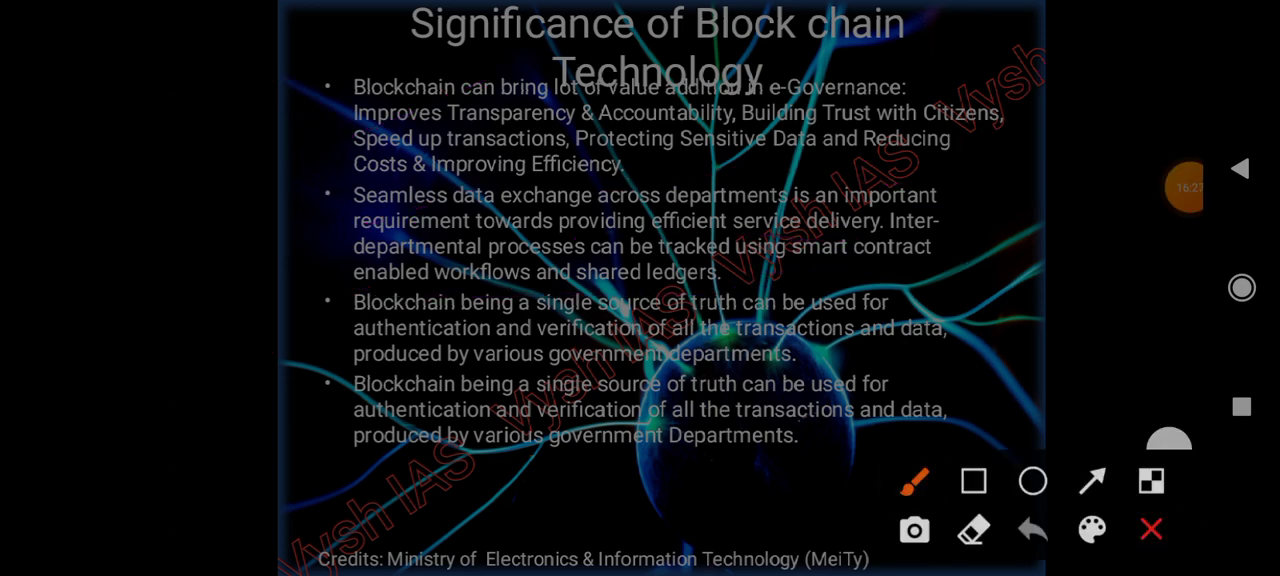
- Underline the authentication line and government departments, circle a spot with an arrow, then clear and advance
left_click_drag(684, 320, 784, 316)
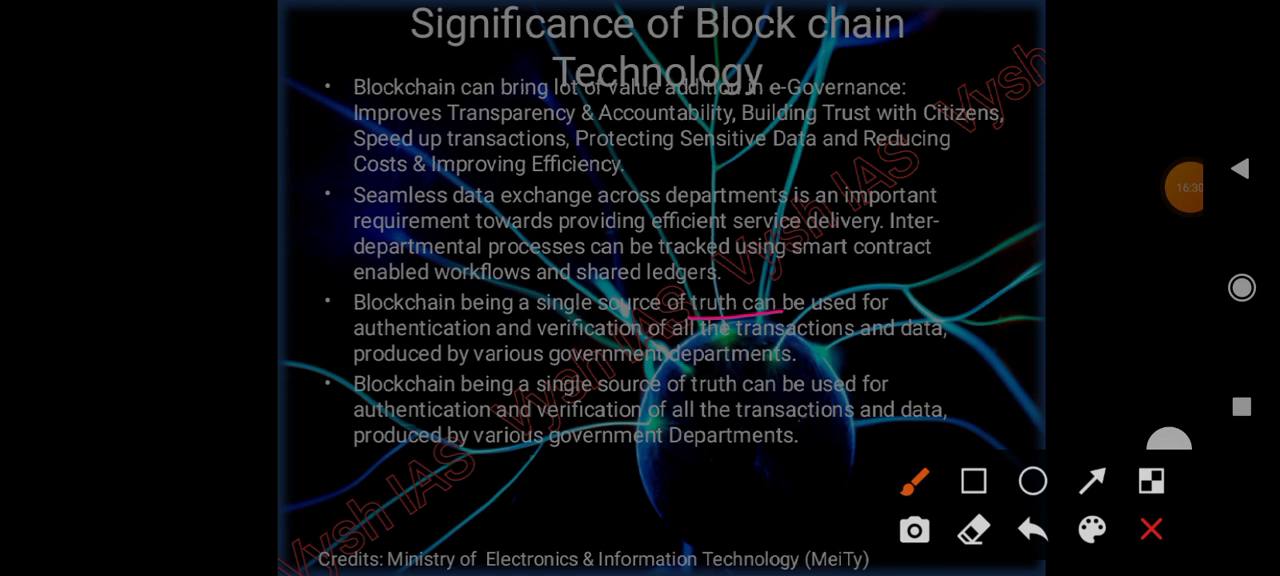
left_click_drag(318, 336, 404, 312)
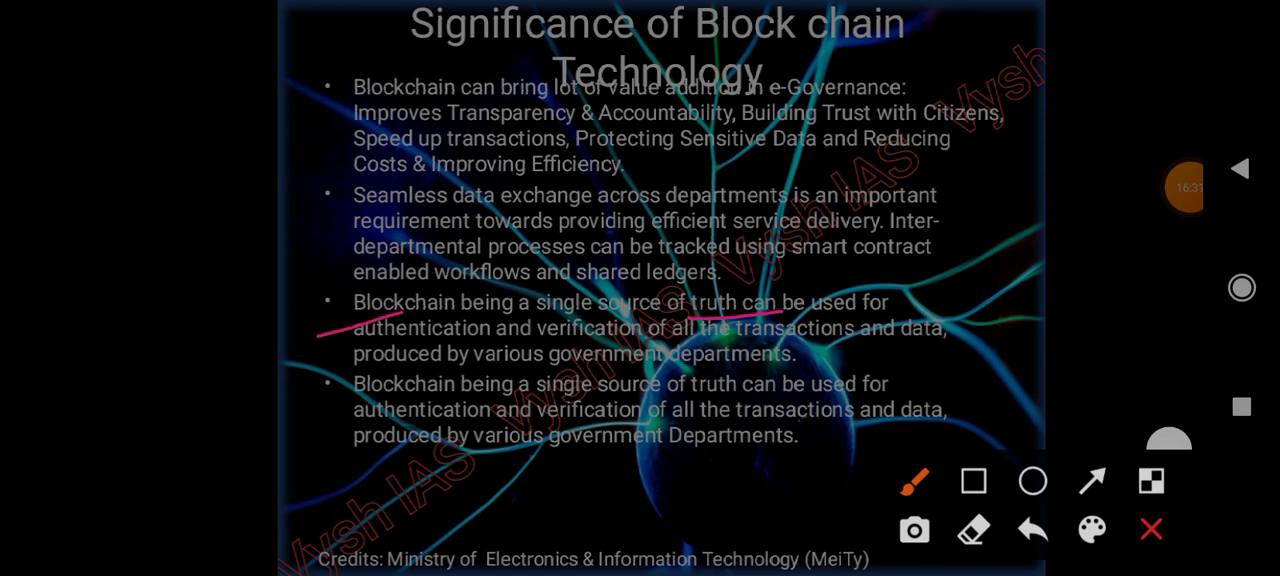
left_click_drag(790, 350, 936, 348)
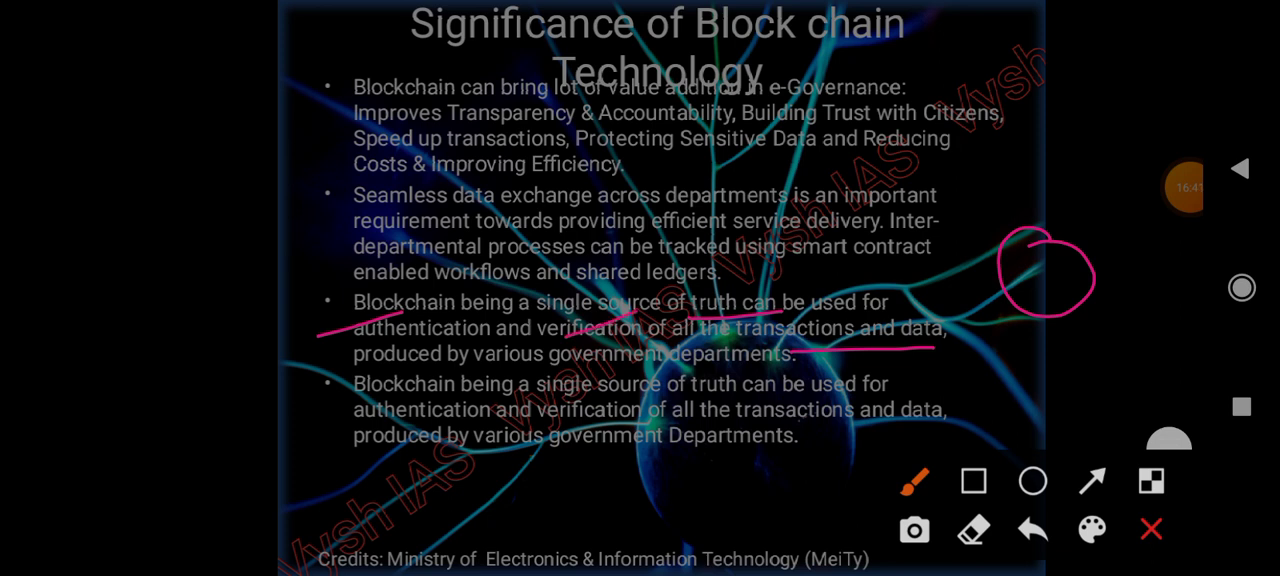
left_click_drag(560, 376, 850, 368)
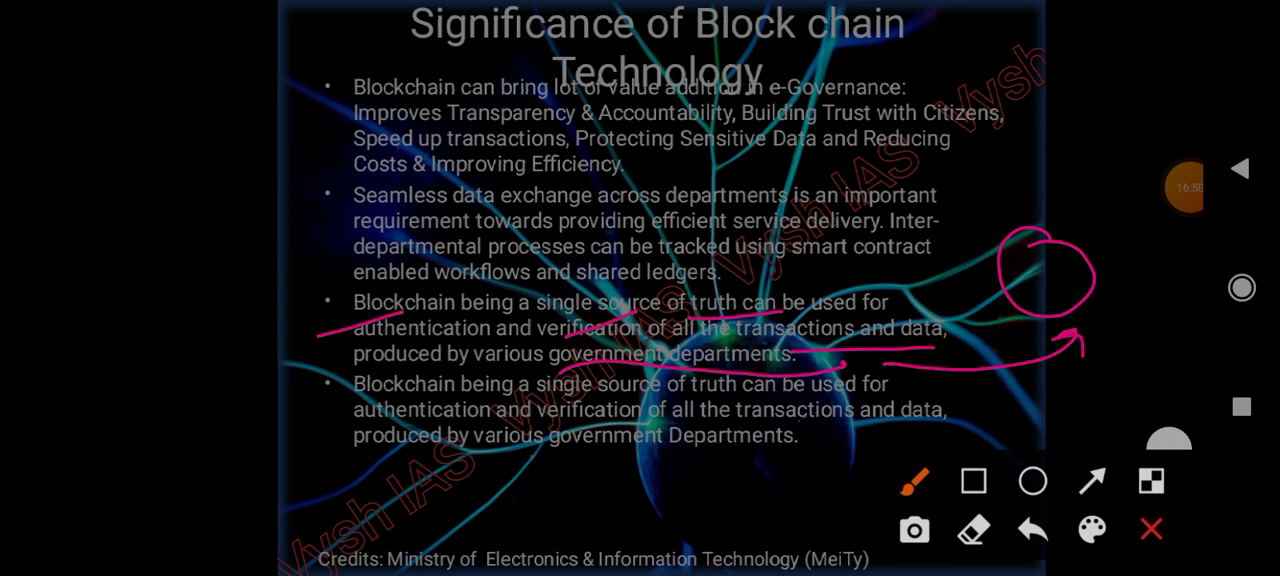
left_click(1152, 528)
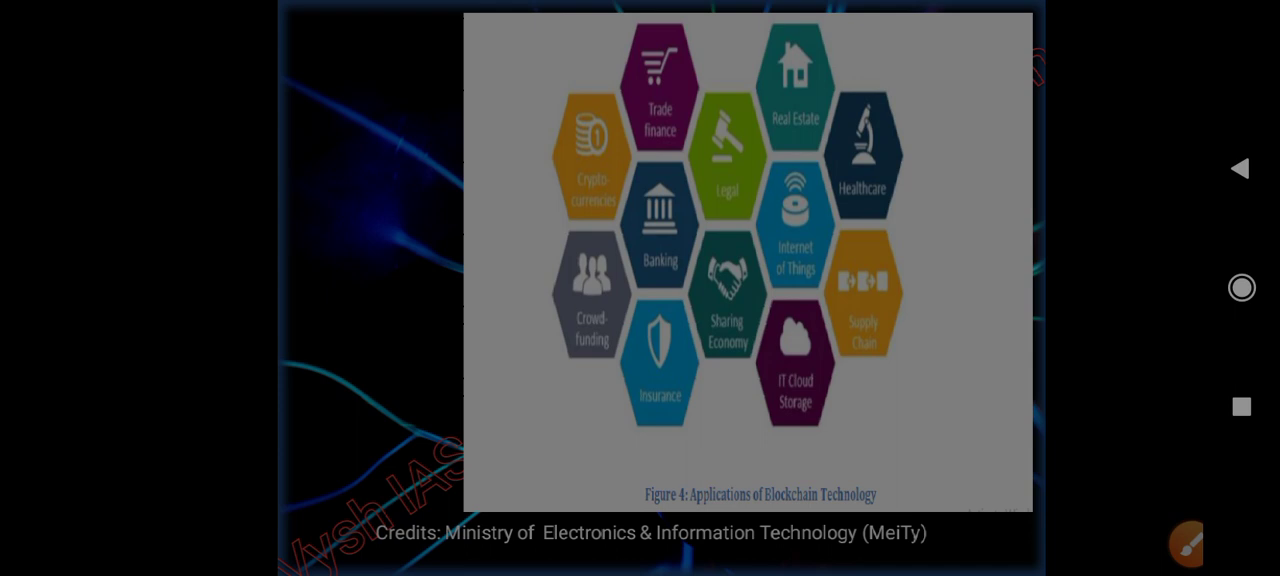
- Draw pink lines pointing at the Healthcare and several other application hexagons
left_click(1186, 544)
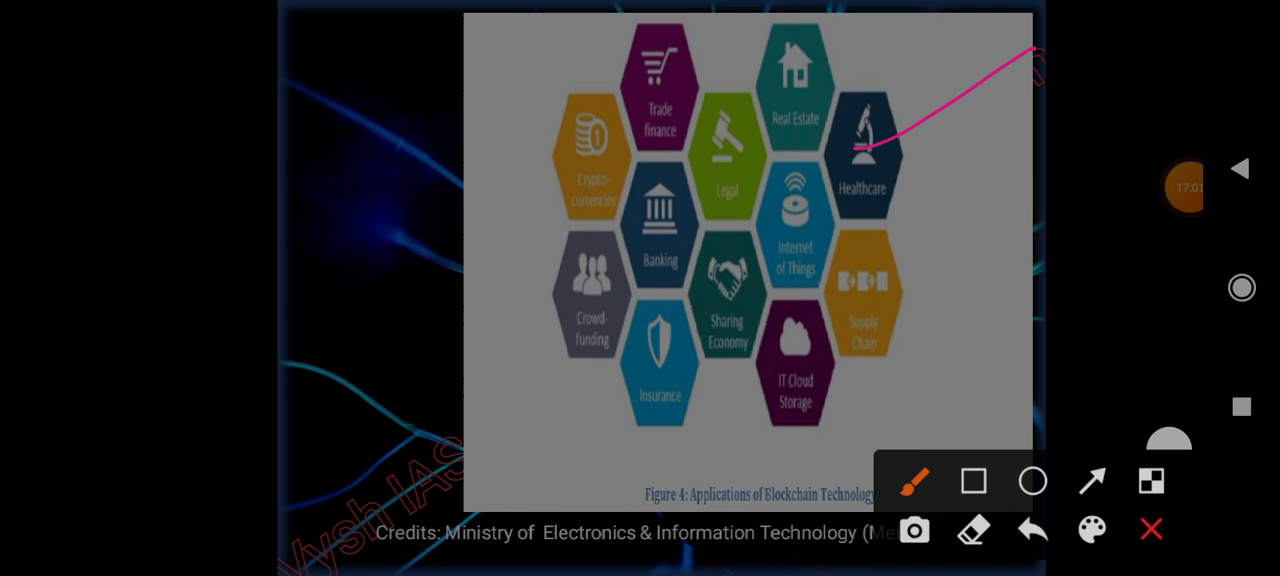
left_click_drag(876, 282, 1056, 196)
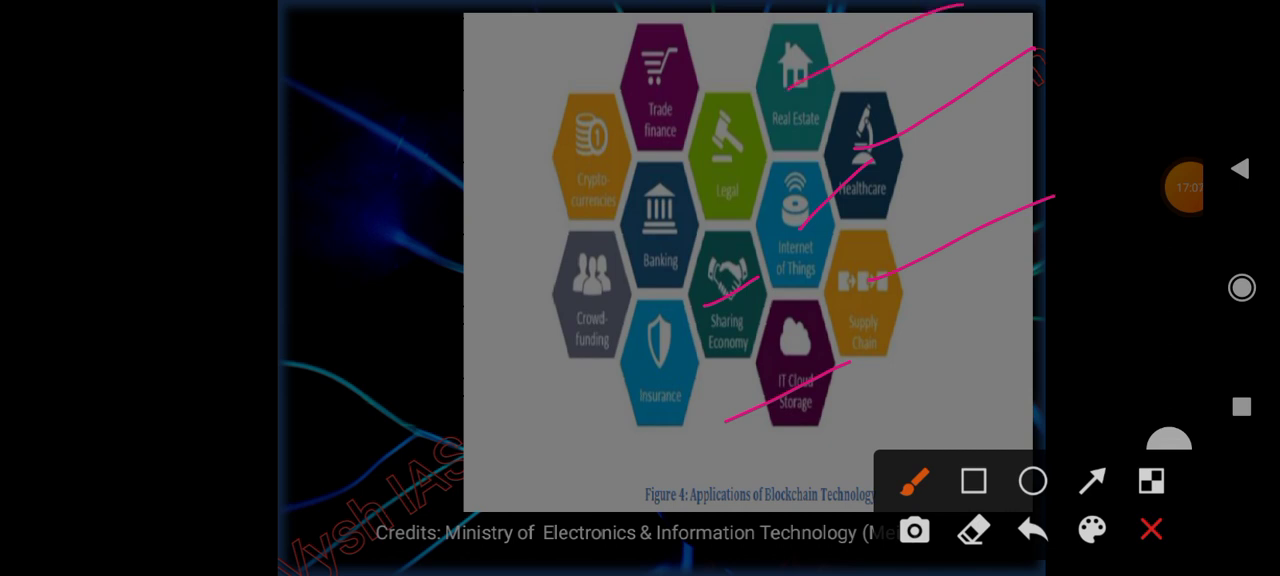
left_click_drag(700, 184, 790, 96)
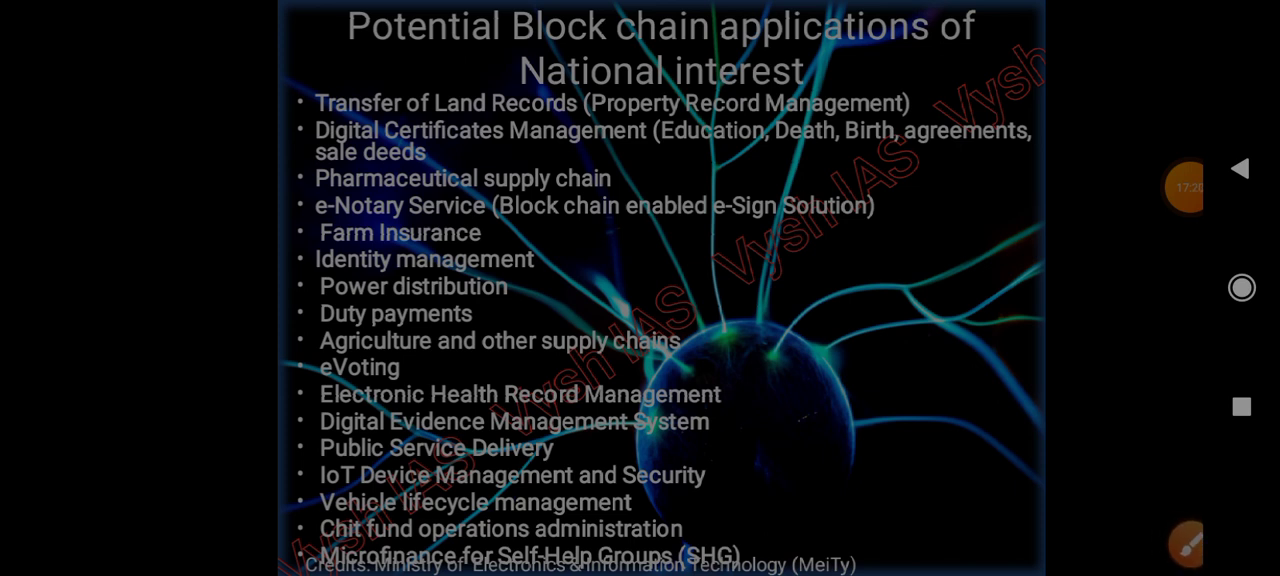
- Underline and circle items on the National interest applications list and mark an AI note beside it
left_click(1188, 532)
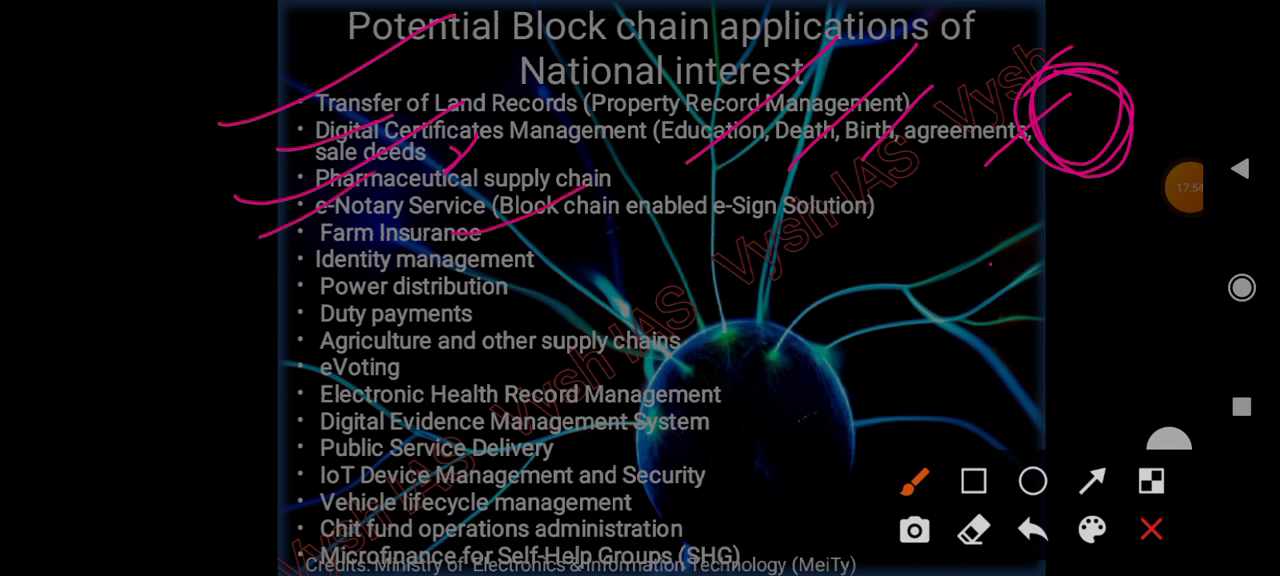
left_click_drag(510, 260, 730, 170)
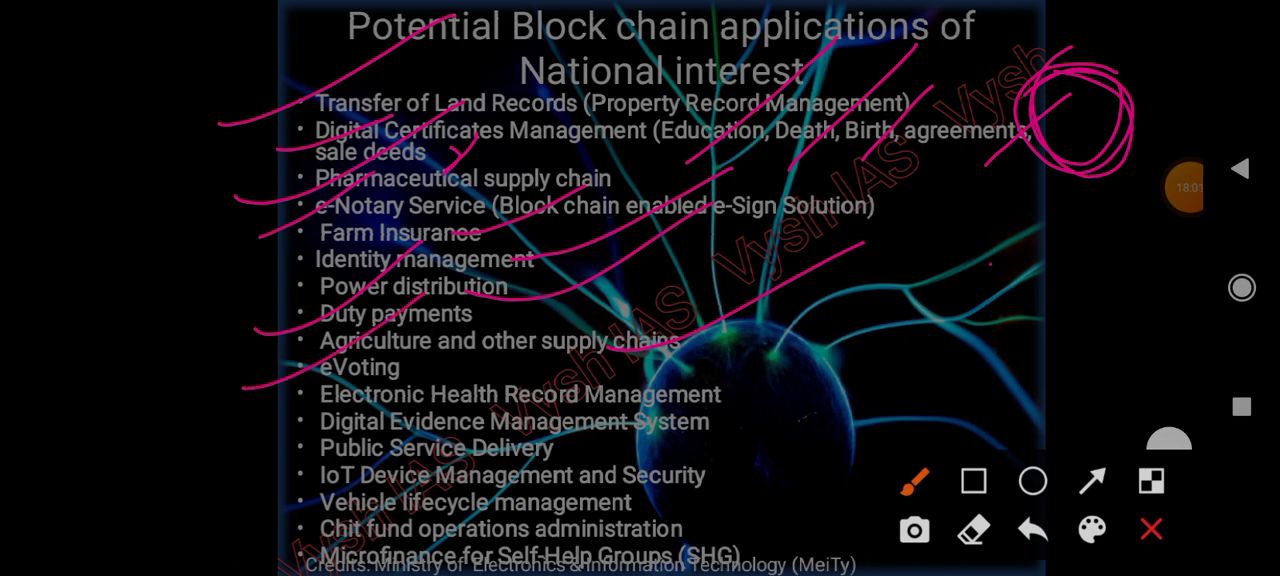
left_click_drag(664, 404, 884, 290)
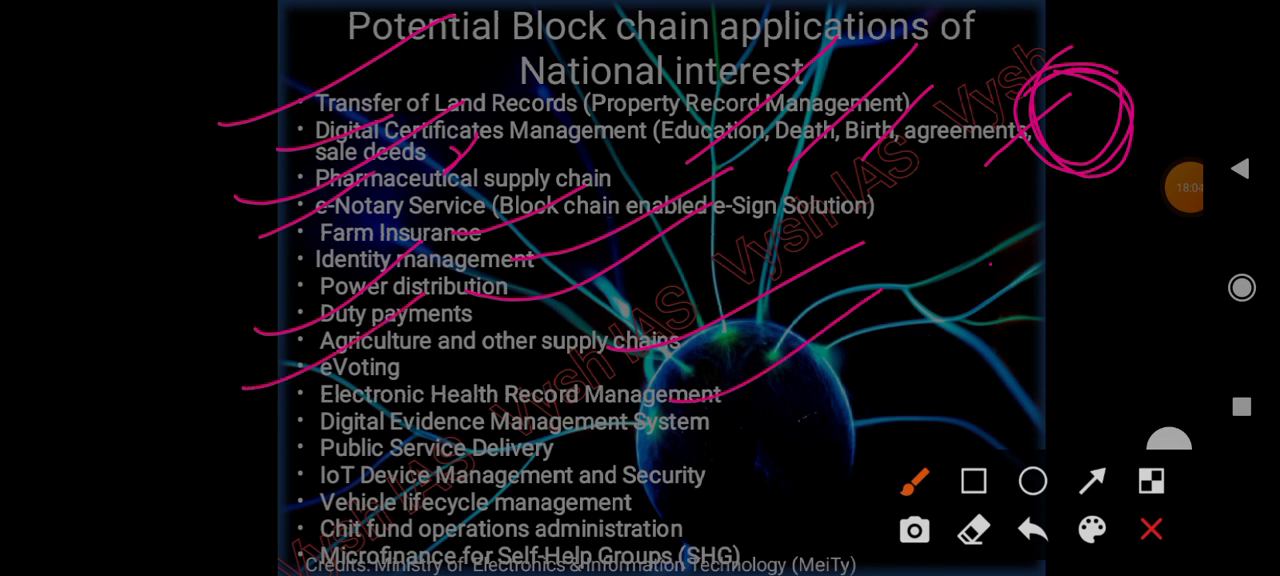
left_click_drag(656, 458, 850, 348)
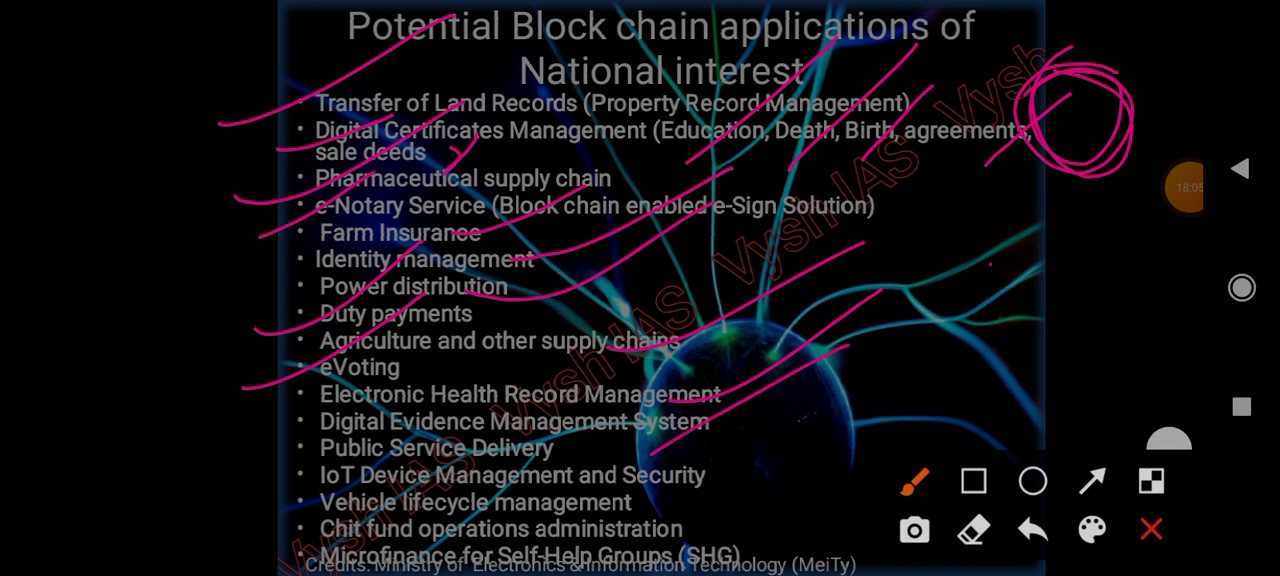
left_click_drag(244, 468, 310, 456)
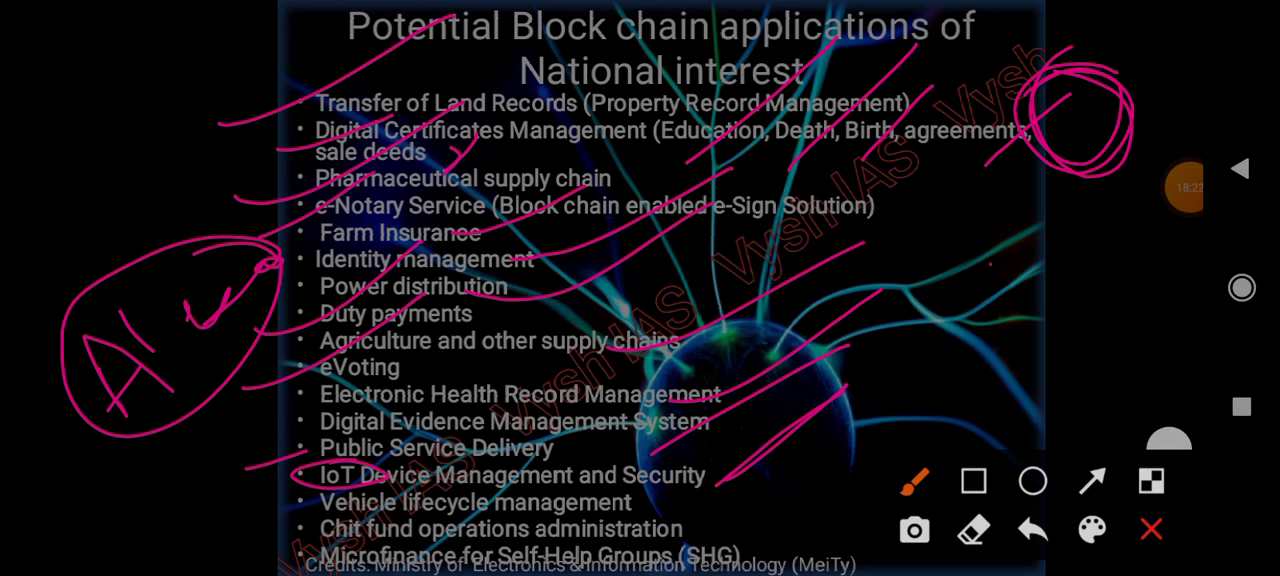
left_click_drag(244, 532, 336, 484)
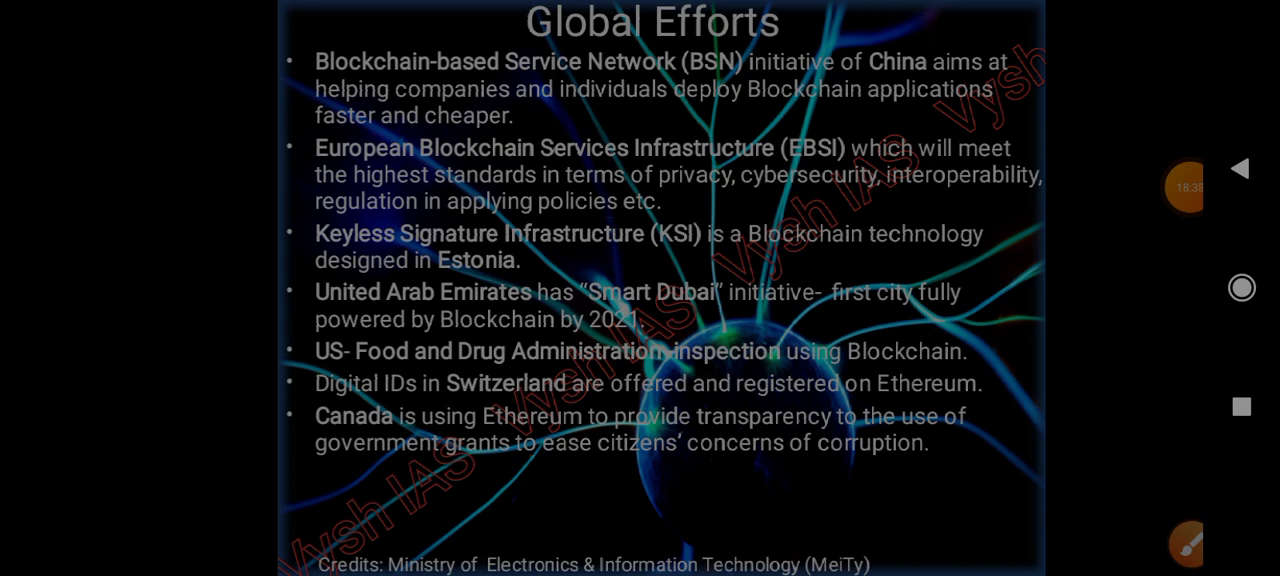
left_click(1186, 544)
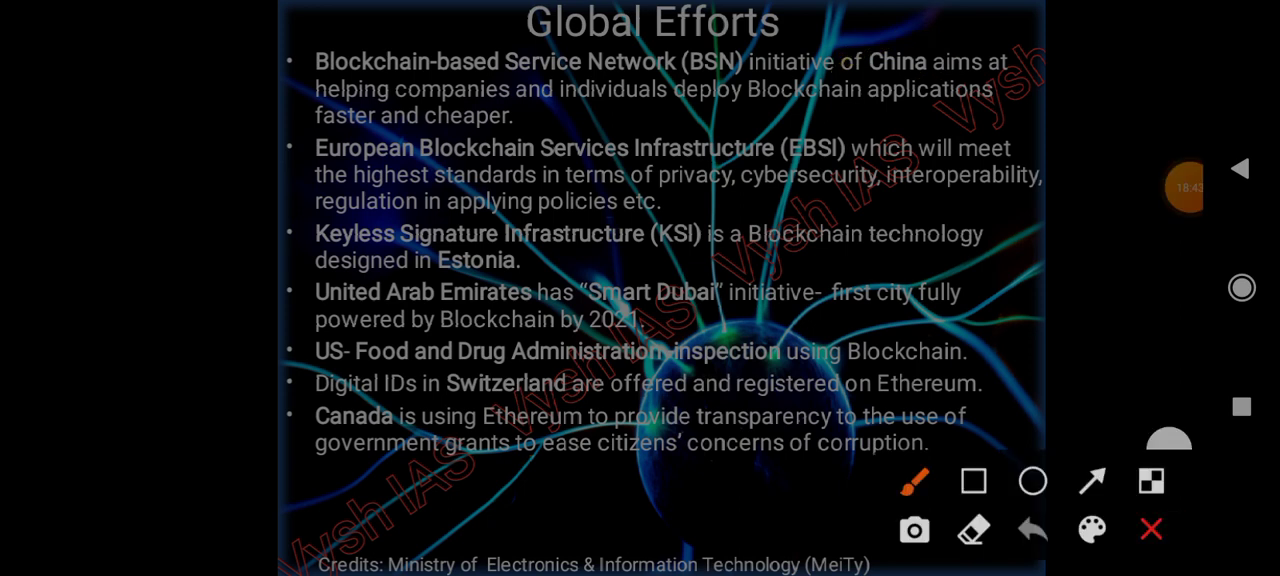
left_click_drag(550, 110, 936, 116)
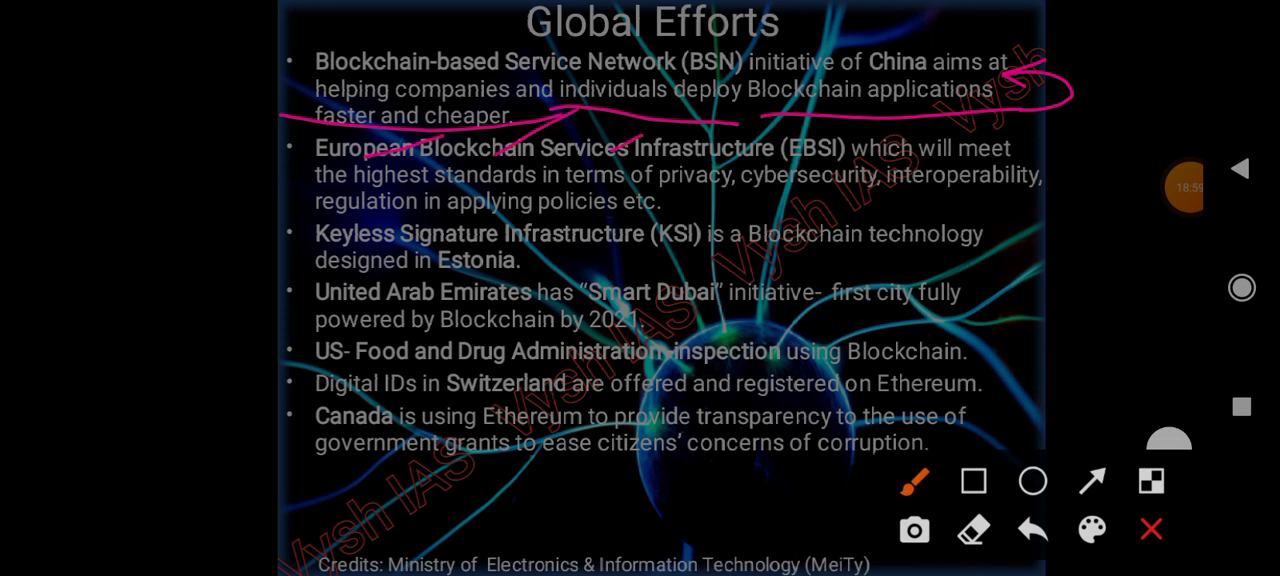
left_click_drag(736, 160, 820, 110)
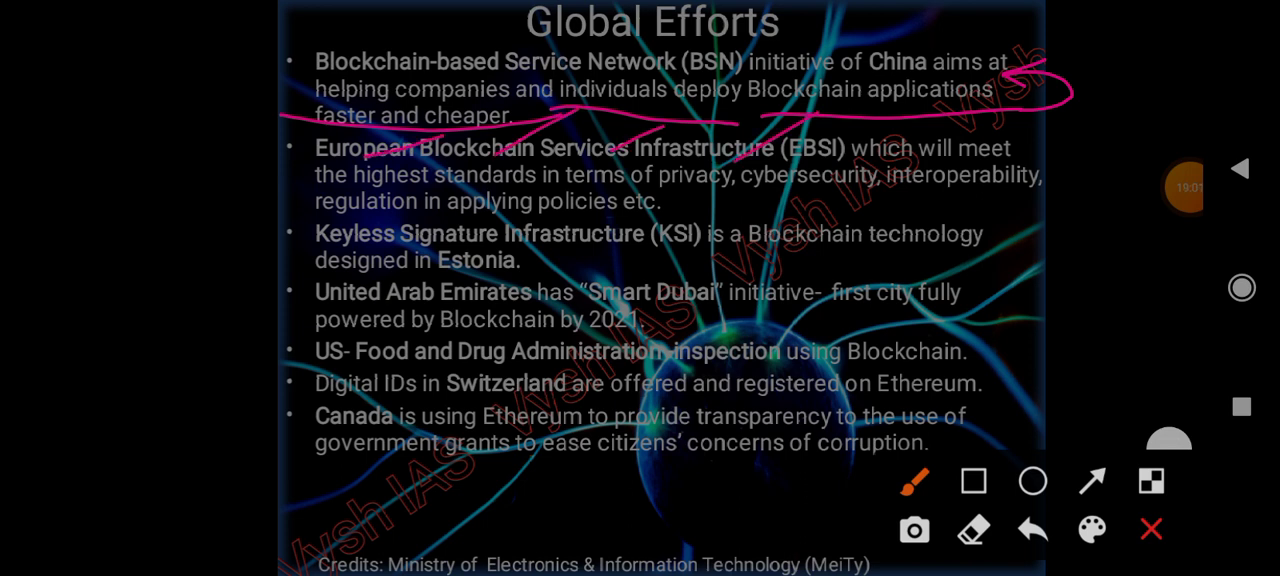
left_click_drag(696, 204, 1076, 196)
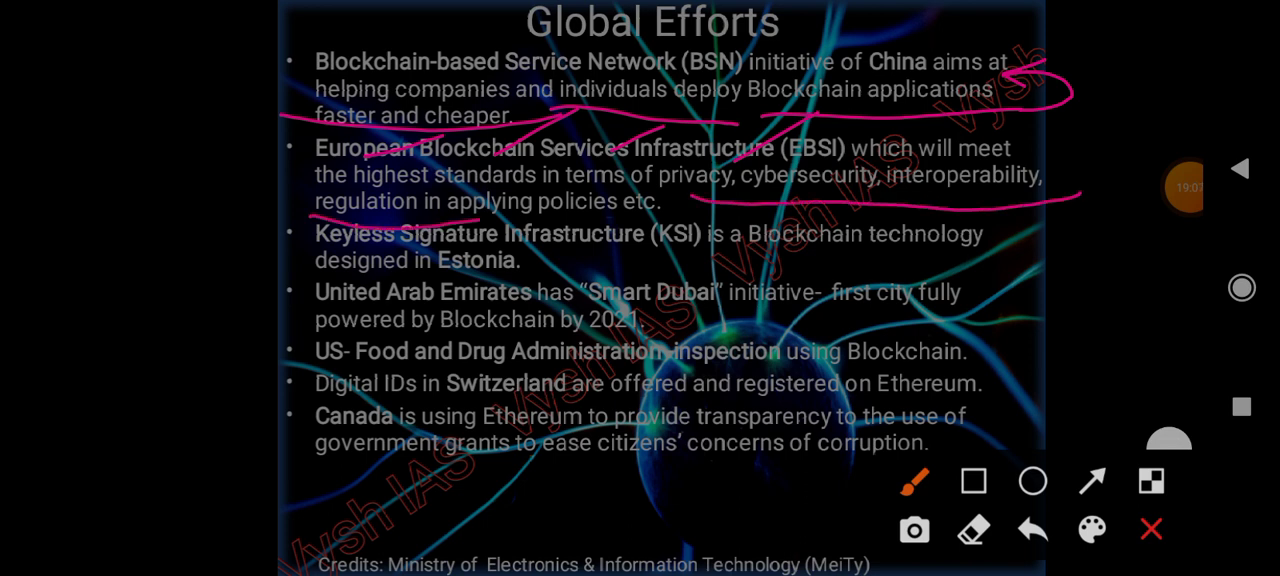
left_click_drag(310, 216, 696, 204)
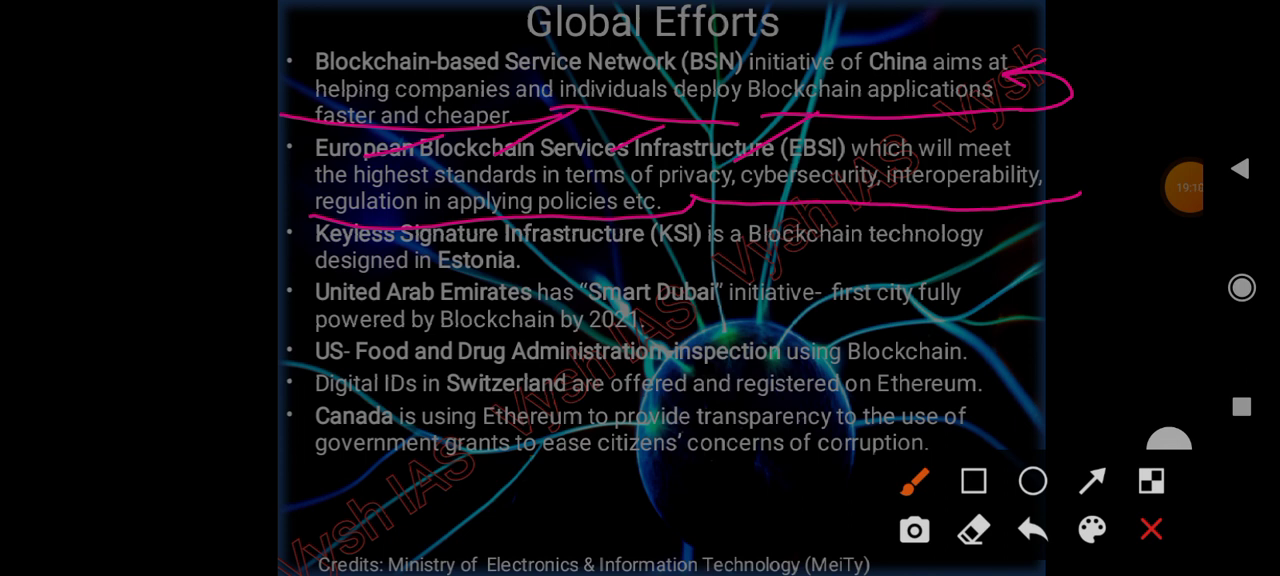
left_click_drag(444, 268, 552, 276)
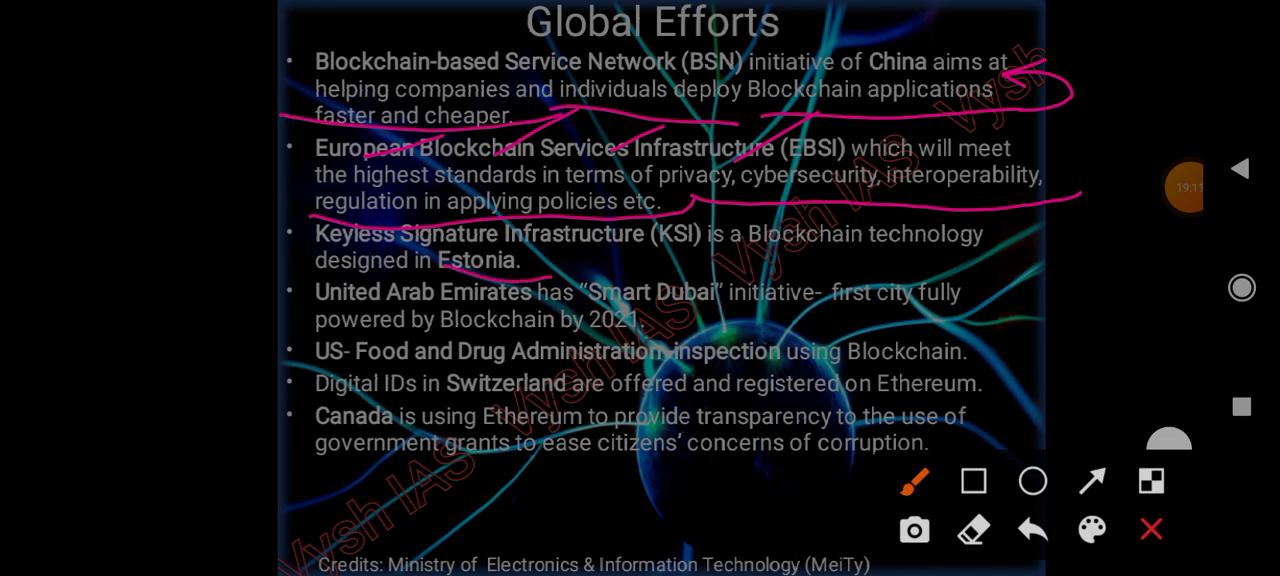
left_click_drag(542, 252, 682, 250)
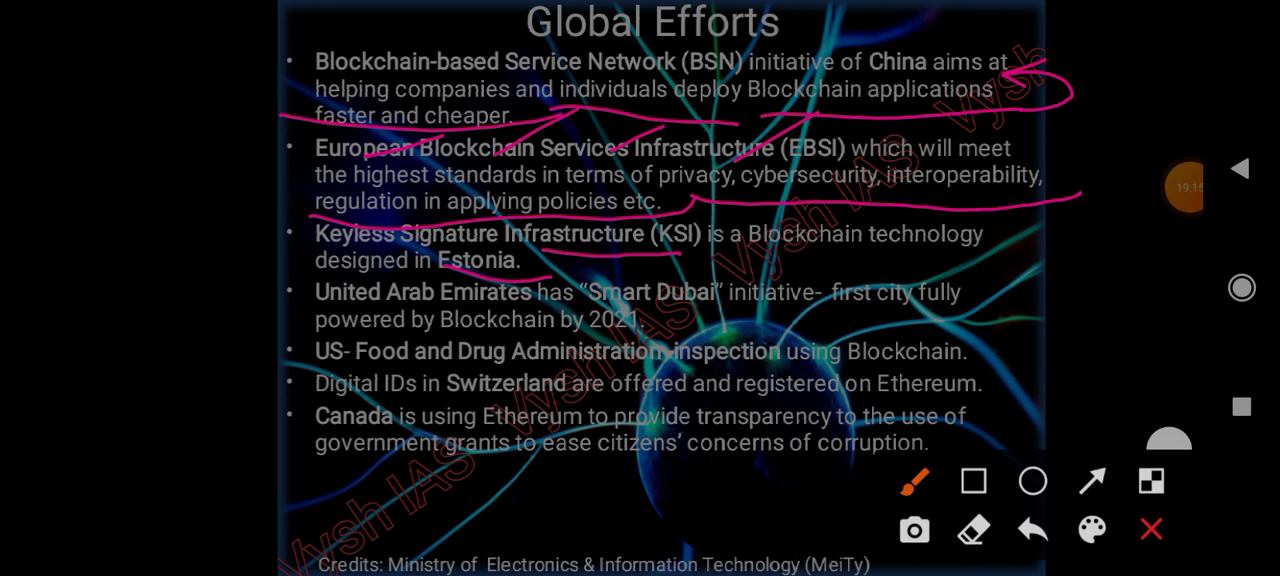
left_click_drag(376, 264, 258, 296)
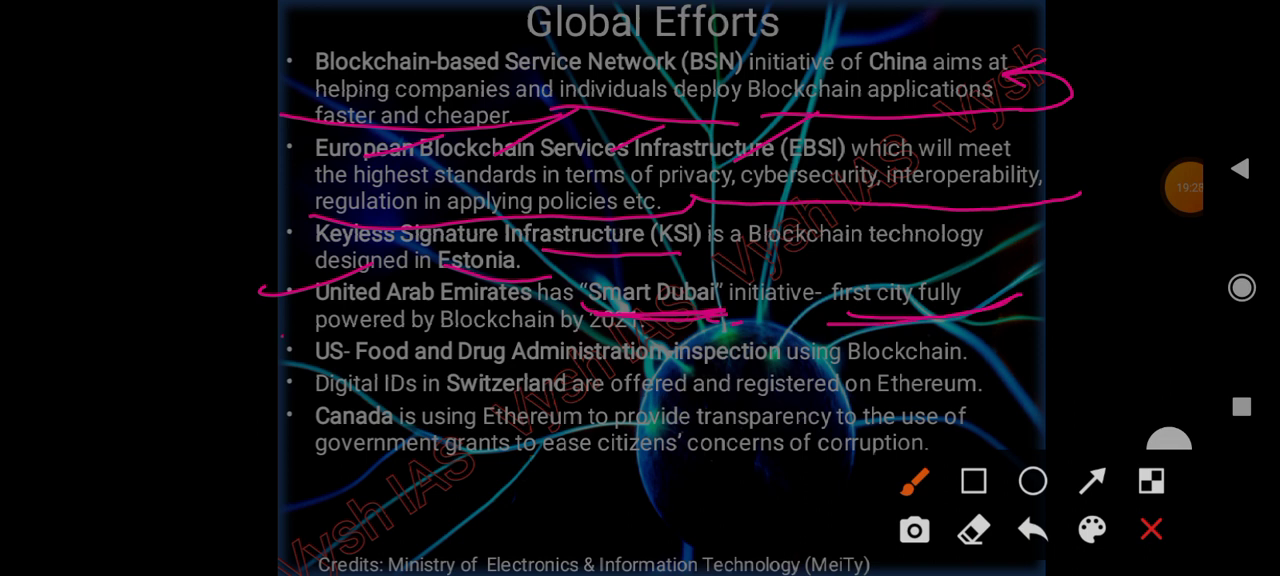
left_click_drag(280, 340, 730, 322)
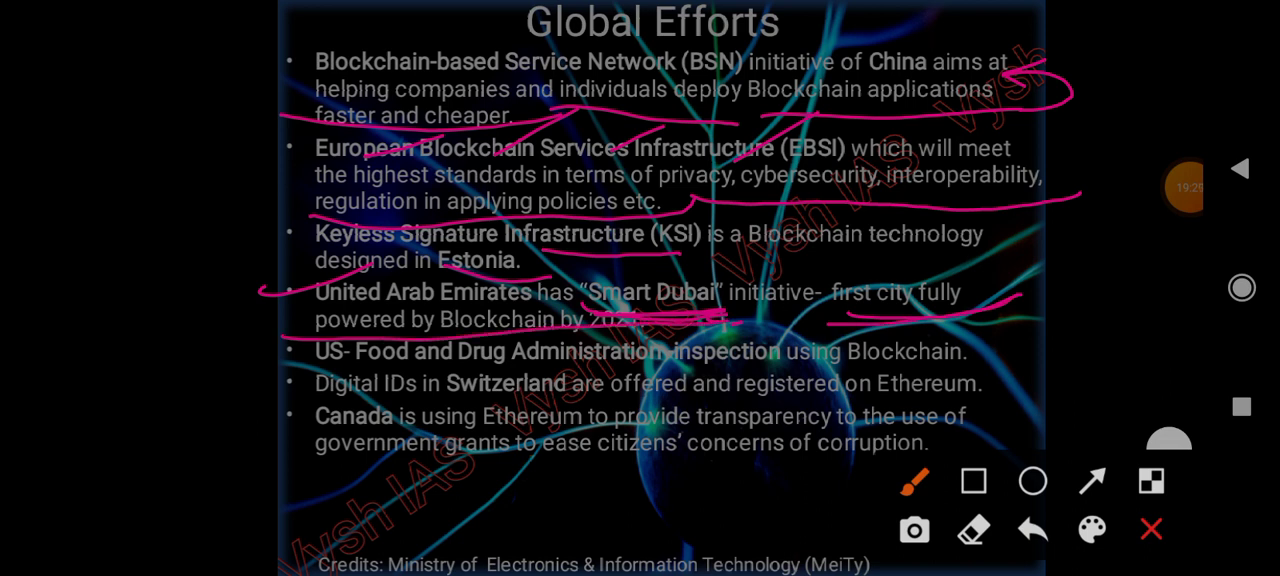
left_click(1152, 528)
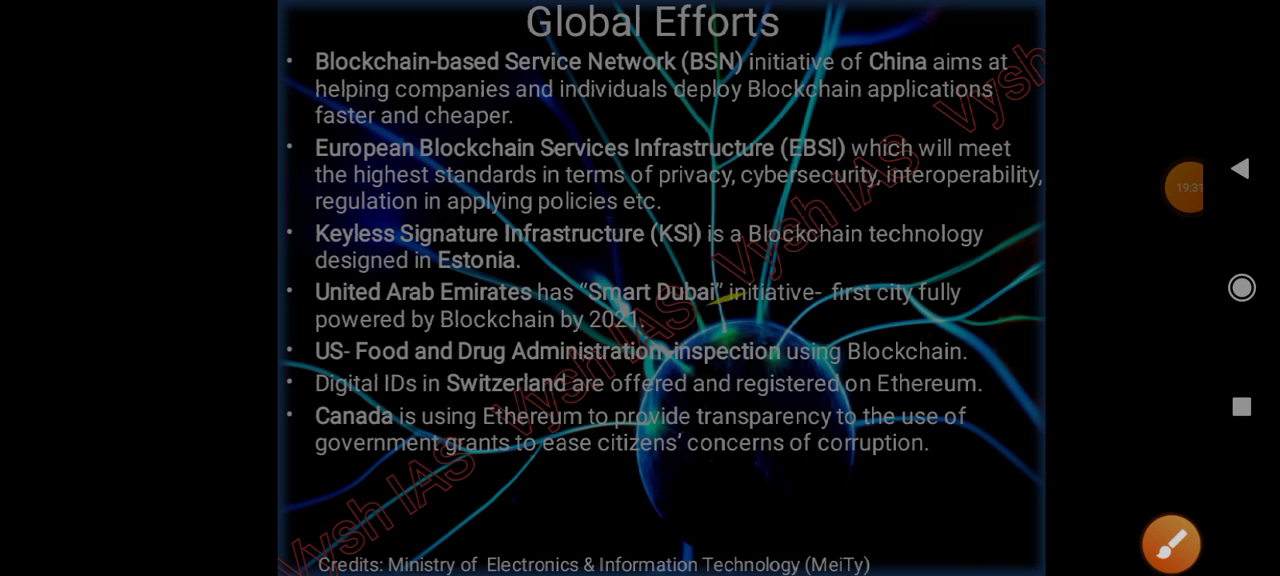
- Underline the UAE Smart Dubai, Switzerland and Canada grants lines, clear the ink and go to the National Scenario slide
left_click(1170, 544)
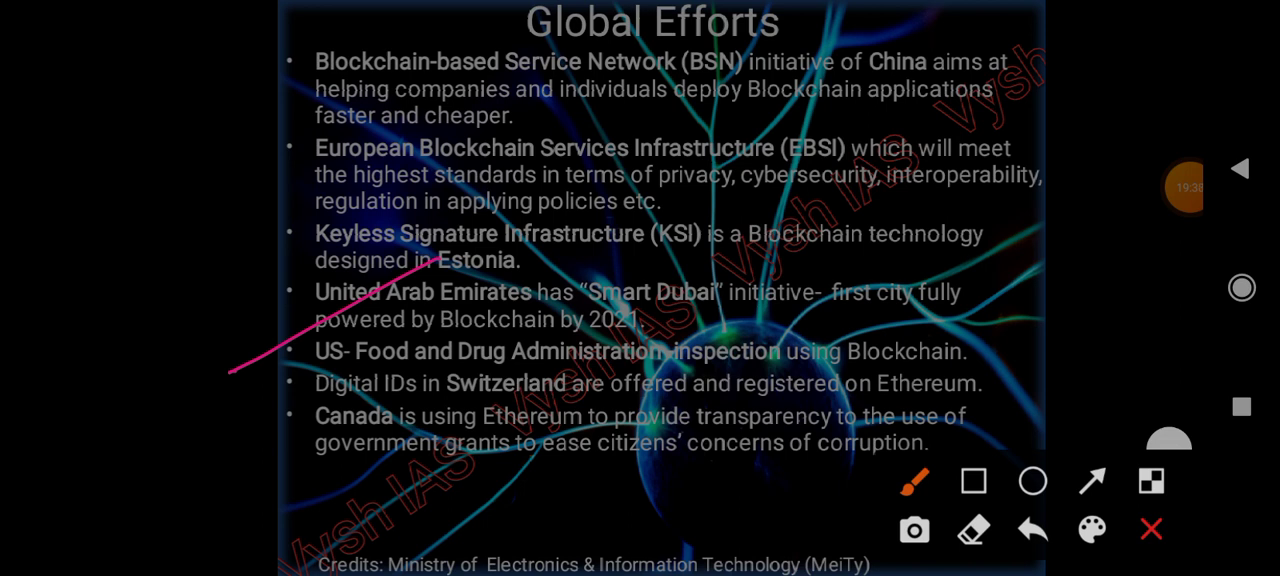
left_click_drag(896, 352, 1070, 276)
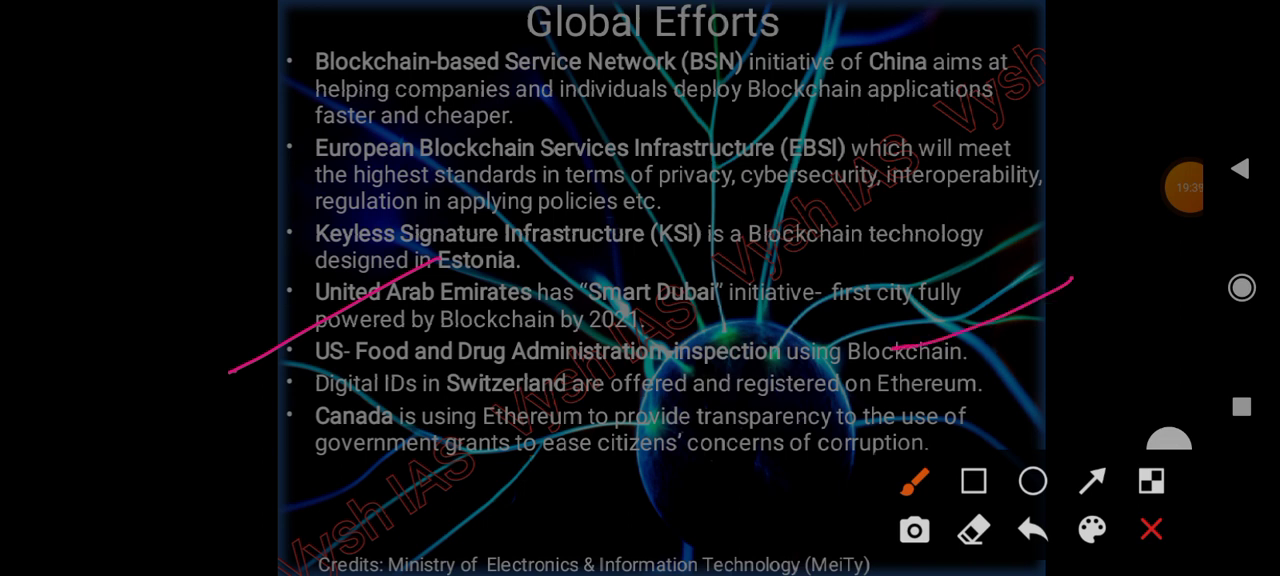
left_click_drag(448, 396, 576, 396)
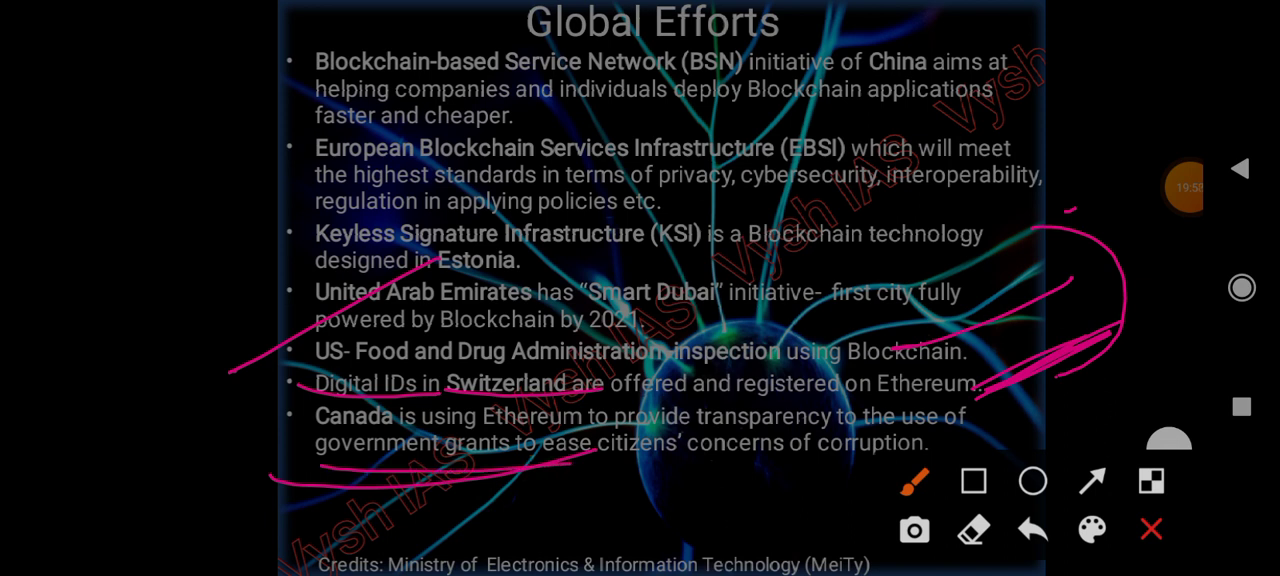
left_click_drag(580, 468, 840, 476)
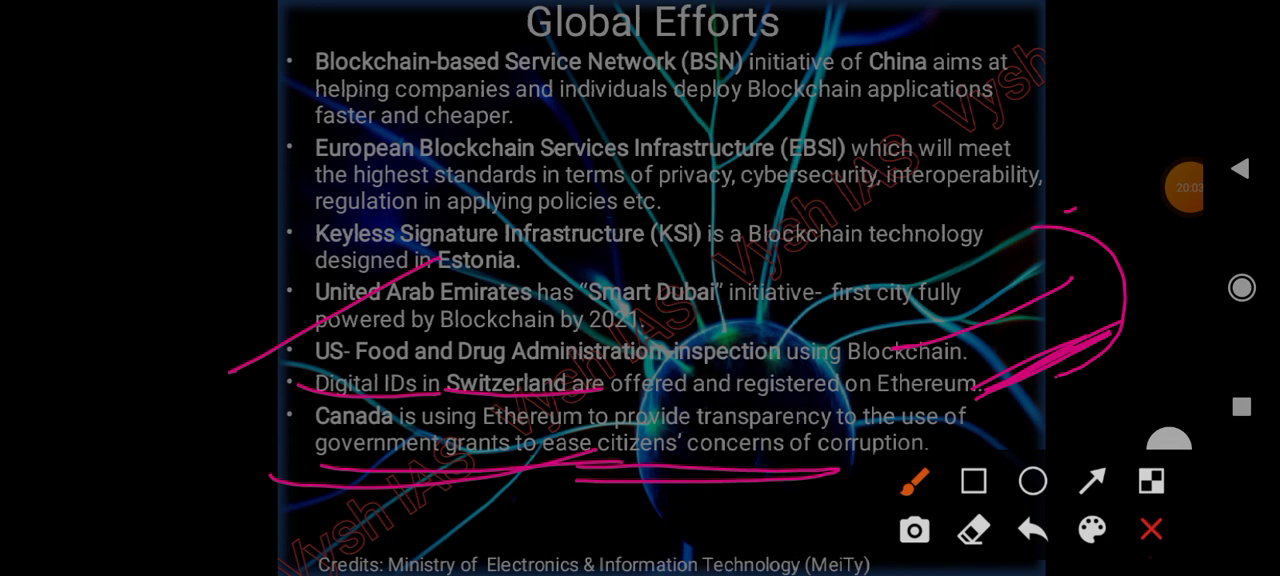
left_click(1152, 530)
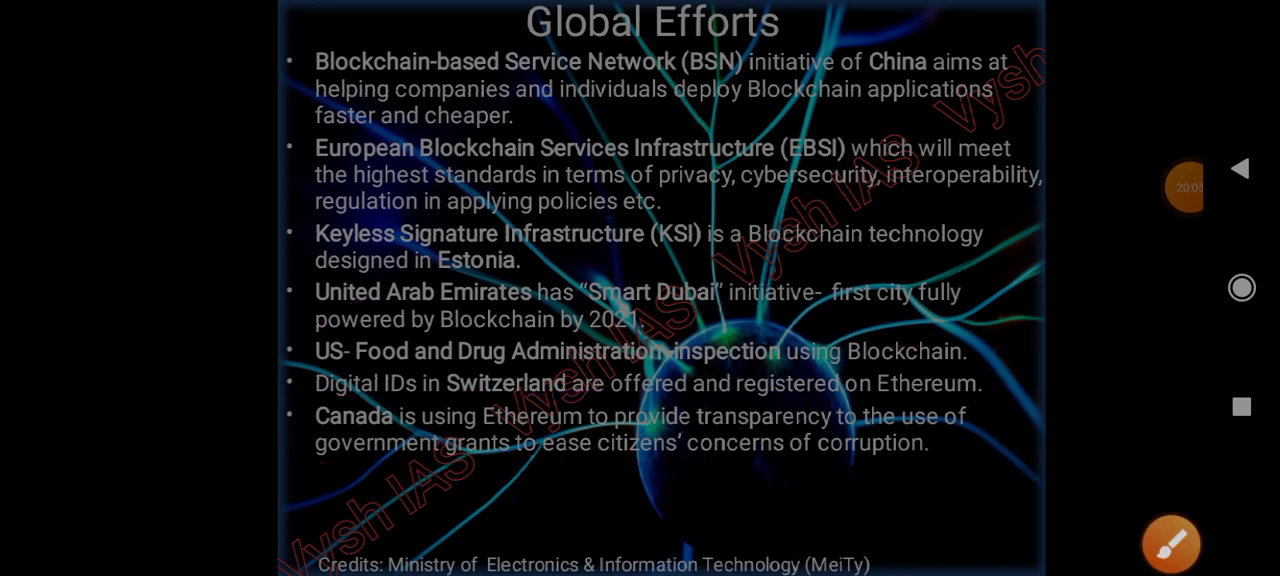
left_click(1240, 168)
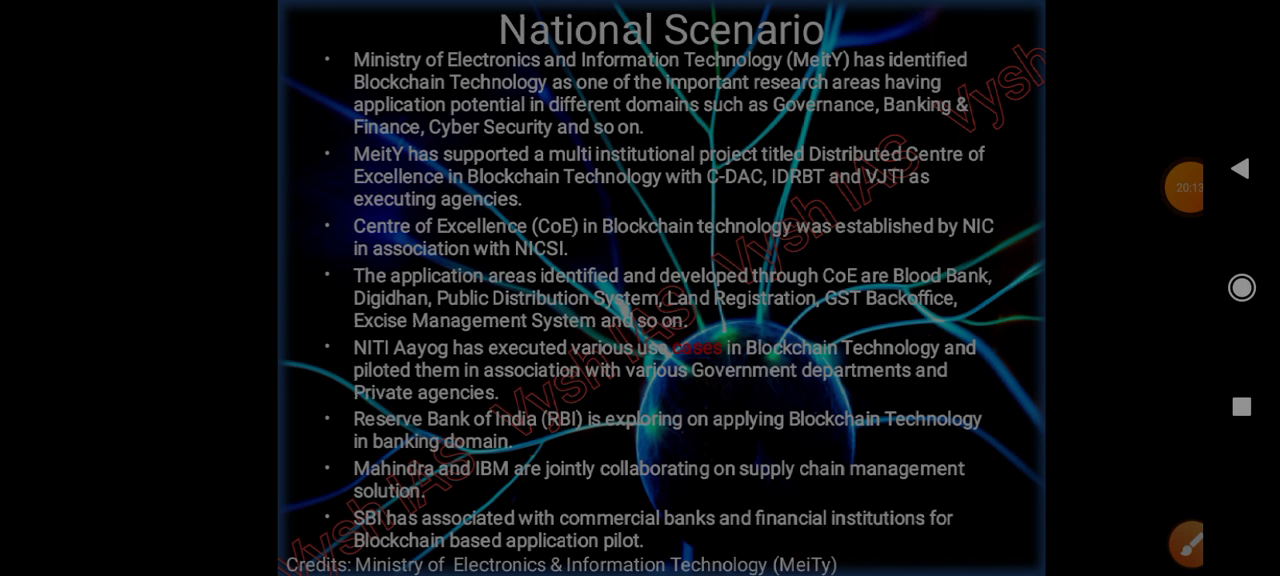
- Mark the National Scenario title and MeitY research areas in pink, then clear the ink
left_click(1188, 544)
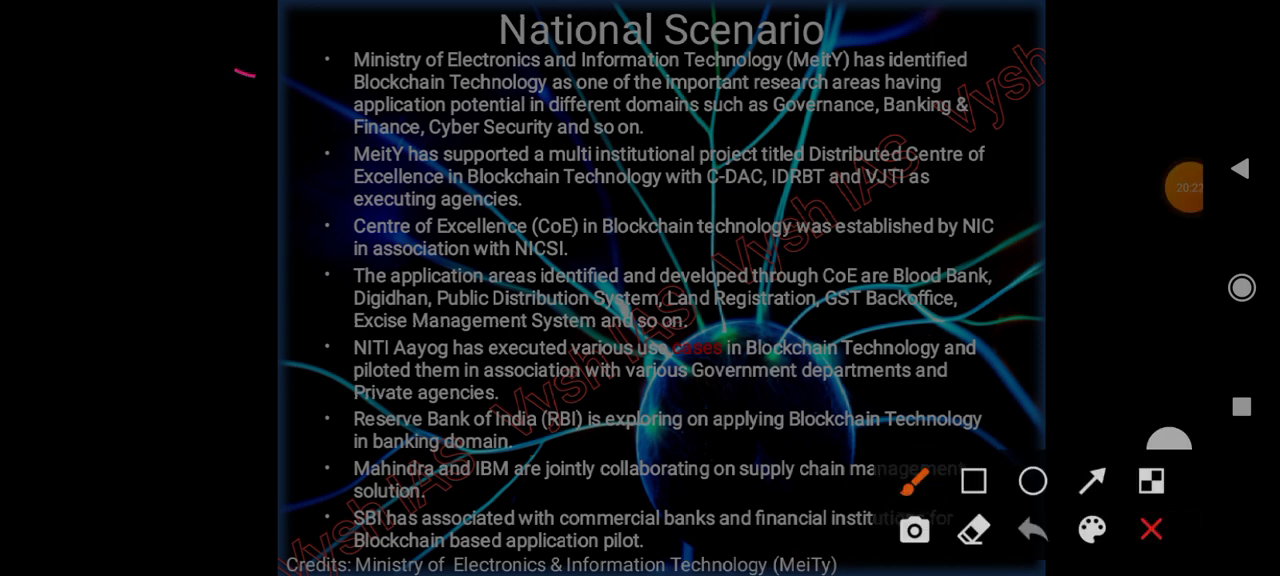
left_click_drag(240, 76, 530, 12)
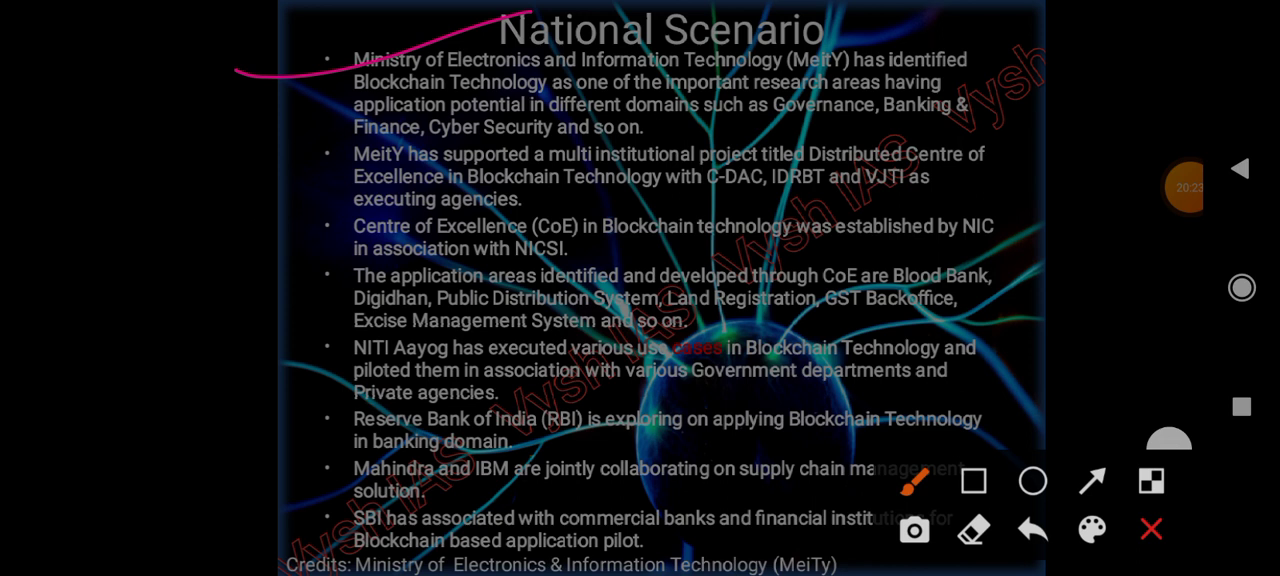
left_click_drag(680, 96, 896, 96)
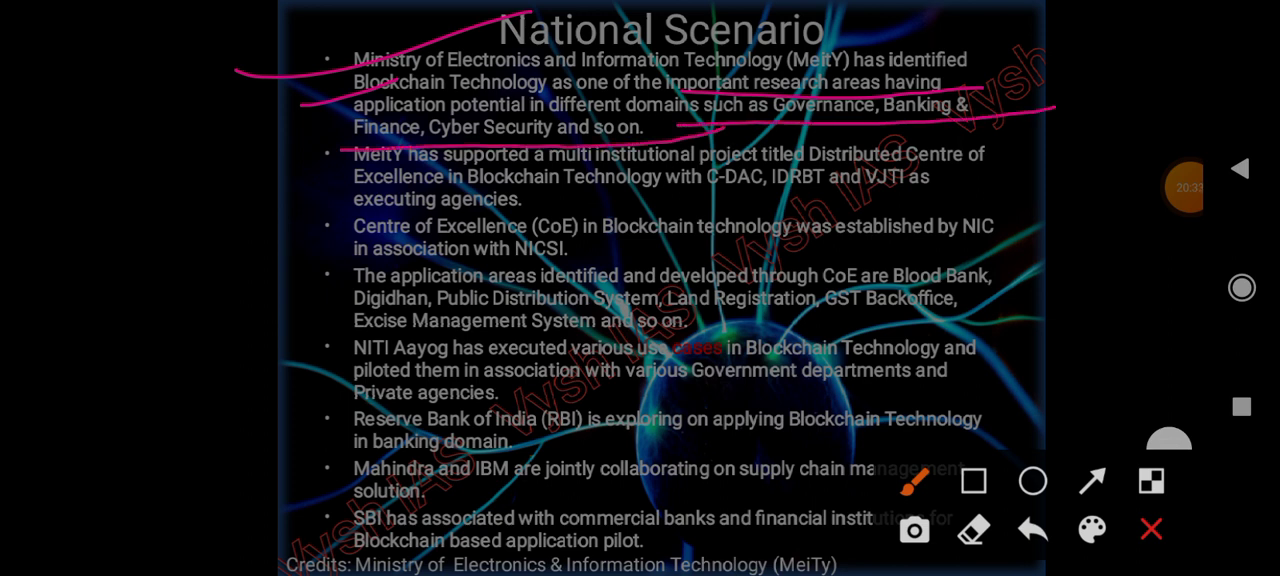
left_click(1152, 528)
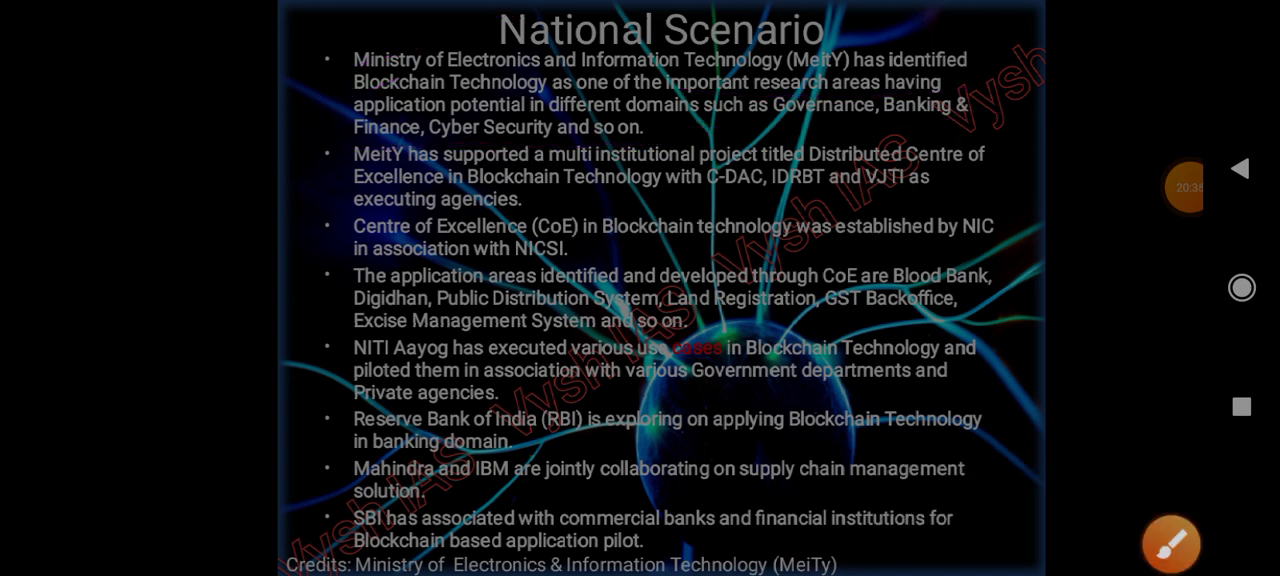
- Underline the MeitY multi-institutional project, executing agencies and Centre of Excellence bullets in pink
left_click(1170, 544)
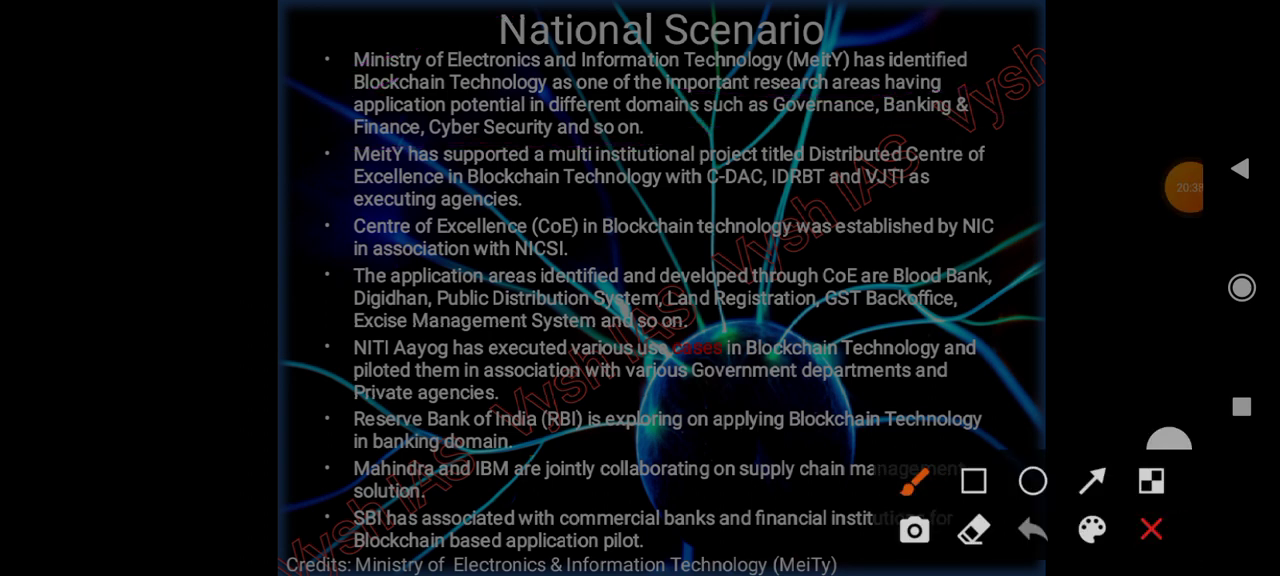
left_click_drag(680, 144, 890, 100)
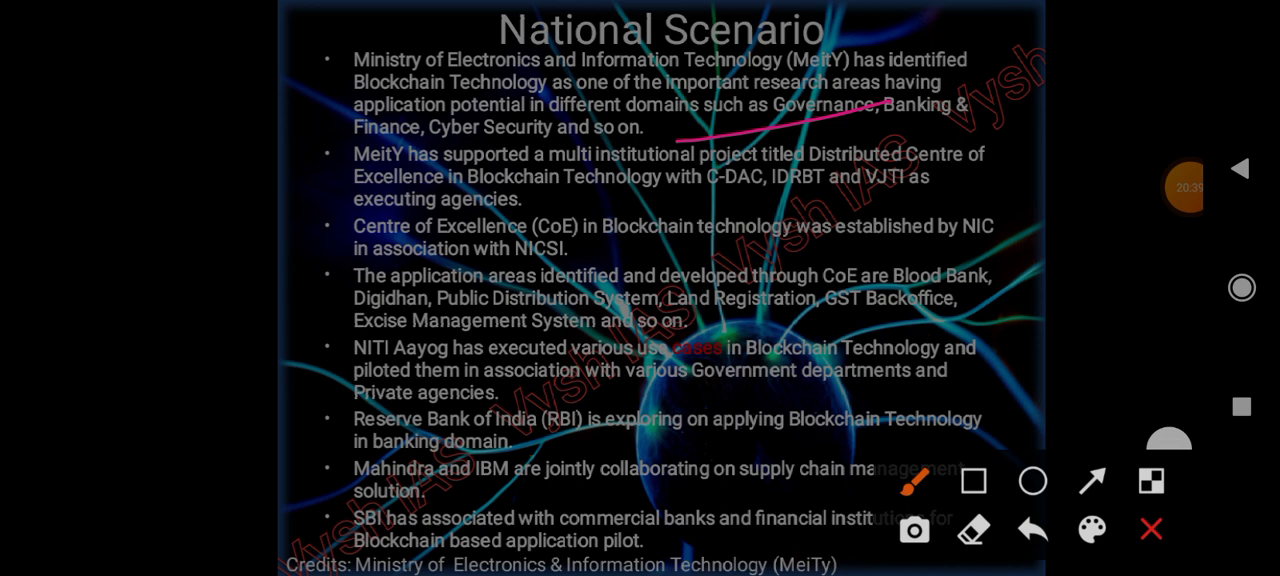
left_click_drag(996, 176, 1024, 164)
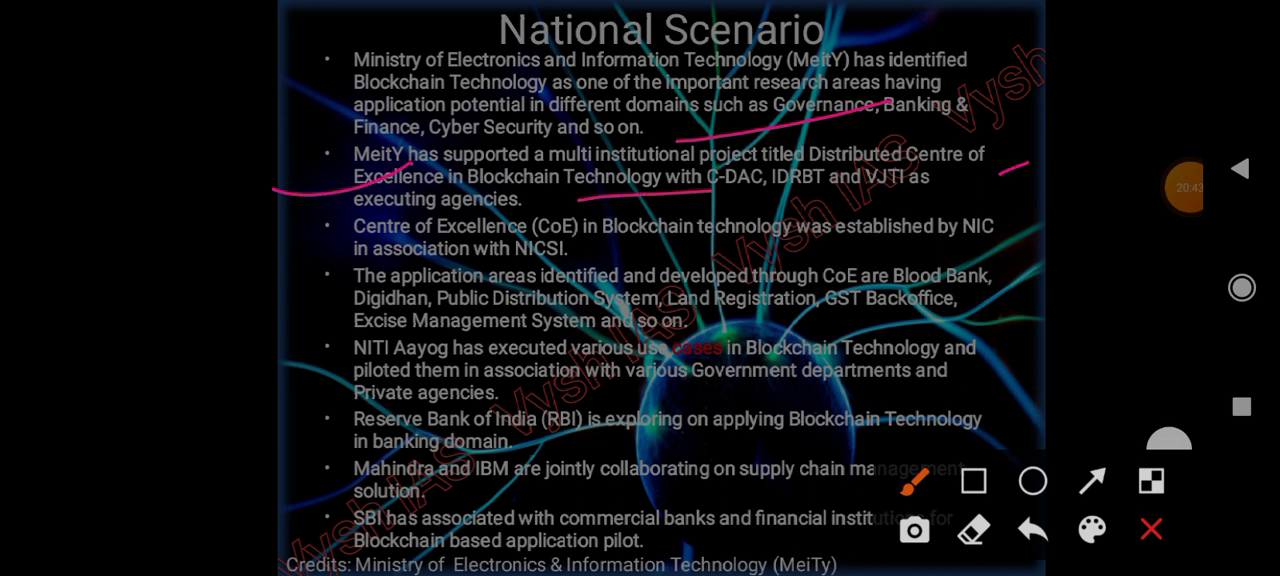
left_click_drag(690, 208, 1000, 200)
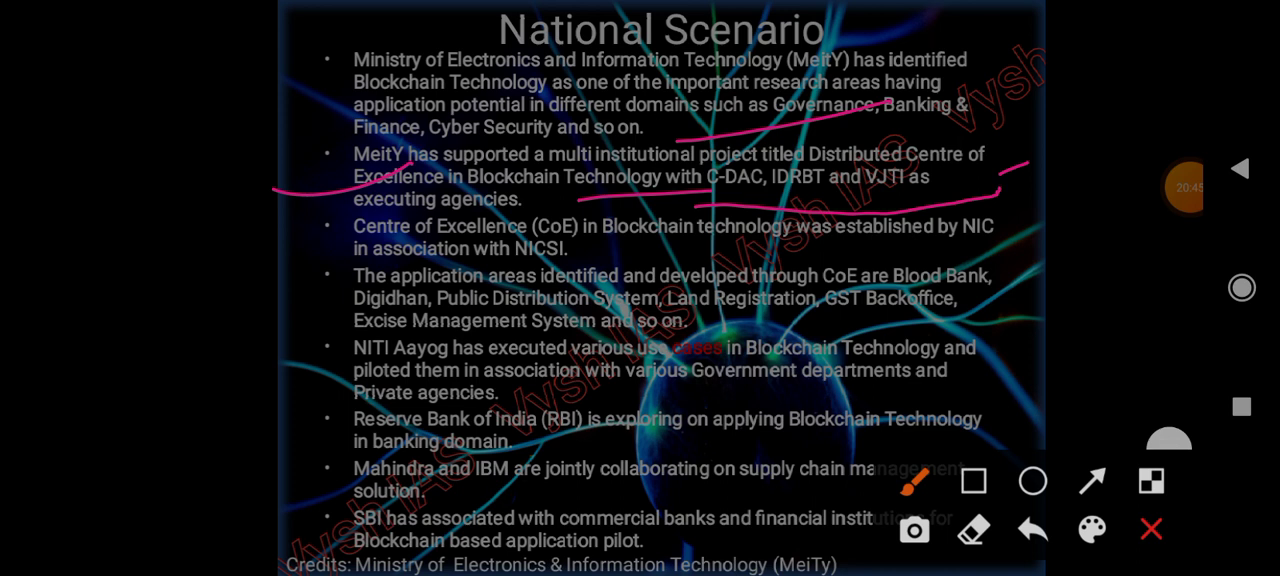
left_click_drag(340, 218, 576, 204)
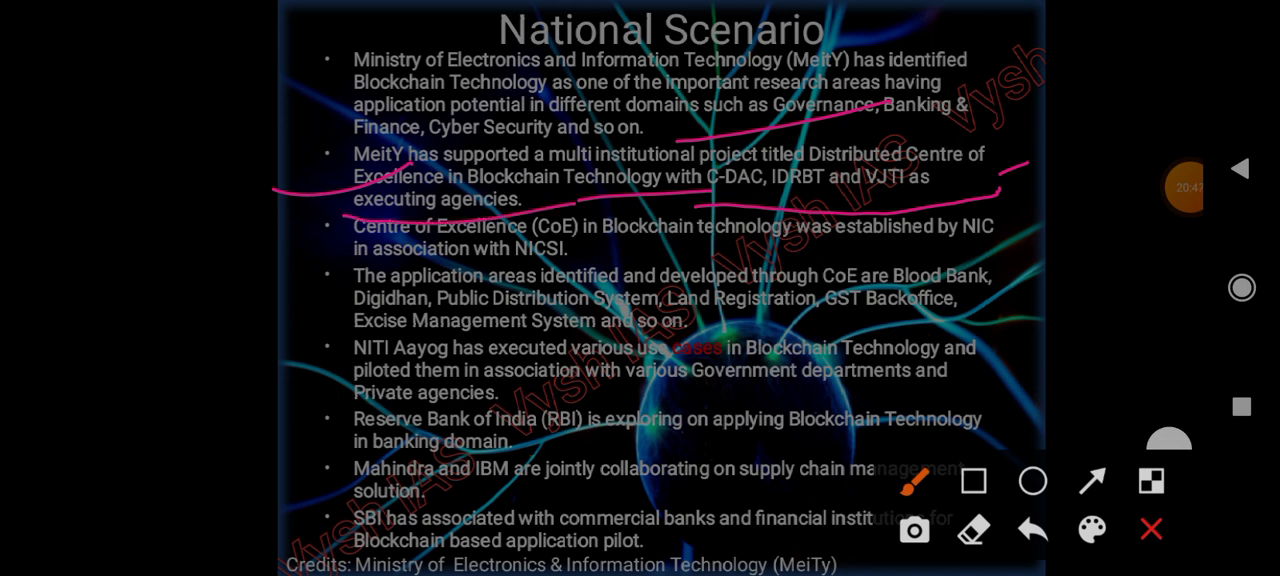
left_click_drag(256, 268, 452, 176)
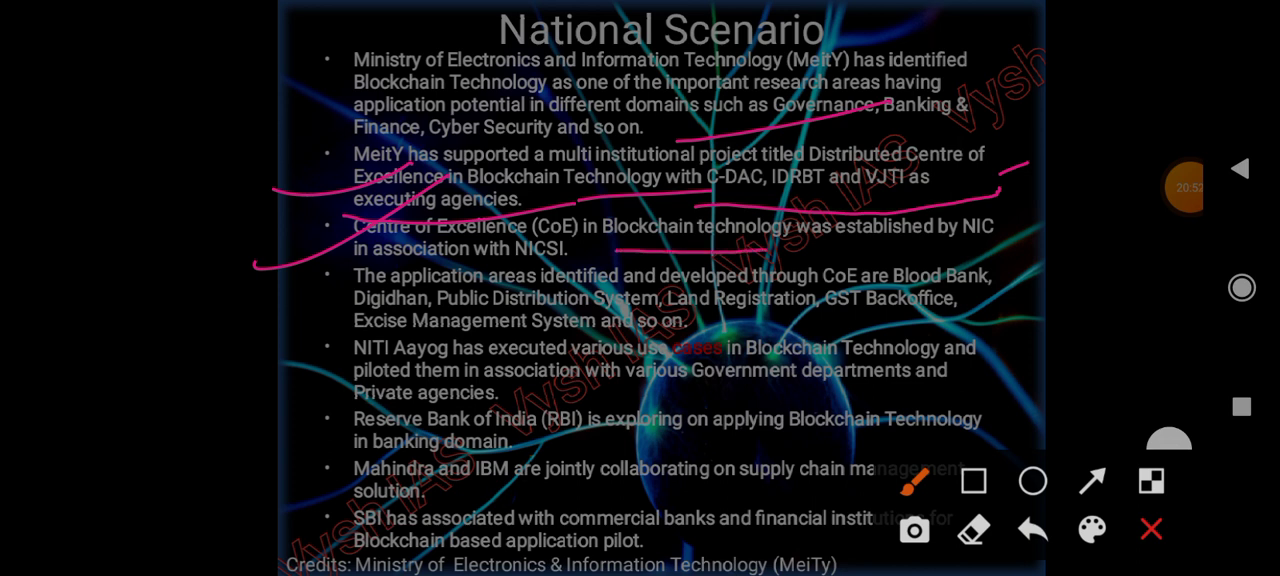
left_click_drag(950, 256, 1050, 244)
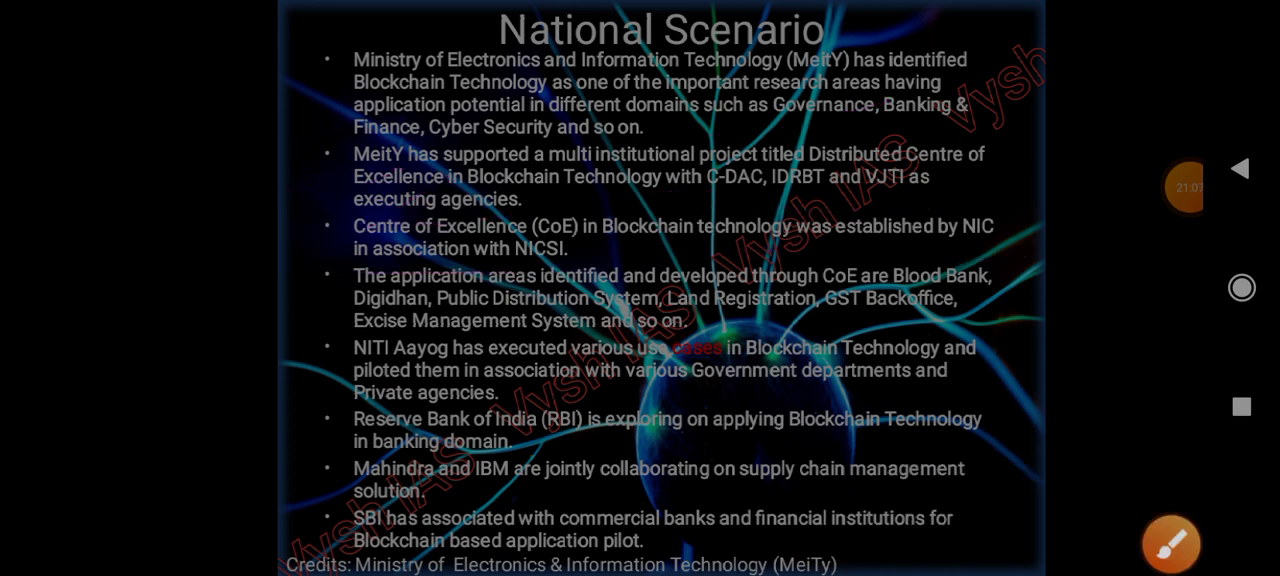
- Underline the NIC establishment and Digidhan application-area points in pink, then clear the marks
left_click(1170, 544)
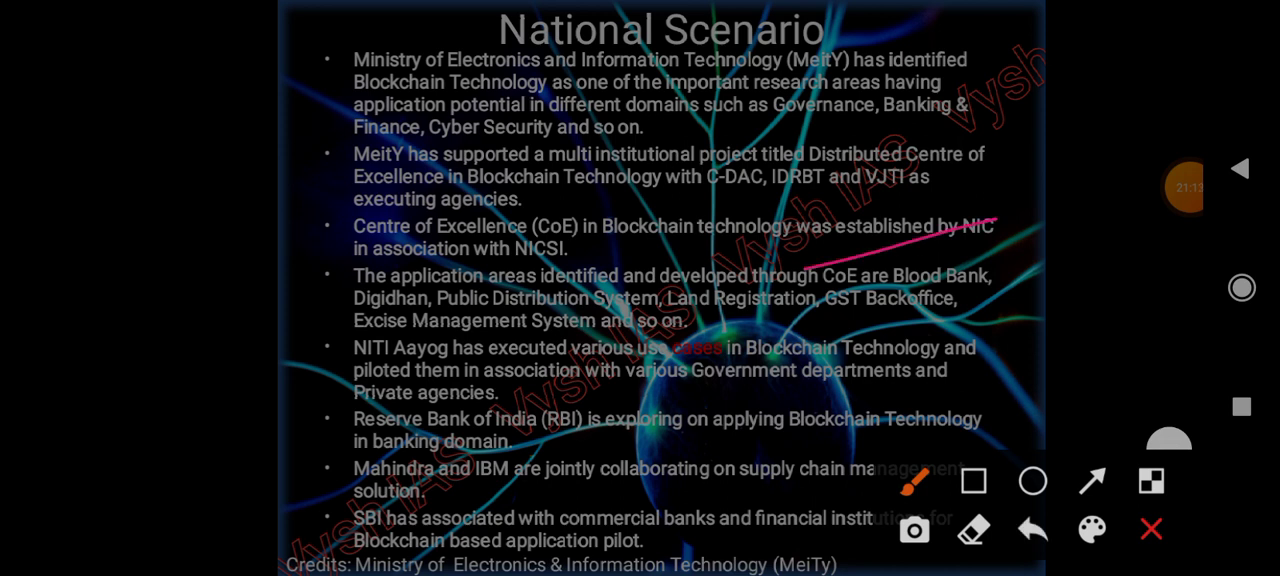
left_click_drag(944, 296, 1124, 180)
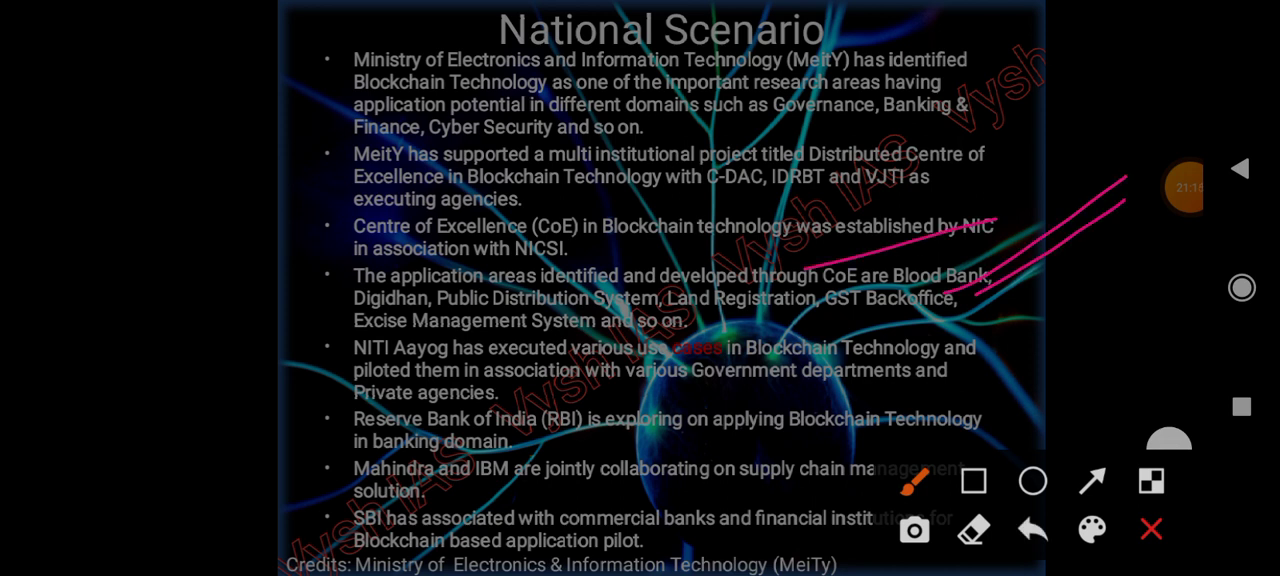
left_click_drag(296, 350, 430, 284)
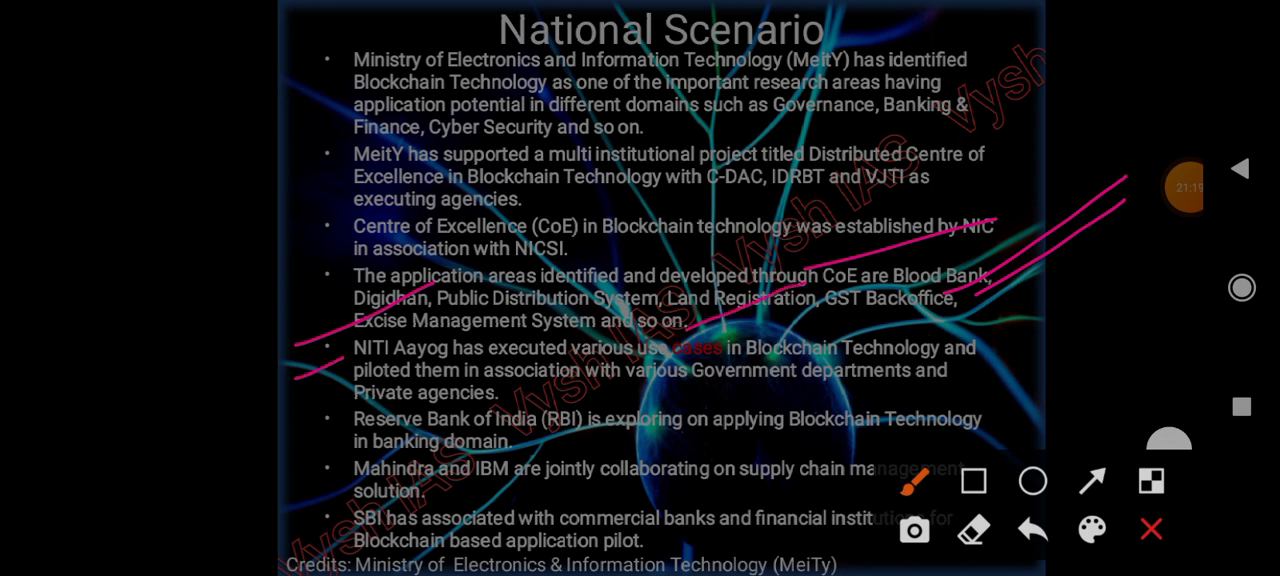
left_click_drag(300, 388, 460, 300)
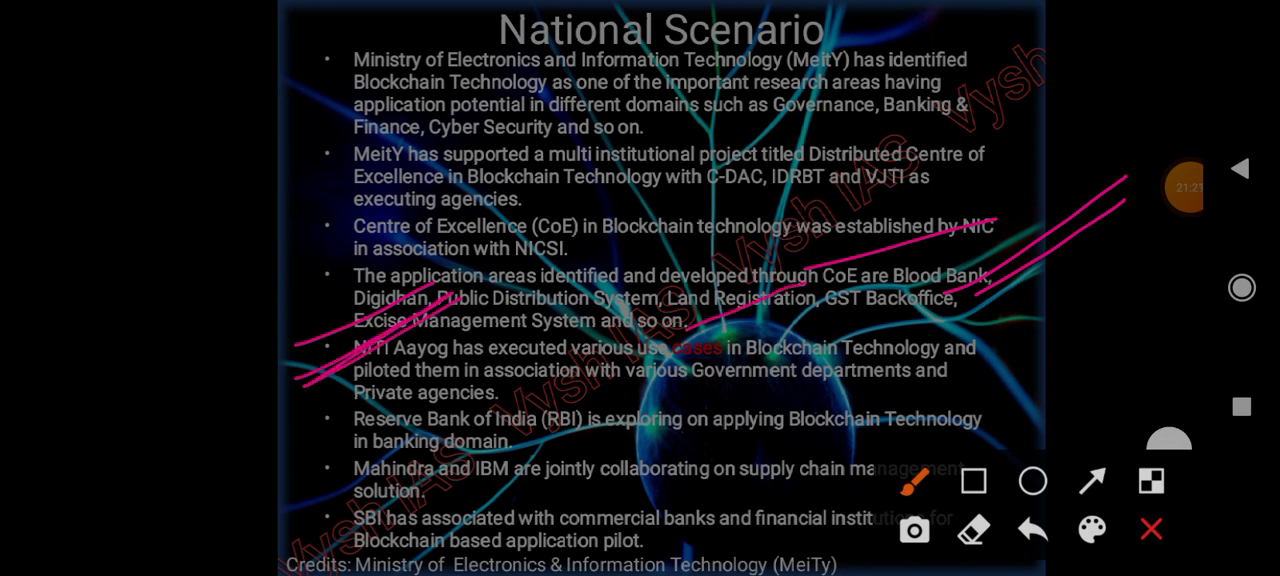
left_click(1032, 528)
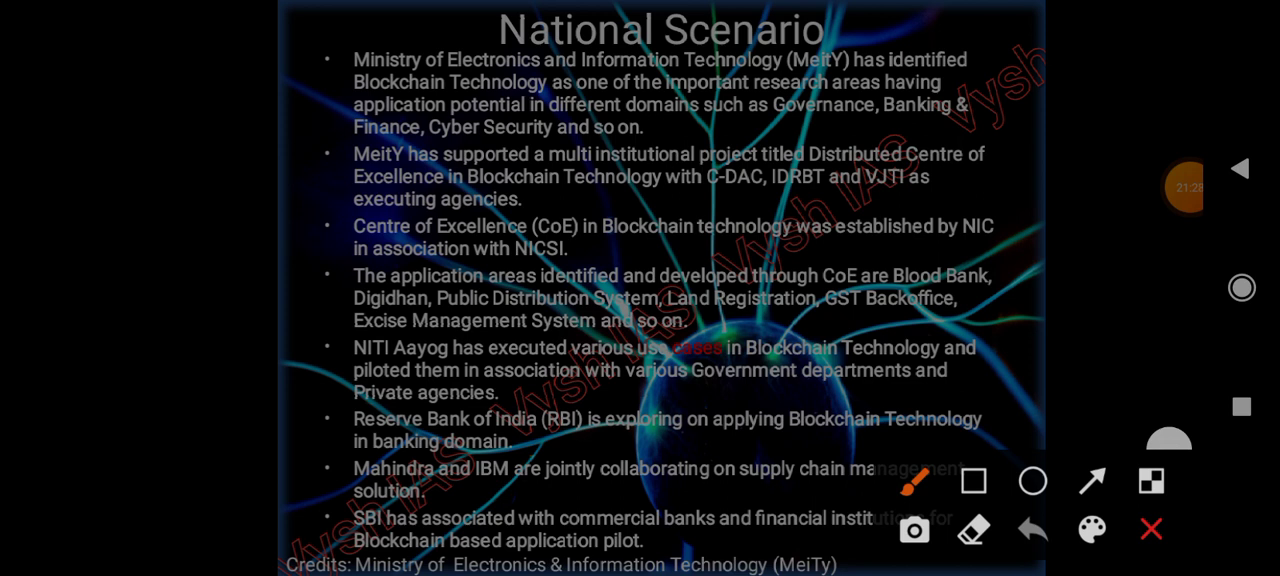
- Mark the NITI Aayog point, clear it, then write 'SBI' in the left margin
left_click_drag(970, 364, 1056, 308)
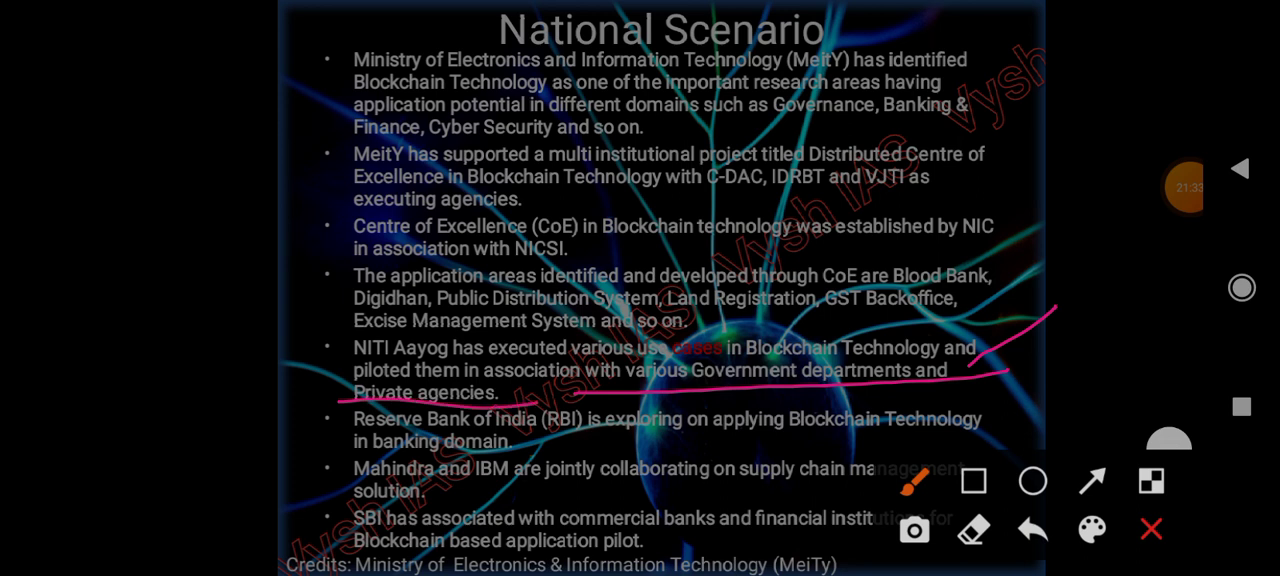
left_click_drag(752, 438, 812, 436)
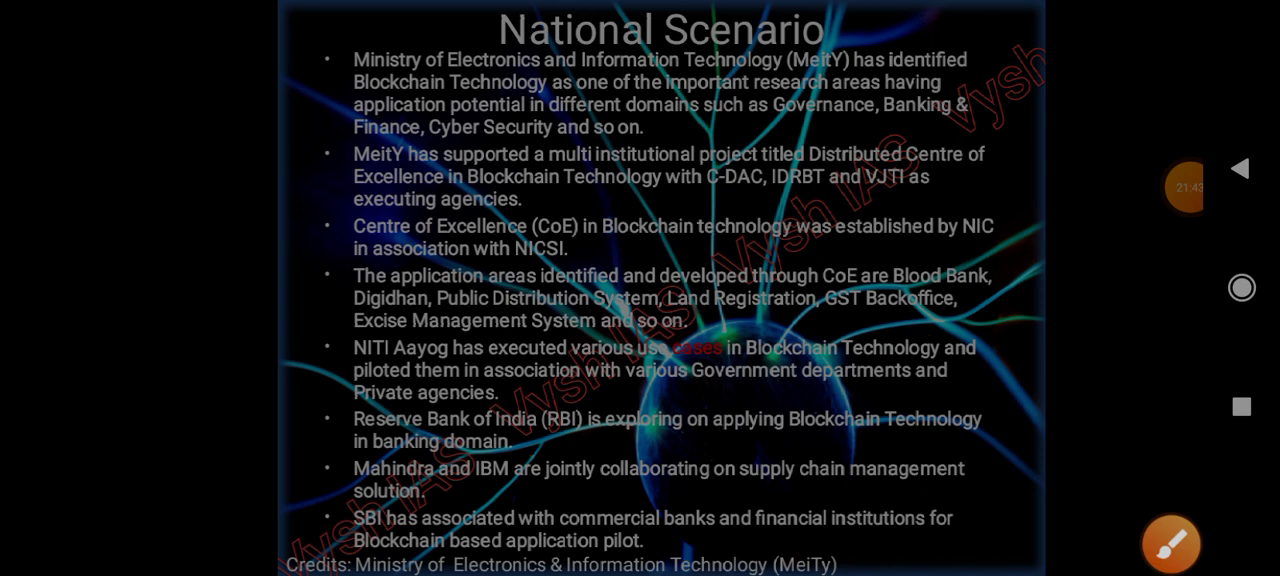
left_click(1170, 544)
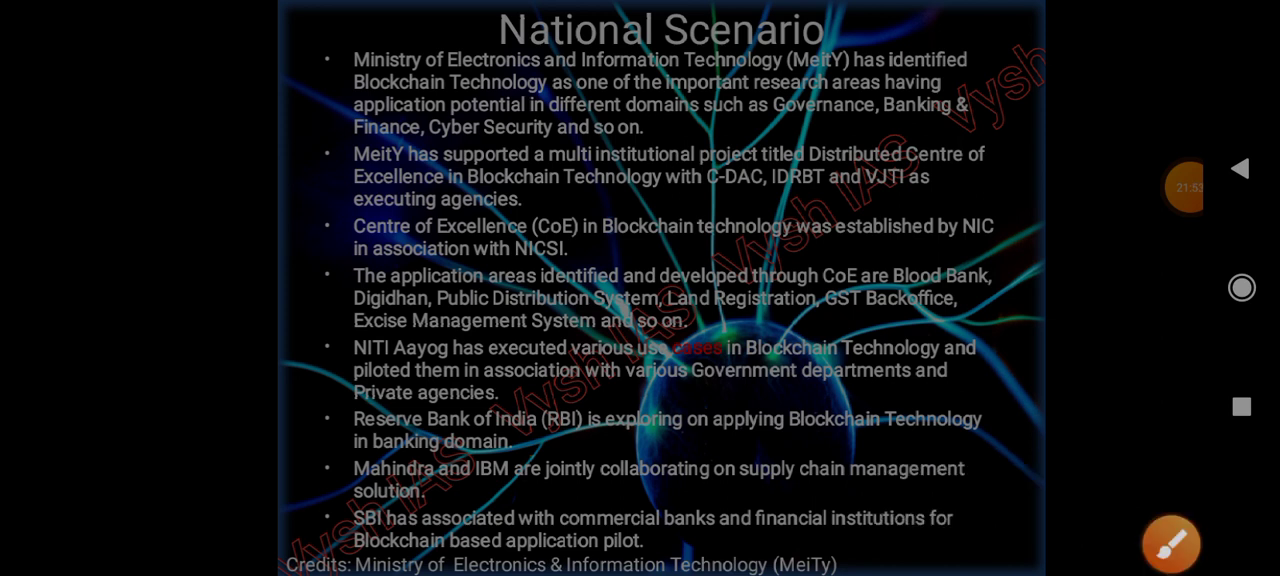
left_click(1170, 544)
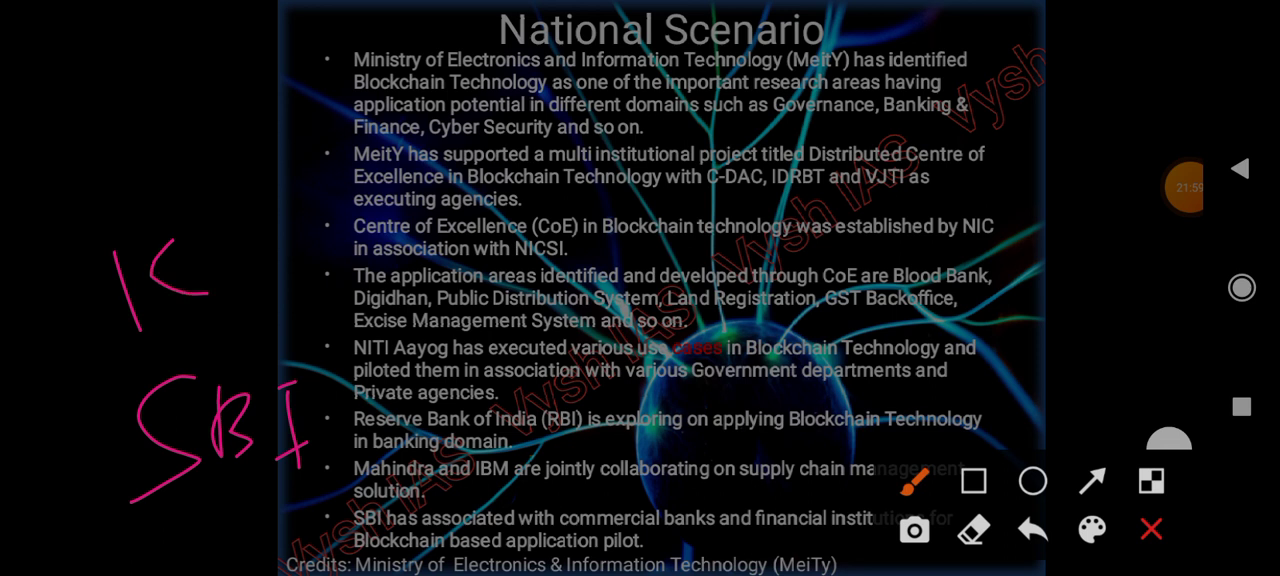
left_click_drag(240, 210, 356, 300)
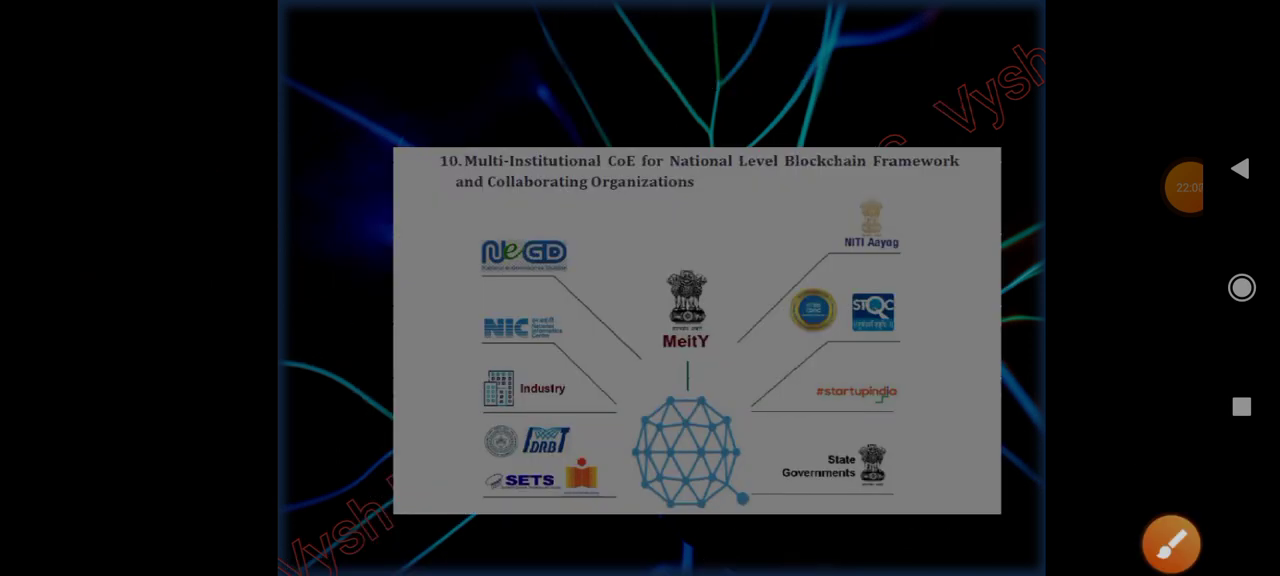
- Circle the Multi-Institutional CoE slide title in pink, then clear the annotation
left_click(1170, 544)
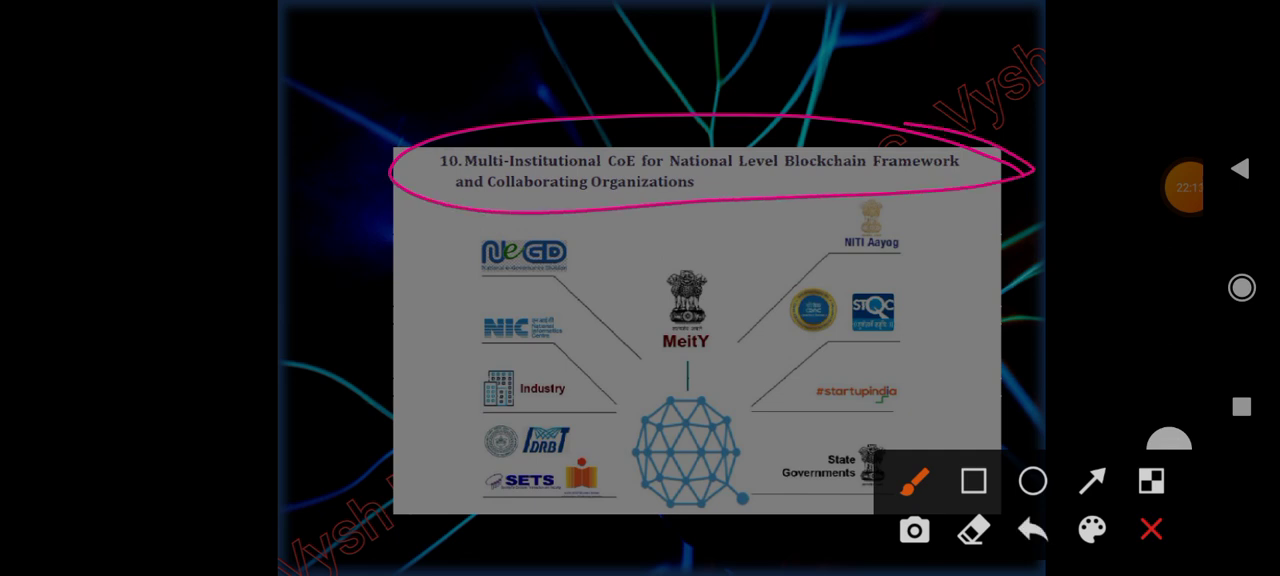
left_click_drag(610, 148, 800, 68)
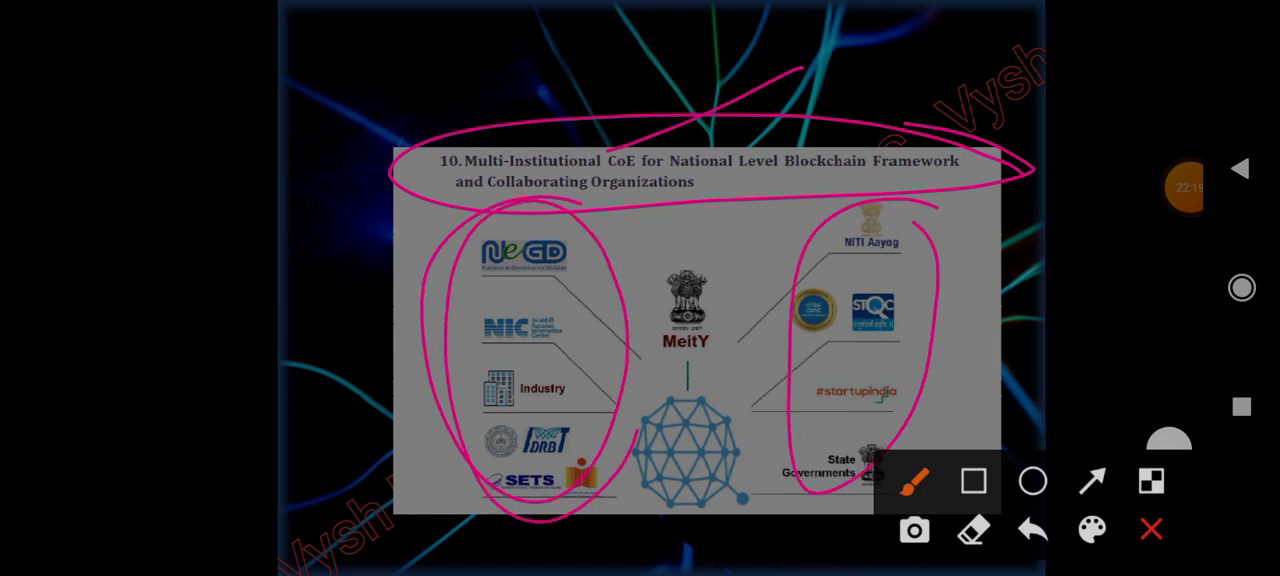
left_click(1152, 528)
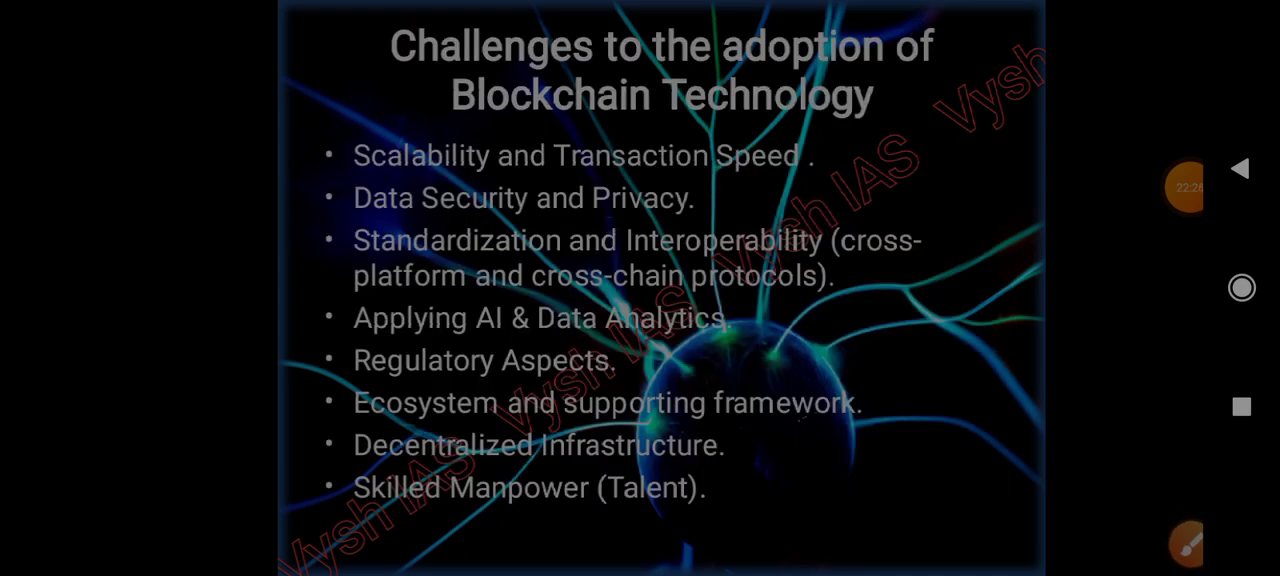
- Underline the scalability, data security and skilled manpower challenges in pink, clear them and advance to the SWOT slide
left_click(1184, 540)
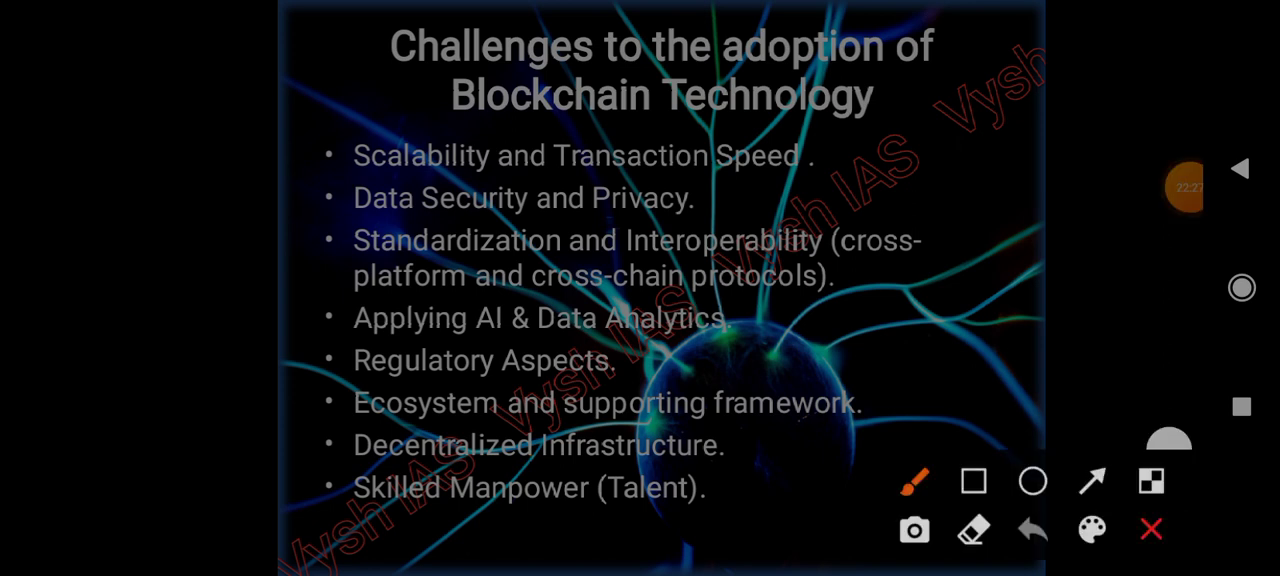
left_click_drag(210, 196, 516, 96)
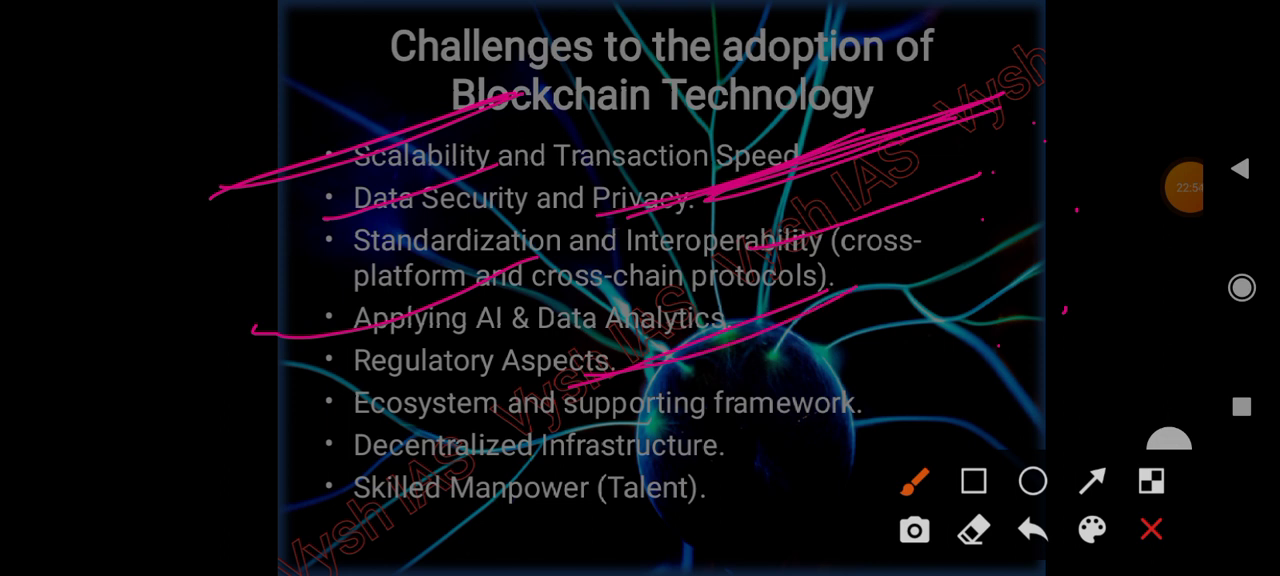
left_click_drag(740, 424, 1050, 264)
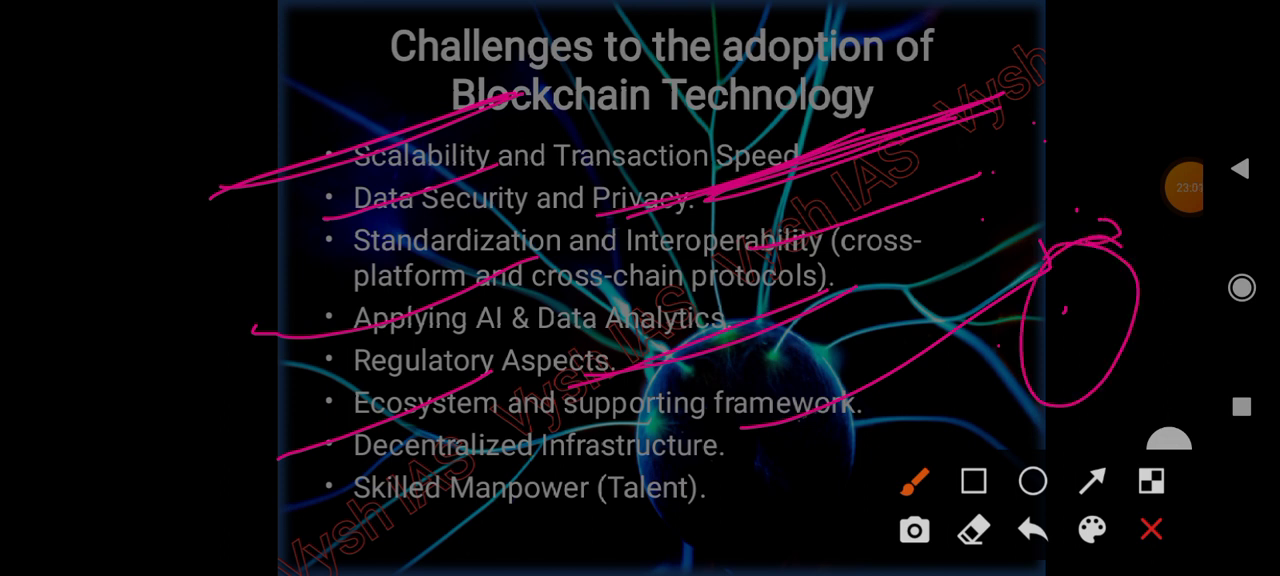
left_click_drag(270, 516, 644, 544)
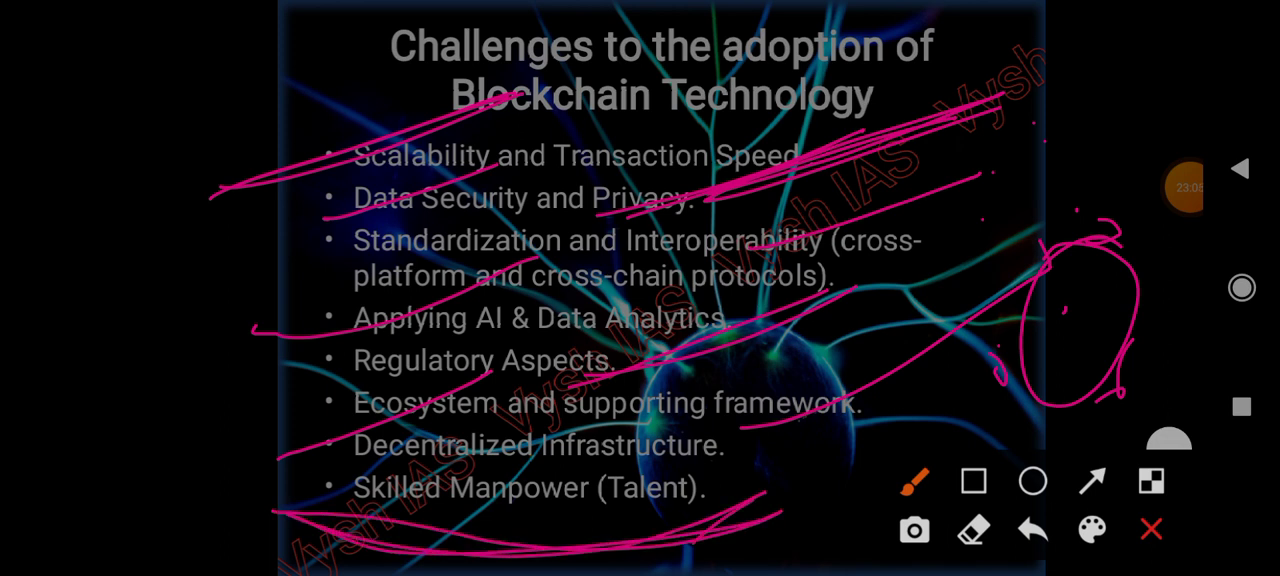
left_click(1152, 528)
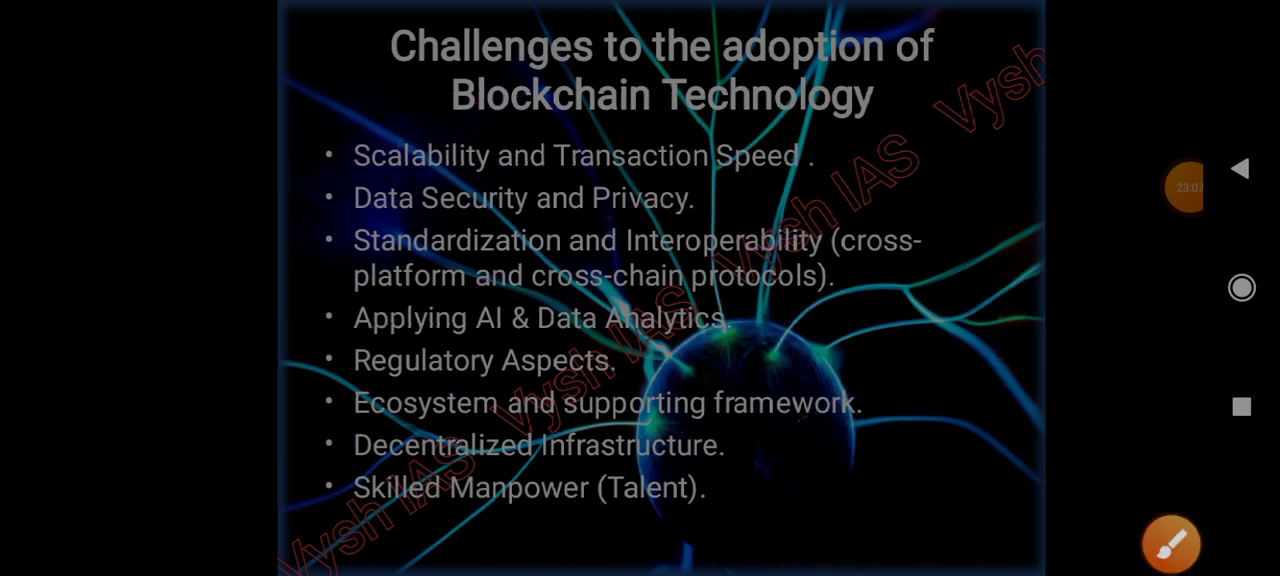
left_click(1240, 168)
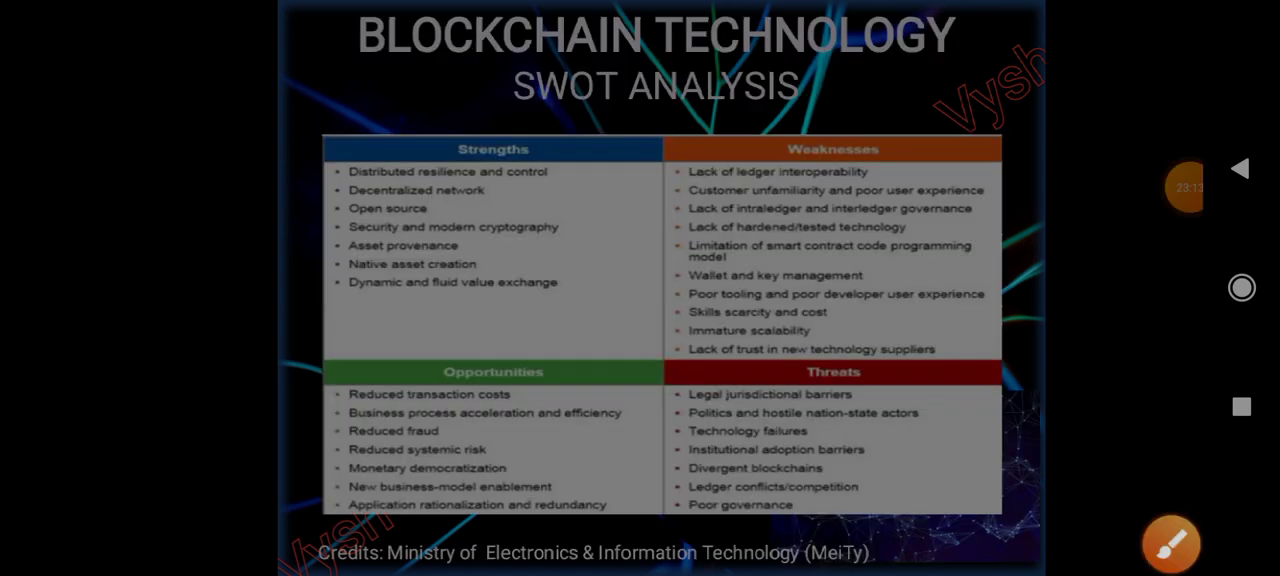
- Mark the SWOT Weaknesses items — user experience, governance, smart contracts, skills scarcity, scalability — in pink
left_click(1170, 544)
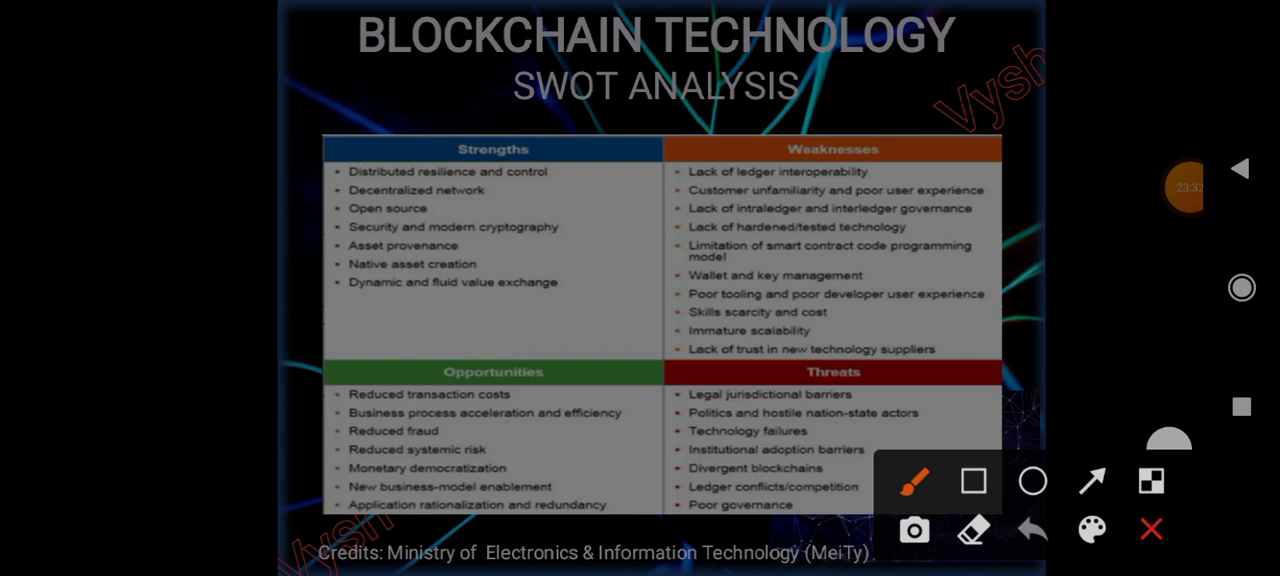
left_click_drag(652, 176, 910, 70)
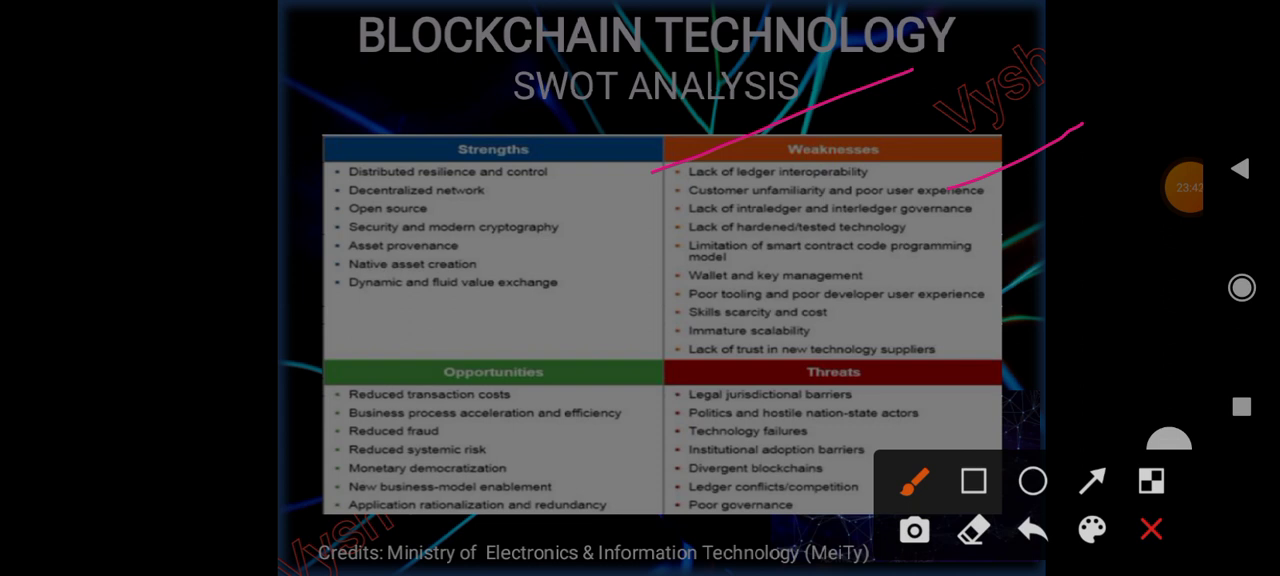
left_click_drag(944, 218, 1084, 176)
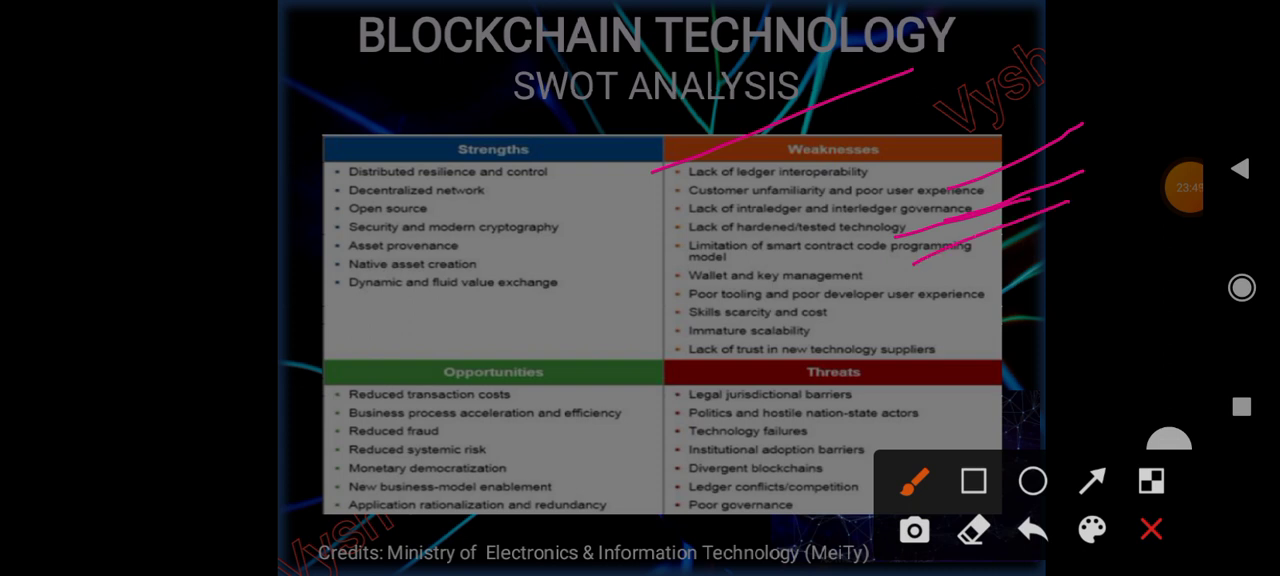
left_click_drag(636, 296, 800, 210)
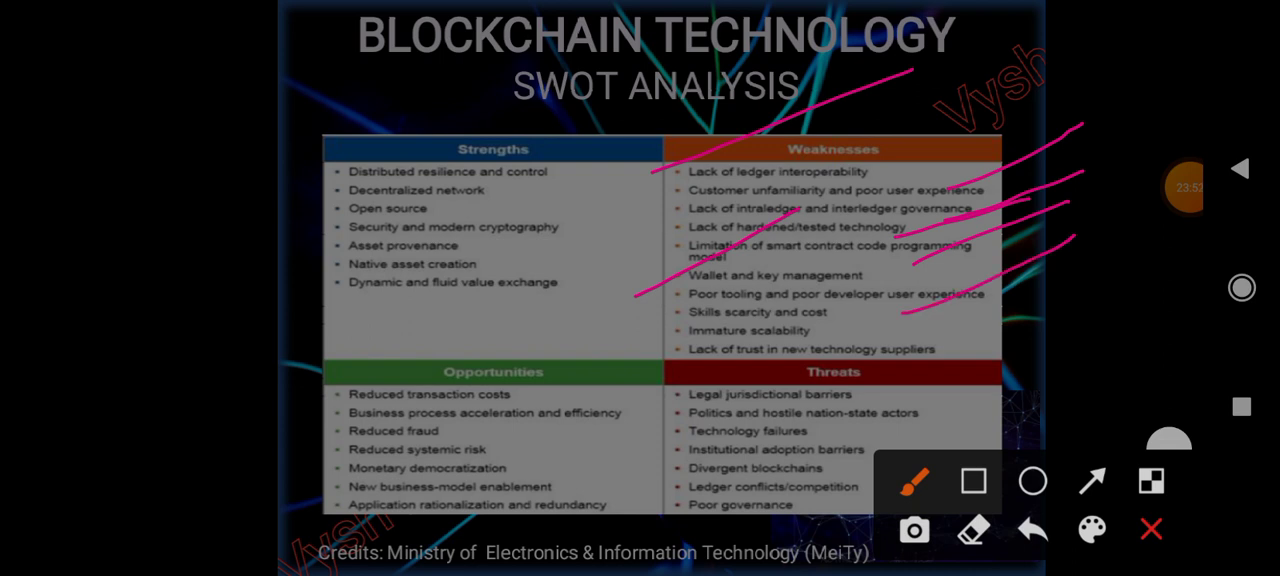
left_click_drag(644, 324, 840, 236)
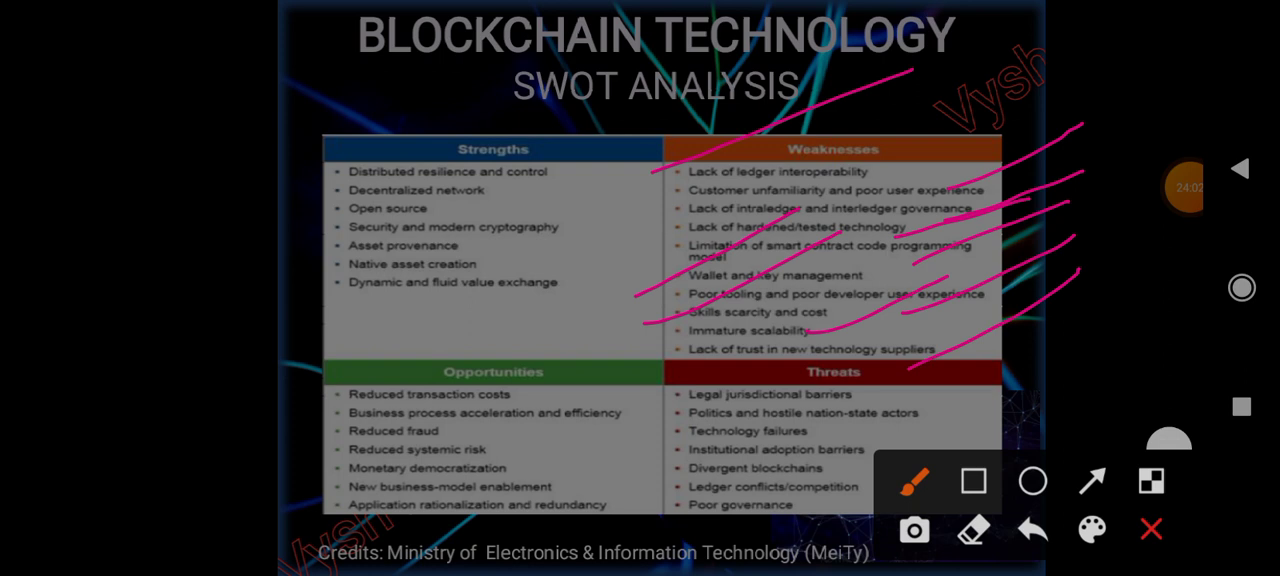
left_click_drag(508, 284, 284, 370)
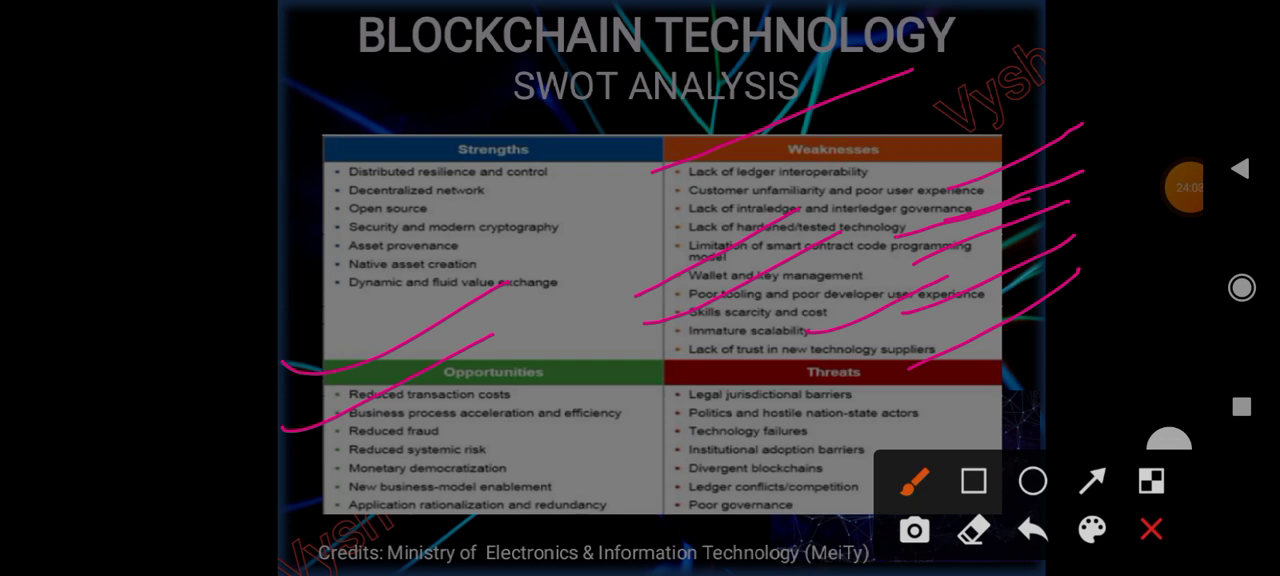
- Add pink strokes over the Opportunities heading and its items
left_click_drag(420, 440, 604, 348)
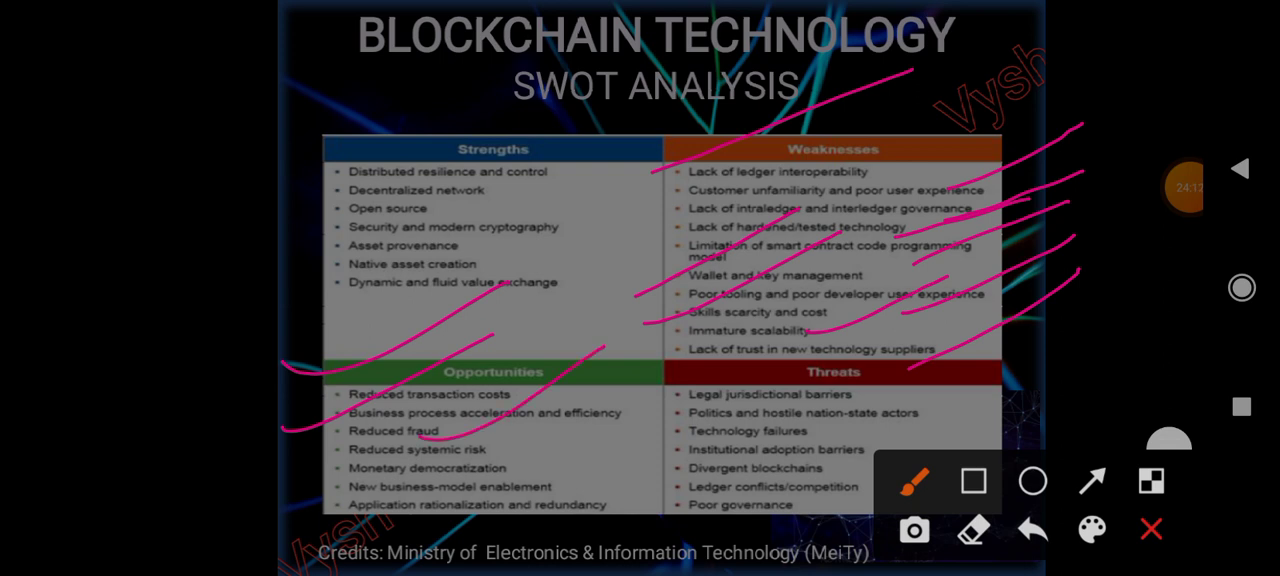
left_click_drag(490, 452, 652, 362)
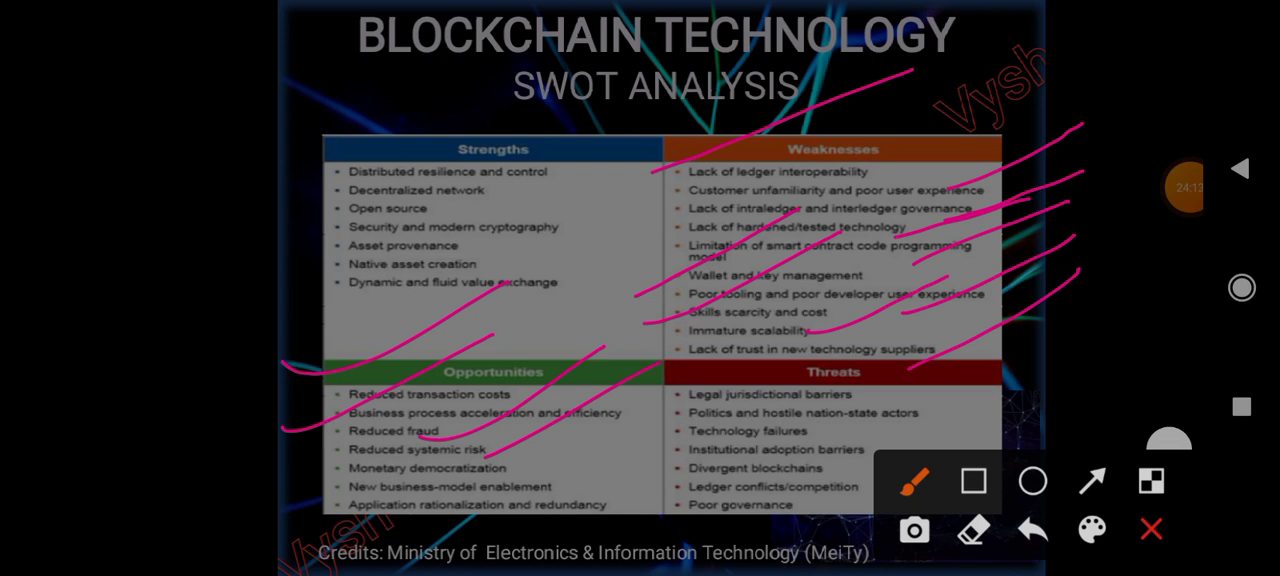
left_click_drag(302, 470, 452, 390)
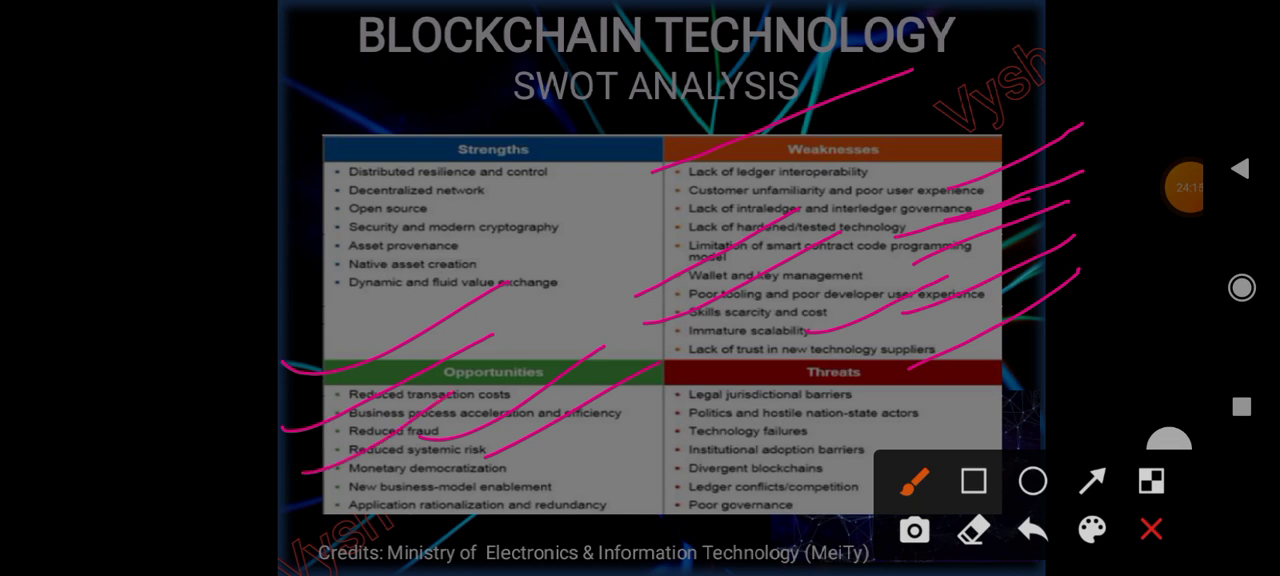
left_click_drag(530, 480, 680, 400)
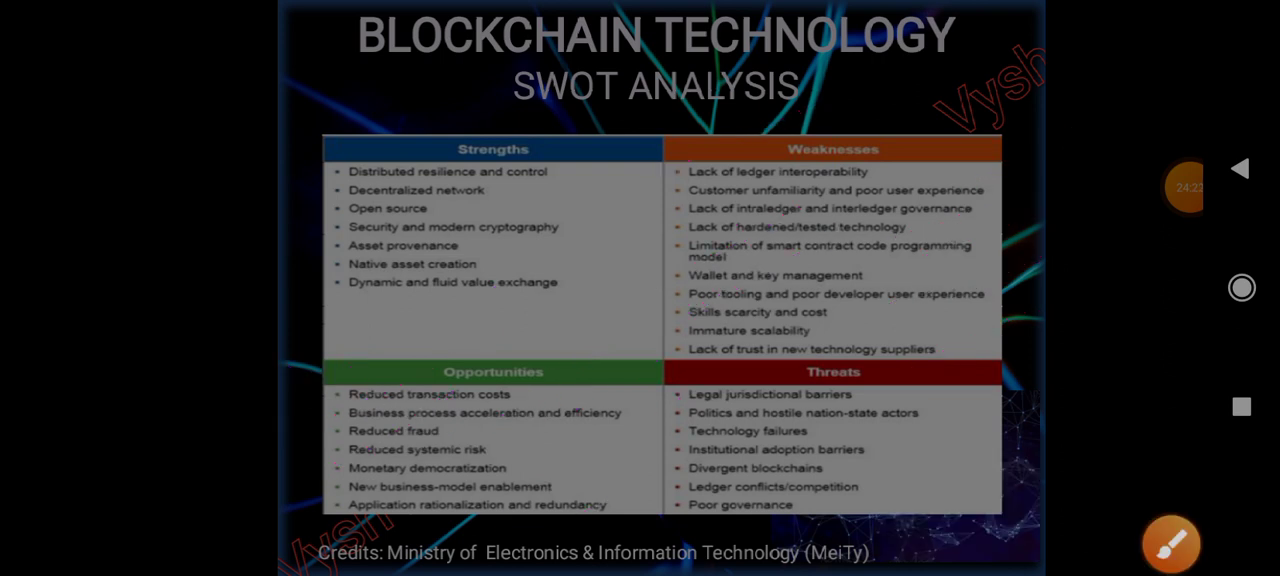
- Strike pink lines across the Weaknesses and Threats lists, then advance to the NM-ICPS slide
left_click(1170, 544)
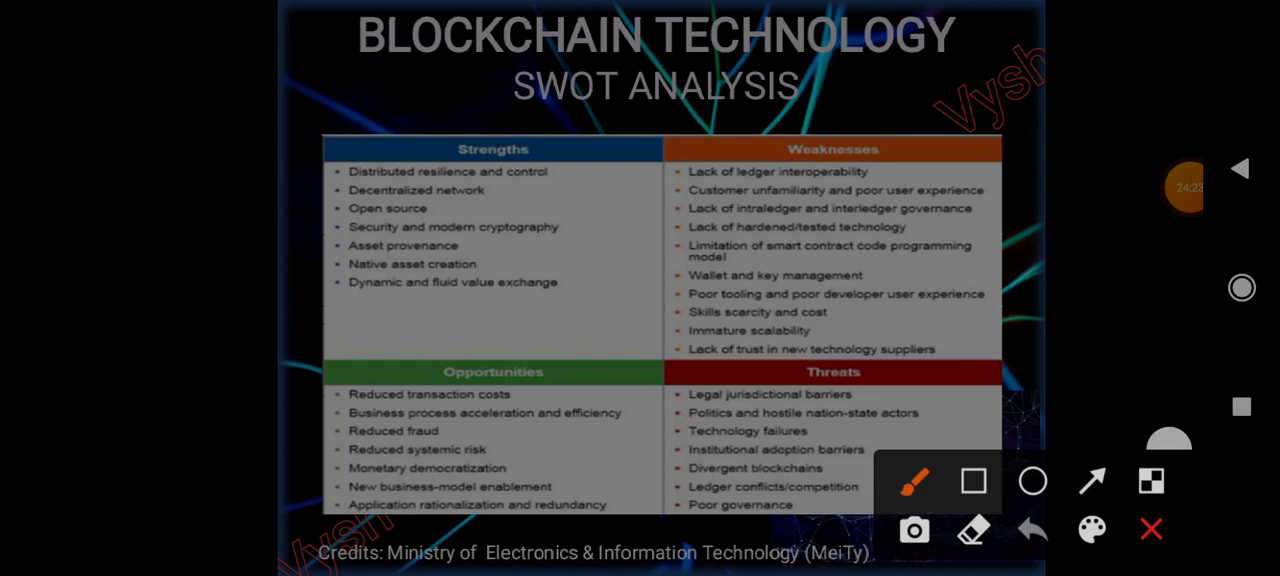
left_click_drag(636, 410, 878, 262)
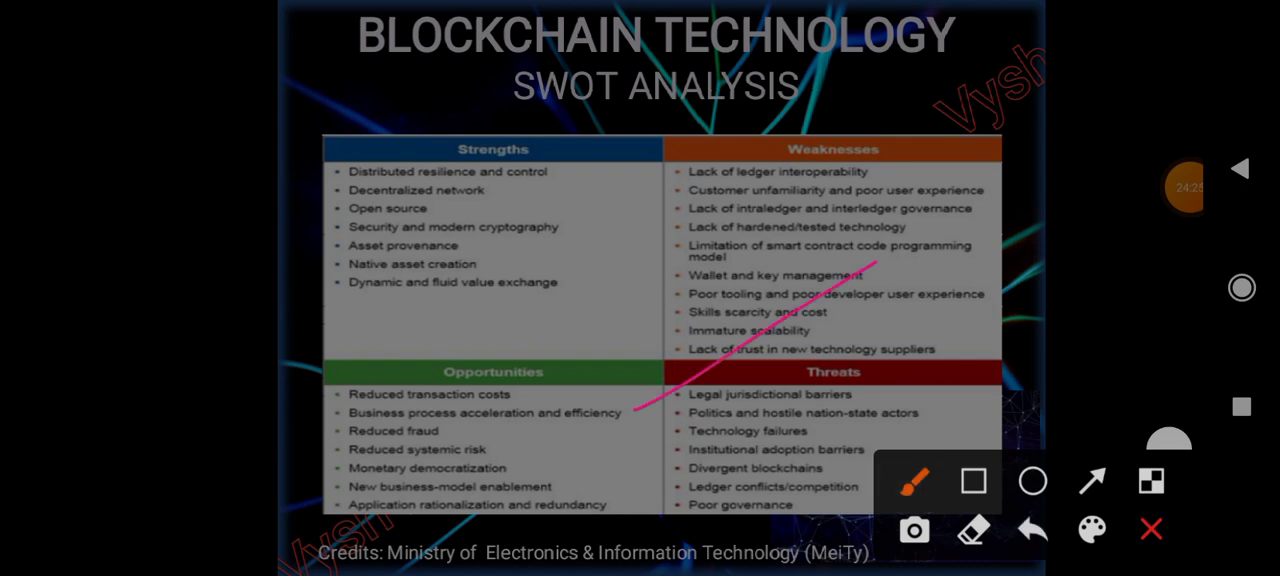
left_click_drag(630, 432, 824, 320)
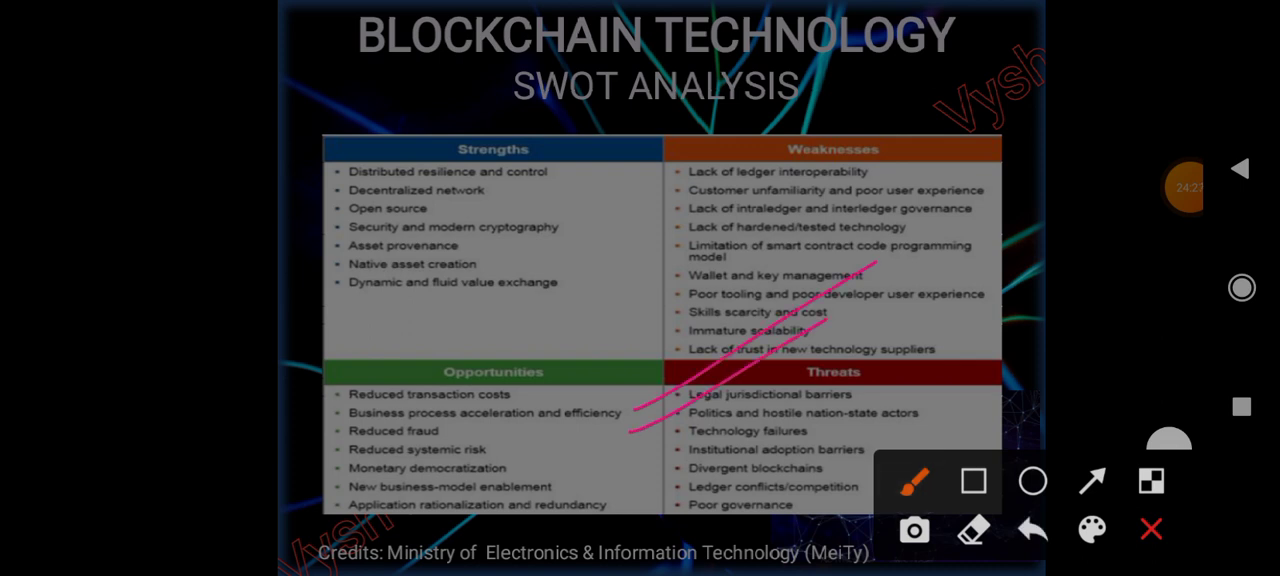
left_click_drag(656, 448, 820, 356)
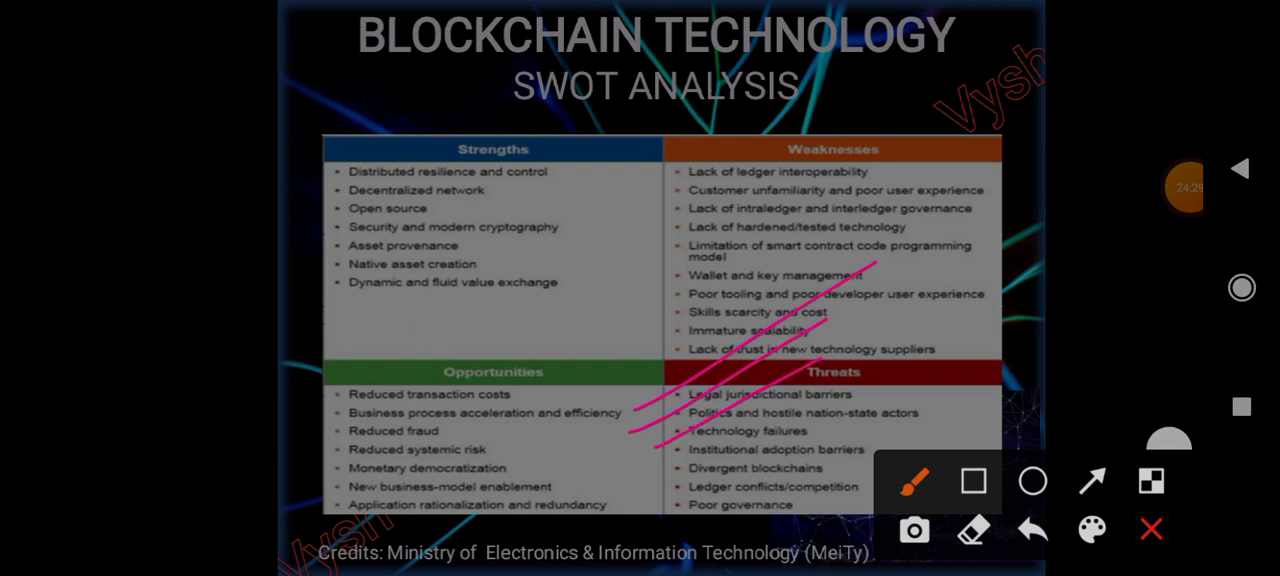
left_click_drag(660, 470, 864, 348)
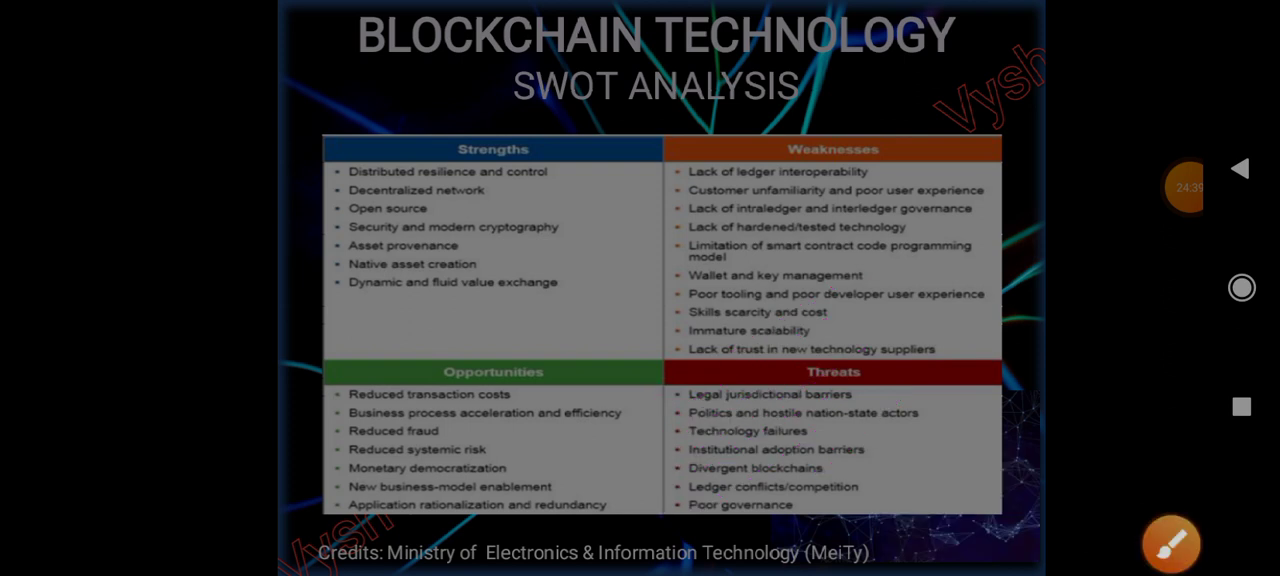
left_click(1240, 168)
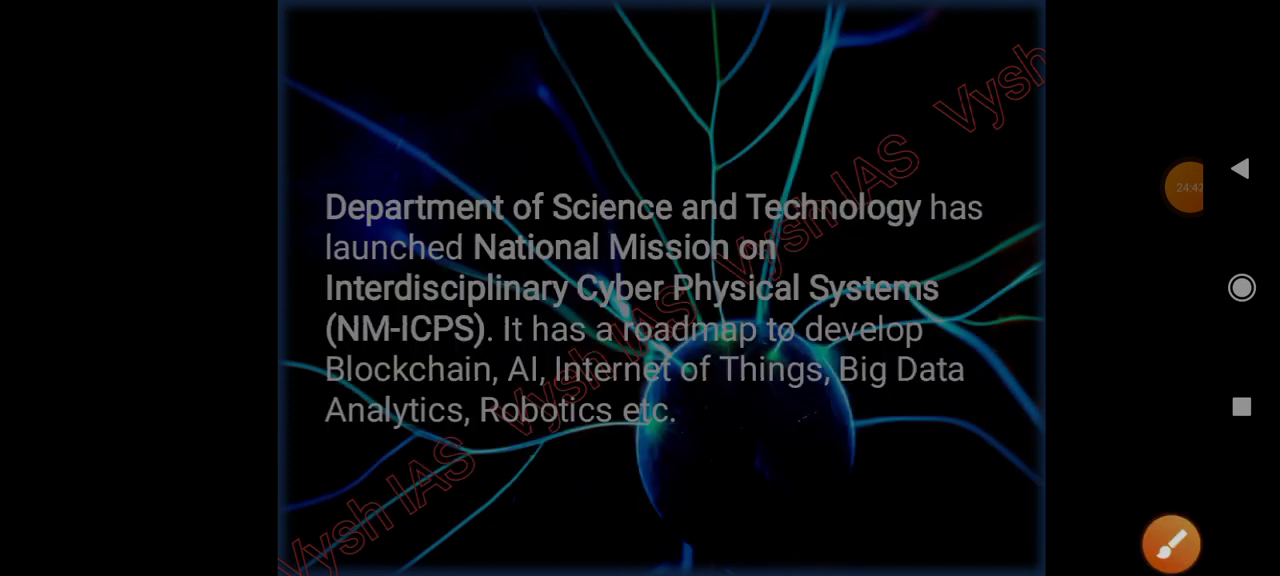
- Underline the NM-ICPS mission name and mark the roadmap text in pink
left_click(1170, 542)
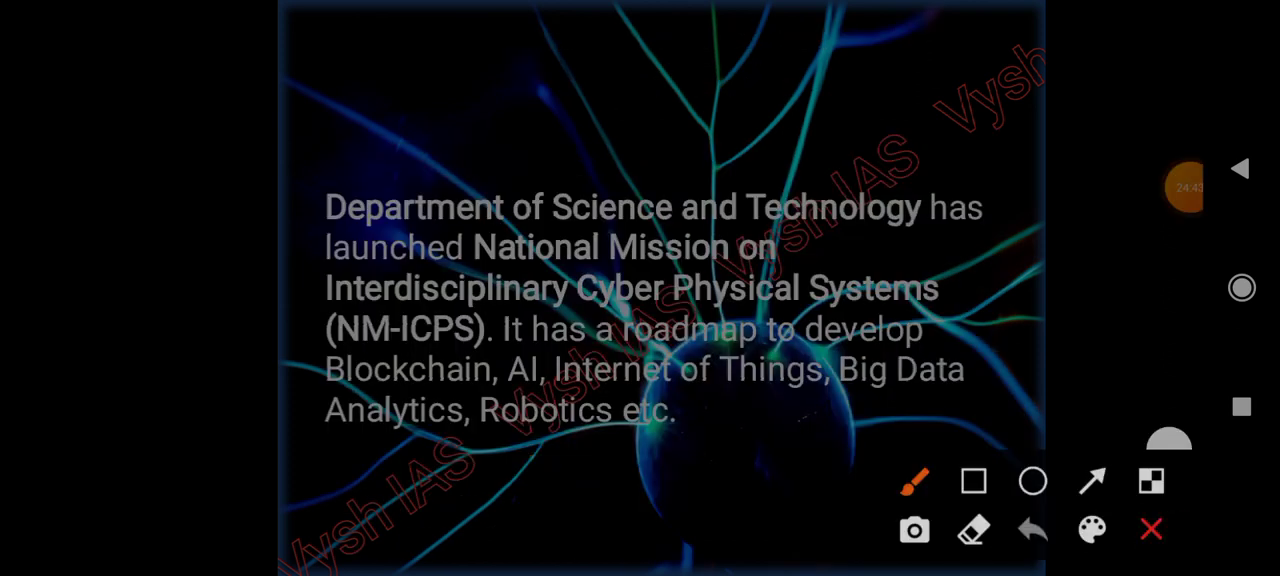
left_click_drag(276, 296, 716, 318)
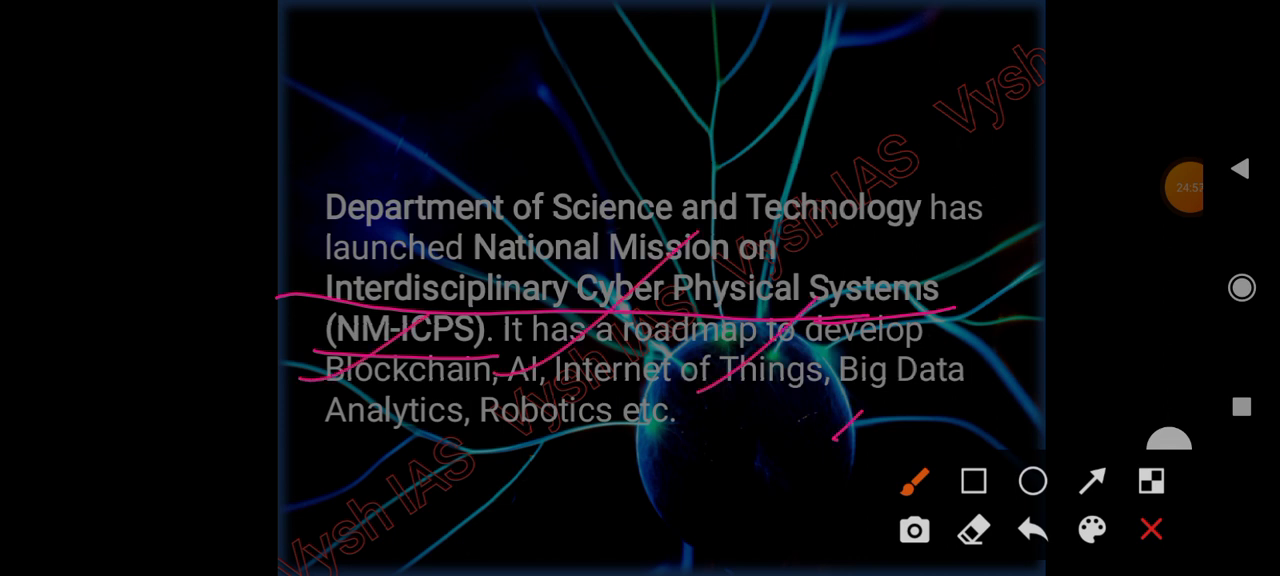
left_click_drag(476, 490, 1170, 150)
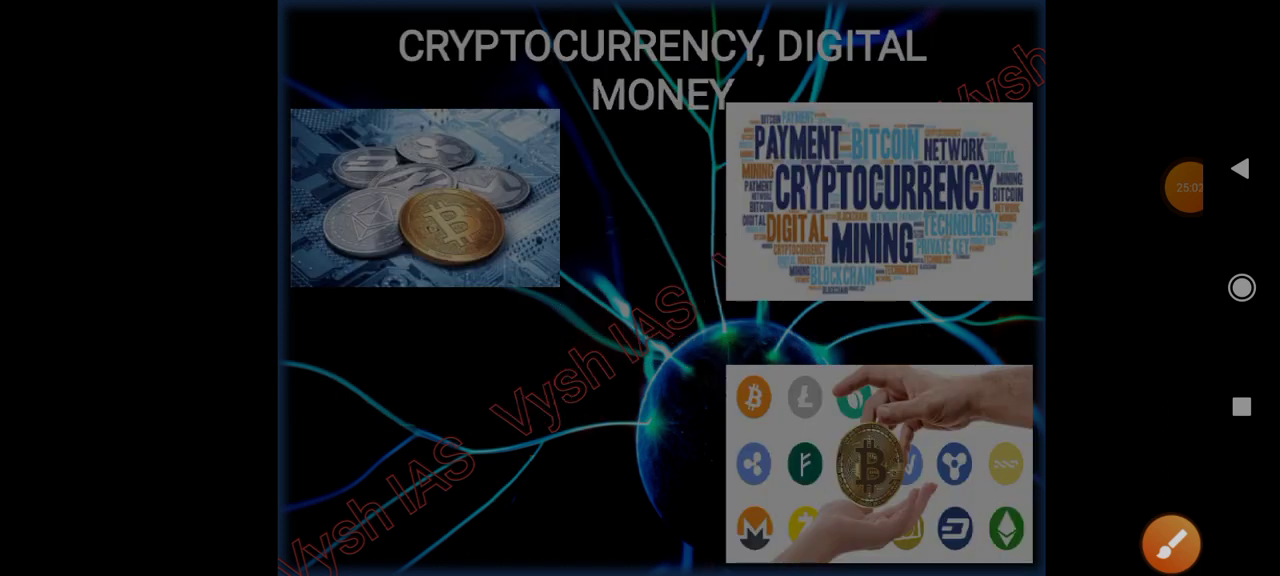
- Draw pink arrows from the coins photo to the word cloud, then move to the next slide
left_click(1170, 544)
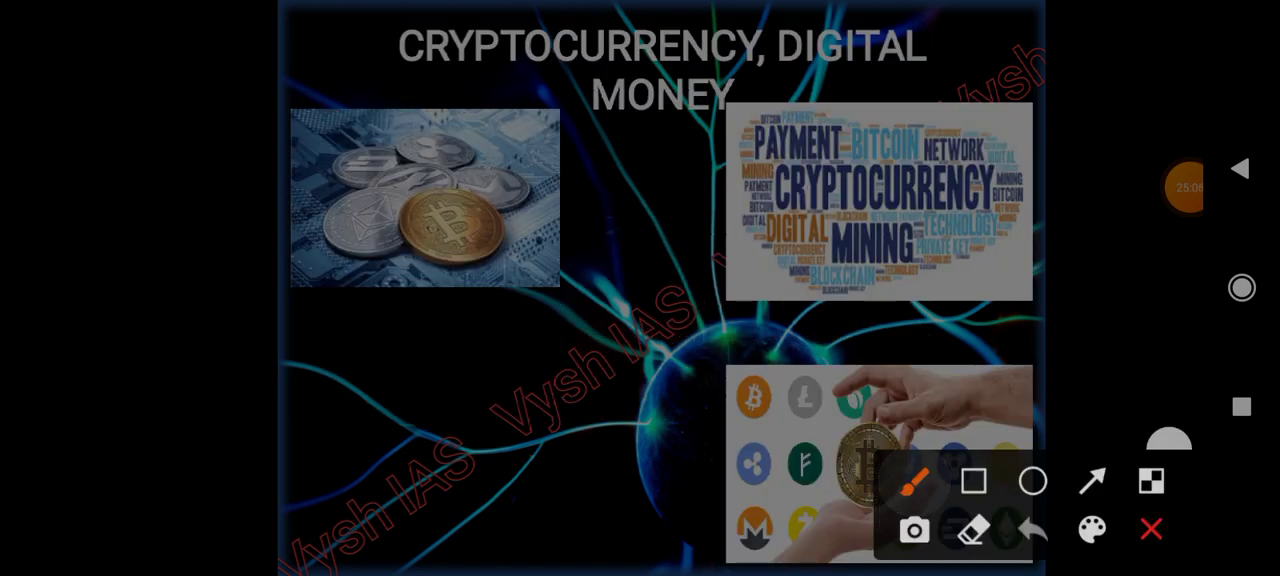
left_click_drag(124, 210, 140, 384)
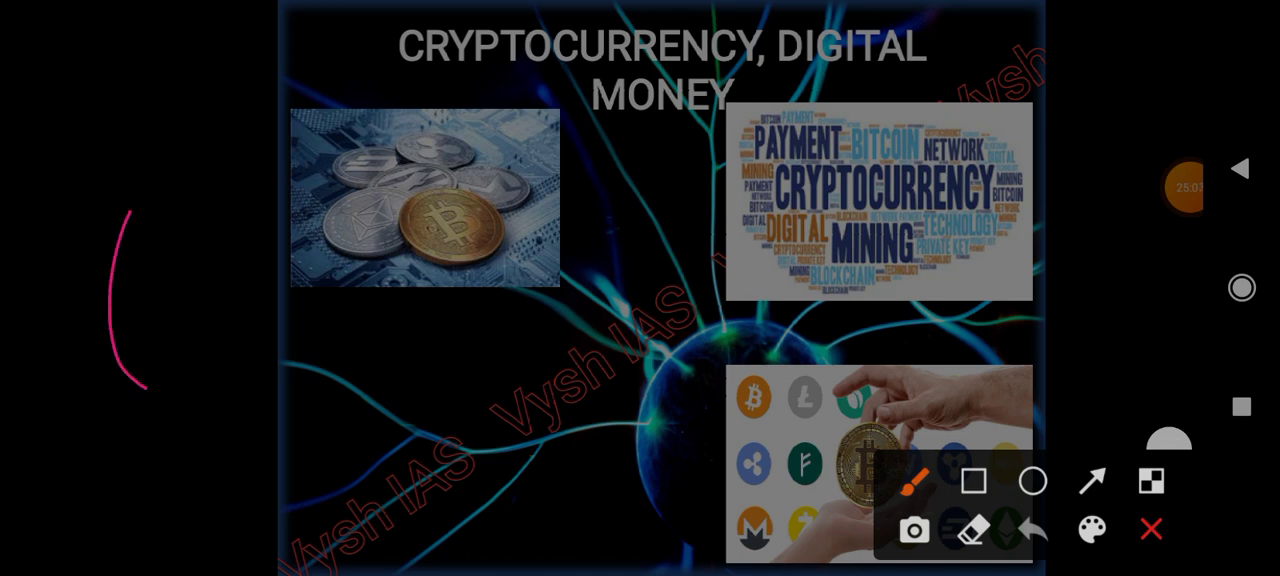
left_click_drag(140, 384, 444, 20)
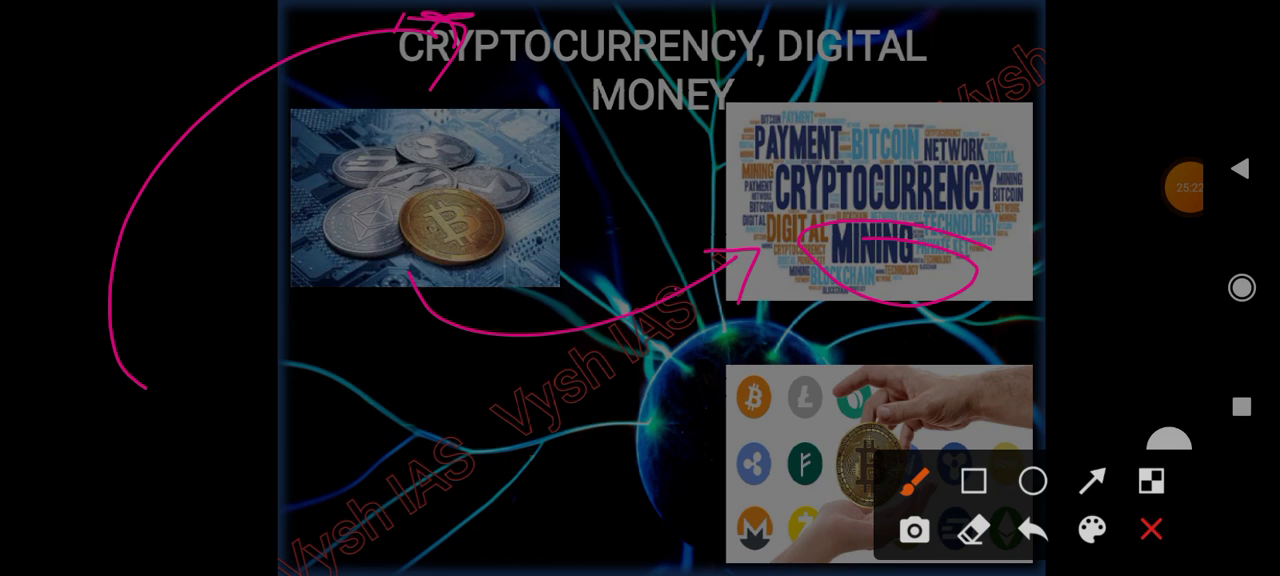
left_click(1152, 528)
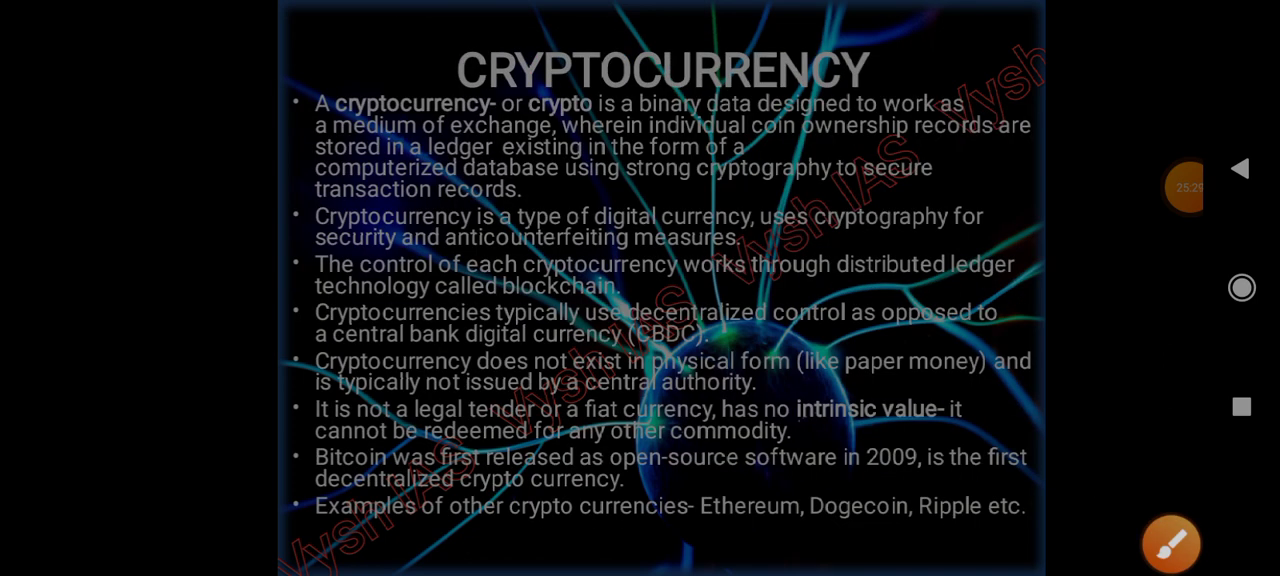
left_click(1170, 544)
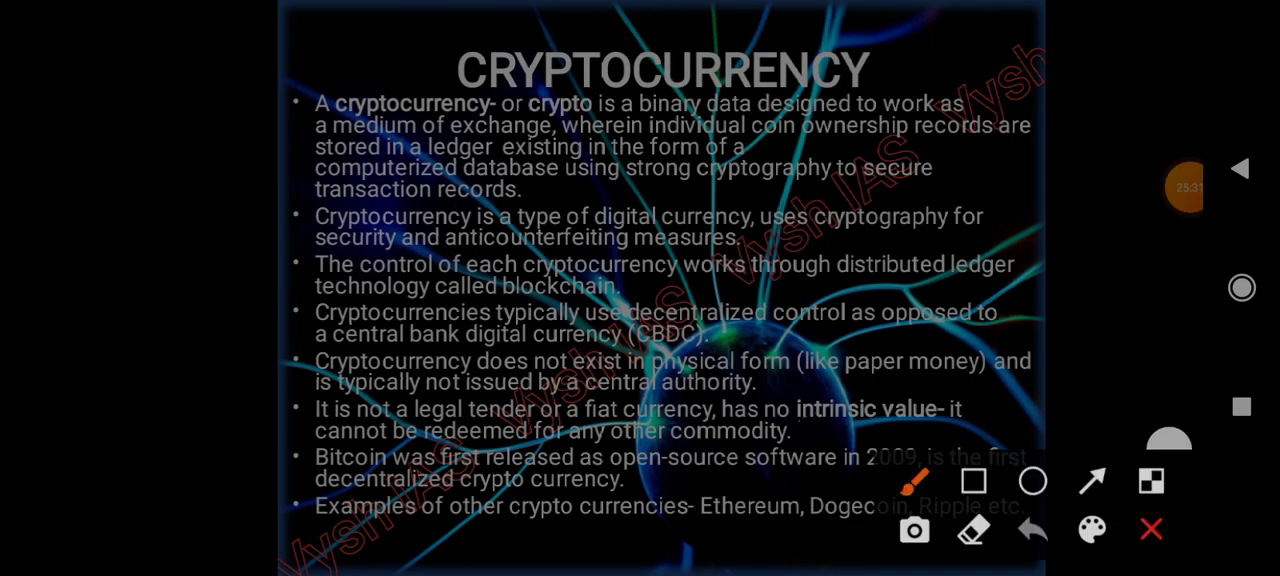
left_click_drag(836, 80, 1044, 10)
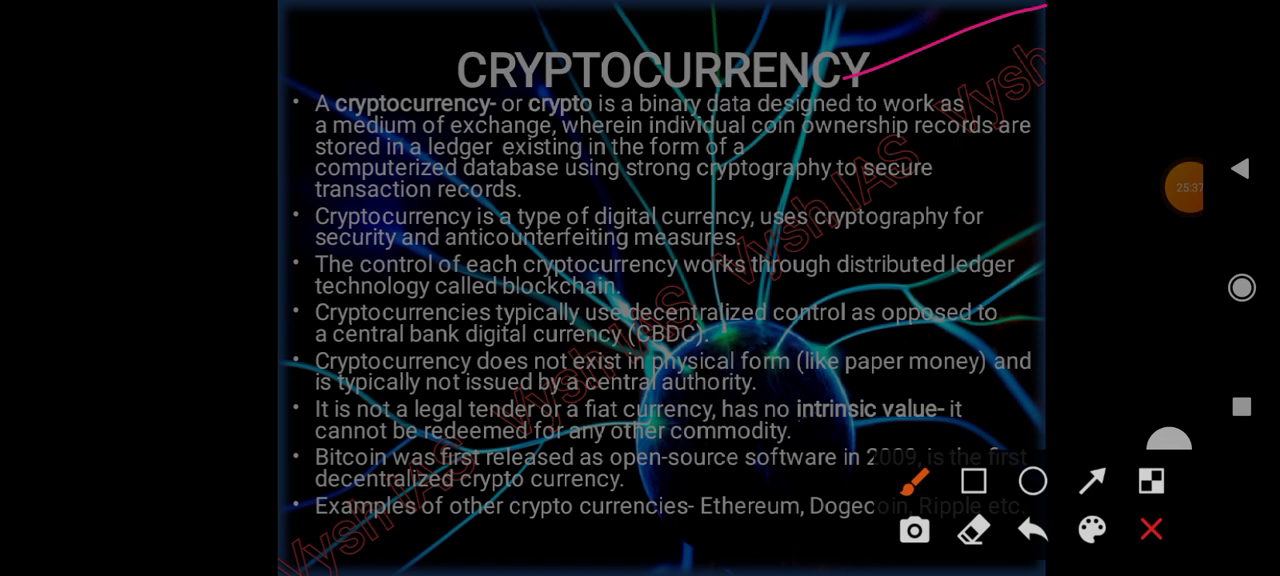
left_click_drag(780, 150, 804, 144)
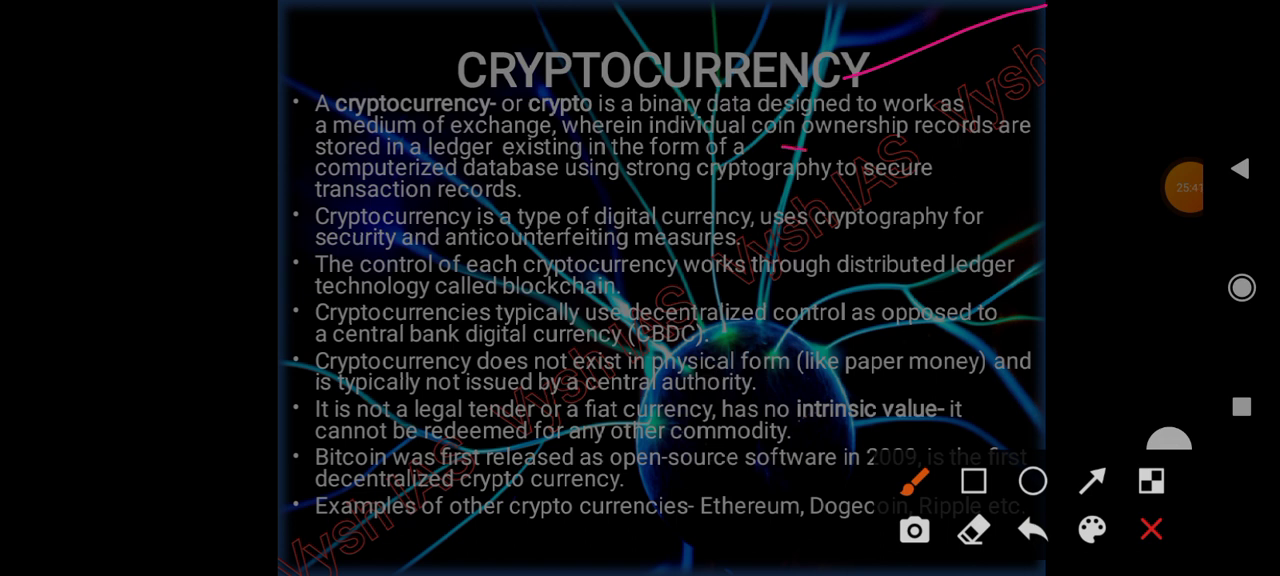
left_click_drag(796, 150, 1024, 152)
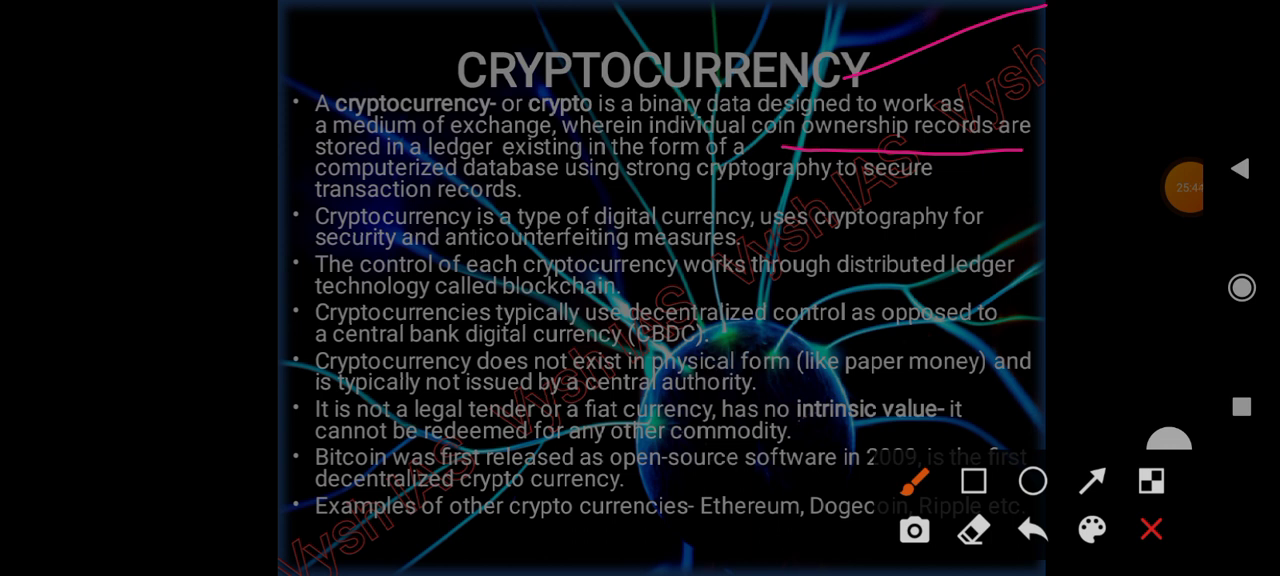
left_click_drag(410, 156, 536, 156)
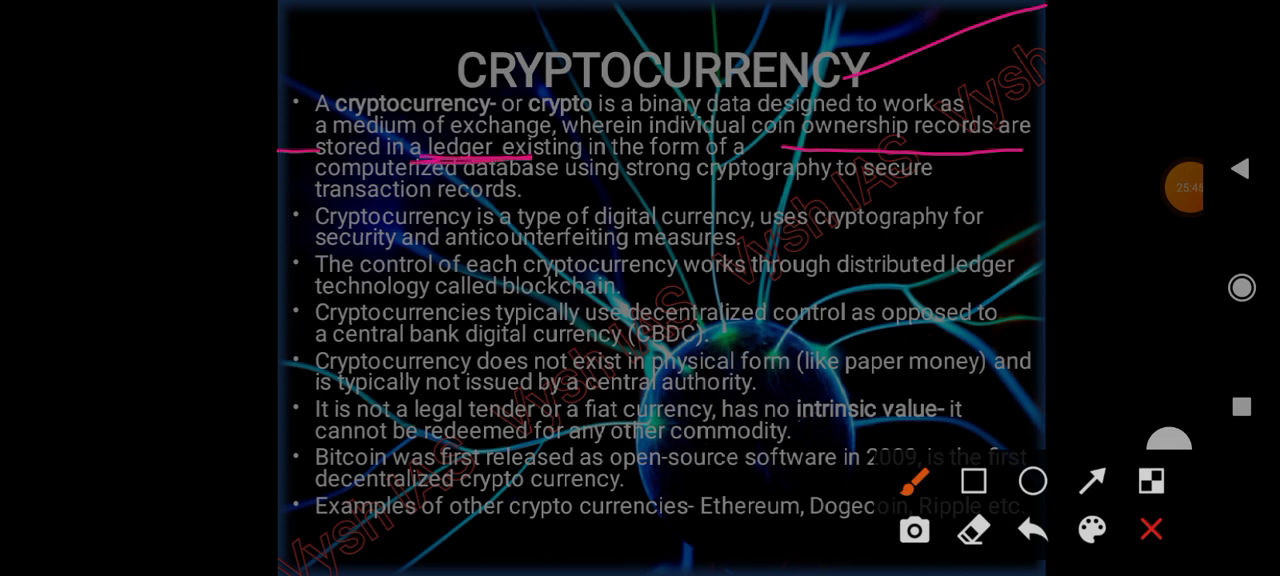
left_click_drag(564, 192, 716, 188)
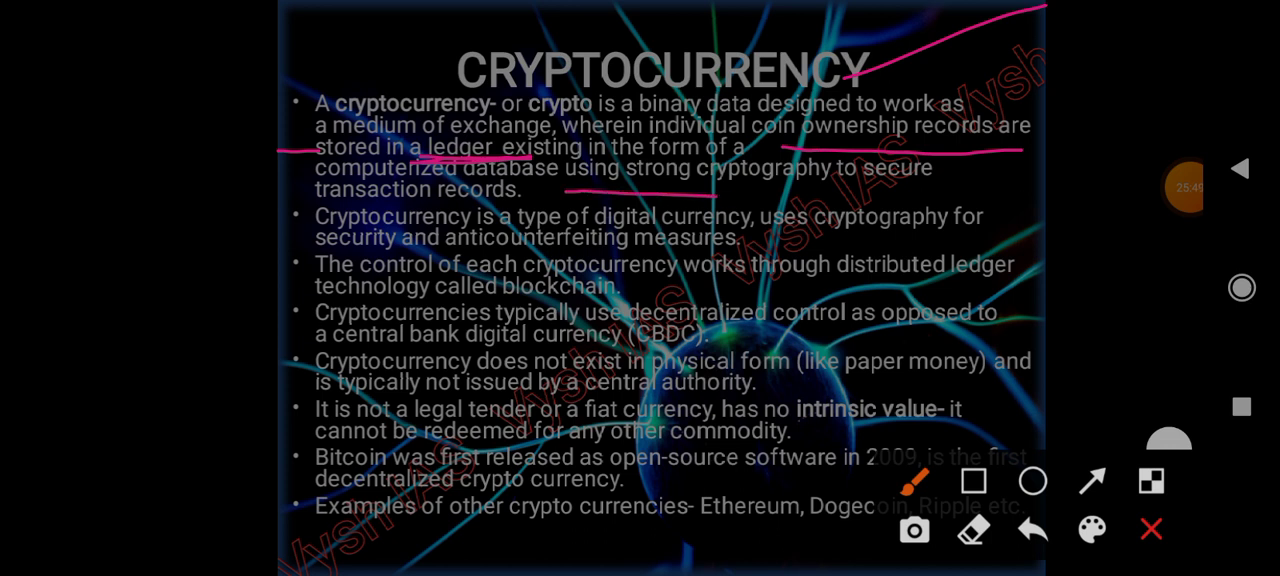
left_click_drag(716, 196, 978, 156)
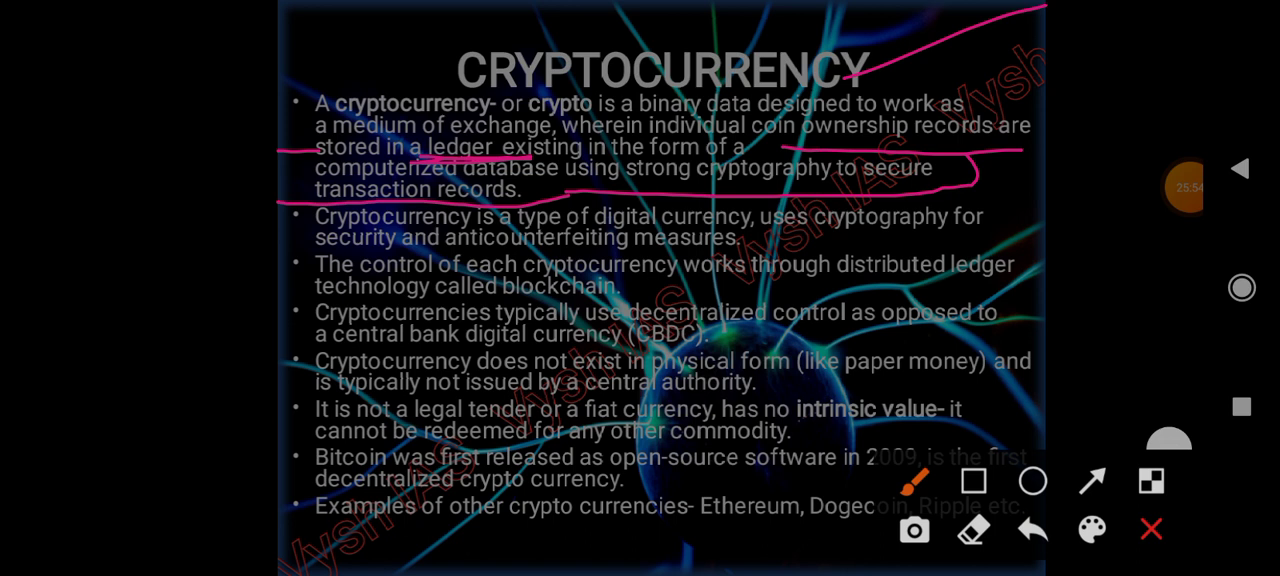
left_click_drag(616, 236, 830, 178)
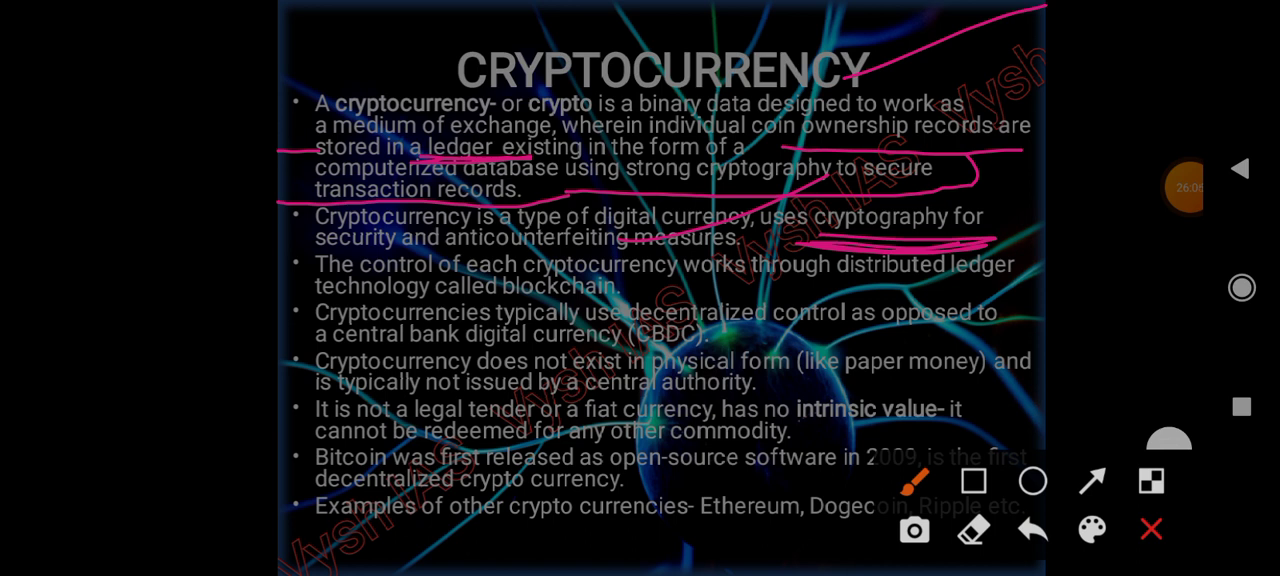
left_click_drag(450, 258, 770, 240)
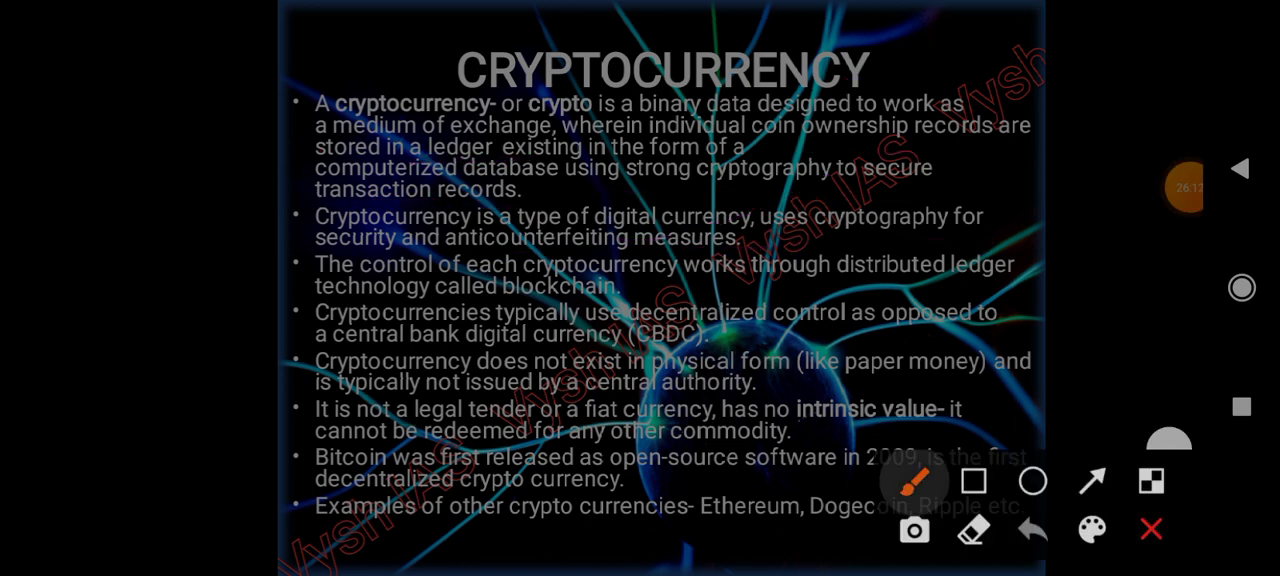
- Underline the CBDC point in pink and add loops and marks in both margins
left_click(912, 480)
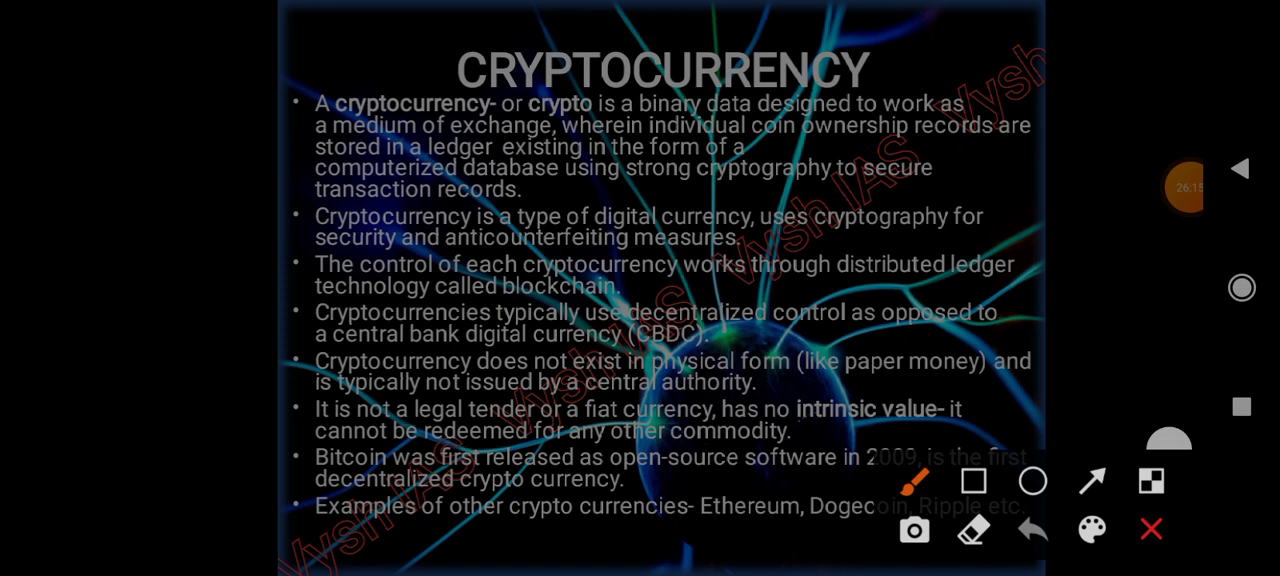
left_click_drag(450, 248, 658, 250)
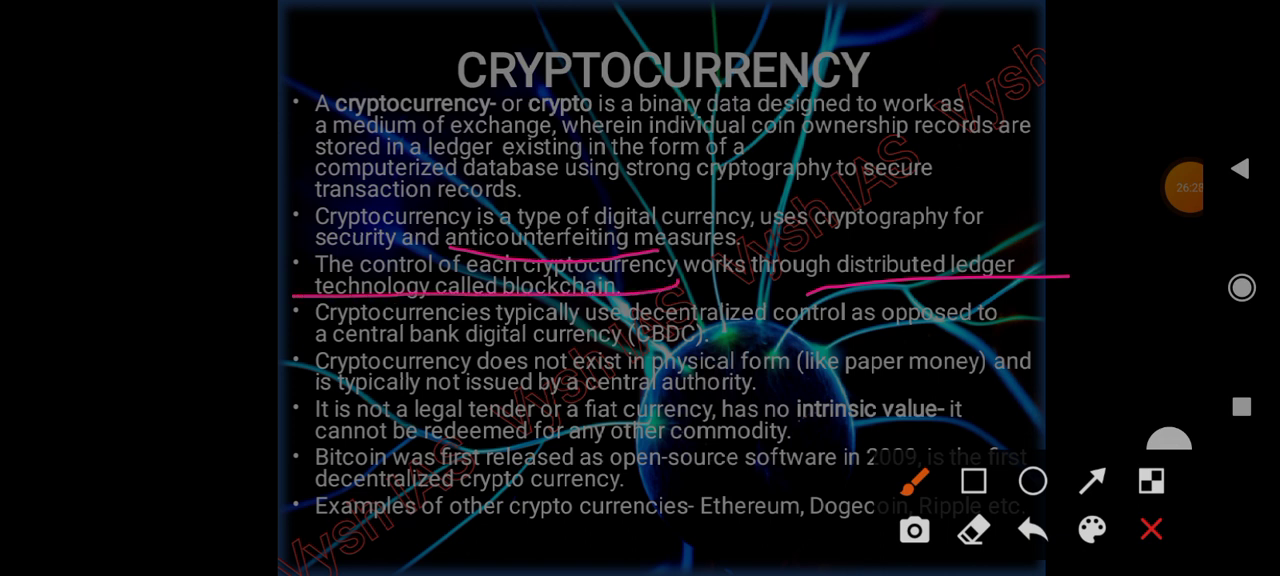
left_click_drag(732, 336, 810, 332)
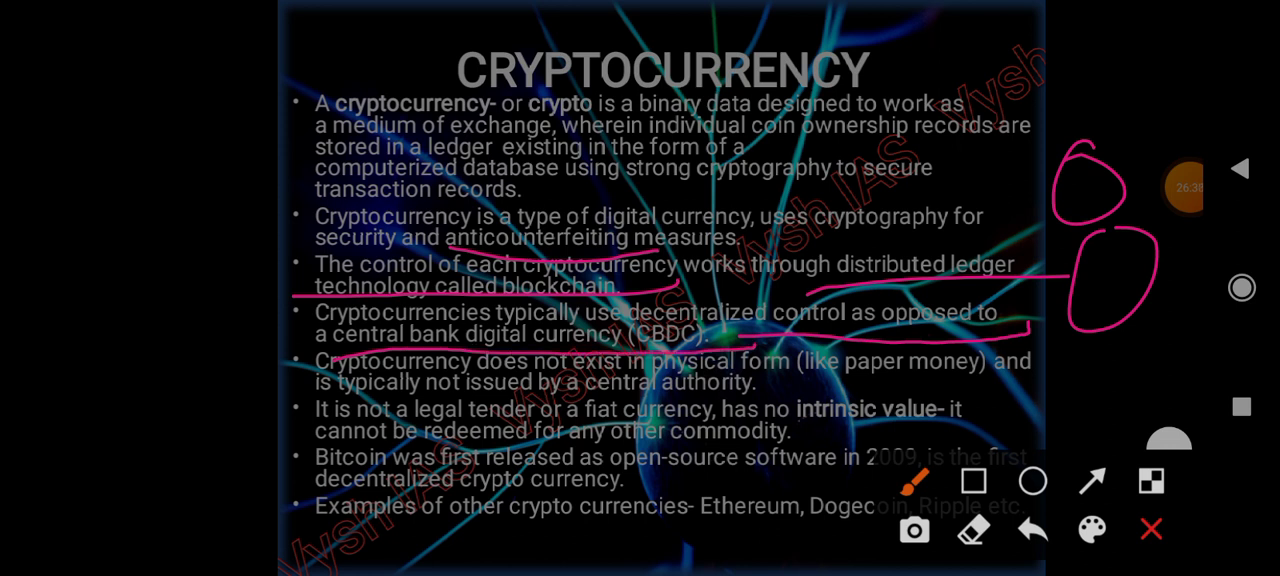
left_click_drag(210, 360, 250, 424)
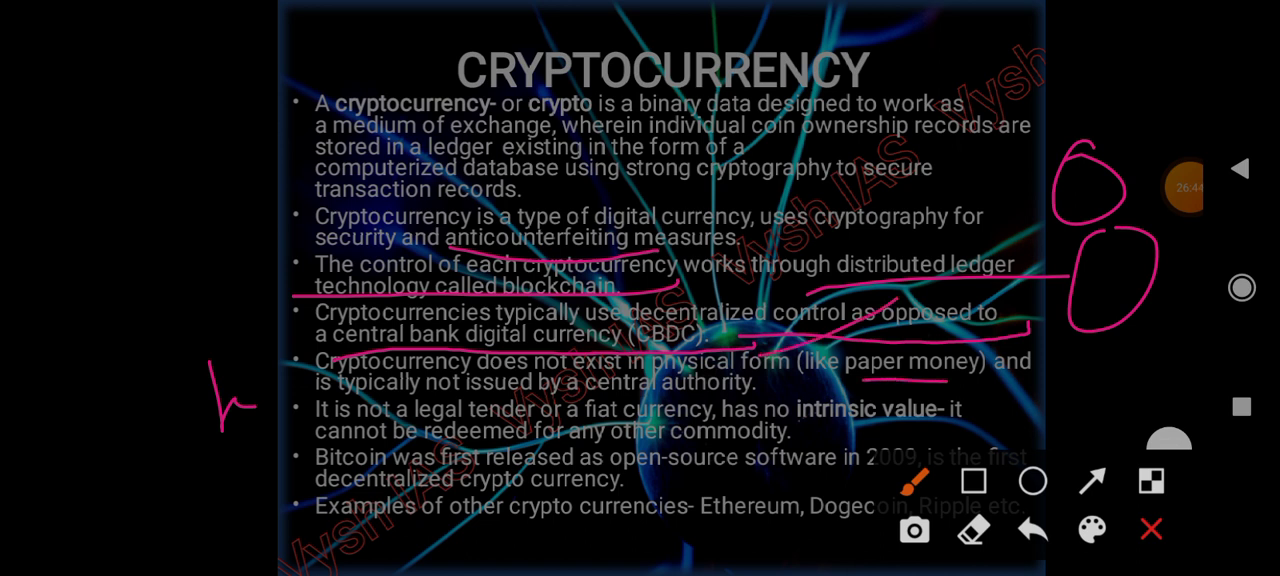
- Underline the physical form, paper money and intrinsic value phrases, with another left-margin stroke
left_click_drag(760, 400, 984, 384)
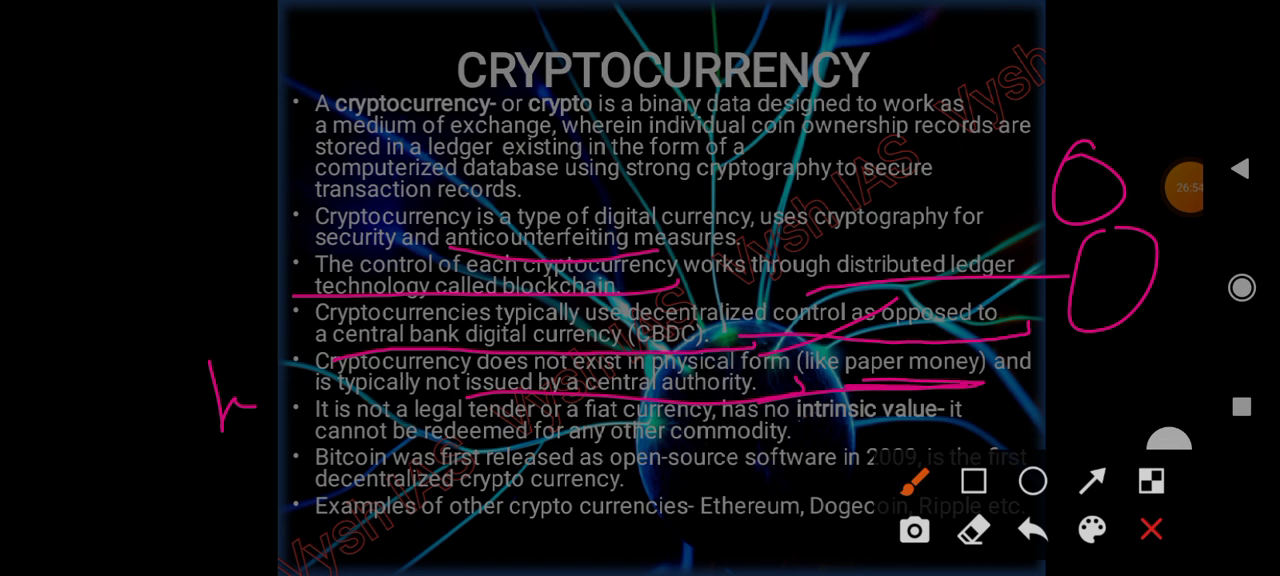
left_click_drag(88, 352, 118, 418)
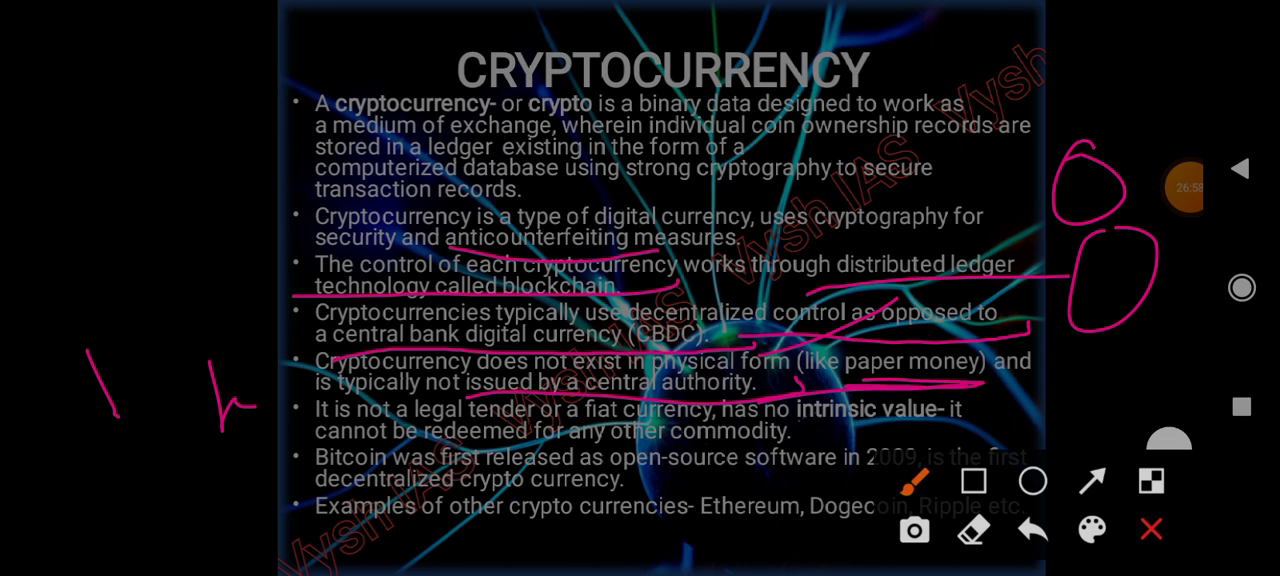
left_click_drag(810, 424, 848, 424)
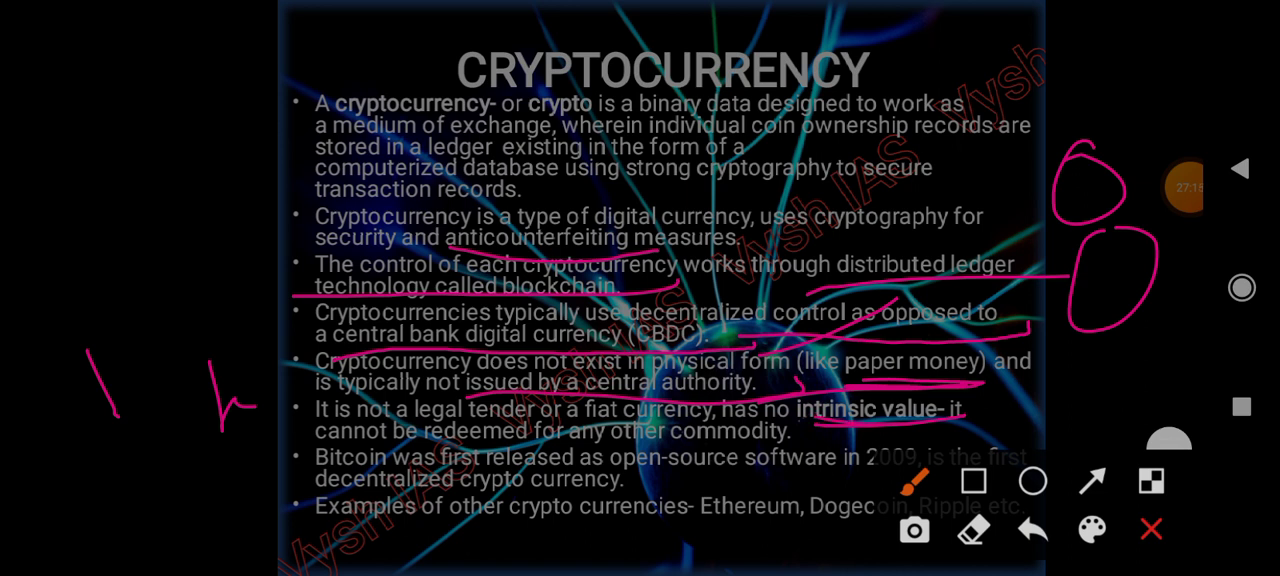
- Circle the peer-to-peer network picture and mark the Bitcoin coin in pink, then go to the CBDC slide
left_click(1152, 528)
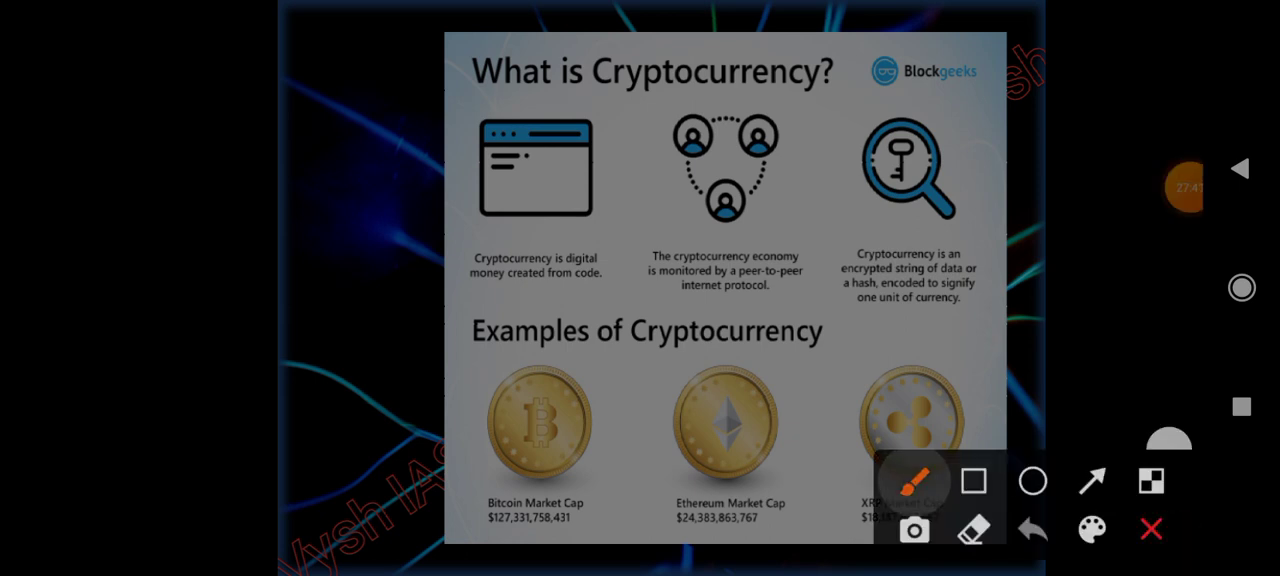
left_click_drag(628, 302, 784, 302)
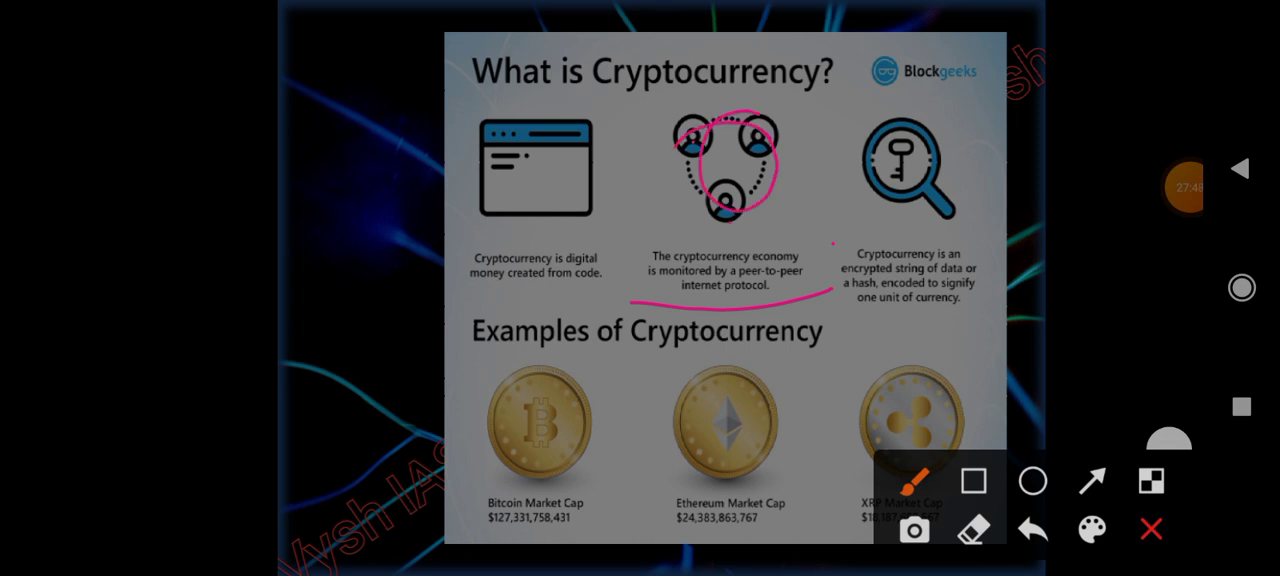
left_click_drag(944, 248, 1016, 264)
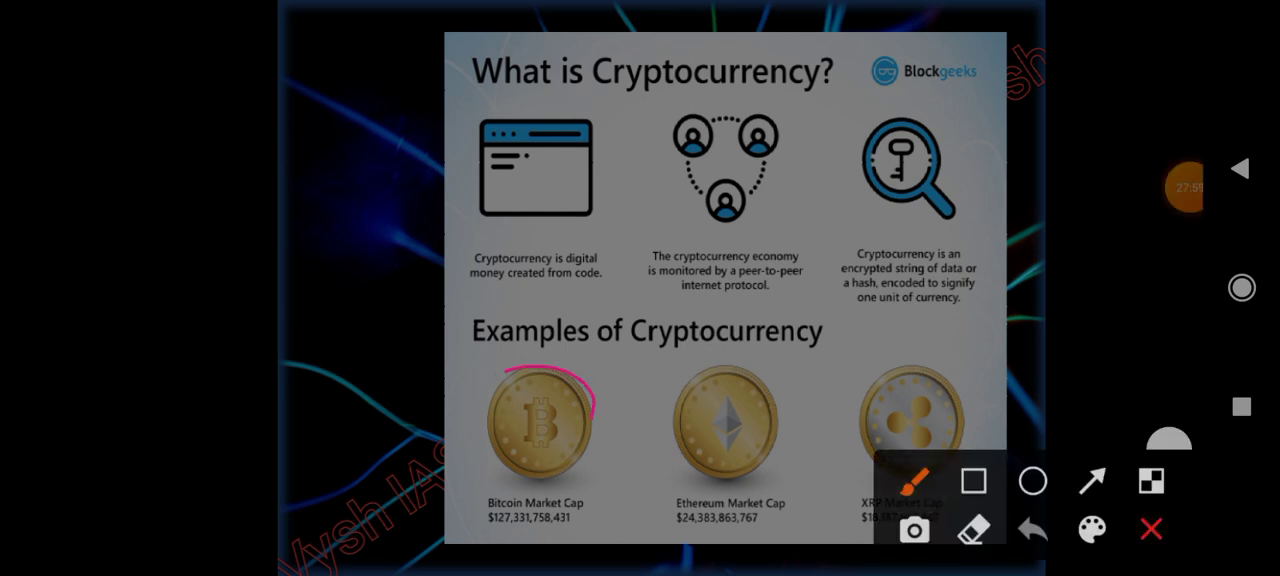
left_click_drag(530, 370, 556, 490)
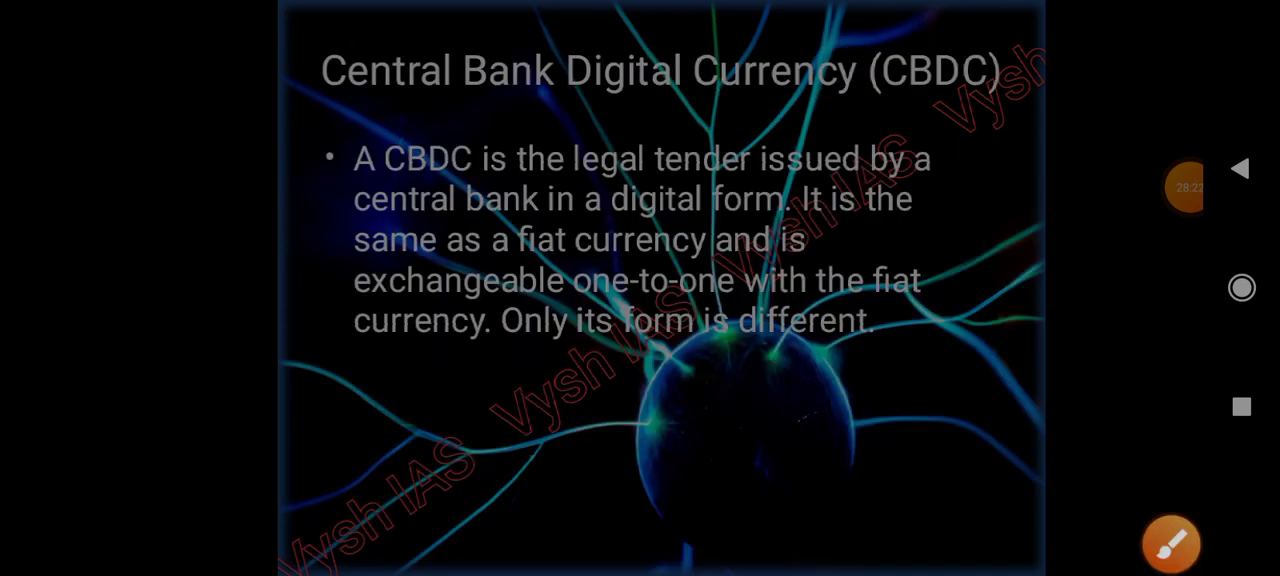
- Underline the full CBDC slide title and 'A CBDC' in the definition in pink
left_click(1170, 544)
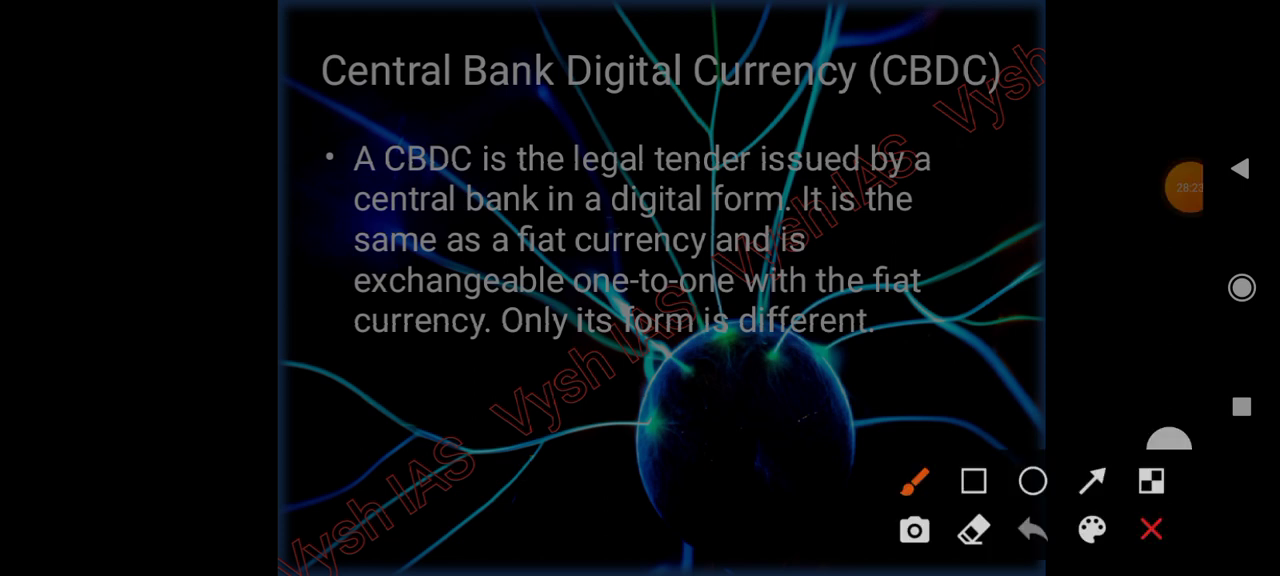
left_click_drag(320, 104, 836, 104)
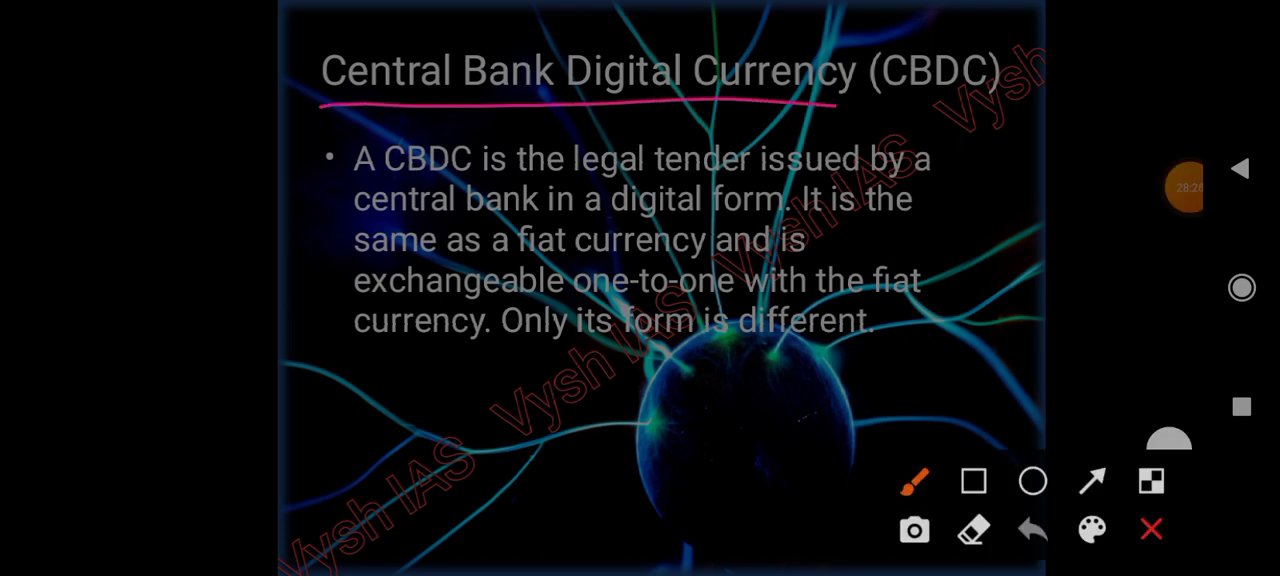
left_click_drag(836, 104, 1056, 104)
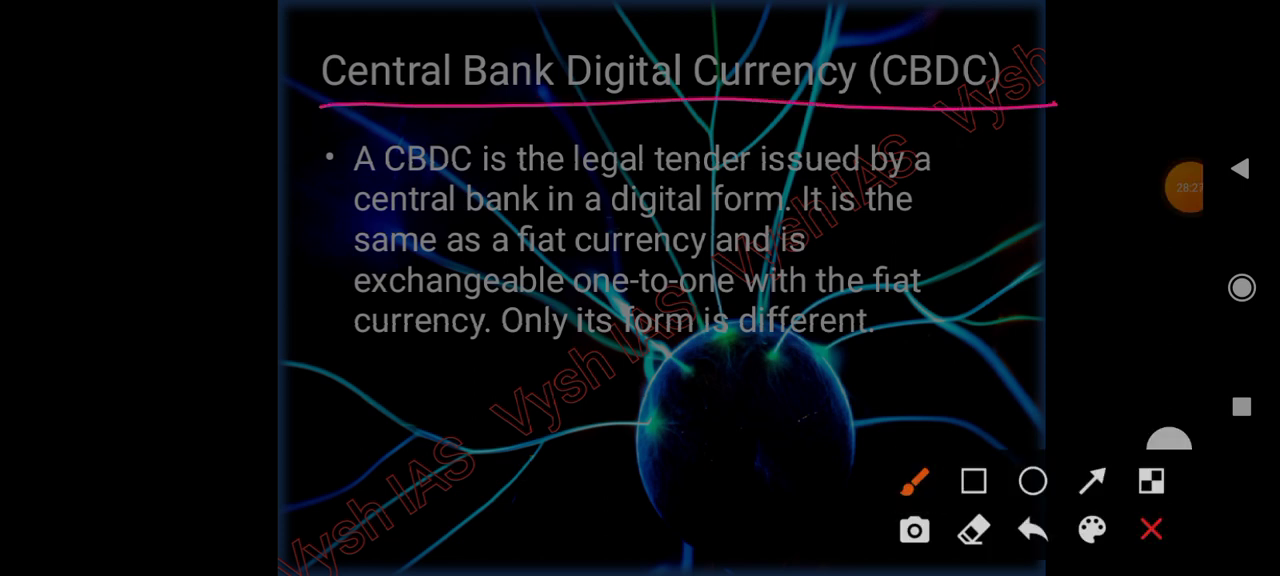
left_click_drag(304, 204, 544, 130)
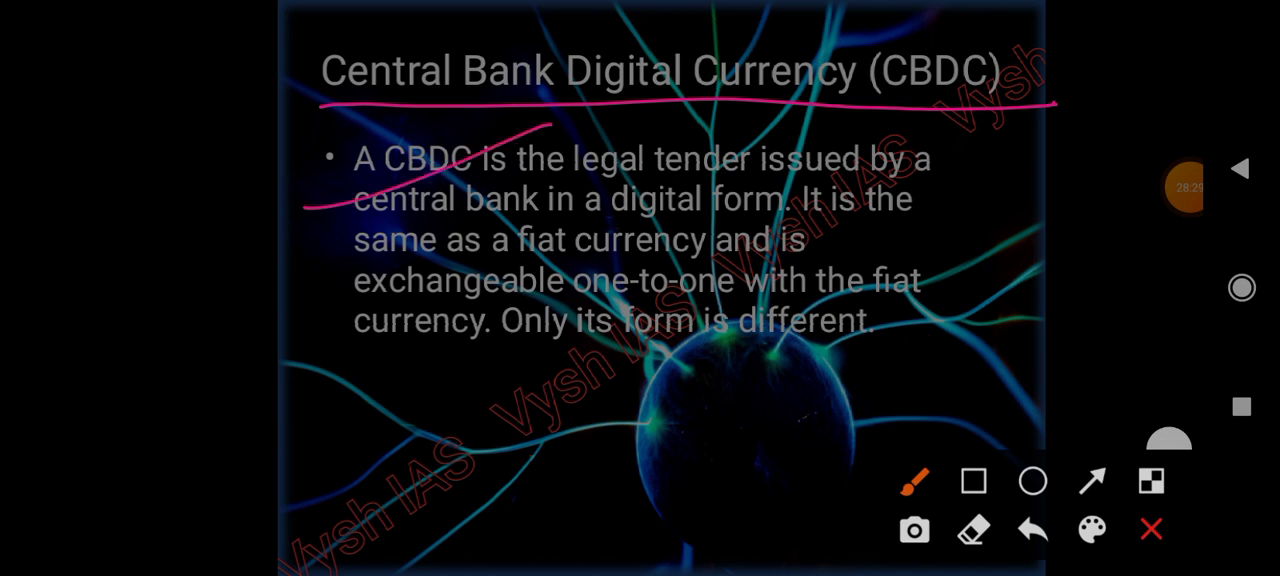
- Underline 'digital form', 'fiat currency' and 'exchangeable one-to-one with fiat', then move to the Advantages slide
left_click_drag(1004, 196, 1000, 230)
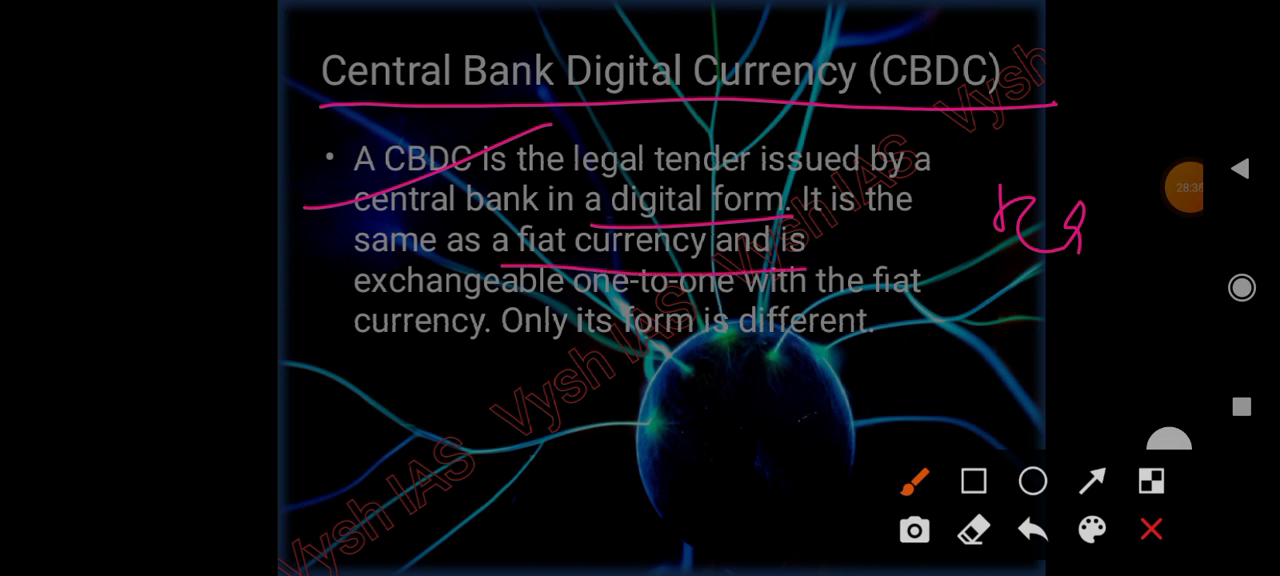
left_click_drag(320, 296, 850, 308)
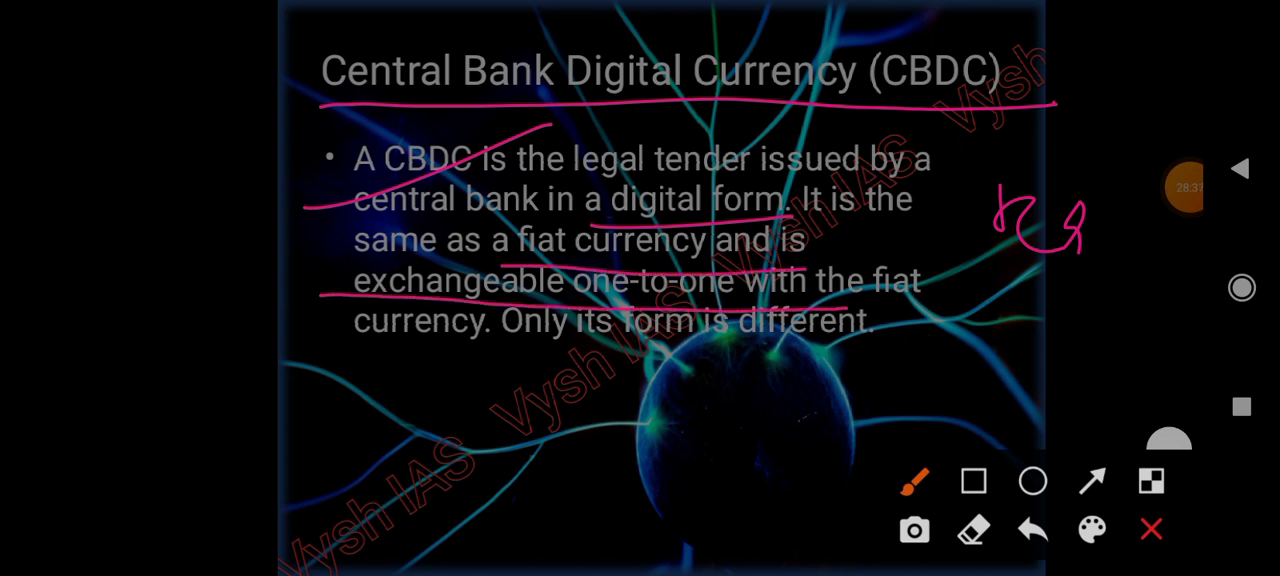
left_click_drag(904, 320, 1030, 256)
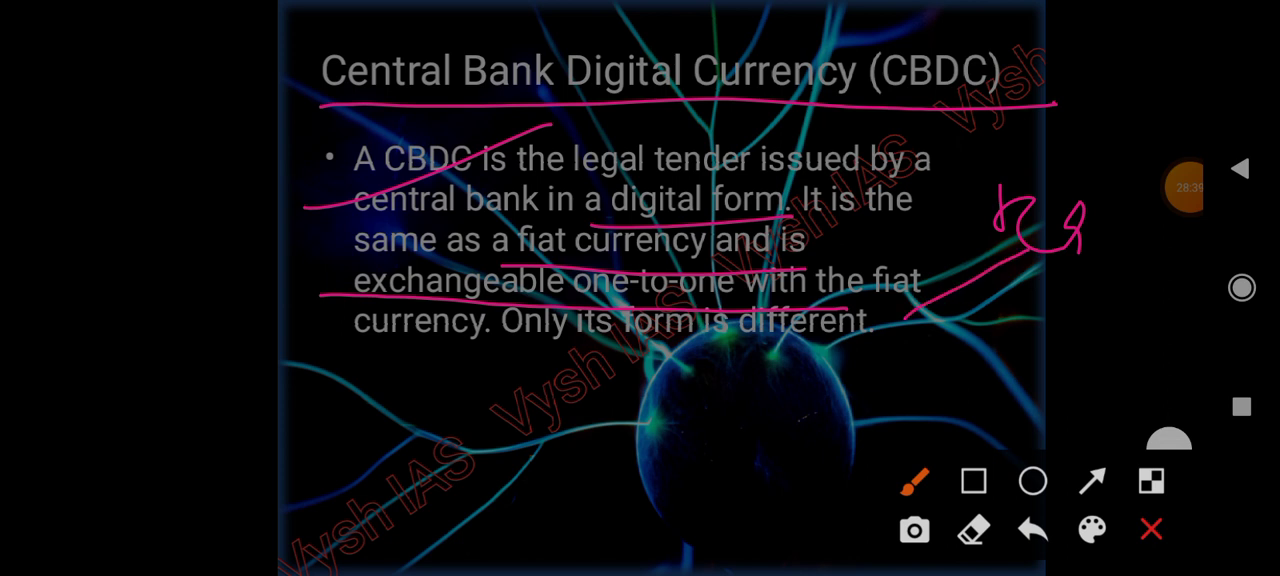
left_click_drag(328, 388, 460, 344)
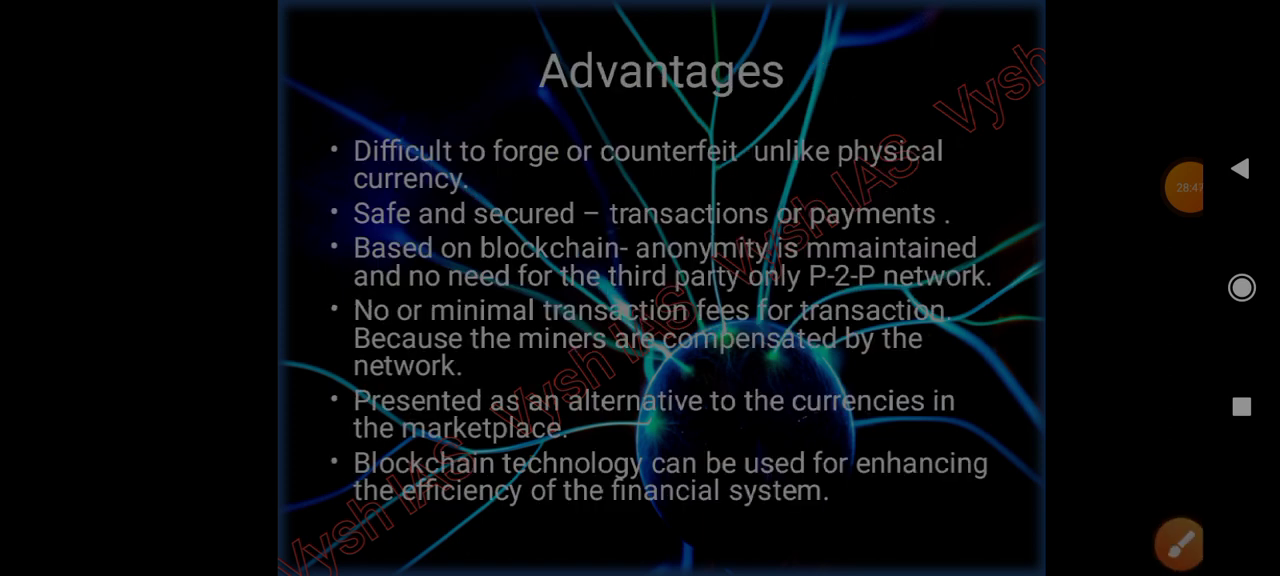
- Underline in pink the counterfeiting/security, P-2-P network, low-fee and miner-compensation bullets on the Advantages slide
left_click(1178, 544)
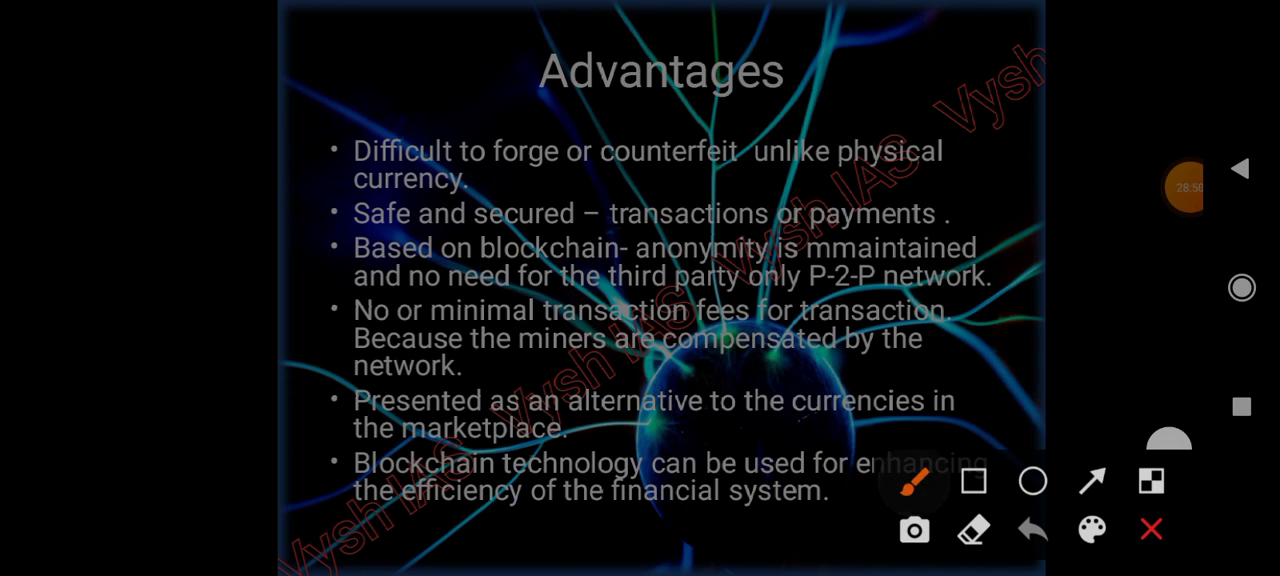
left_click_drag(518, 182, 740, 168)
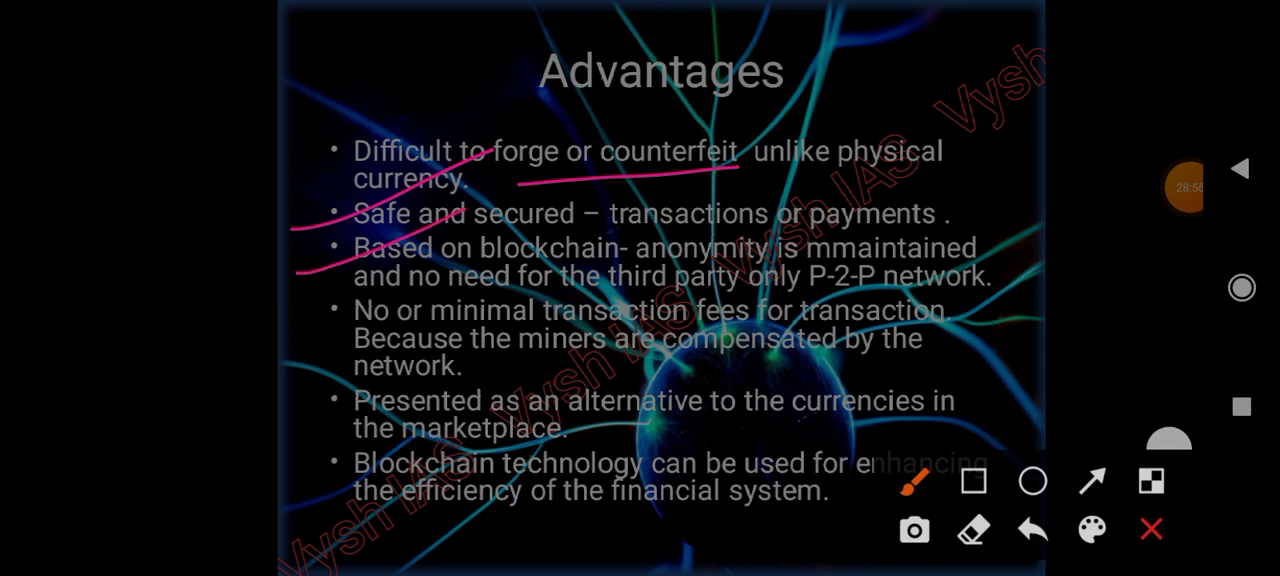
left_click_drag(584, 298, 1000, 290)
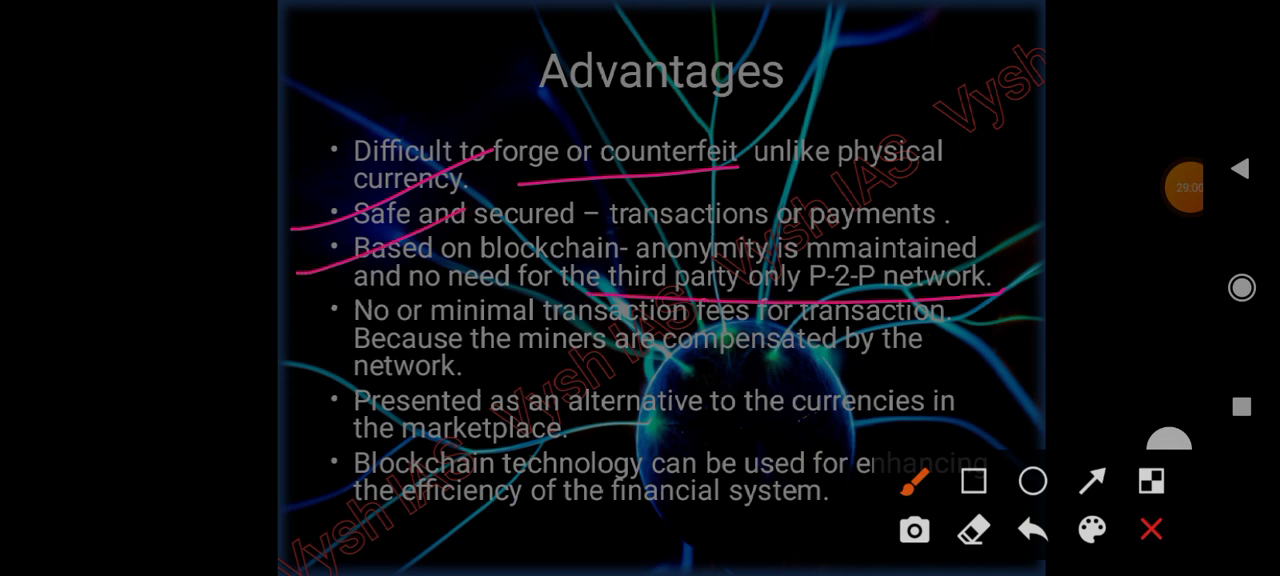
left_click_drag(996, 260, 1016, 320)
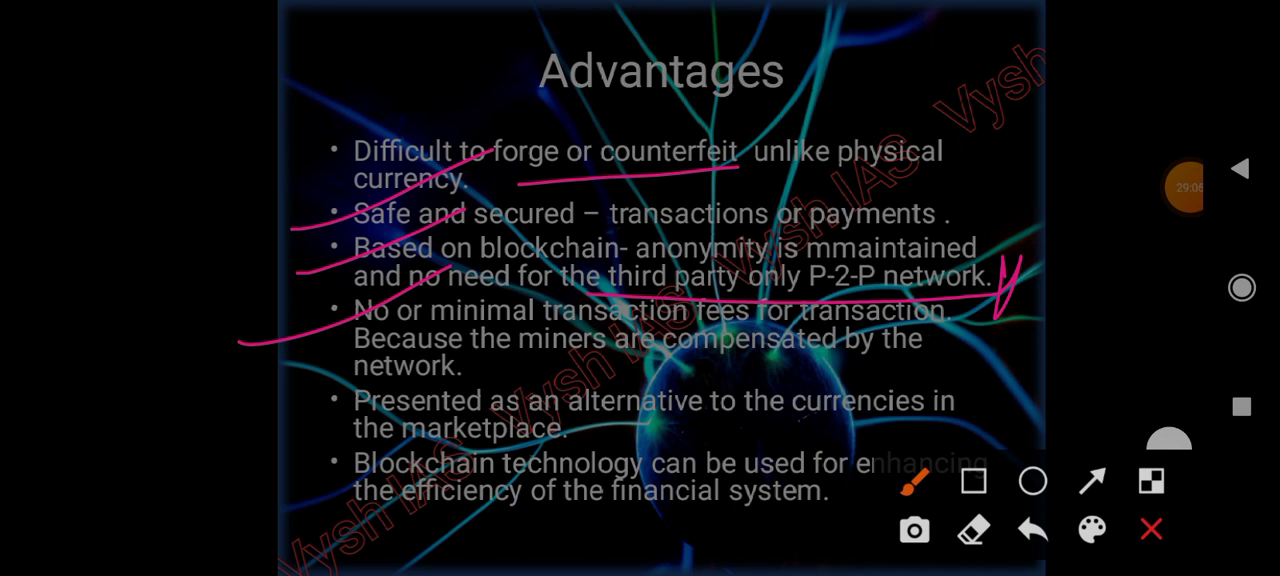
left_click_drag(400, 376, 940, 364)
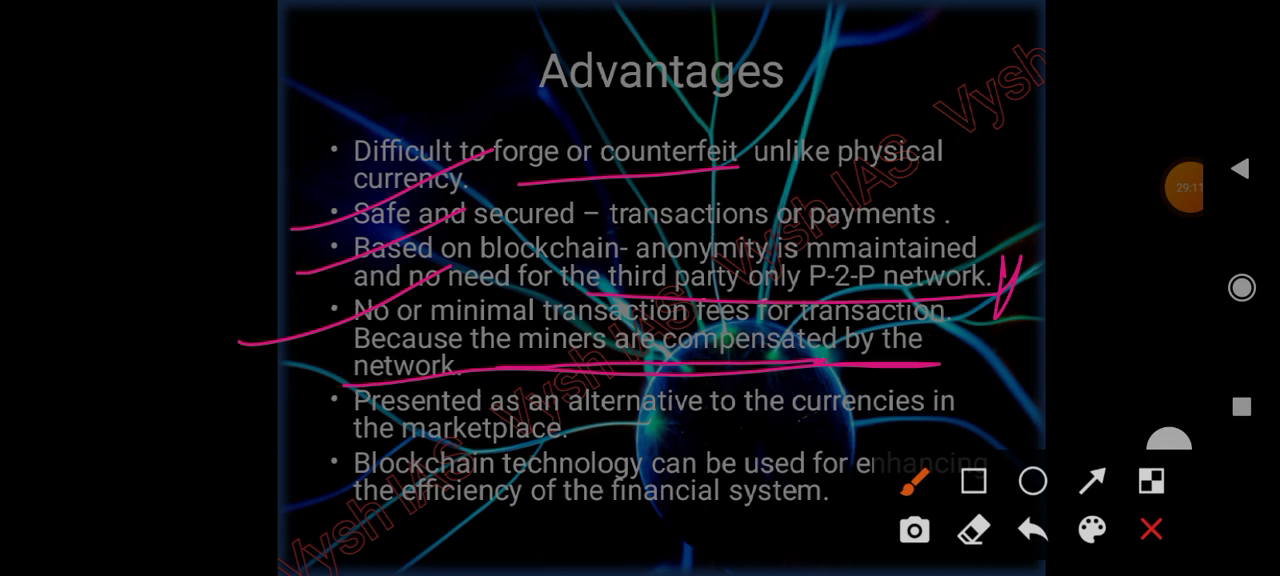
- Clear the pen marks and bring up the floating recorder's recording controls
left_click(1150, 528)
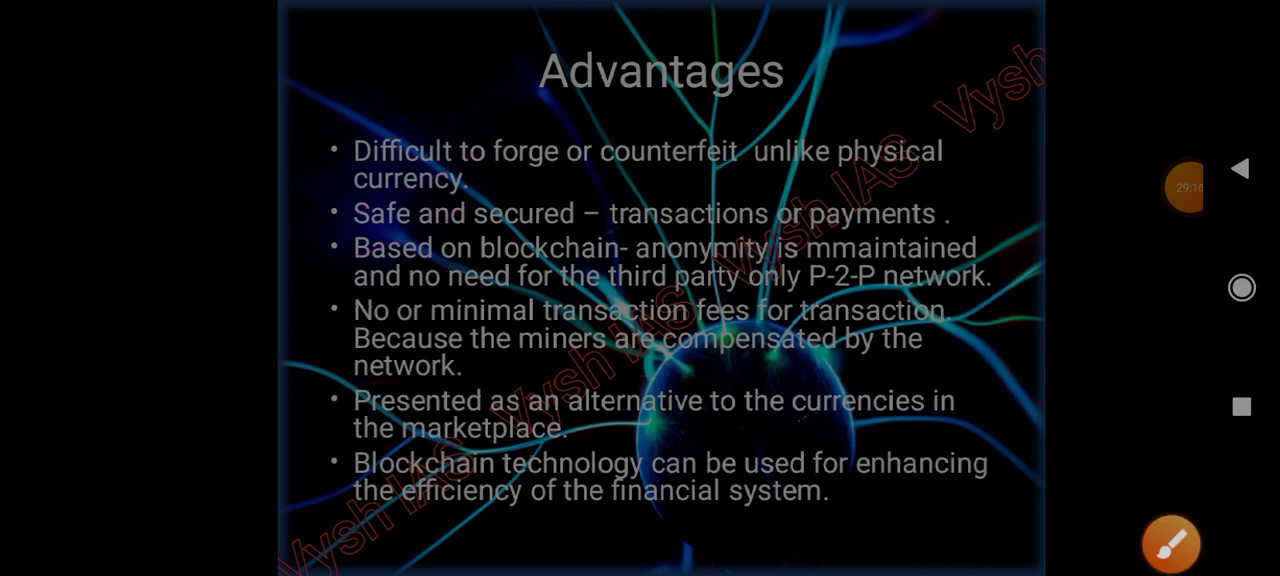
left_click(1184, 190)
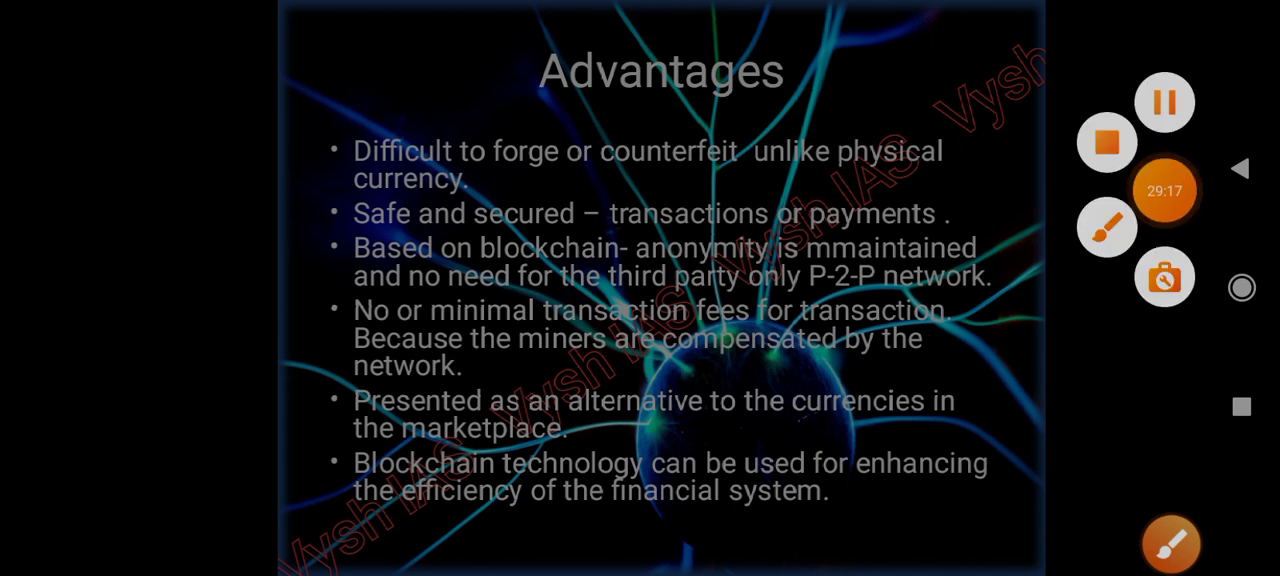